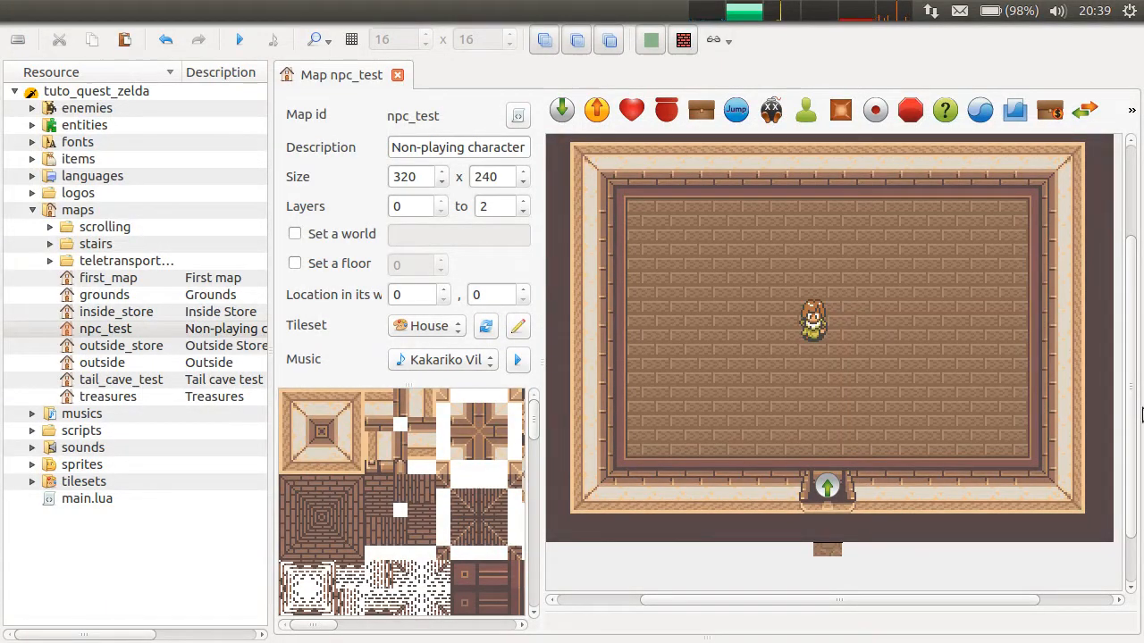
{"action": "mouse_move", "coordinate": [881, 570]}
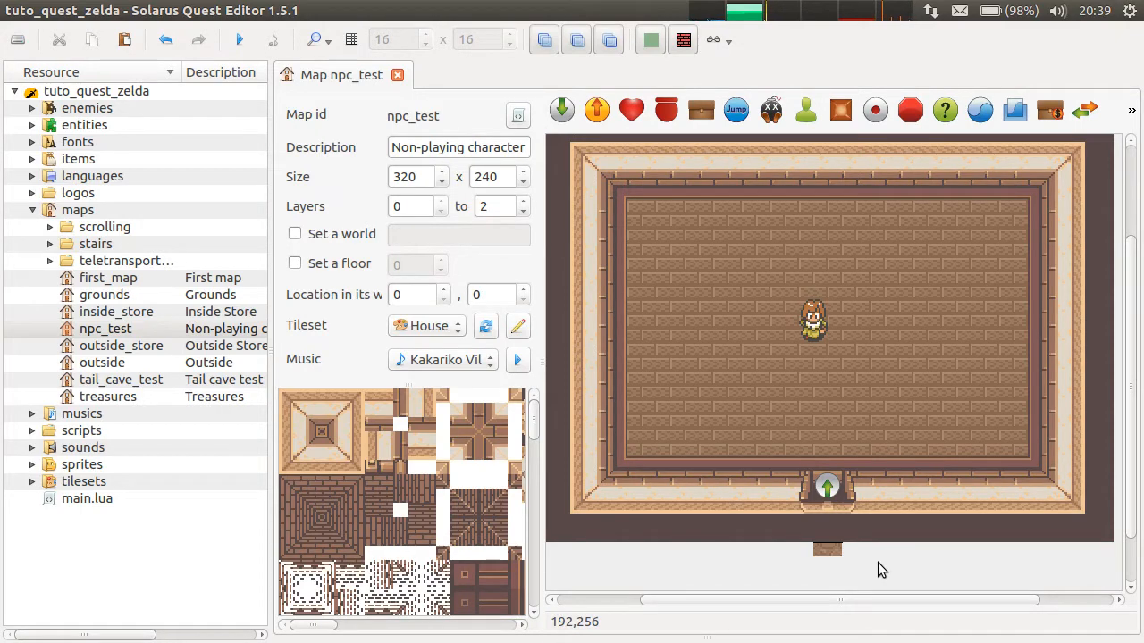
{"action": "mouse_move", "coordinate": [675, 313]}
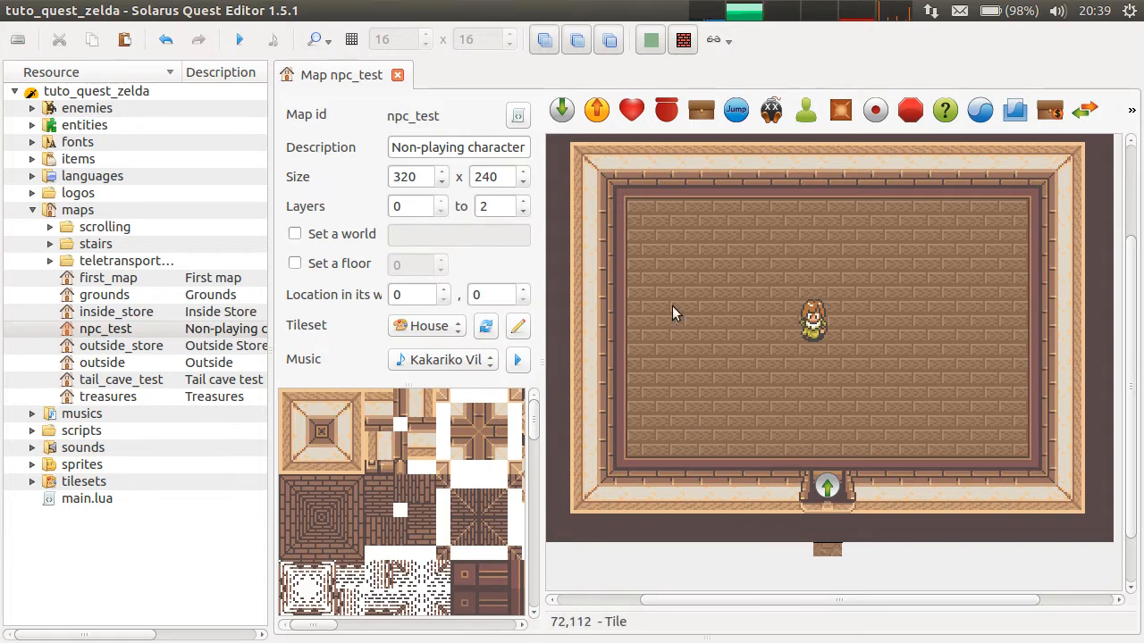
{"action": "mouse_move", "coordinate": [682, 333]}
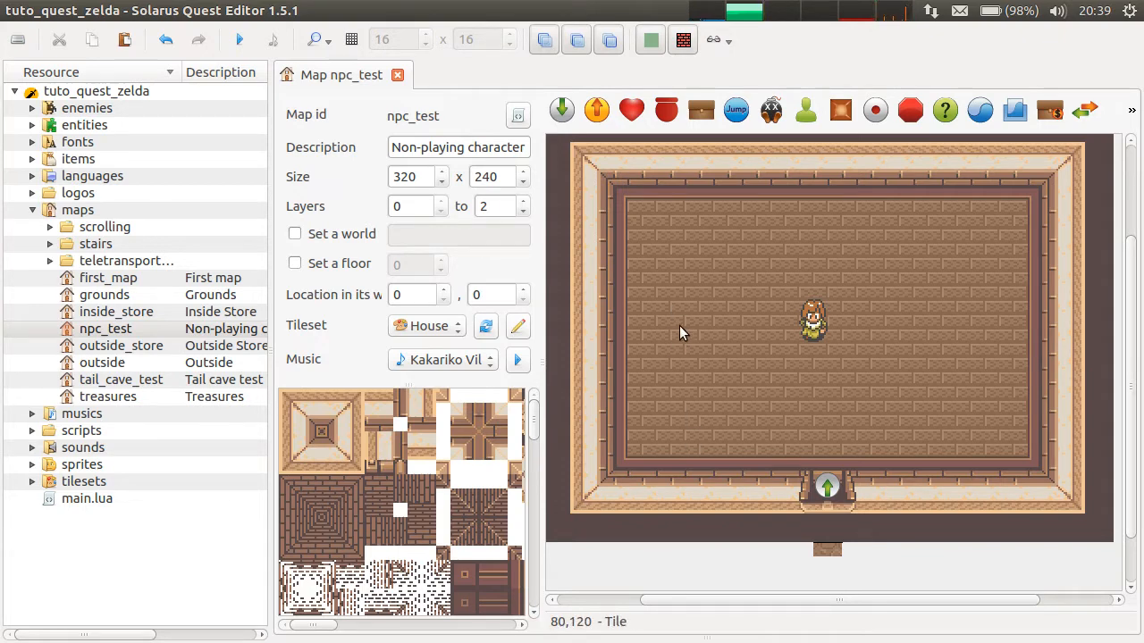
{"action": "mouse_move", "coordinate": [809, 301]}
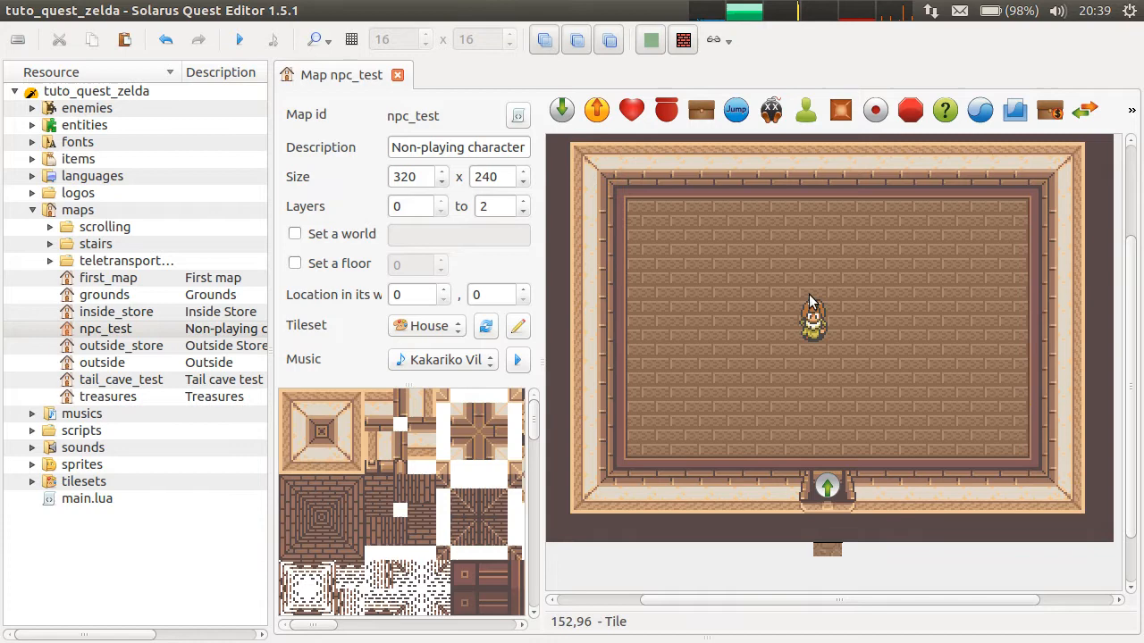
- Open the villager NPC's properties and review the subtype list, keeping Usual NPC
{"action": "double_click", "coordinate": [811, 322]}
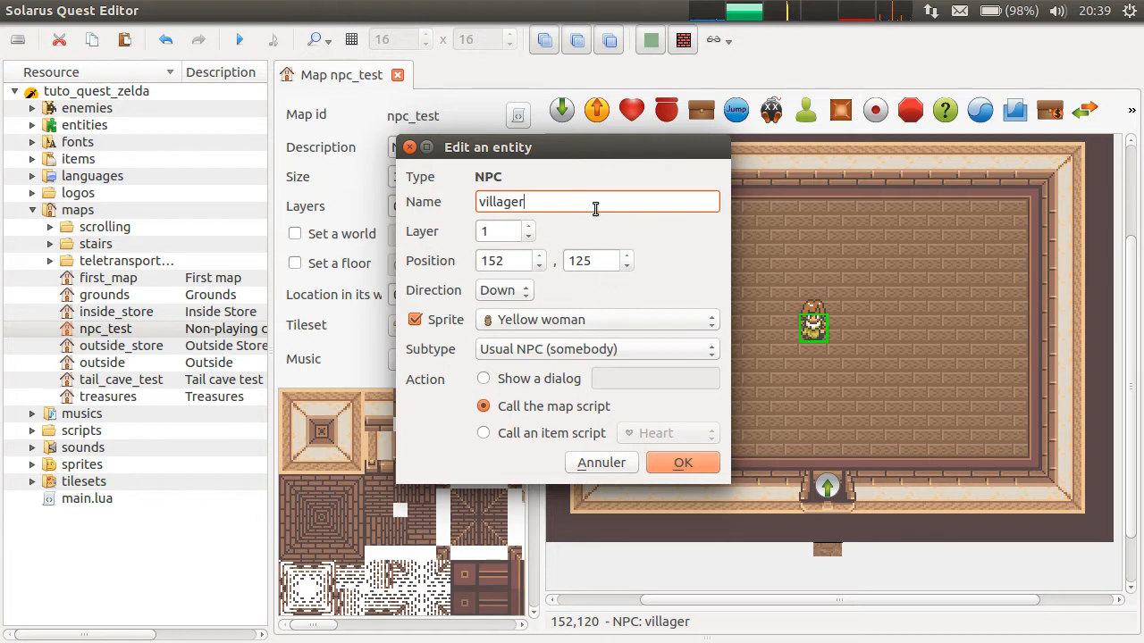
{"action": "mouse_move", "coordinate": [702, 166]}
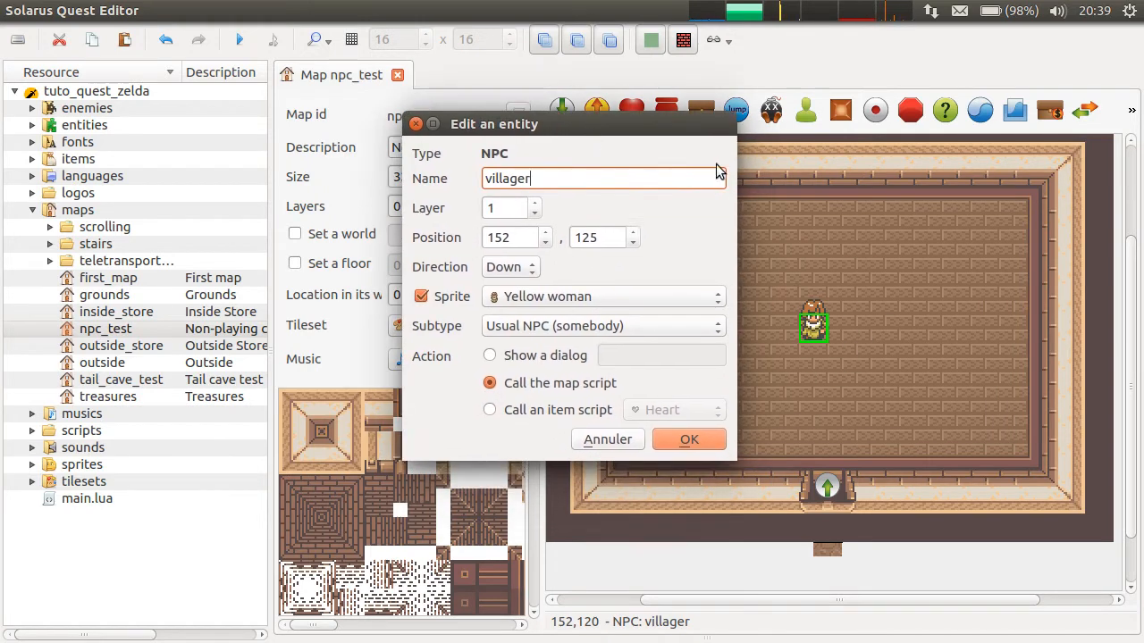
{"action": "mouse_move", "coordinate": [646, 361]}
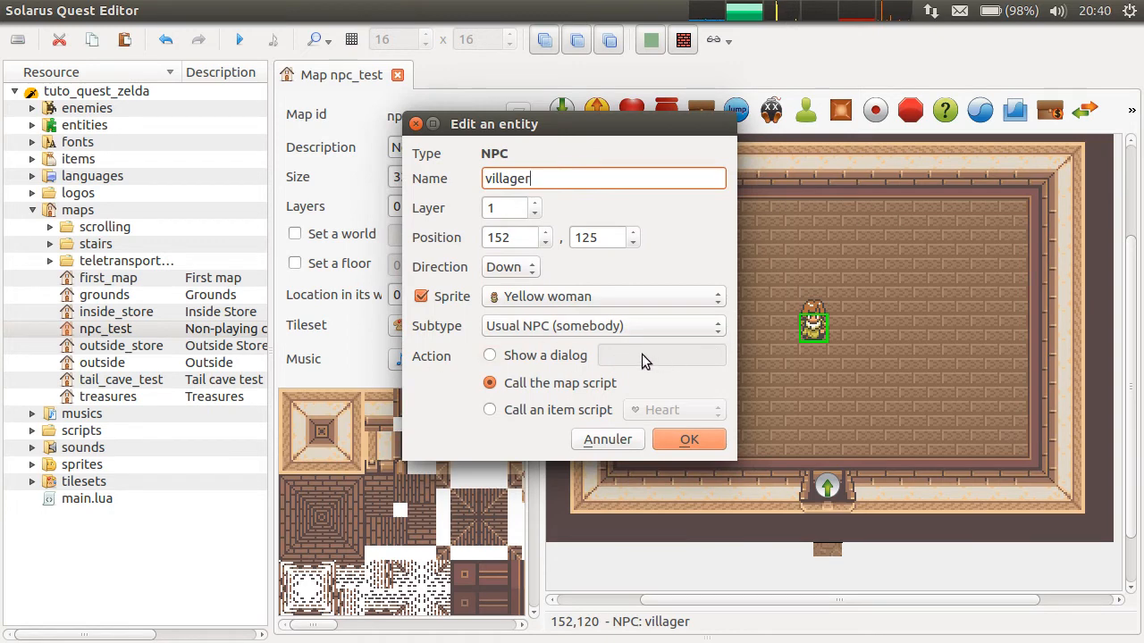
{"action": "mouse_move", "coordinate": [497, 353]}
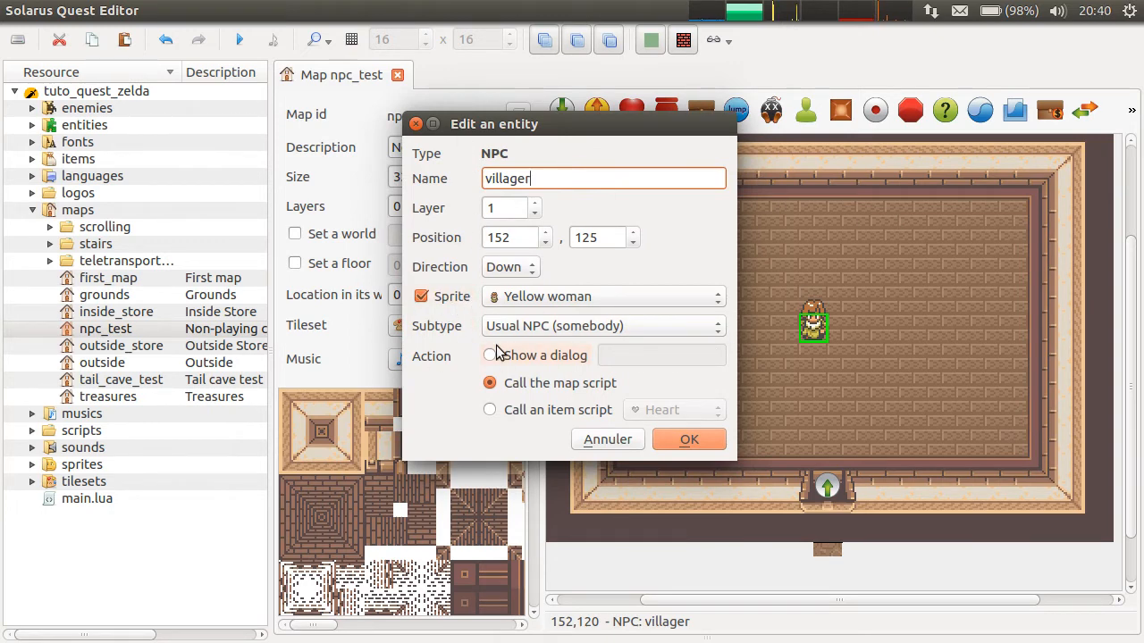
{"action": "left_click", "coordinate": [603, 325]}
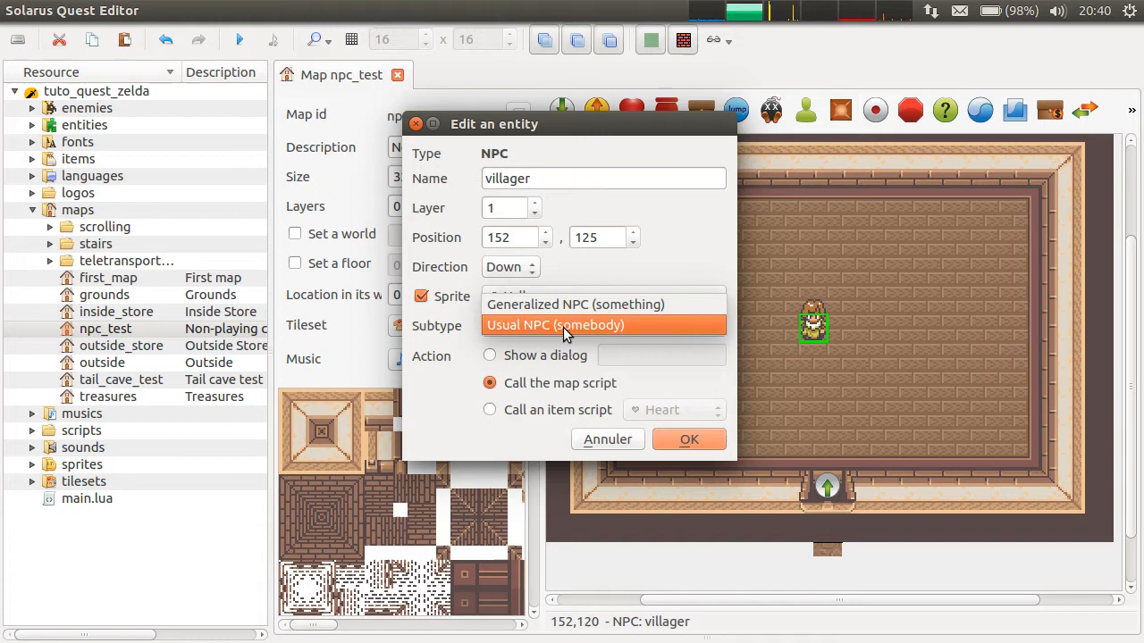
{"action": "mouse_move", "coordinate": [574, 304]}
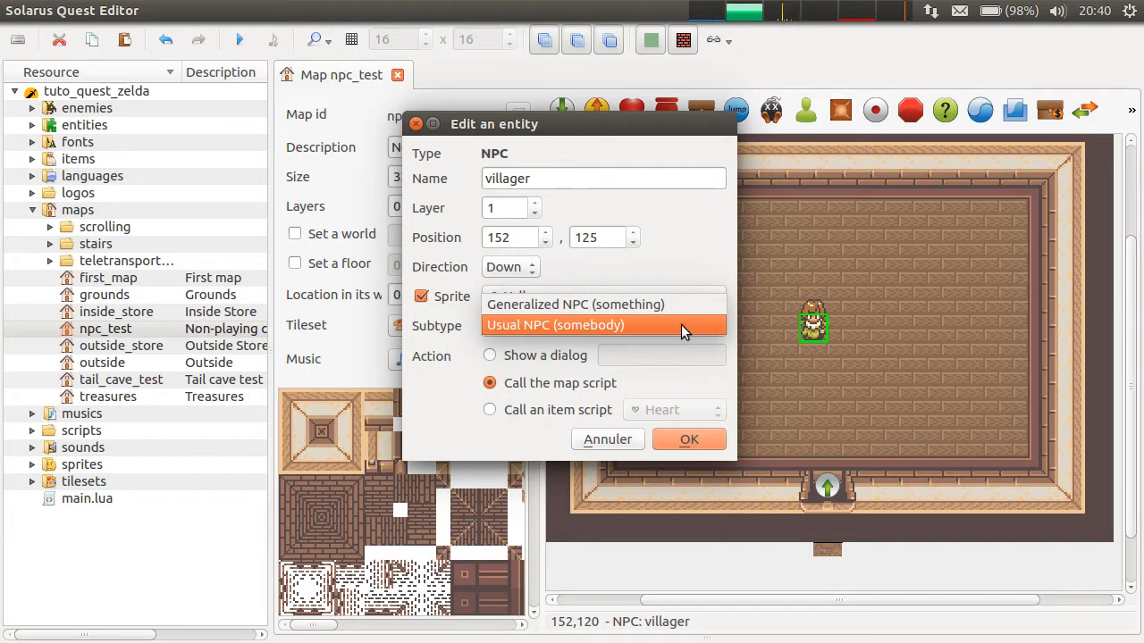
{"action": "mouse_move", "coordinate": [505, 333]}
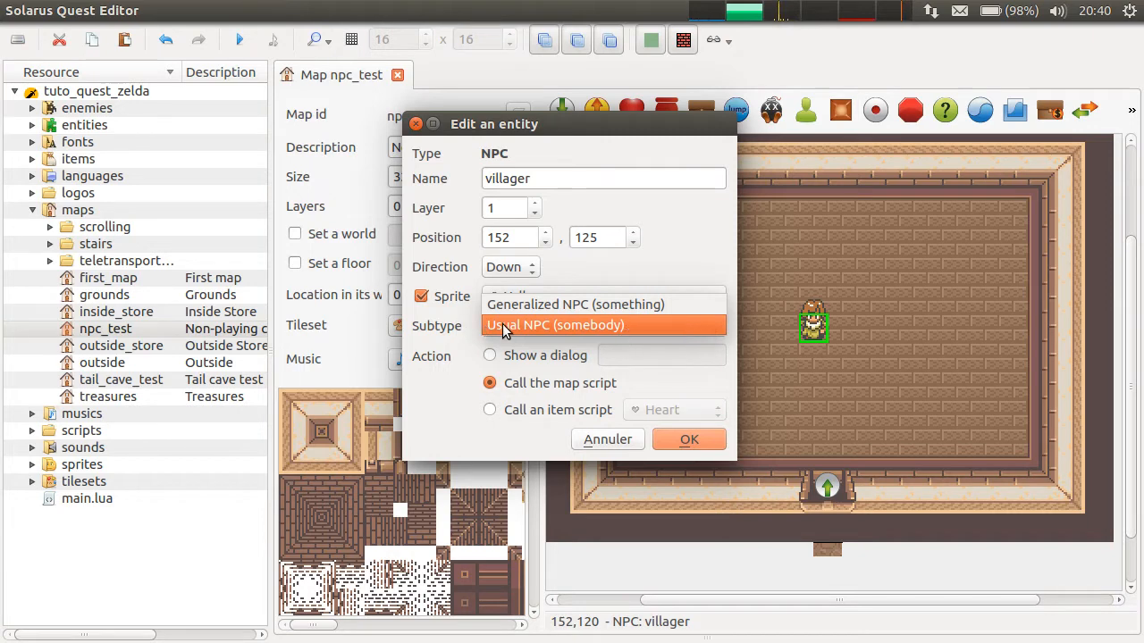
{"action": "mouse_move", "coordinate": [654, 342]}
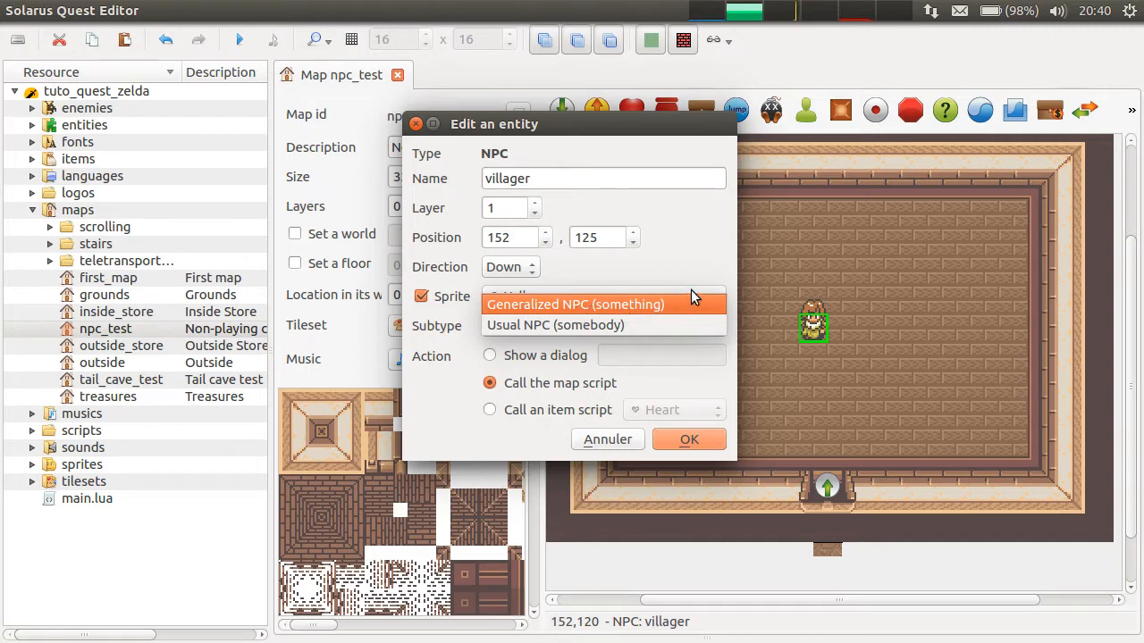
{"action": "mouse_move", "coordinate": [731, 301]}
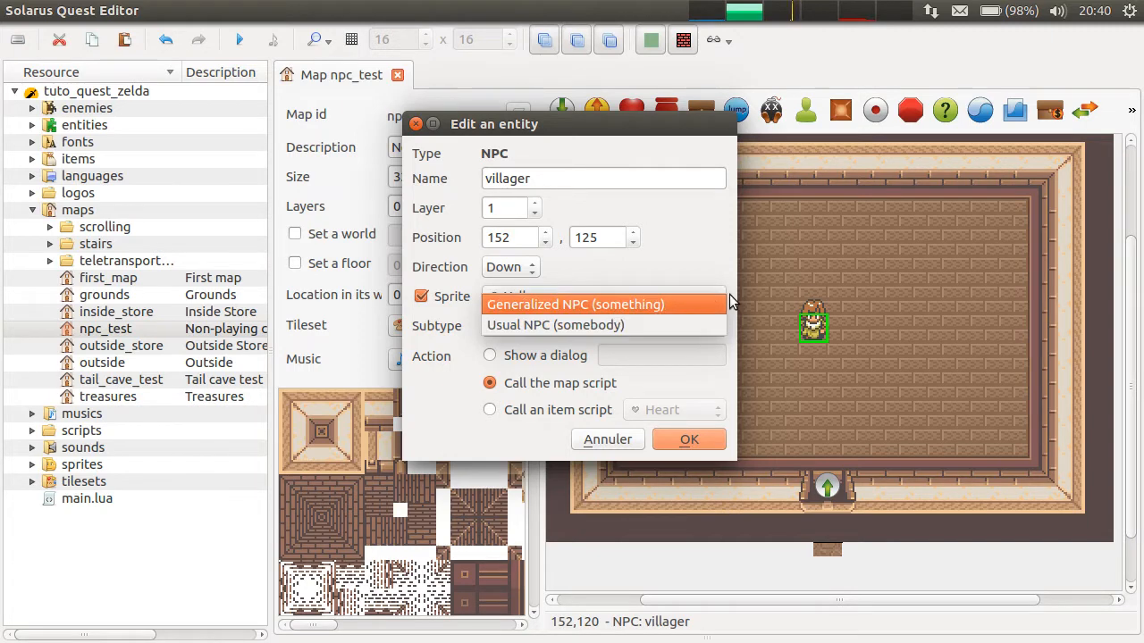
{"action": "mouse_move", "coordinate": [711, 309]}
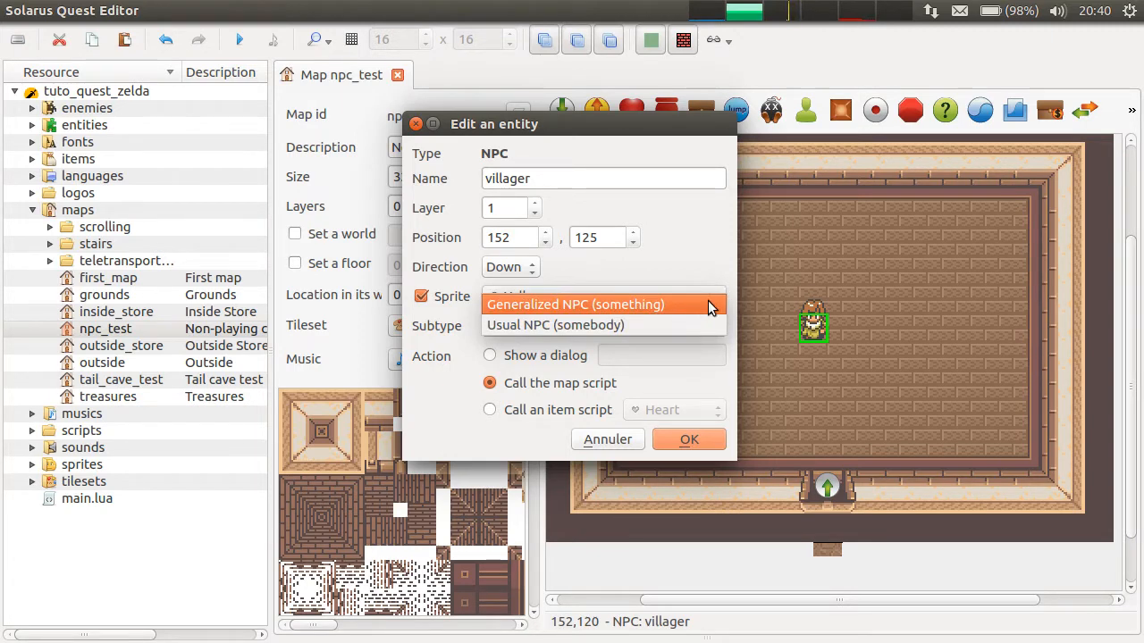
{"action": "mouse_move", "coordinate": [733, 292]}
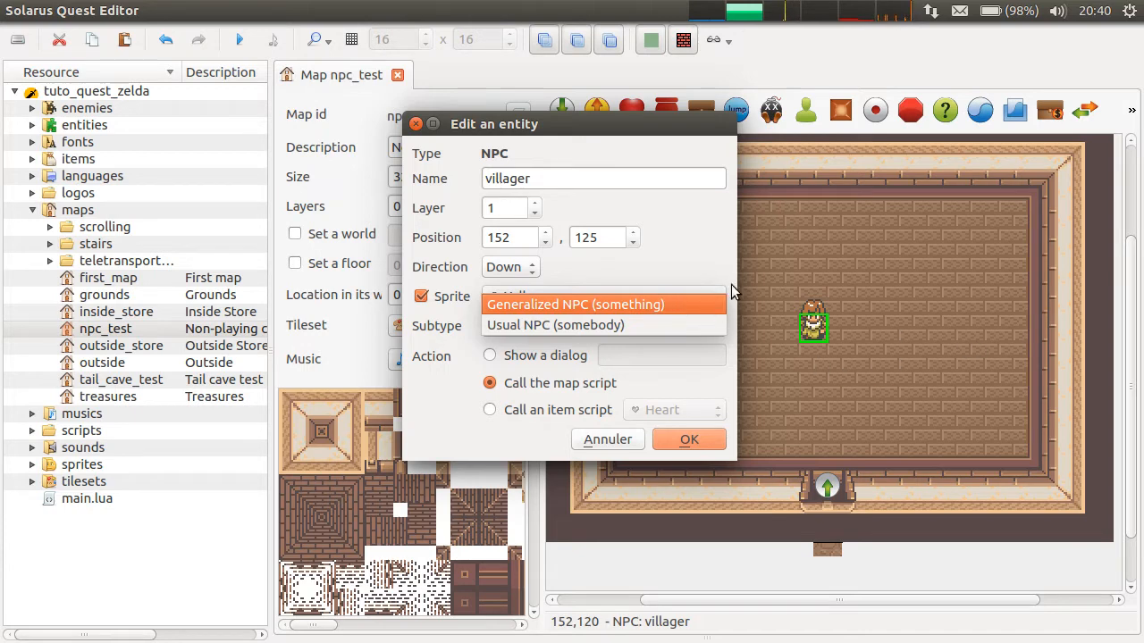
{"action": "mouse_move", "coordinate": [806, 281]}
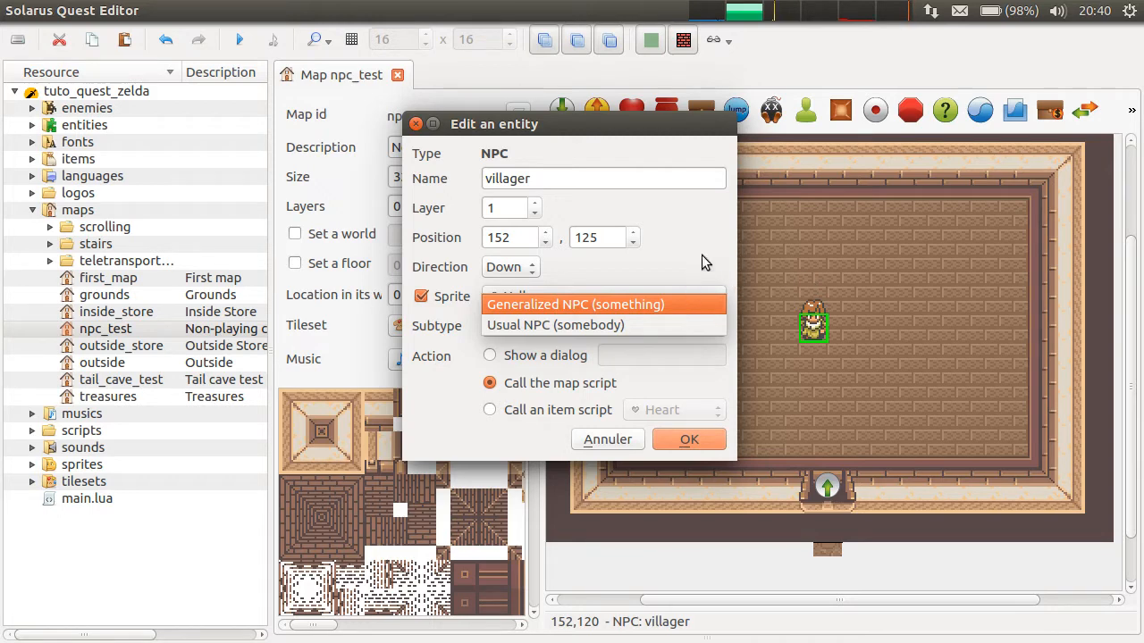
{"action": "left_click", "coordinate": [555, 324]}
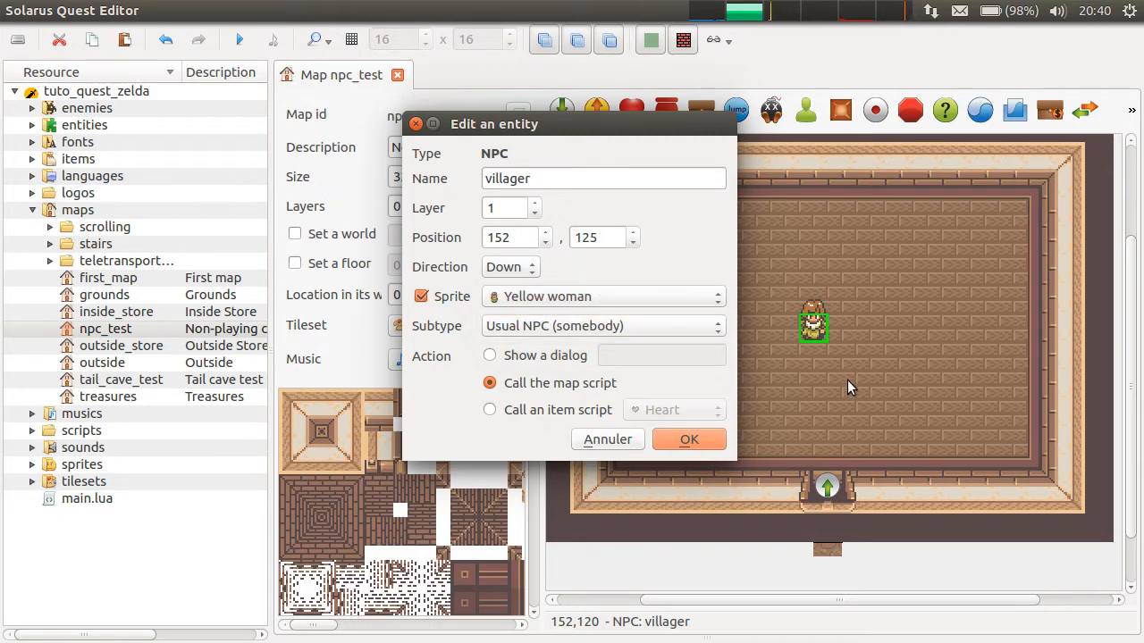
{"action": "mouse_move", "coordinate": [596, 138]}
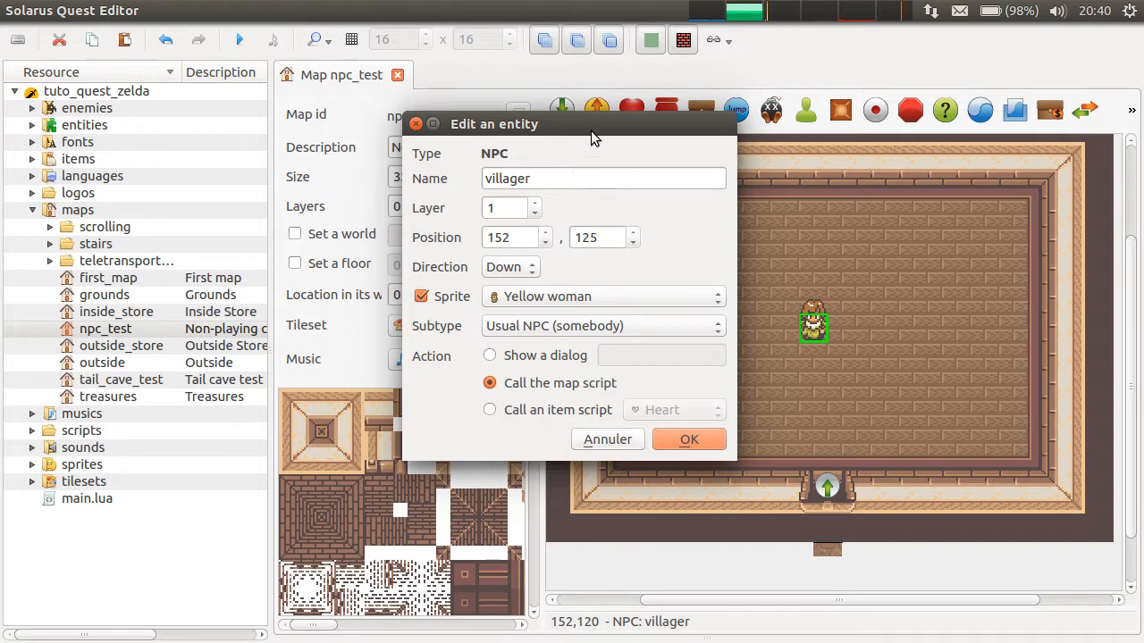
{"action": "mouse_move", "coordinate": [867, 322]}
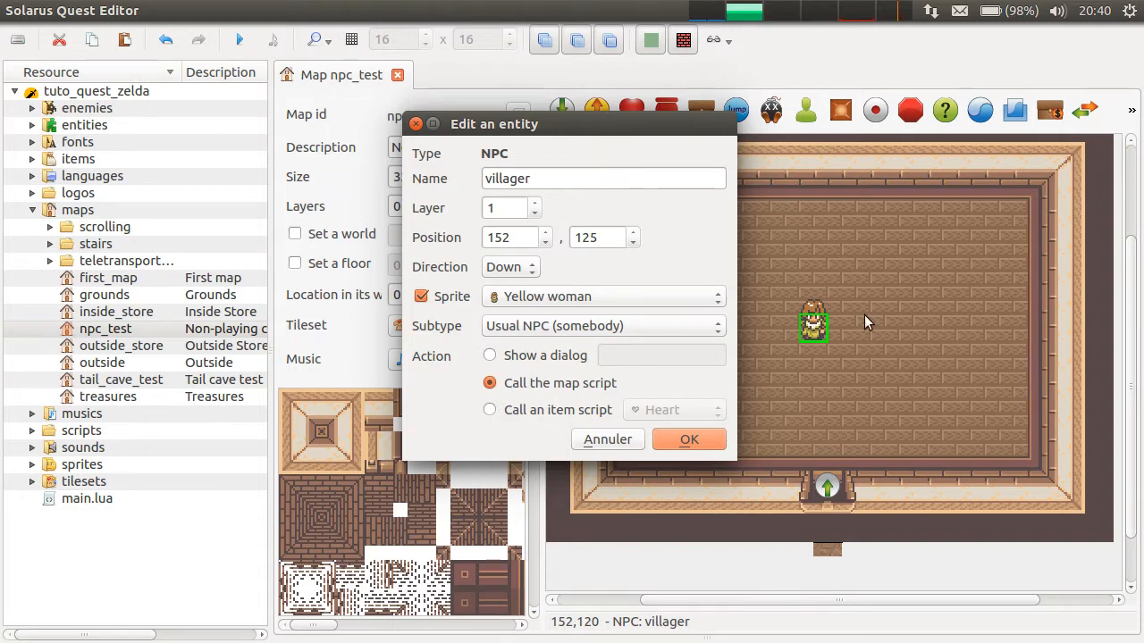
{"action": "mouse_move", "coordinate": [855, 247]}
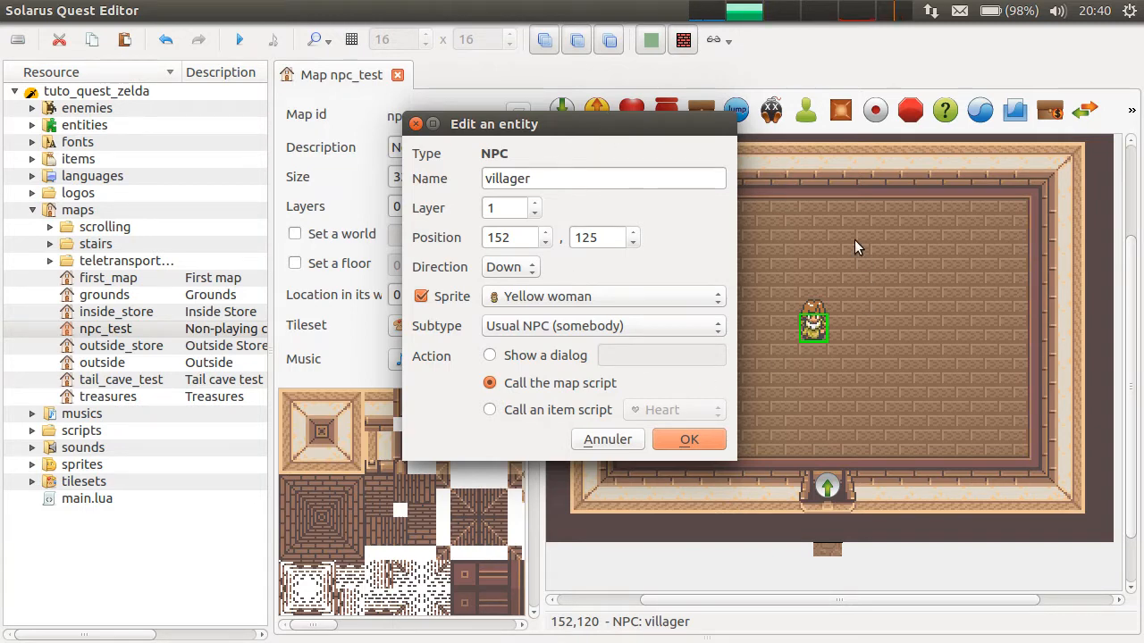
{"action": "mouse_move", "coordinate": [794, 110]}
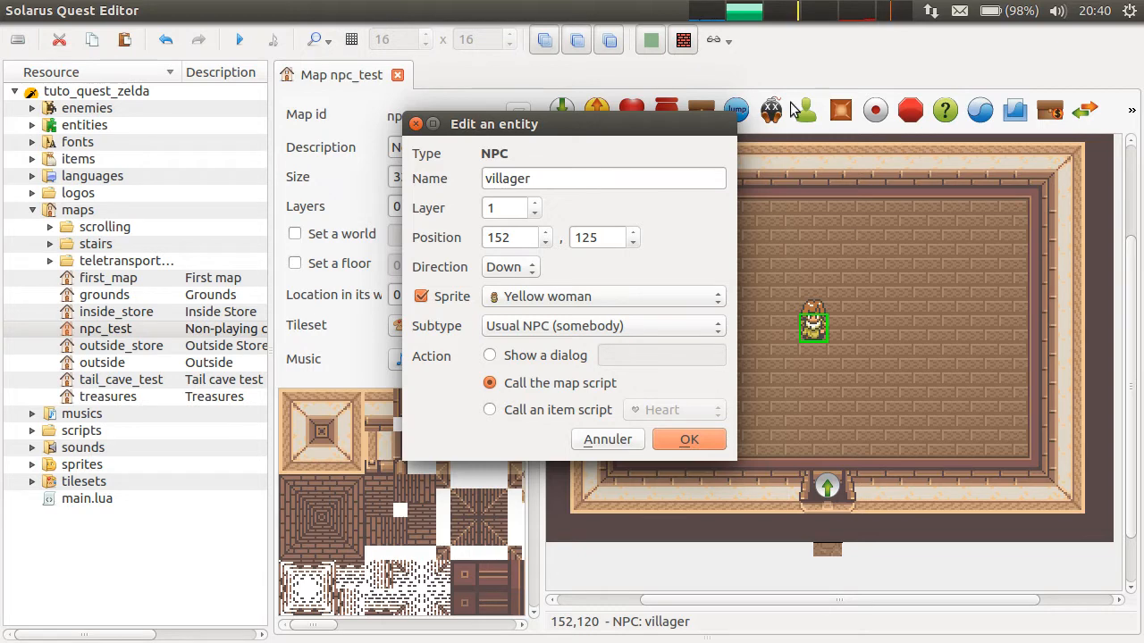
- Place a new NPC in the room's left part and choose its sprite from the npc folder
{"action": "left_click", "coordinate": [689, 439]}
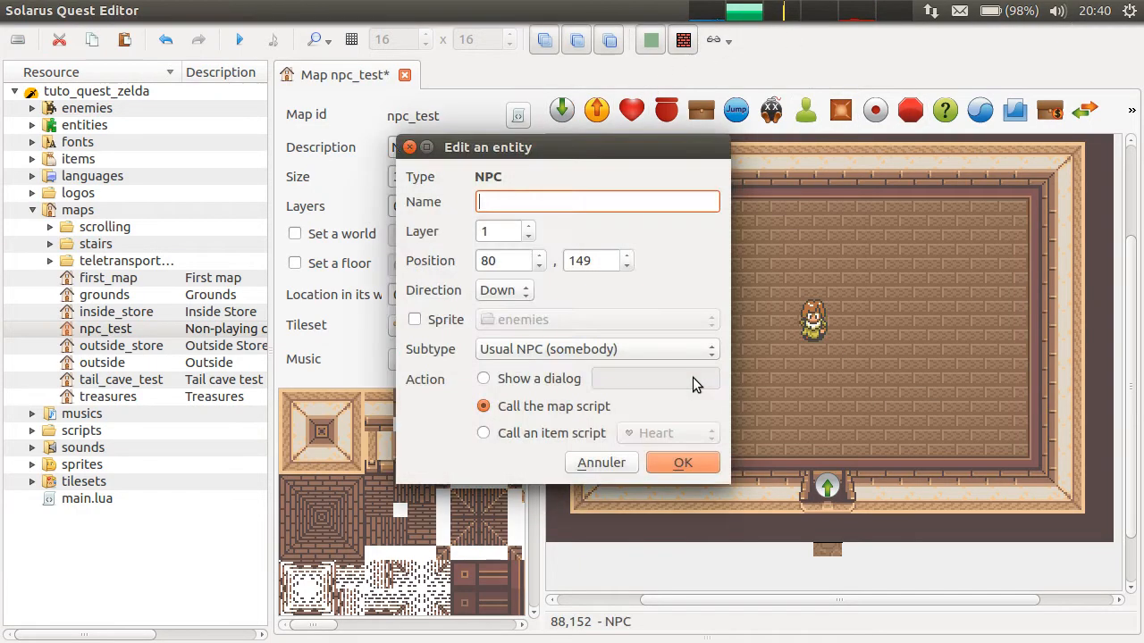
{"action": "left_click", "coordinate": [414, 319]}
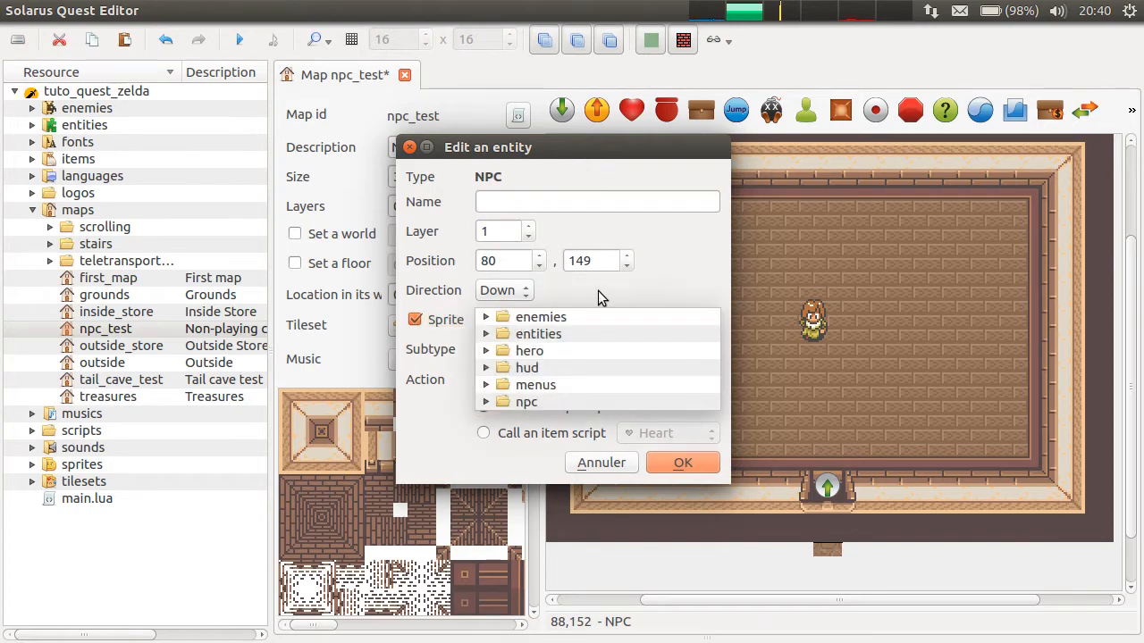
{"action": "left_click", "coordinate": [540, 316]}
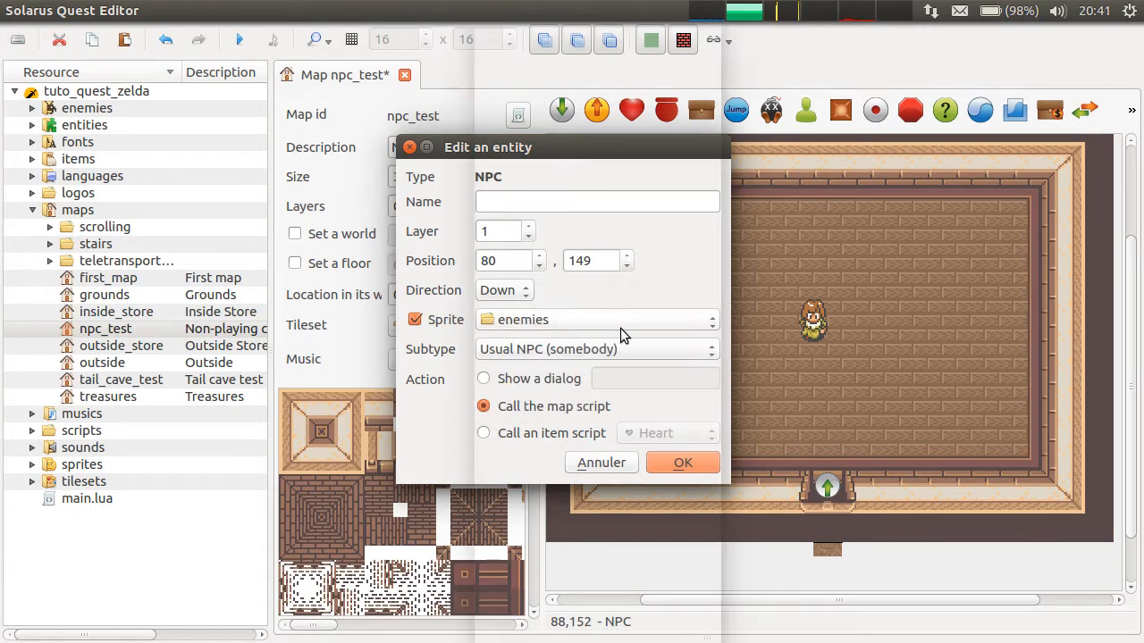
{"action": "left_click", "coordinate": [597, 319]}
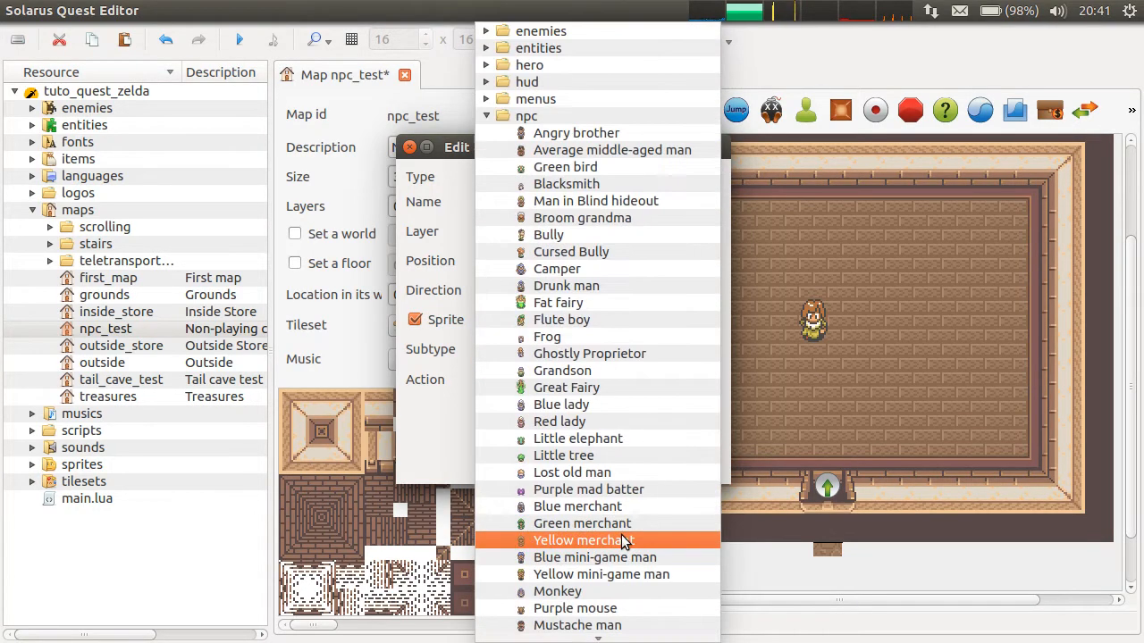
{"action": "left_click", "coordinate": [527, 116]}
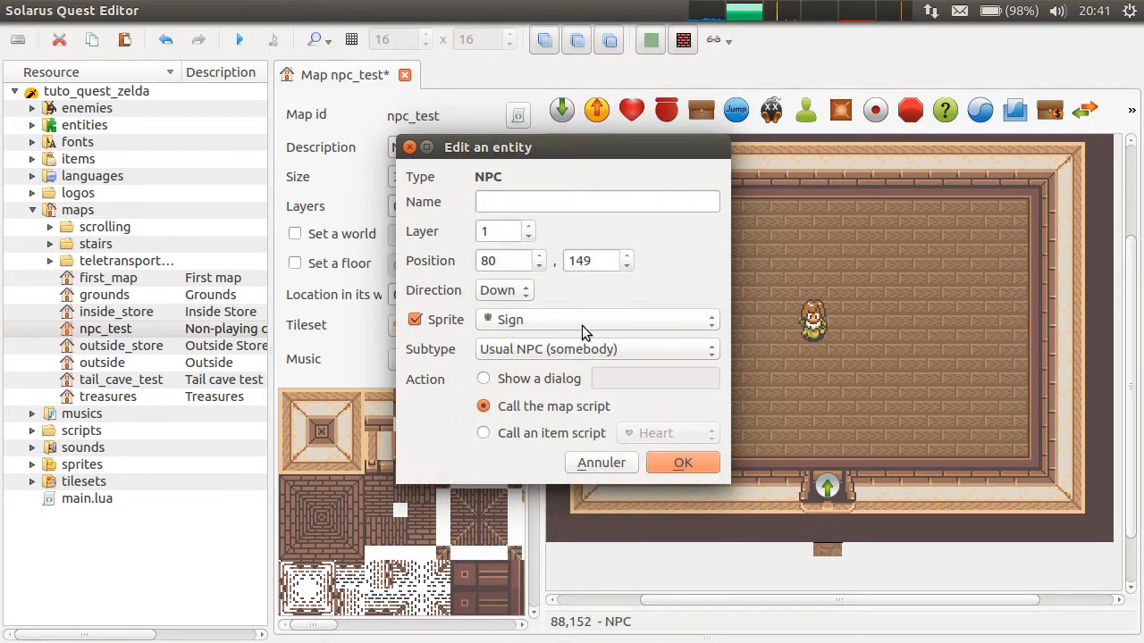
{"action": "mouse_move", "coordinate": [555, 326]}
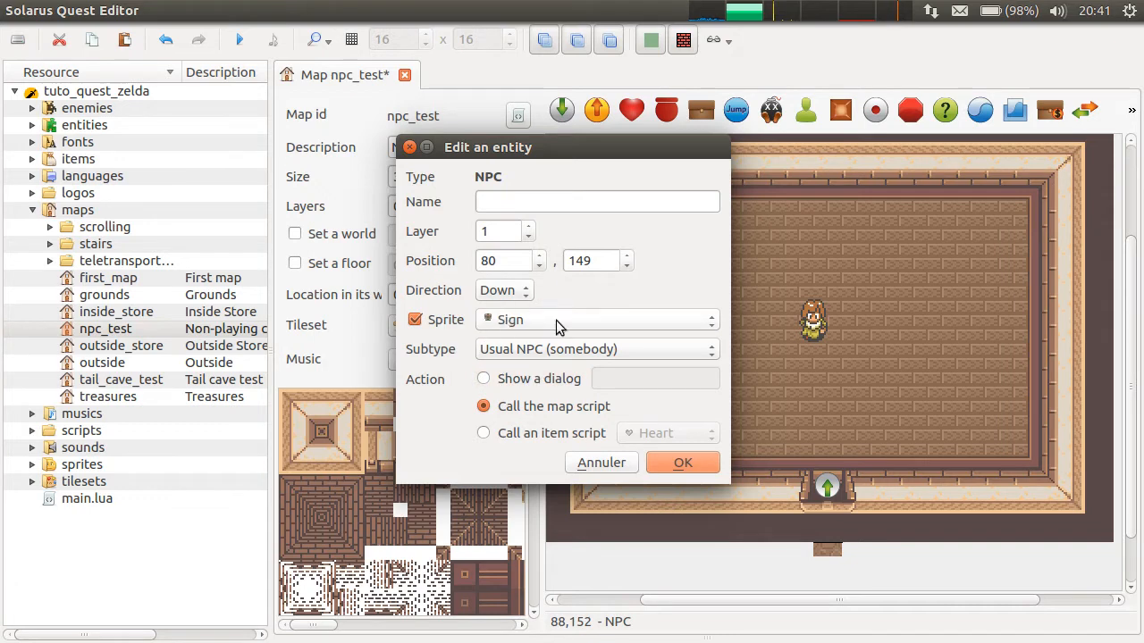
- Set the new sign to show the dialog tuto_19.welcome and confirm its settings
{"action": "left_click", "coordinate": [596, 349]}
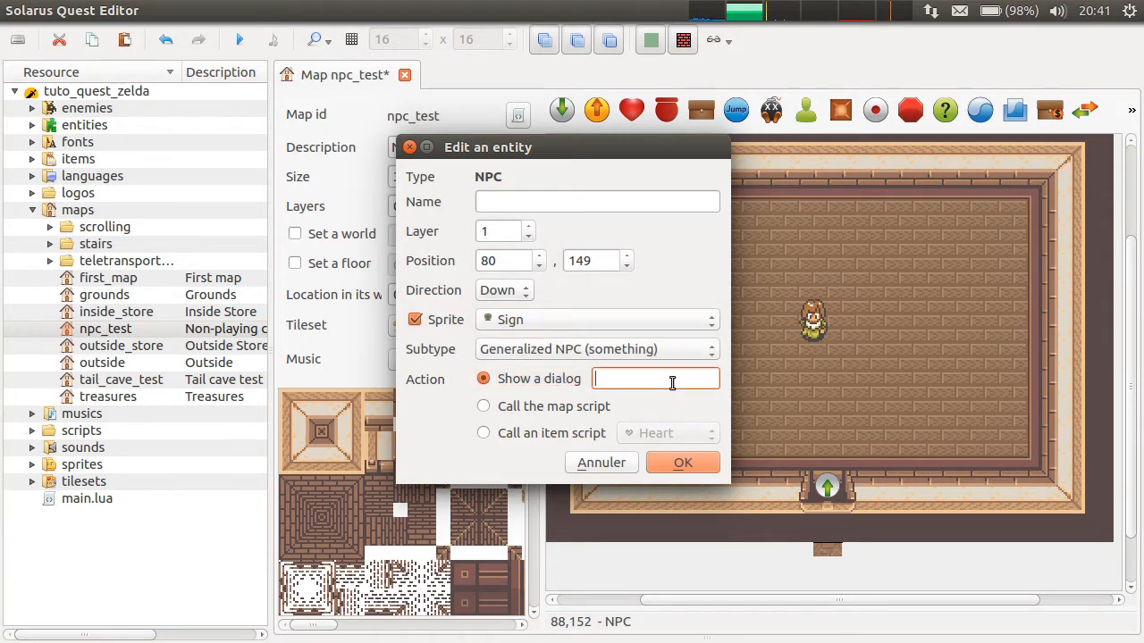
{"action": "type", "text": "tuto"}
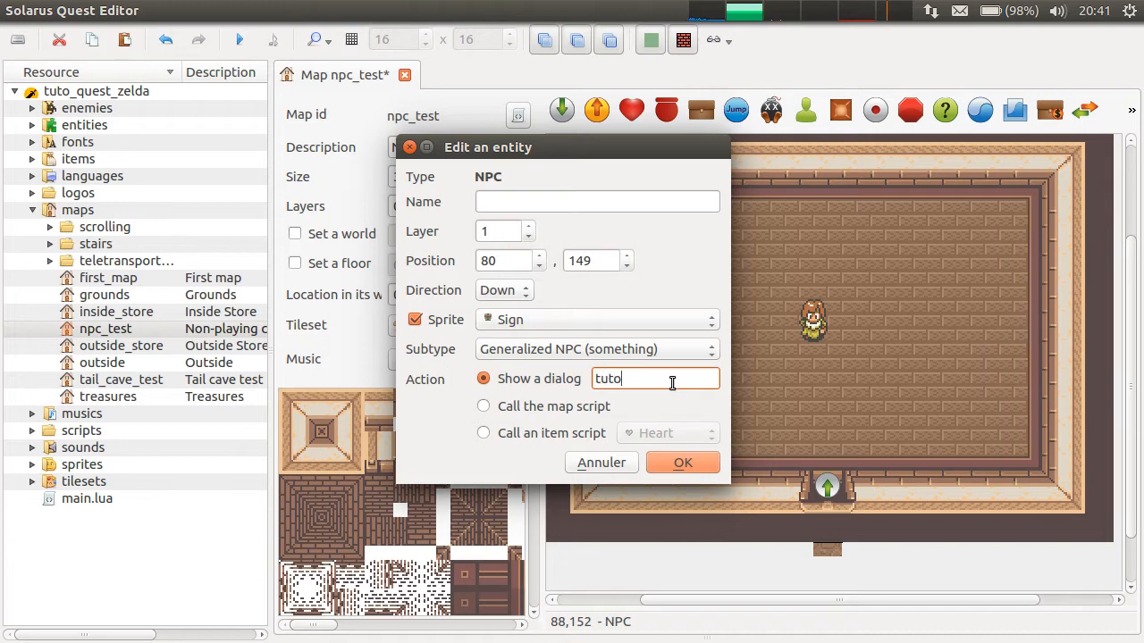
{"action": "type", "text": "_19"}
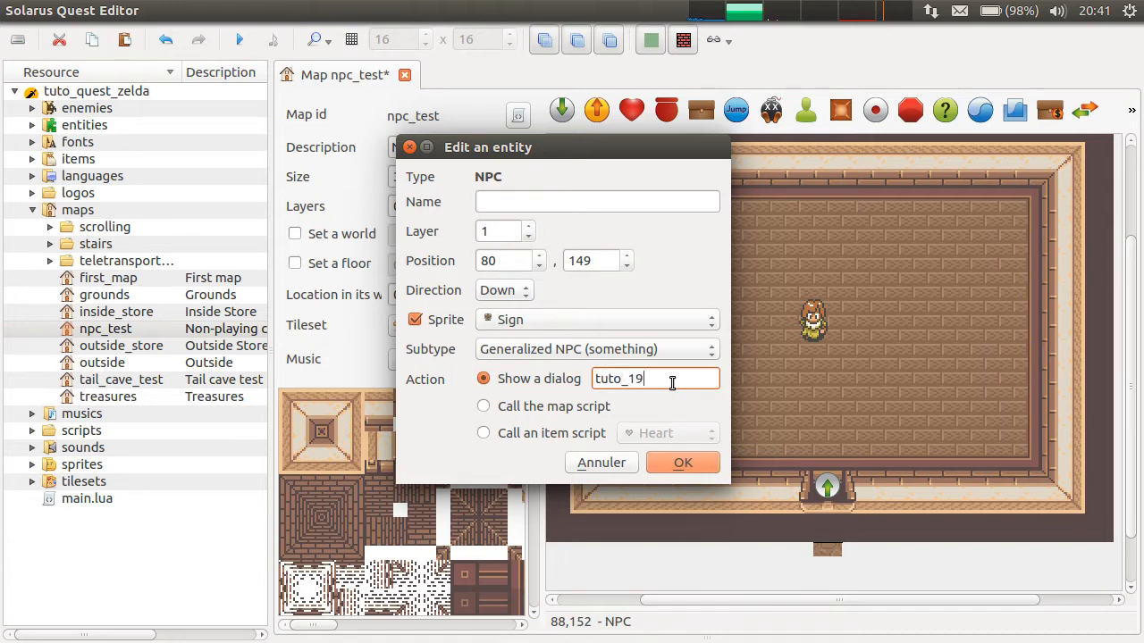
{"action": "type", "text": "."}
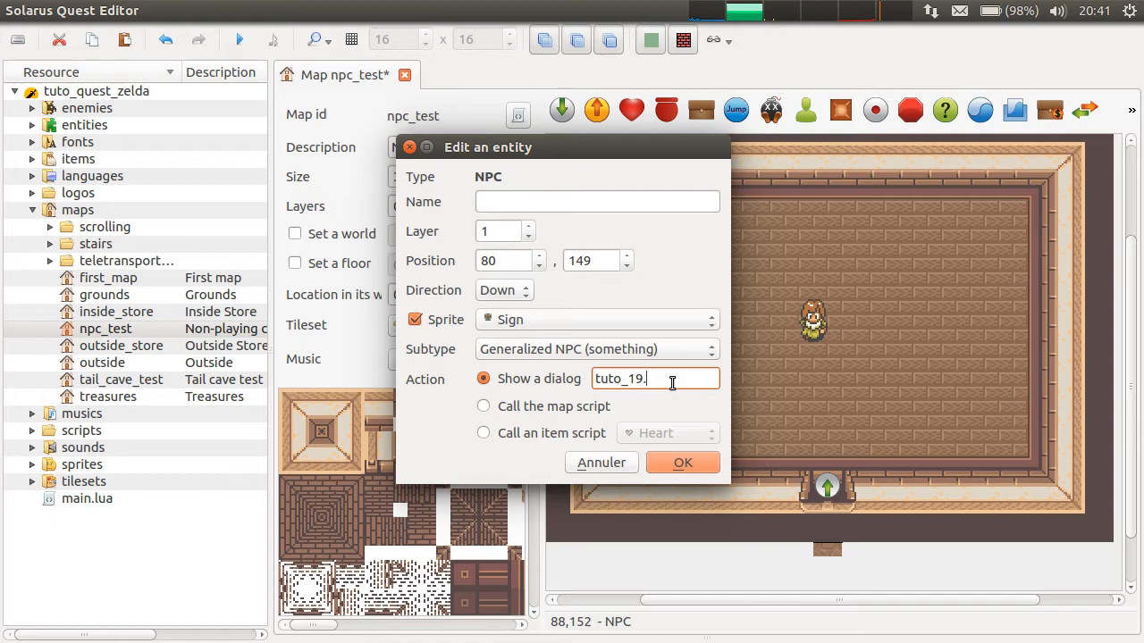
{"action": "type", "text": "well"}
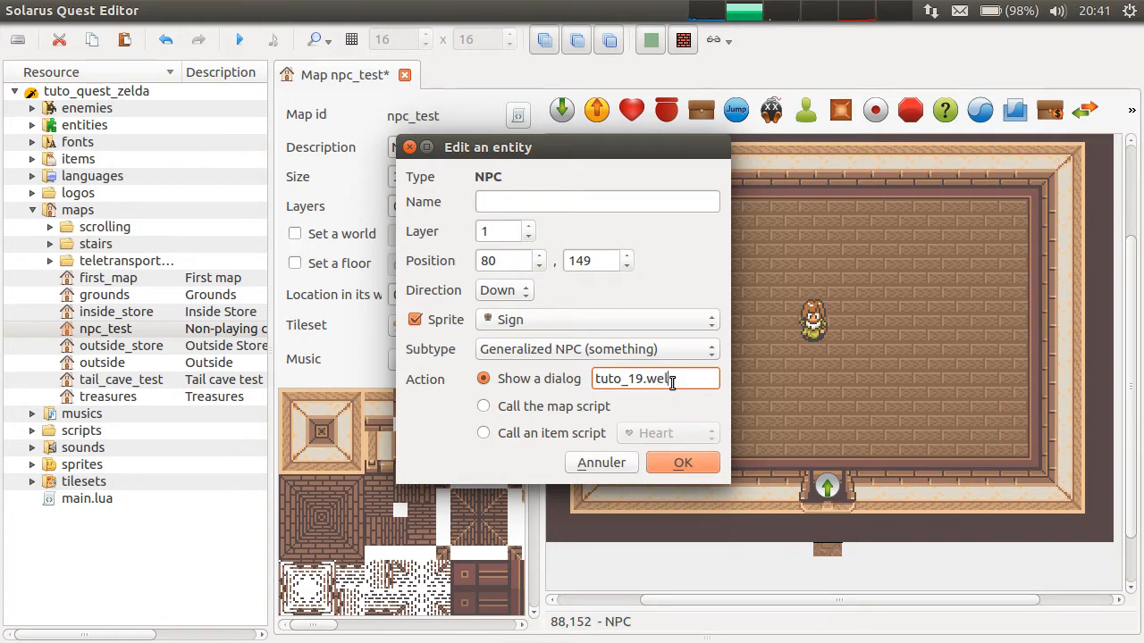
{"action": "type", "text": "come"}
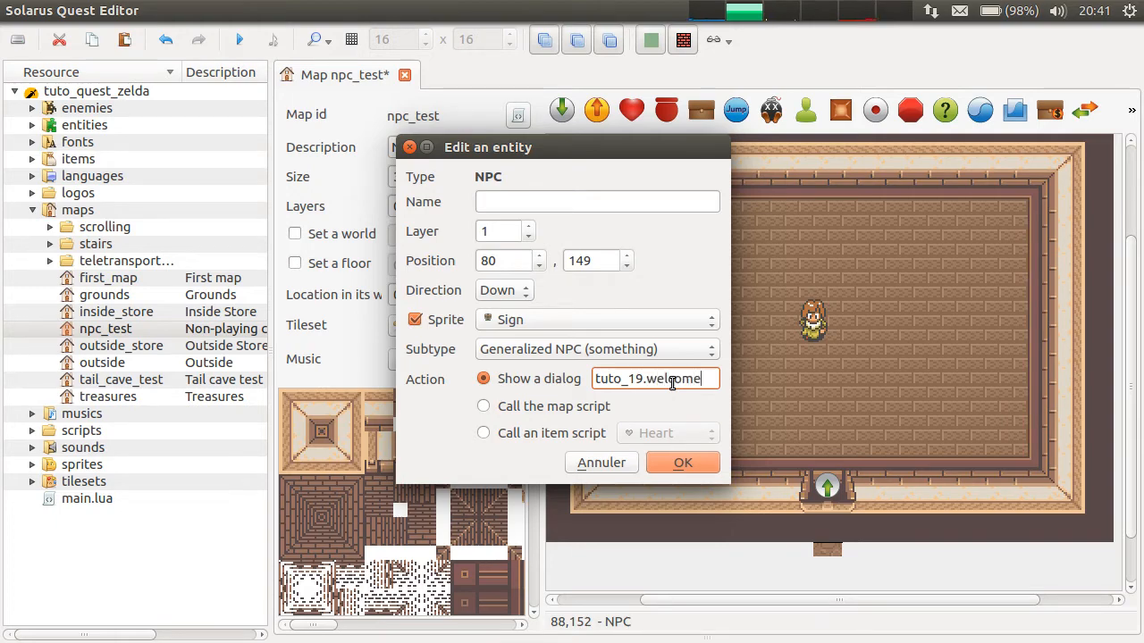
{"action": "left_click", "coordinate": [682, 462]}
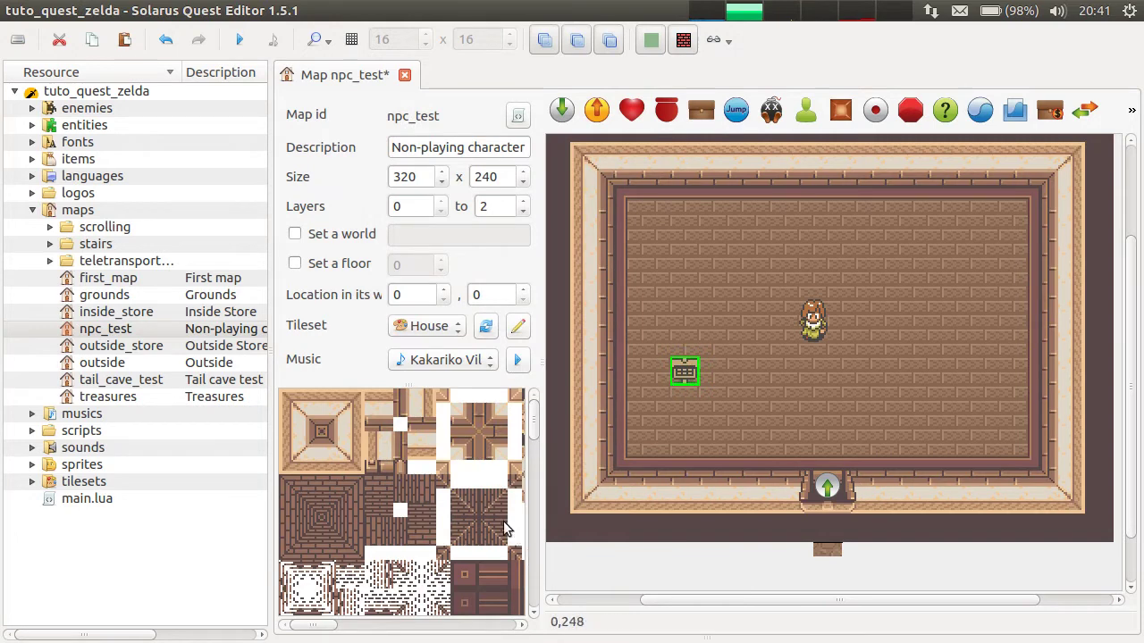
- Scroll the tileset and pick the bookshelf tile for the top wall
{"action": "scroll", "scroll_direction": "down", "scroll_amount": 3}
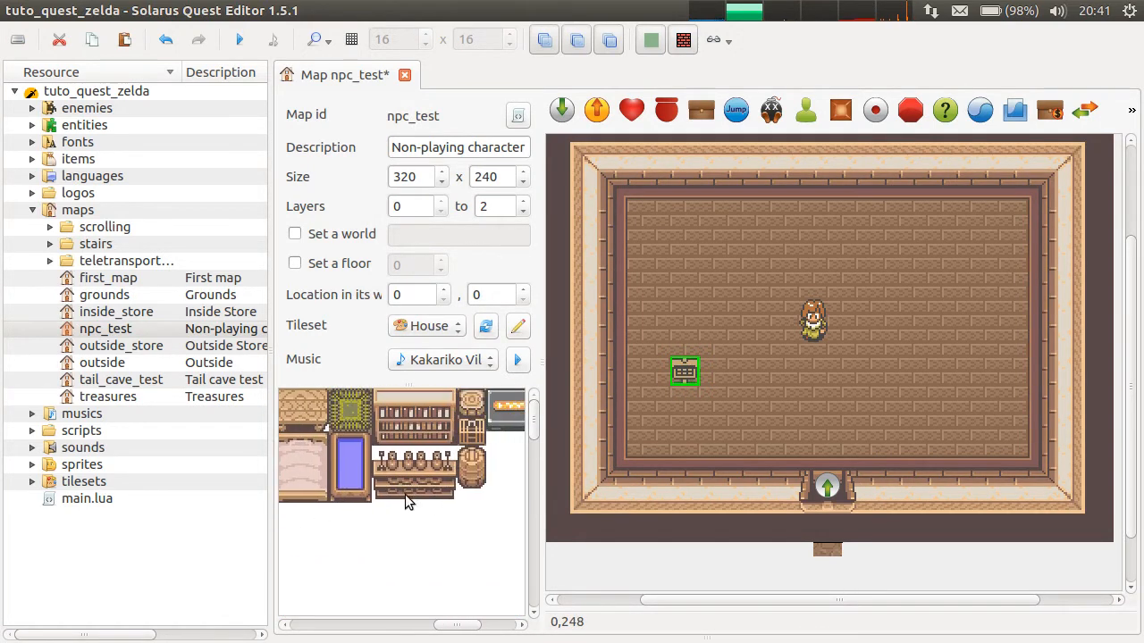
{"action": "left_click", "coordinate": [407, 415]}
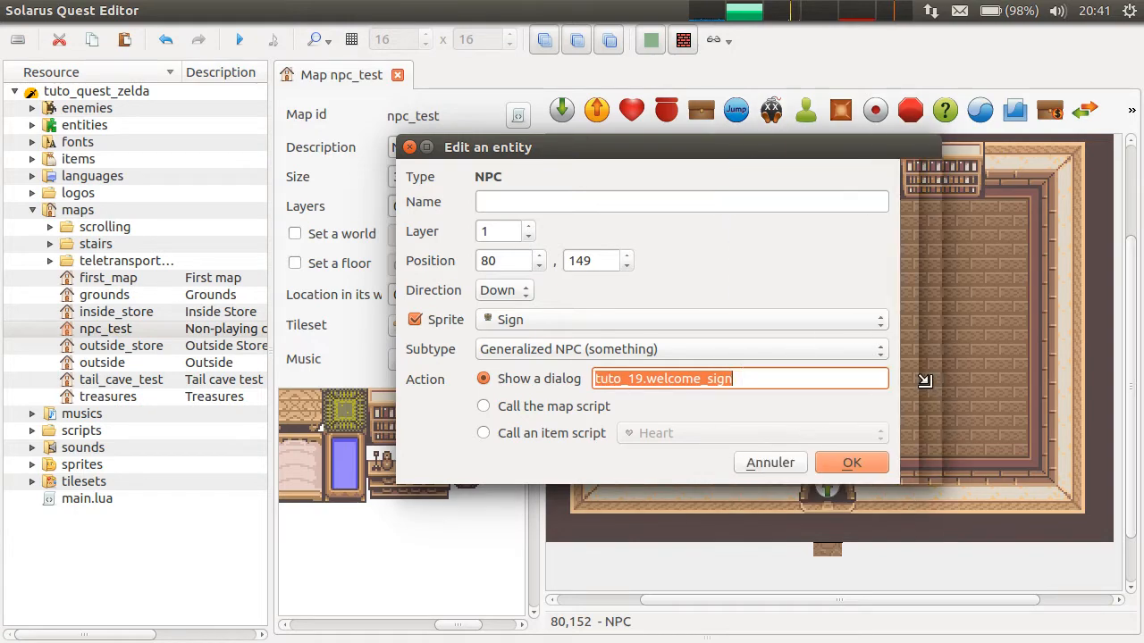
- Close the sign's properties, confirm the new dialog id, and enter the text 'Library'
{"action": "left_click", "coordinate": [850, 462]}
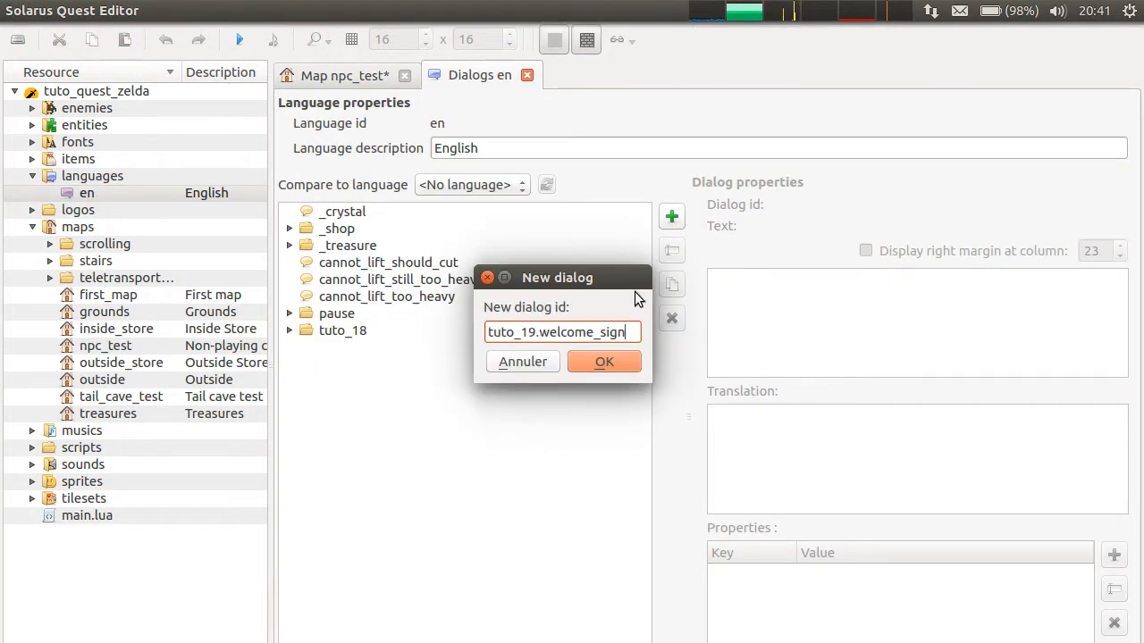
{"action": "left_click", "coordinate": [603, 361]}
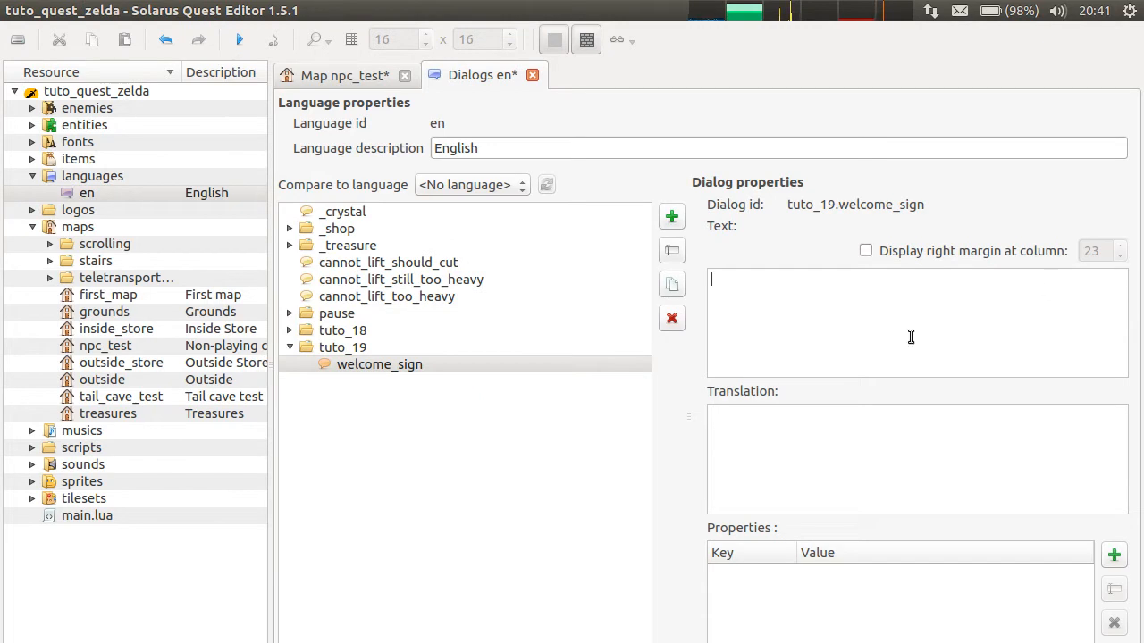
{"action": "type", "text": "Library"}
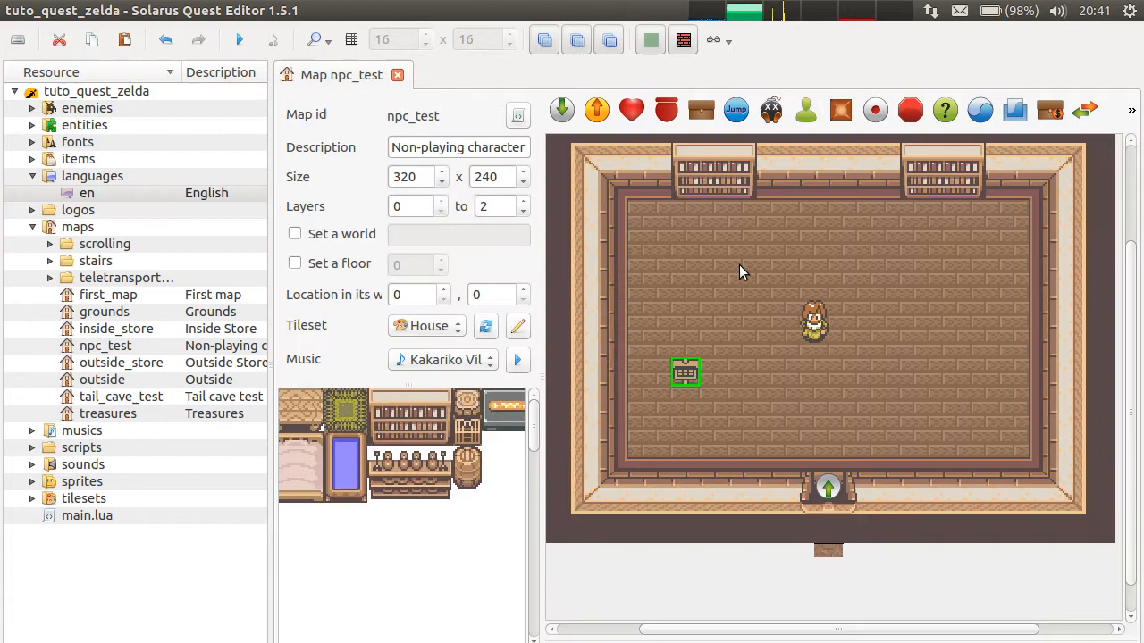
{"action": "left_click", "coordinate": [238, 39]}
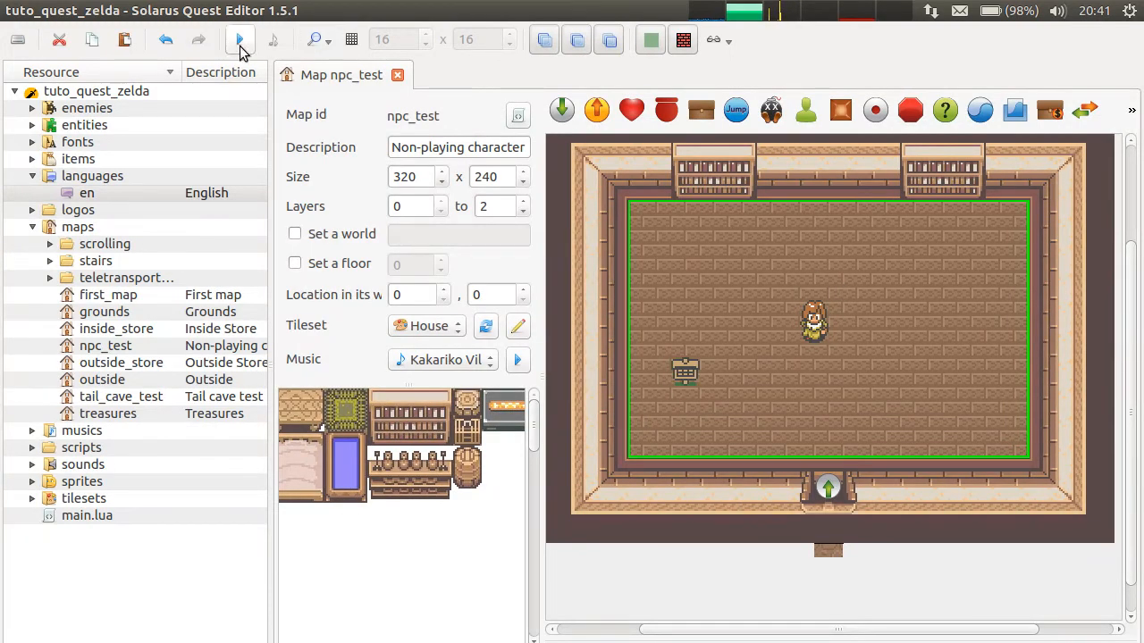
{"action": "left_click", "coordinate": [239, 38]}
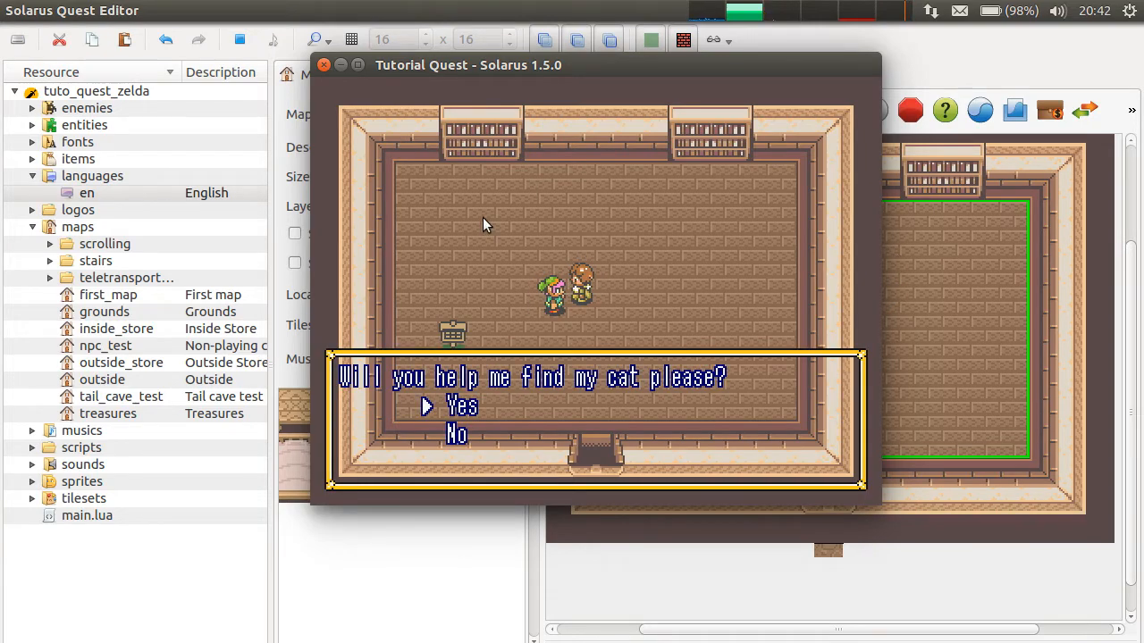
{"action": "left_click", "coordinate": [323, 64]}
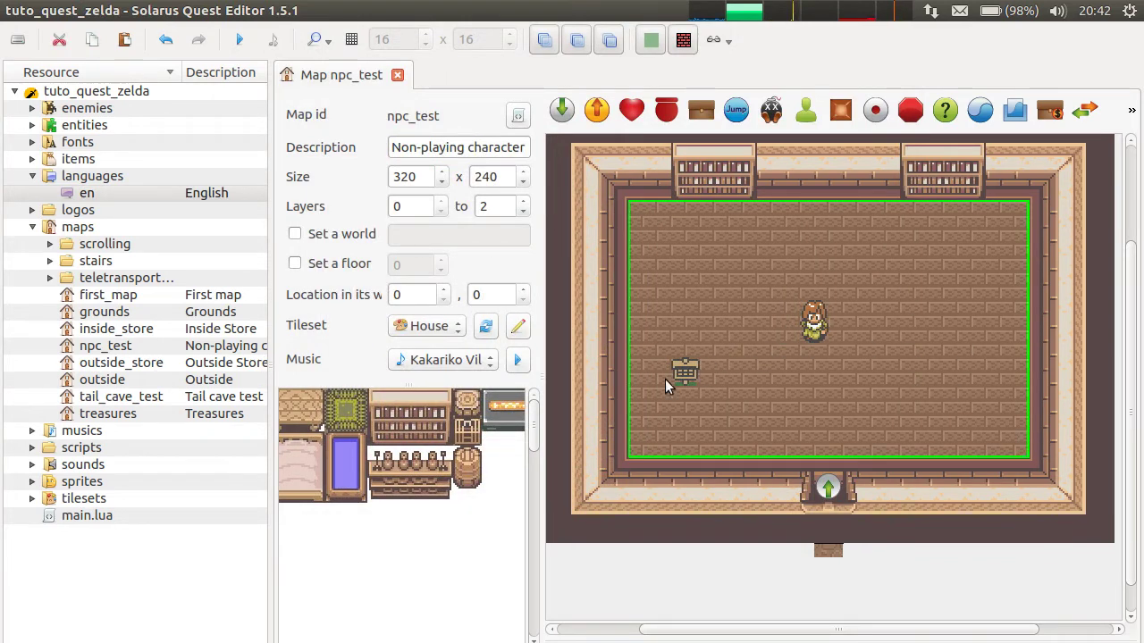
- Reopen the sign's properties and keep its subtype as Generalized NPC
{"action": "double_click", "coordinate": [685, 371]}
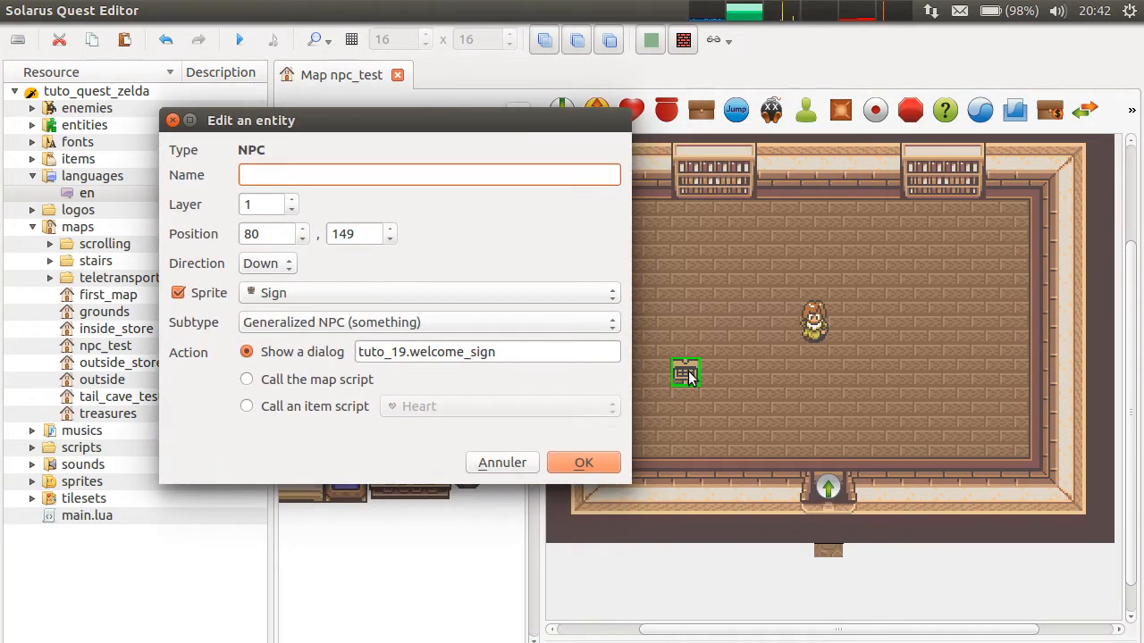
{"action": "mouse_move", "coordinate": [699, 313]}
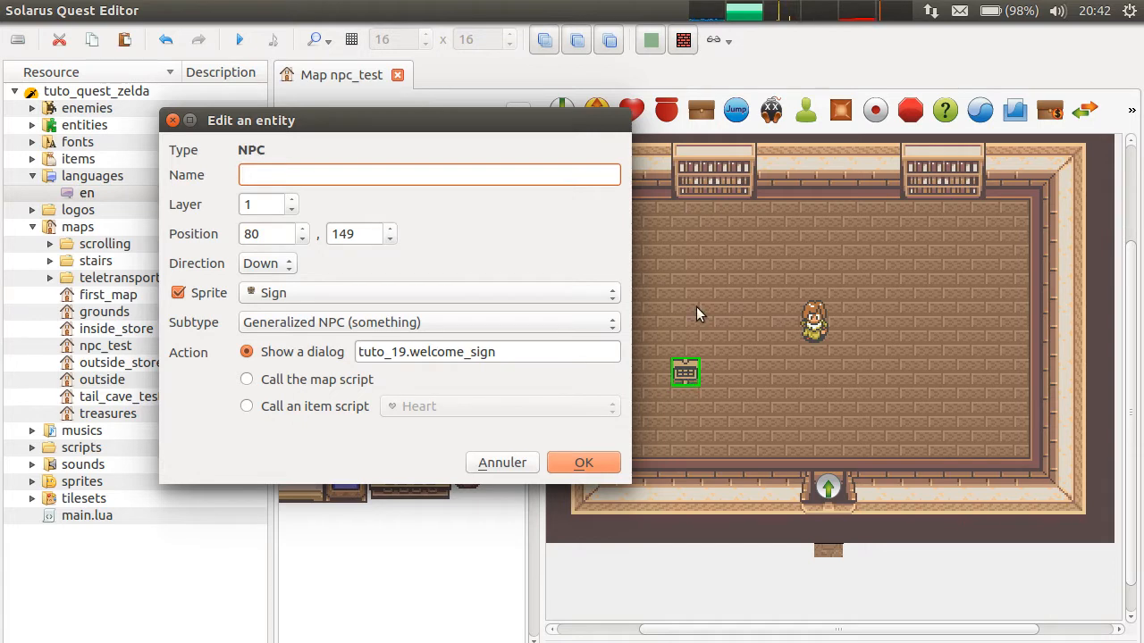
{"action": "mouse_move", "coordinate": [483, 315]}
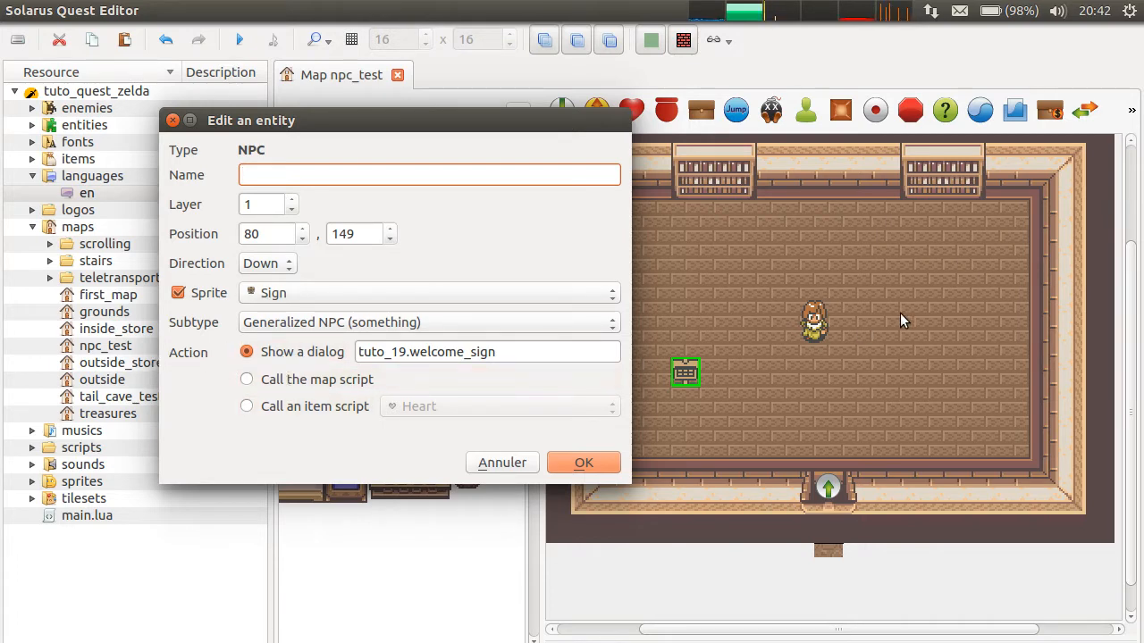
{"action": "mouse_move", "coordinate": [829, 313]}
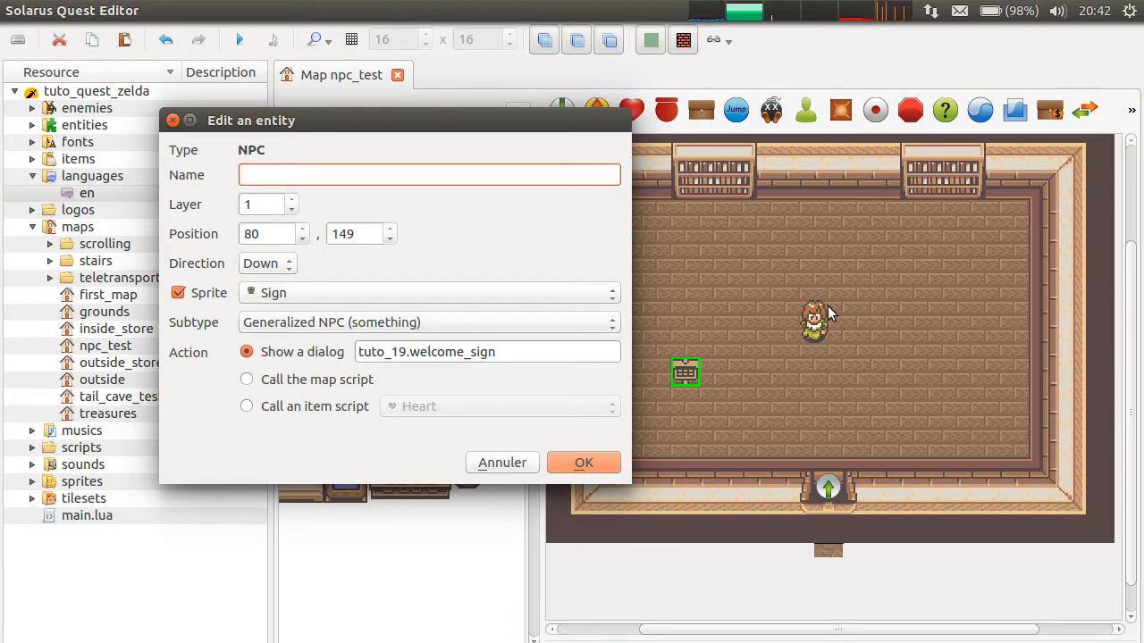
{"action": "left_click", "coordinate": [429, 321]}
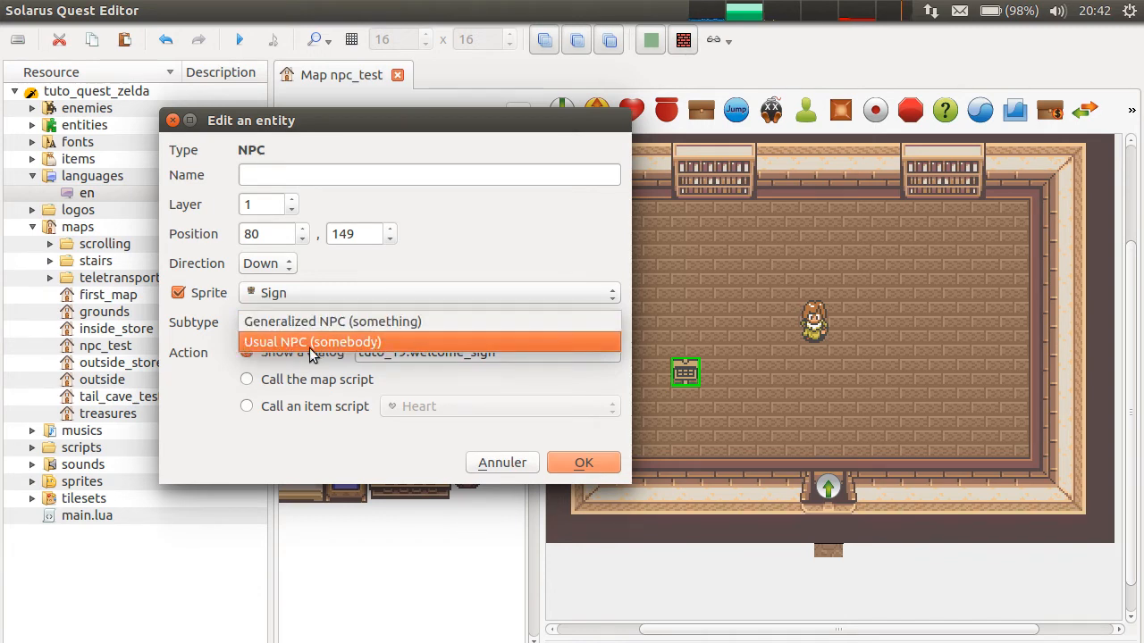
{"action": "mouse_move", "coordinate": [387, 353]}
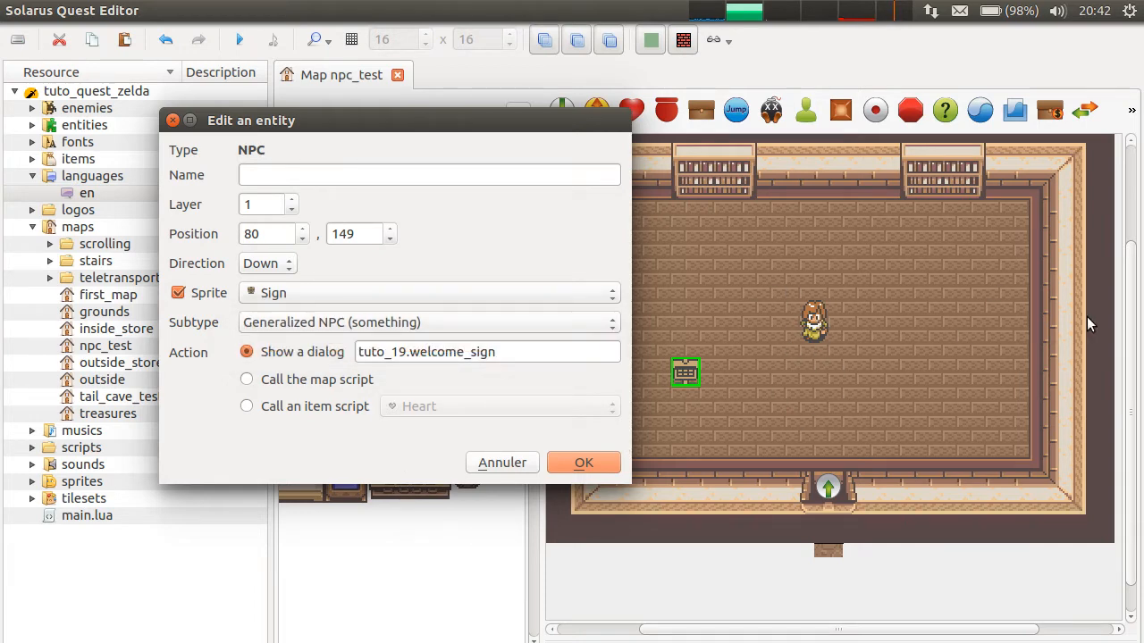
{"action": "mouse_move", "coordinate": [1038, 203]}
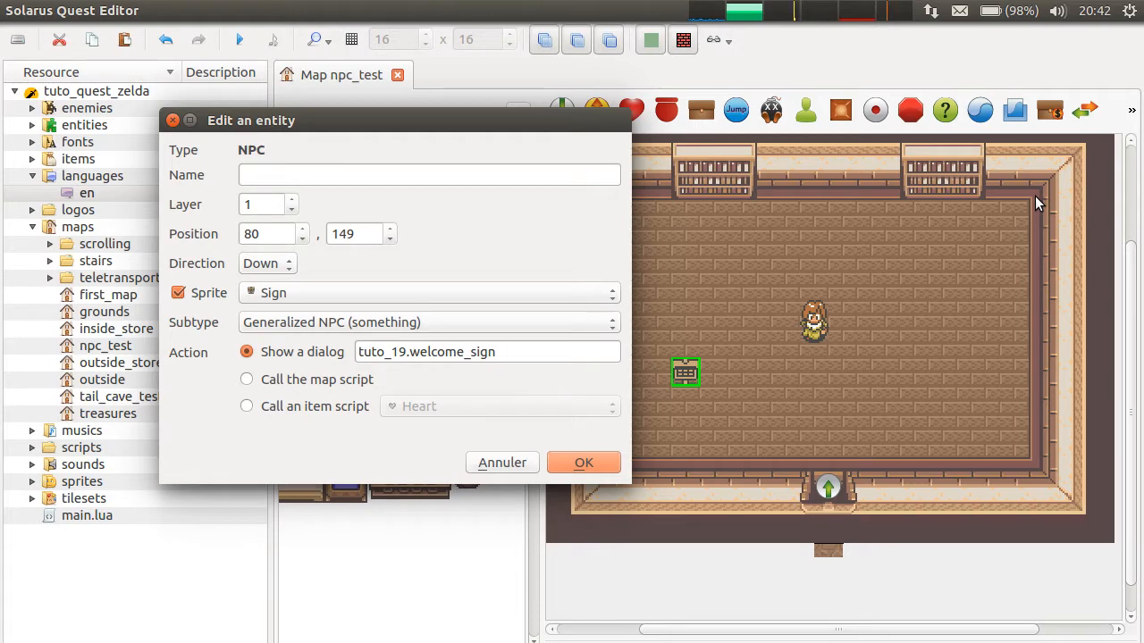
{"action": "mouse_move", "coordinate": [364, 327]}
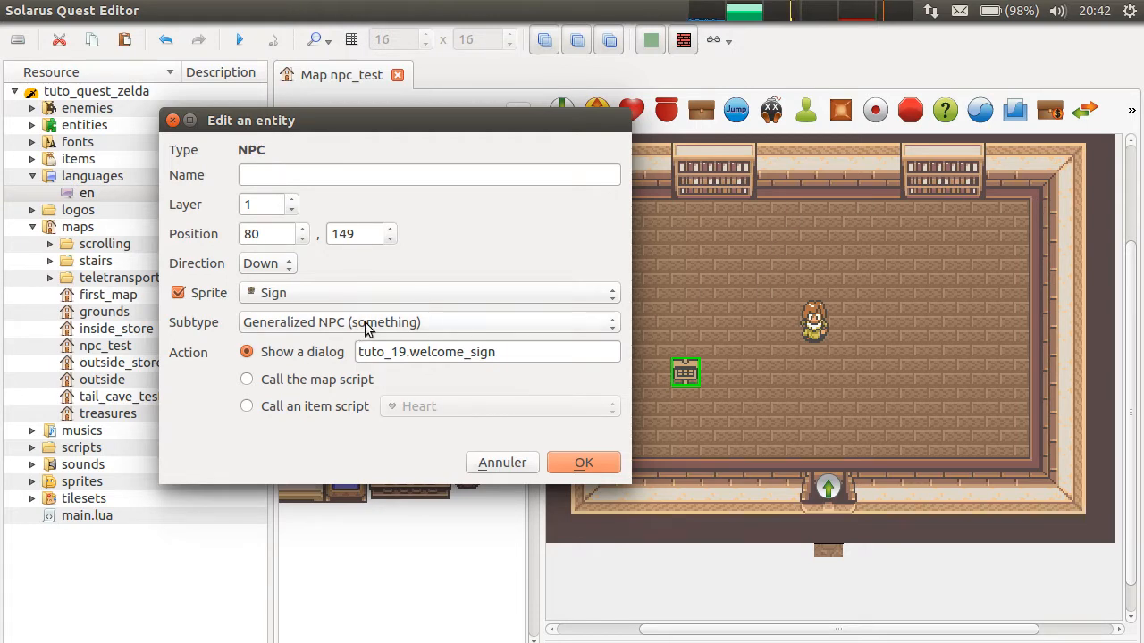
{"action": "left_click", "coordinate": [429, 322]}
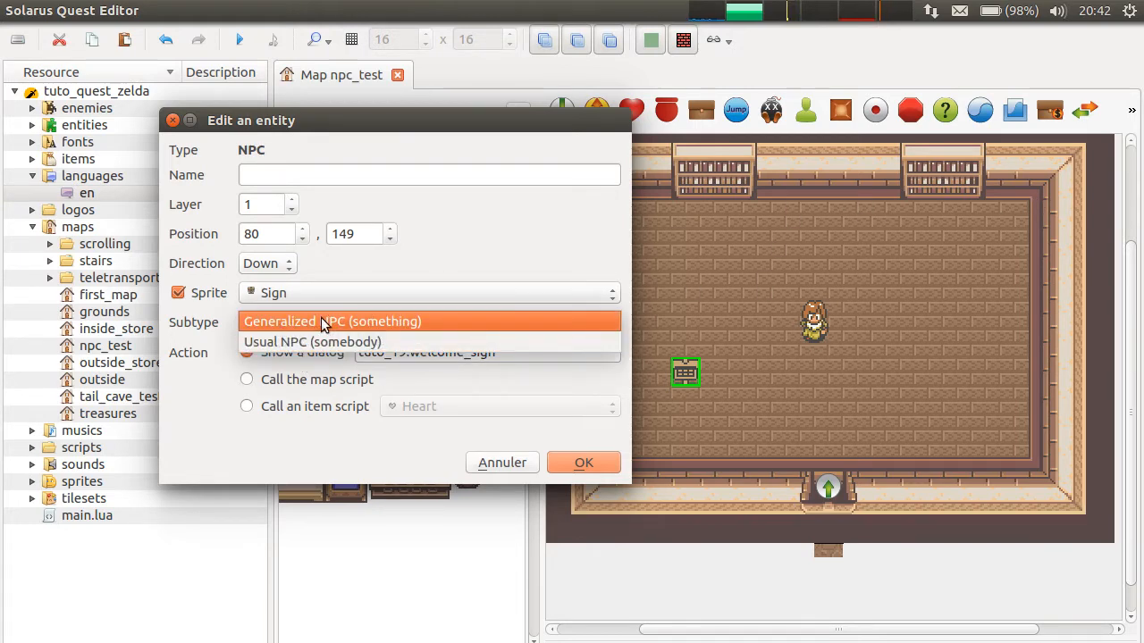
{"action": "mouse_move", "coordinate": [438, 143]}
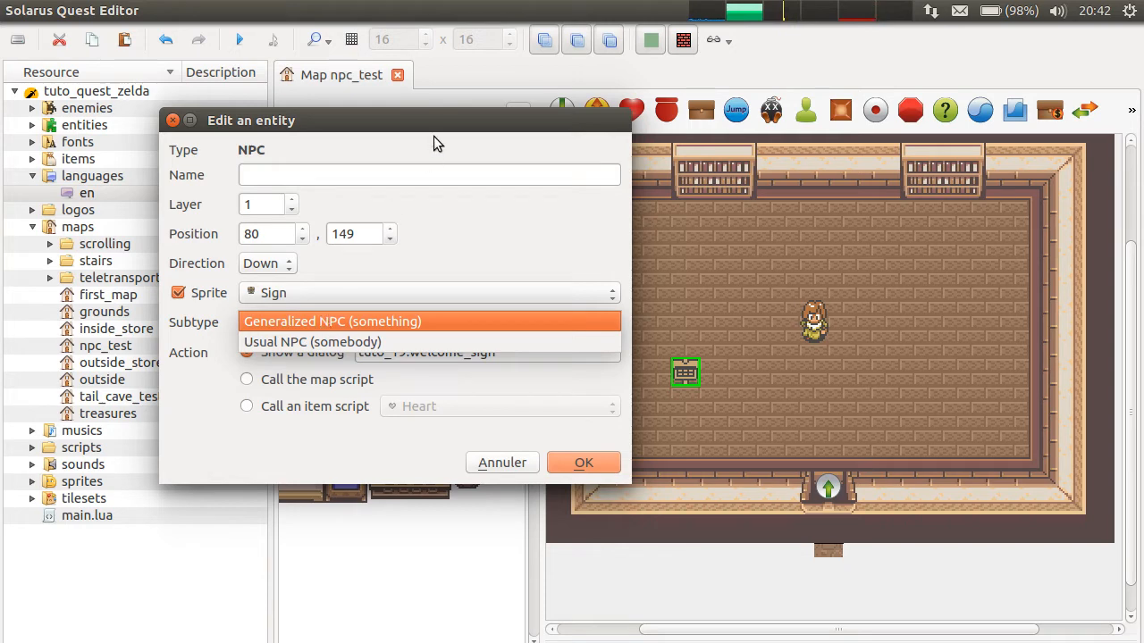
{"action": "left_click", "coordinate": [332, 320]}
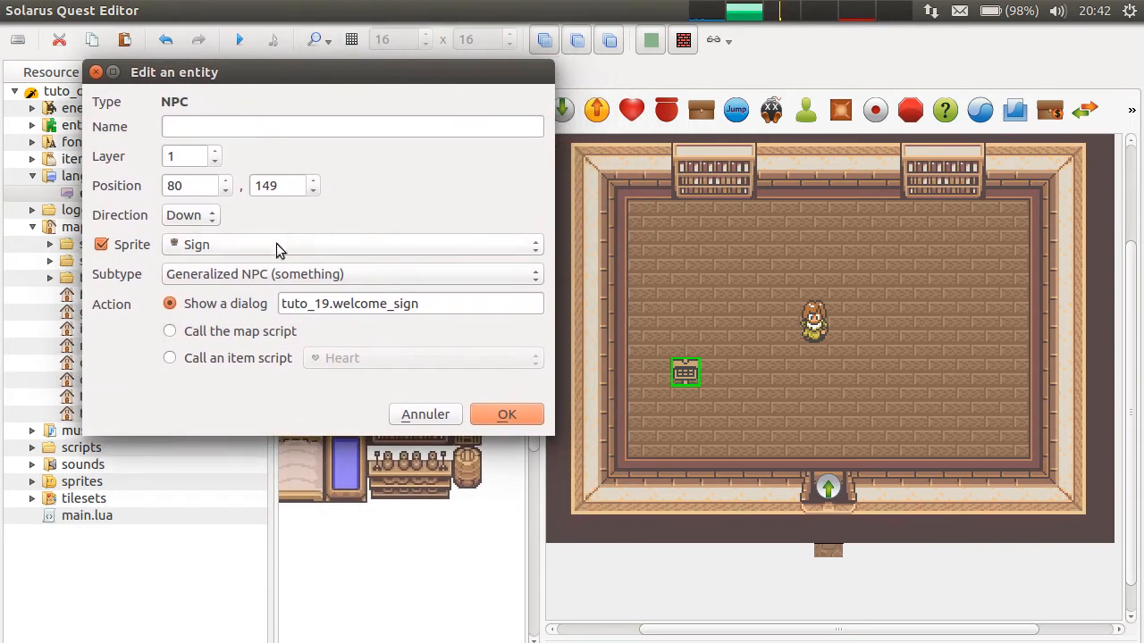
{"action": "mouse_move", "coordinate": [713, 430]}
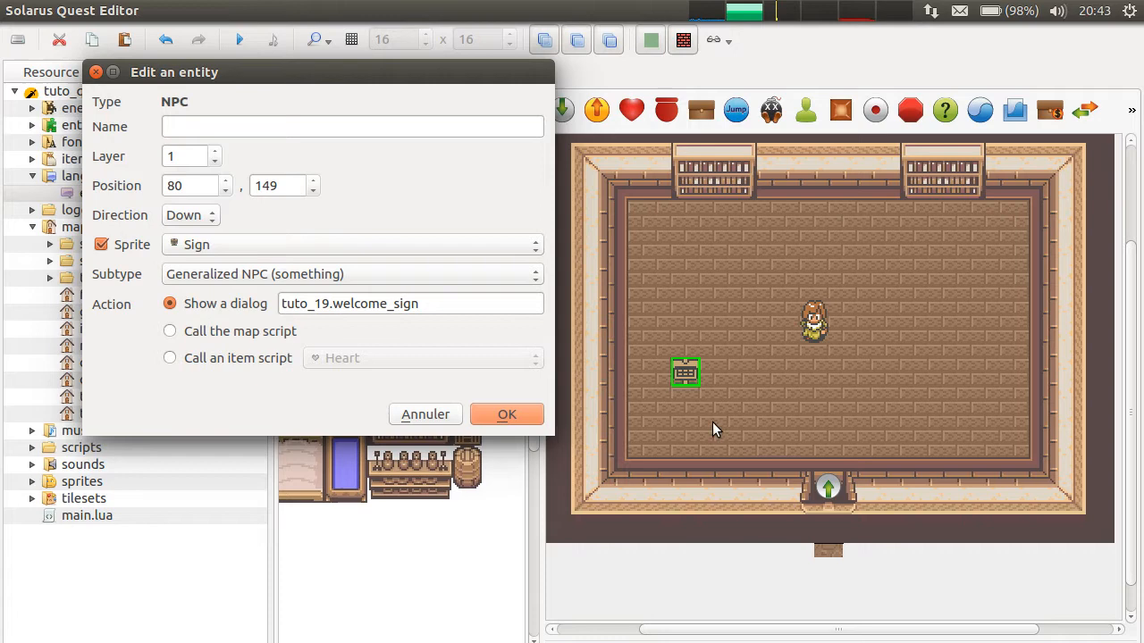
{"action": "mouse_move", "coordinate": [710, 394]}
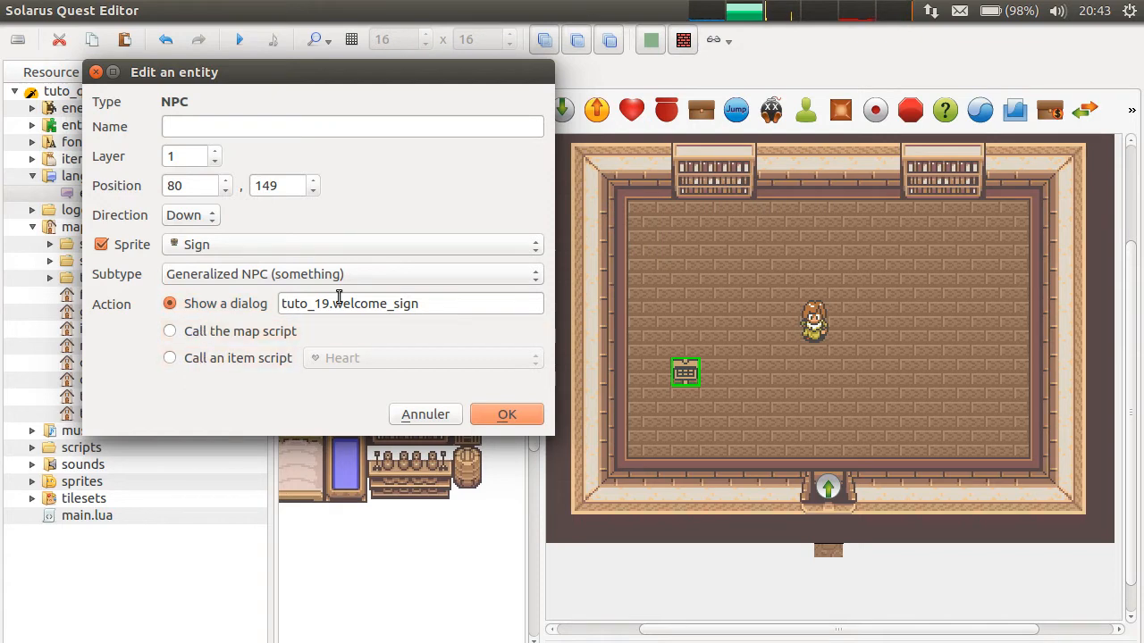
{"action": "mouse_move", "coordinate": [677, 401]}
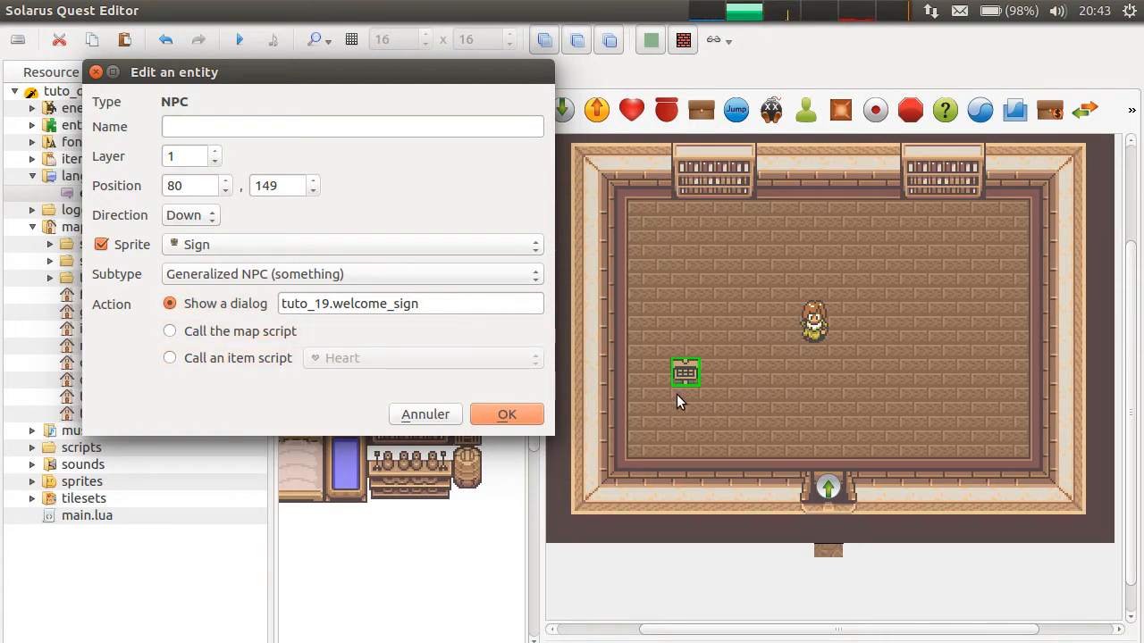
{"action": "mouse_move", "coordinate": [174, 426]}
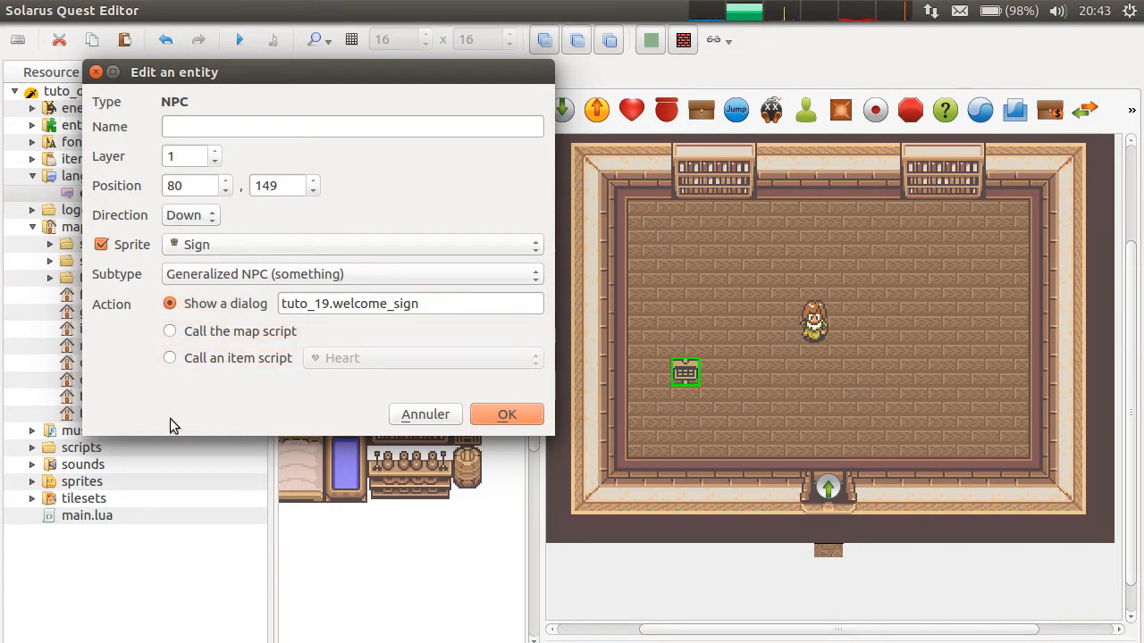
{"action": "left_click", "coordinate": [410, 303]}
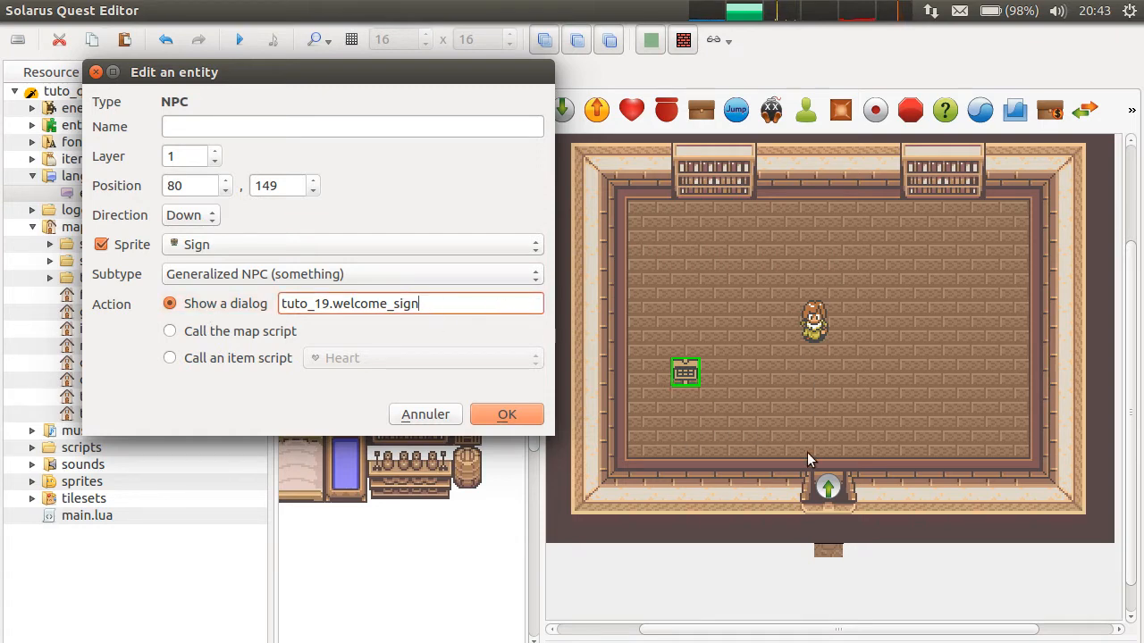
{"action": "mouse_move", "coordinate": [757, 262]}
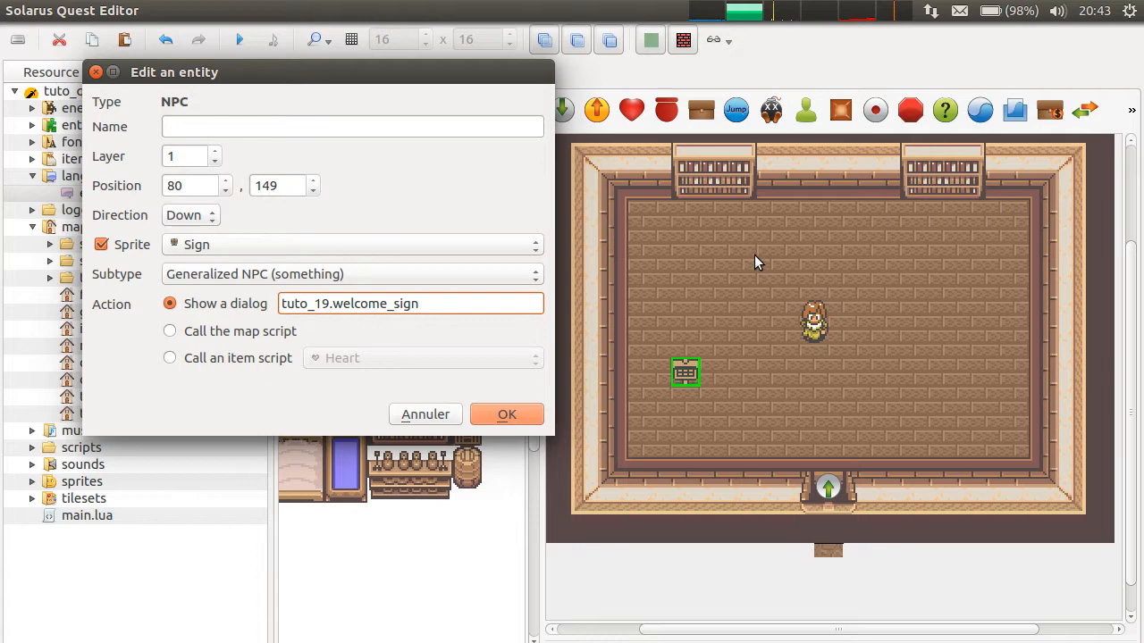
{"action": "mouse_move", "coordinate": [712, 366]}
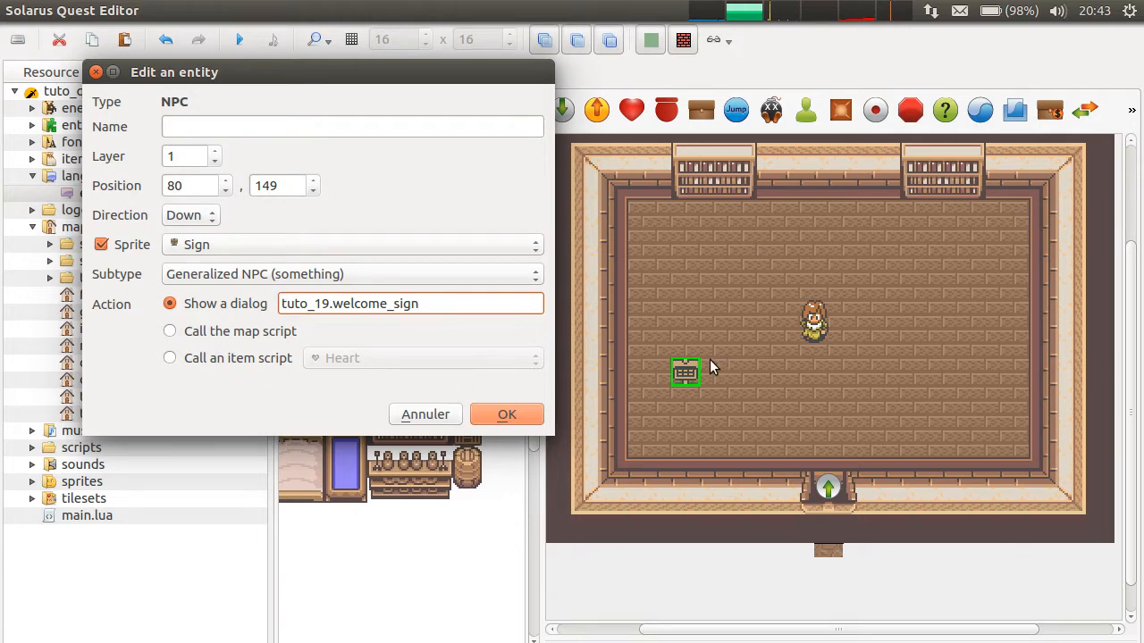
{"action": "mouse_move", "coordinate": [710, 351]}
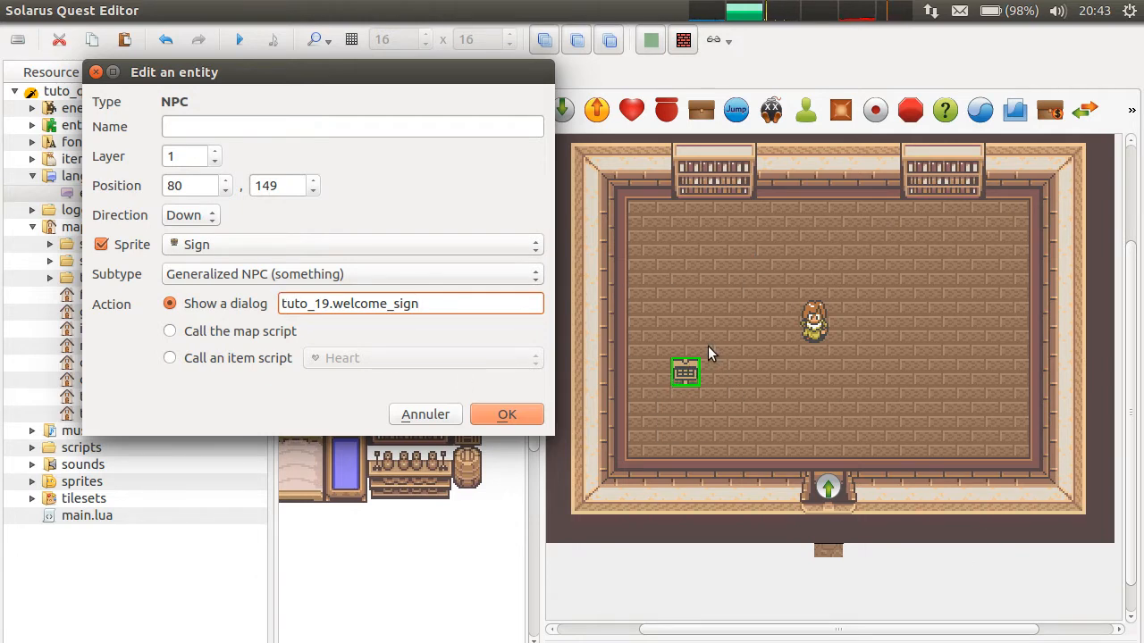
{"action": "mouse_move", "coordinate": [590, 295]}
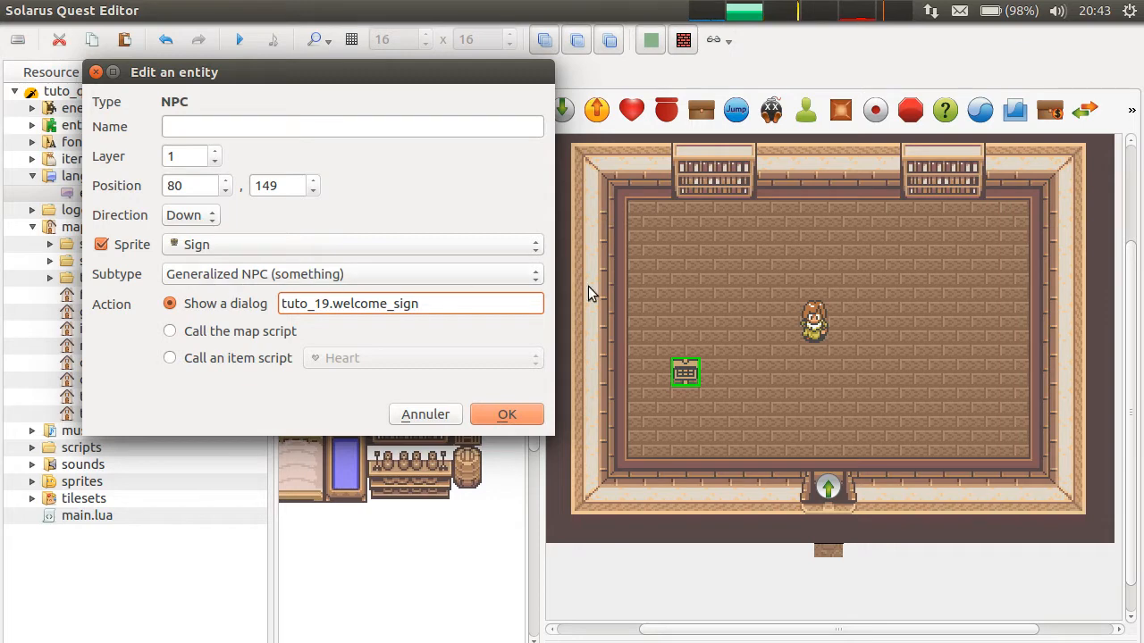
{"action": "mouse_move", "coordinate": [796, 401]}
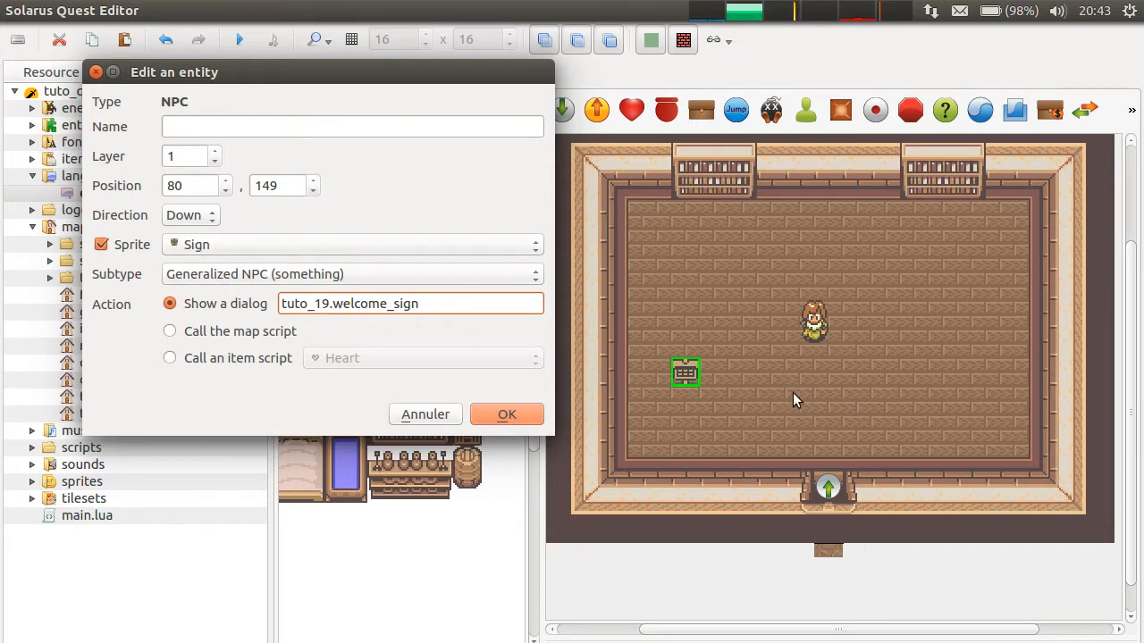
- Leave the sign's direction on Down and cancel its properties without changes
{"action": "left_click", "coordinate": [190, 214]}
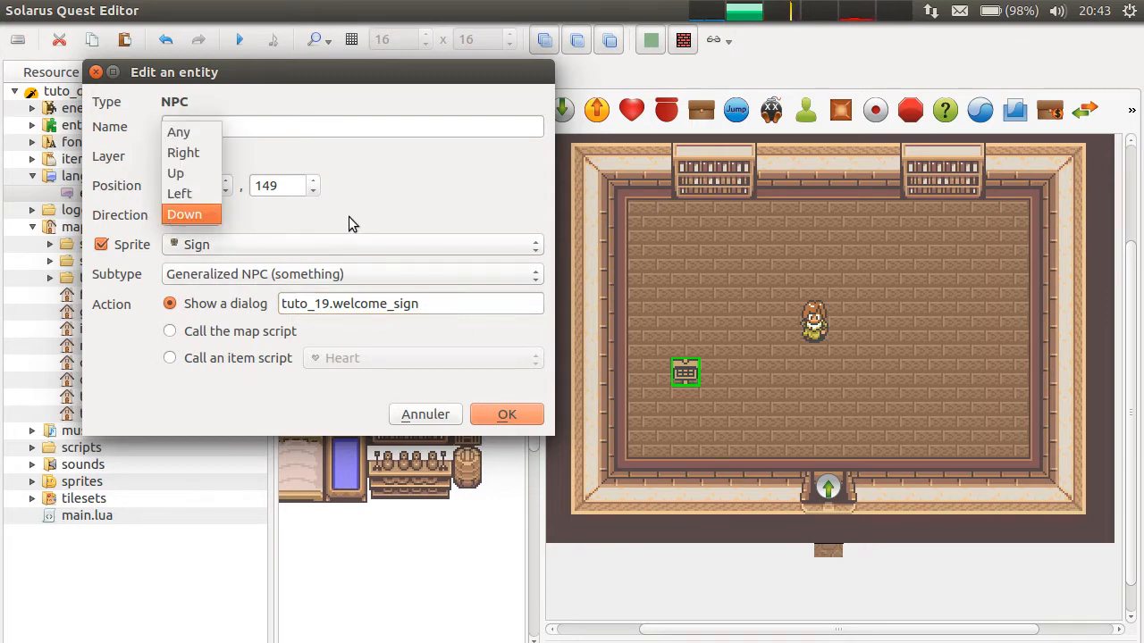
{"action": "mouse_move", "coordinate": [188, 194]}
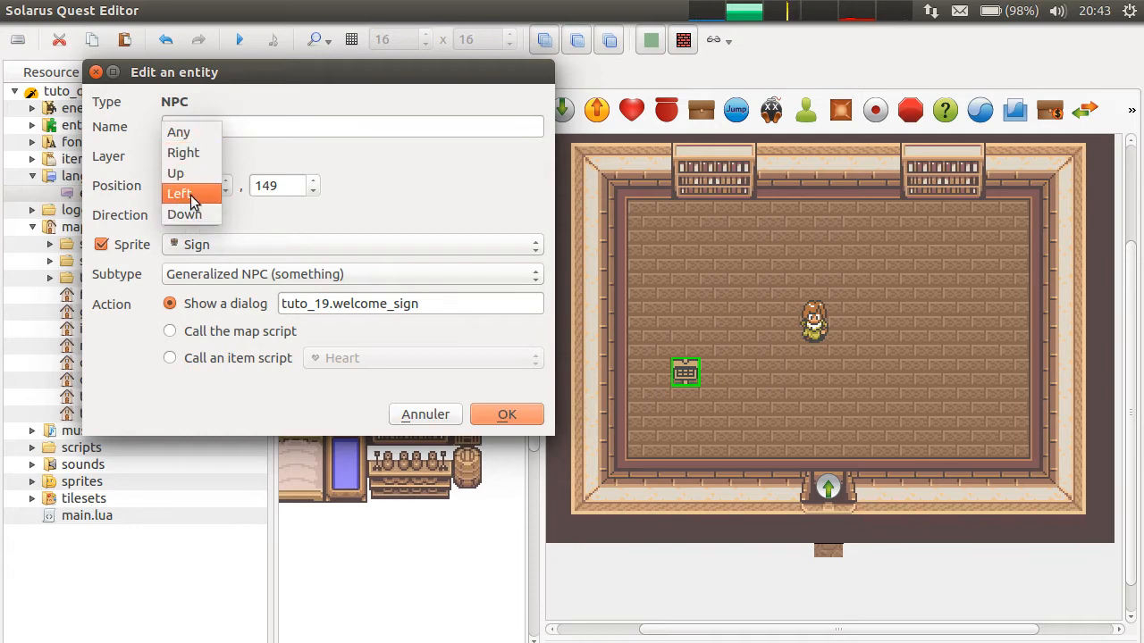
{"action": "mouse_move", "coordinate": [183, 132]}
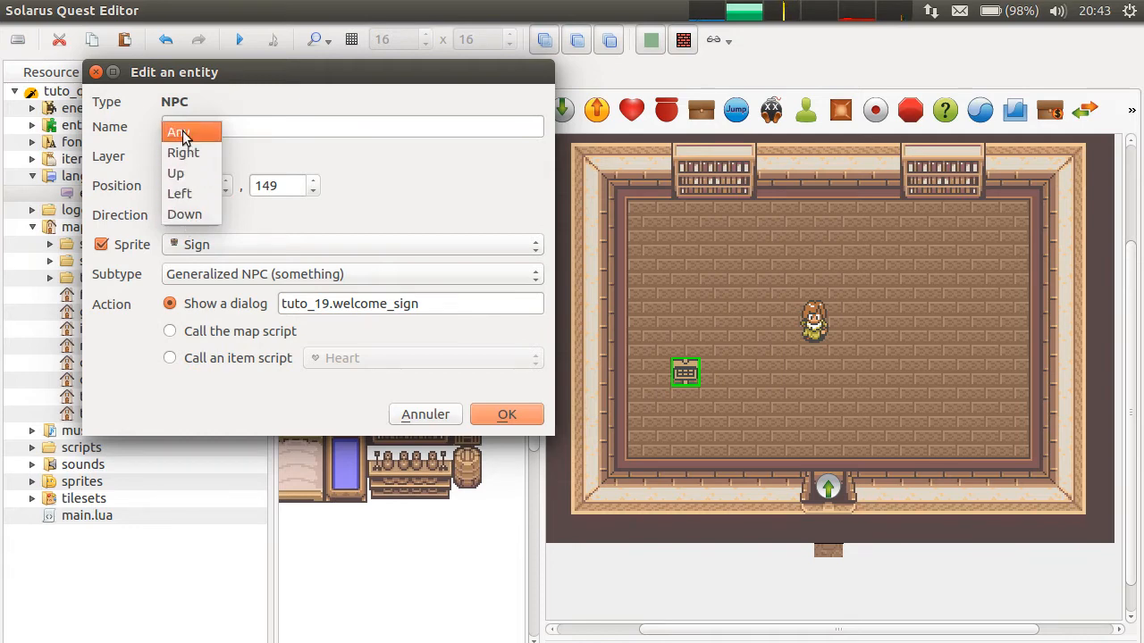
{"action": "left_click", "coordinate": [184, 214]}
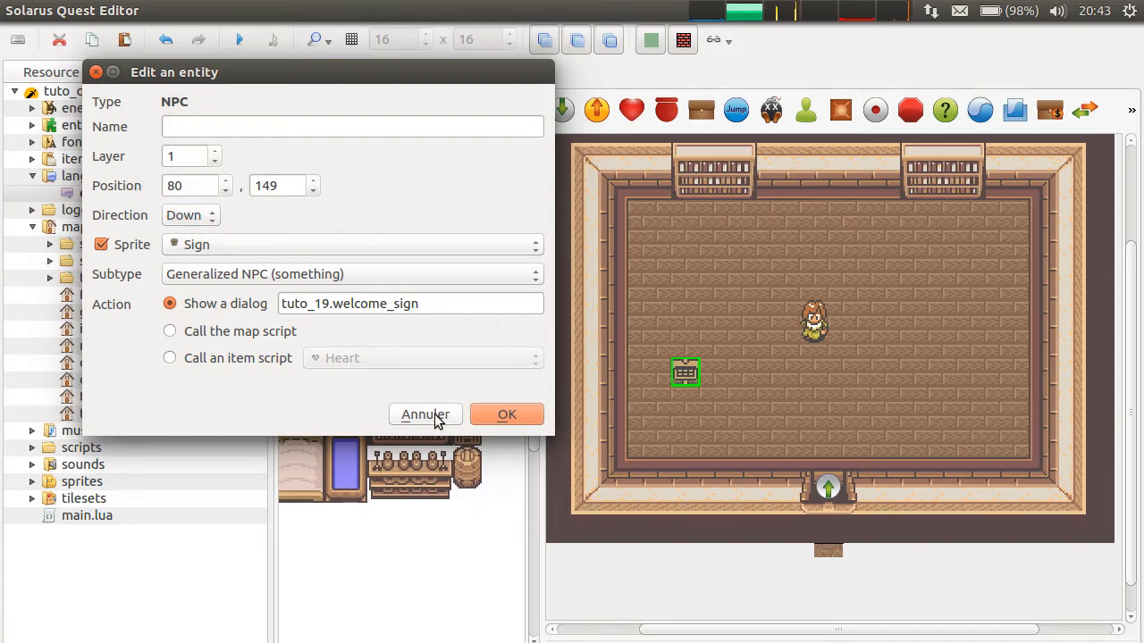
{"action": "left_click", "coordinate": [425, 414]}
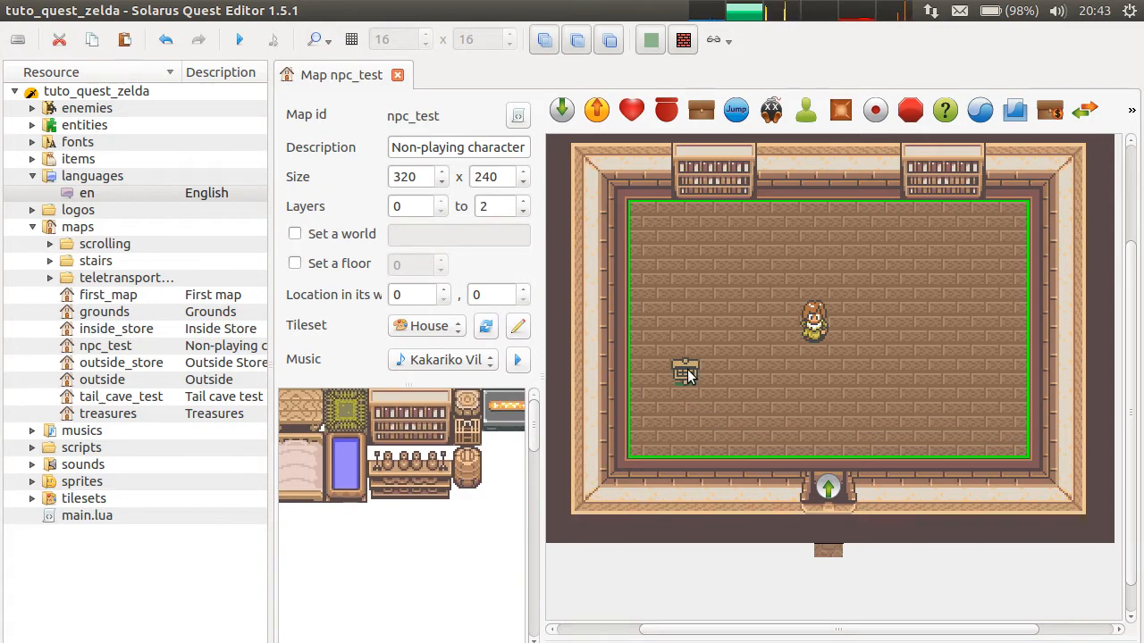
{"action": "double_click", "coordinate": [686, 370]}
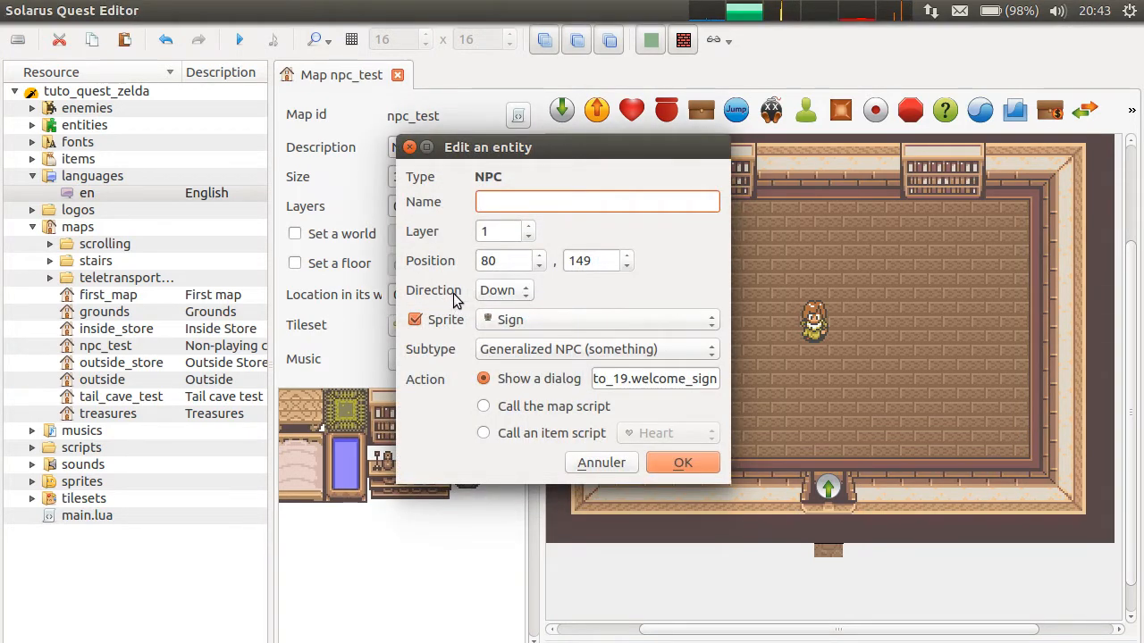
{"action": "left_click", "coordinate": [681, 462]}
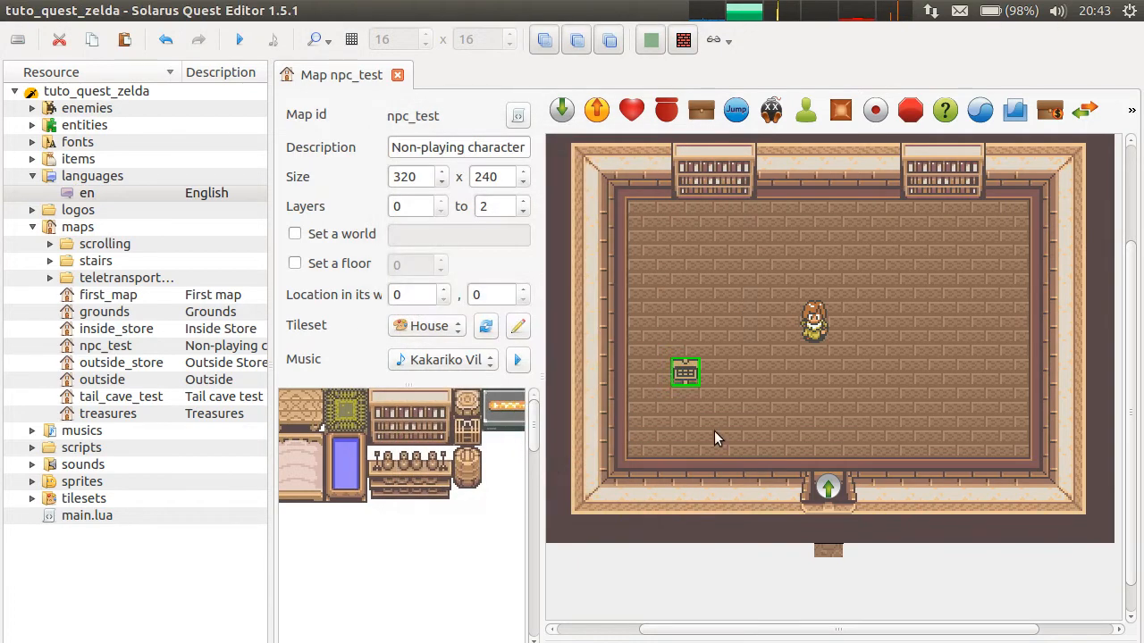
{"action": "mouse_move", "coordinate": [835, 362]}
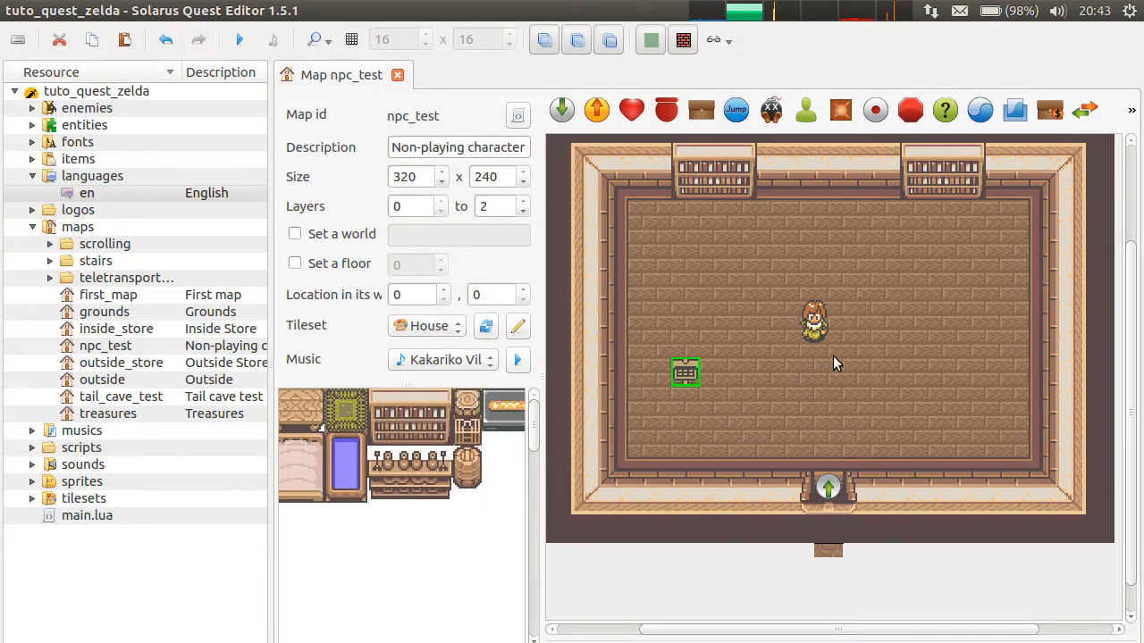
{"action": "left_click", "coordinate": [239, 39]}
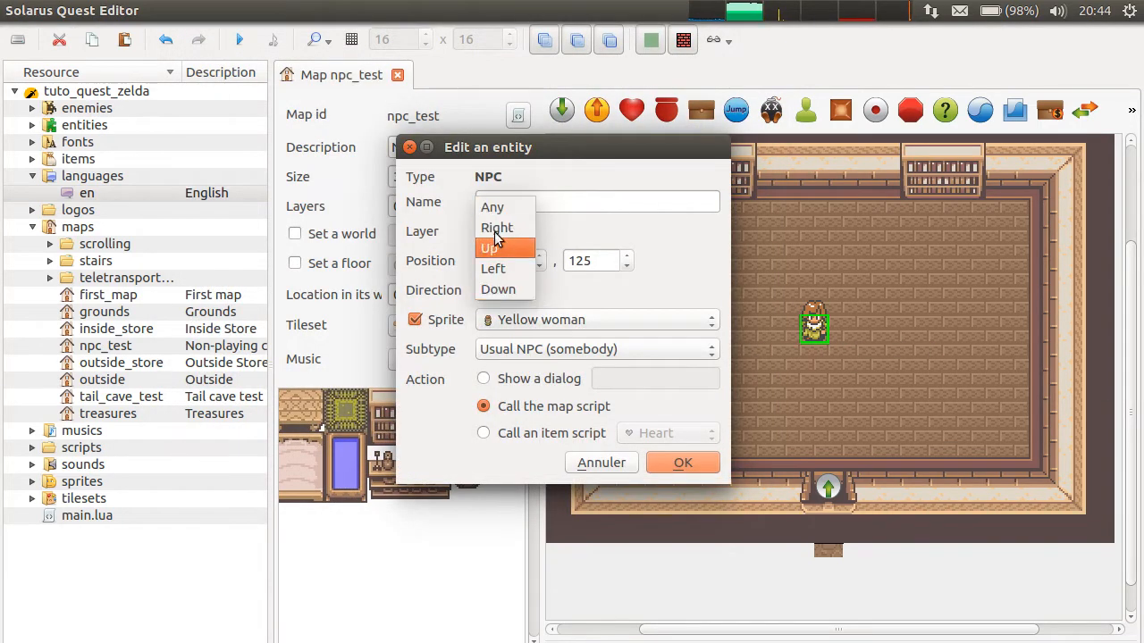
{"action": "left_click", "coordinate": [498, 289]}
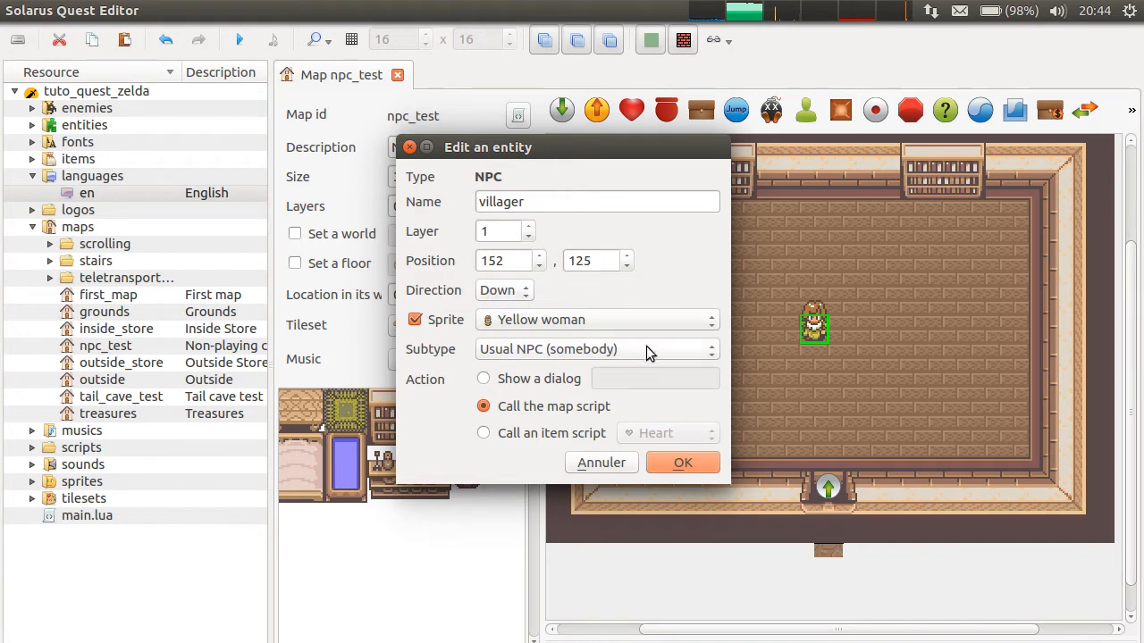
{"action": "mouse_move", "coordinate": [507, 314]}
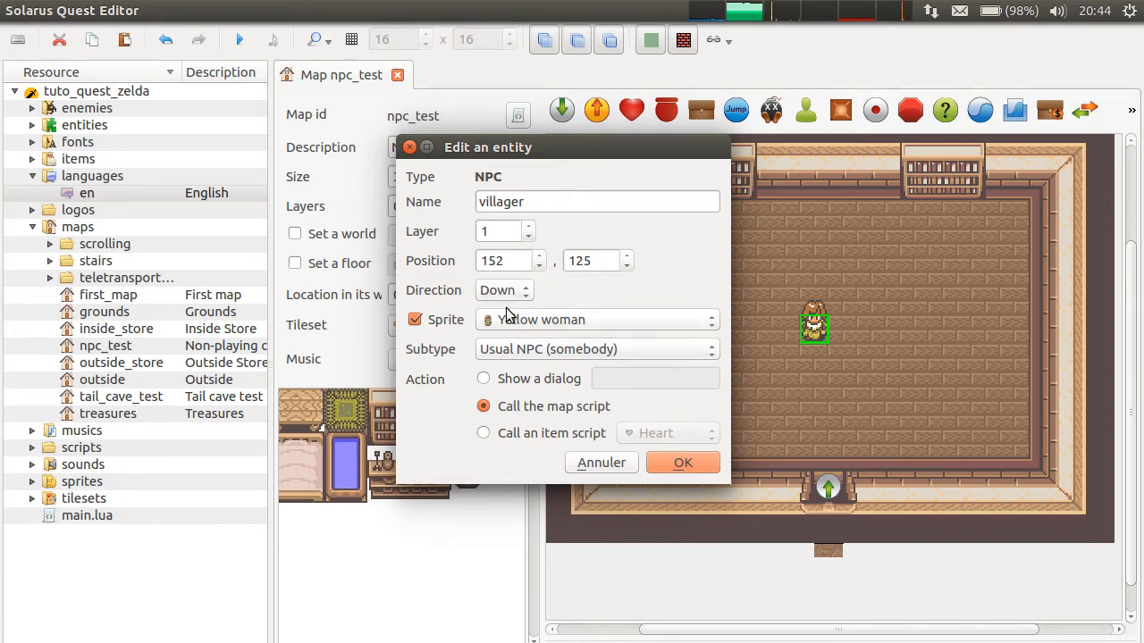
{"action": "mouse_move", "coordinate": [777, 293]}
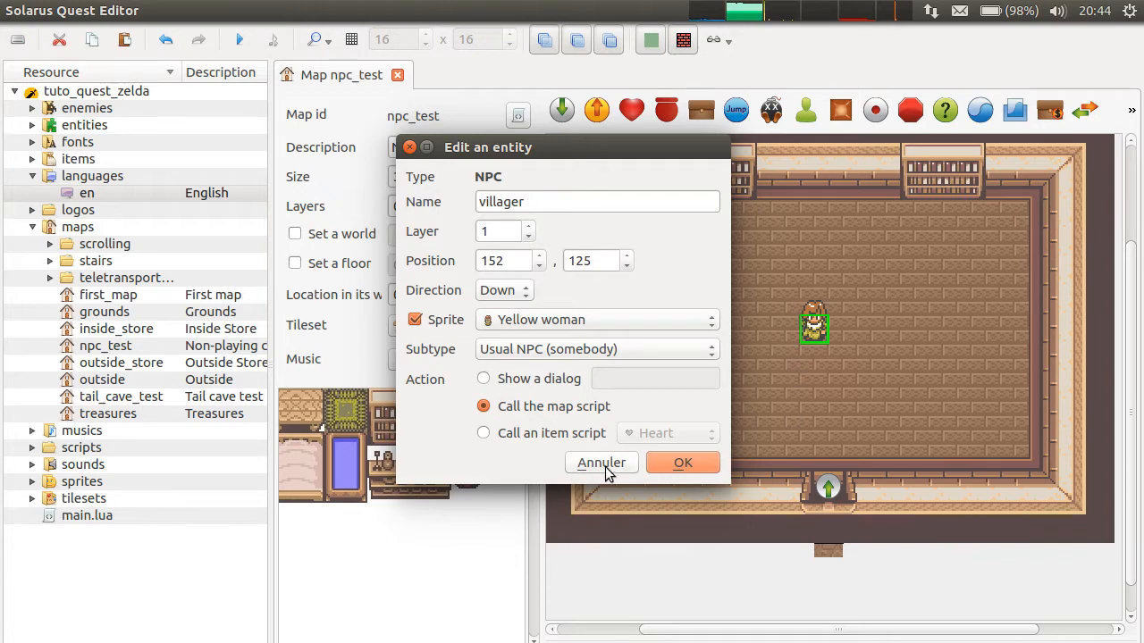
{"action": "left_click", "coordinate": [601, 462]}
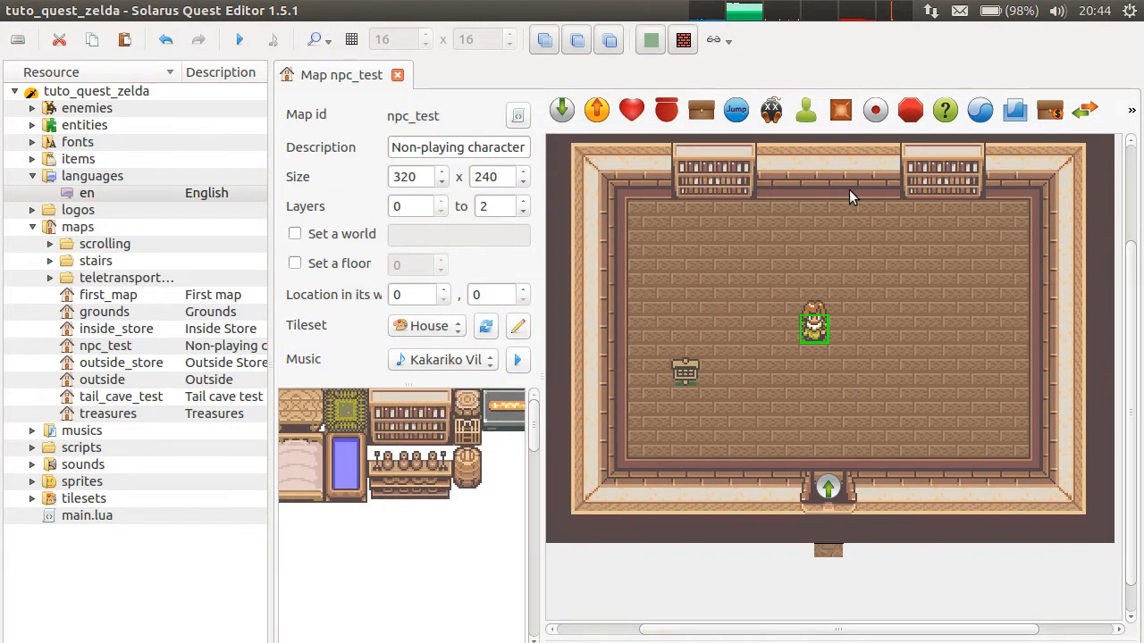
{"action": "mouse_move", "coordinate": [809, 268]}
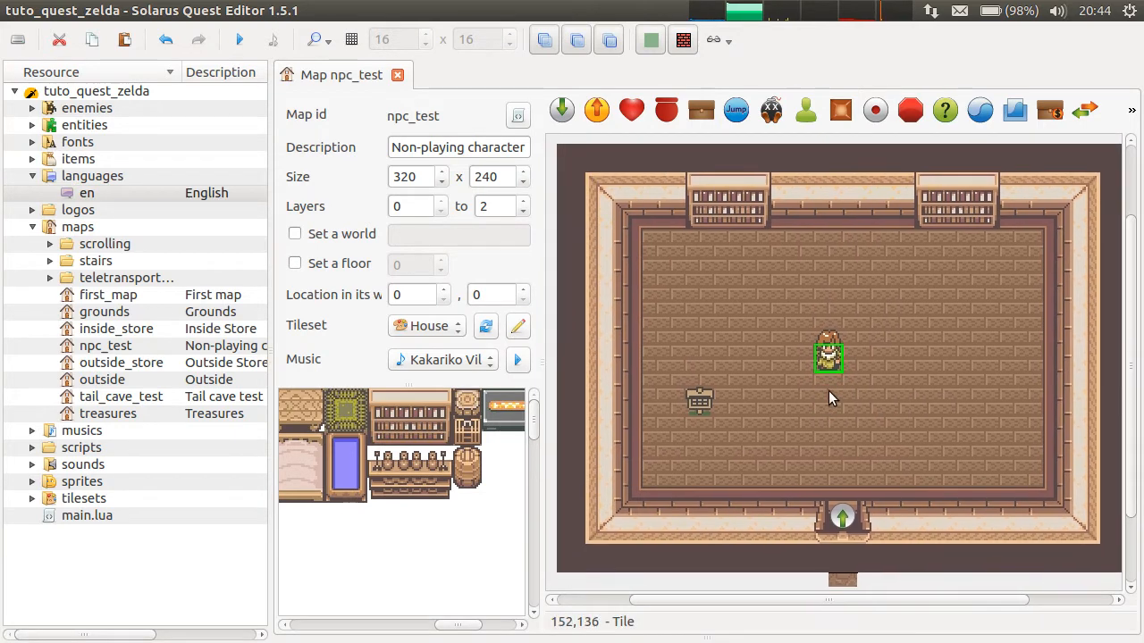
{"action": "mouse_move", "coordinate": [912, 322]}
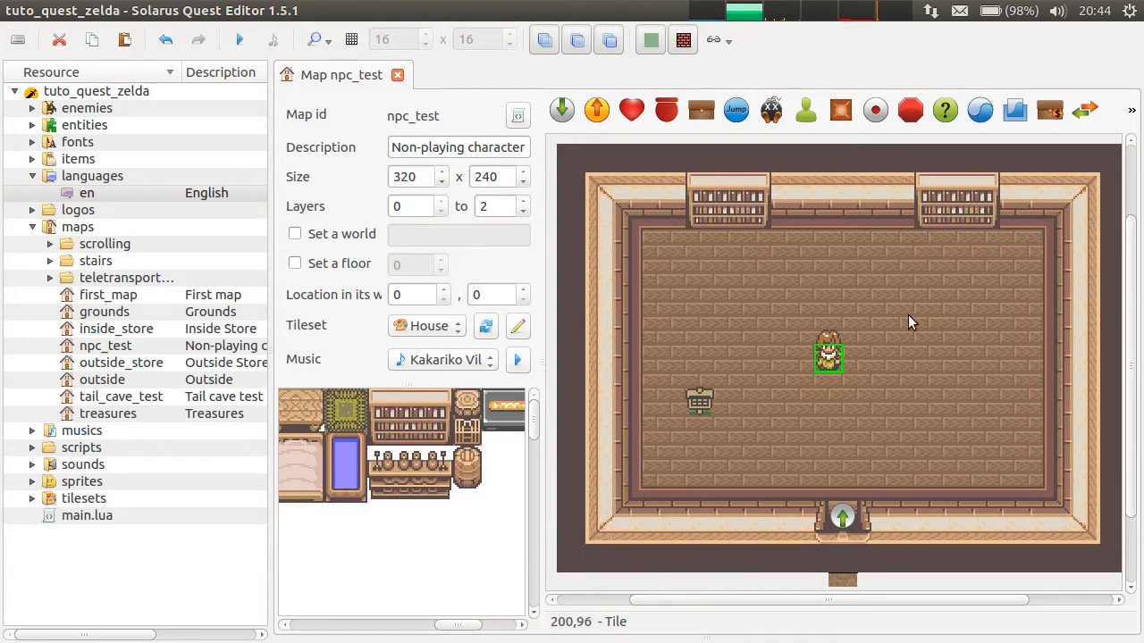
{"action": "mouse_move", "coordinate": [864, 365]}
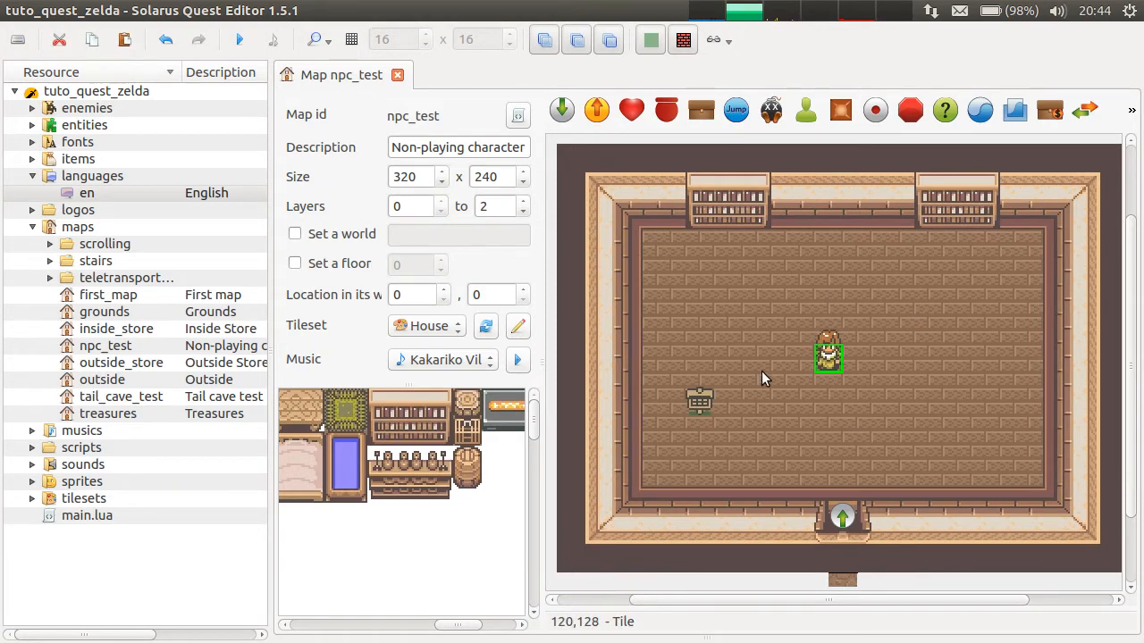
- Expand sprites > npc in the resource tree and scroll down to the woman sprites
{"action": "left_click", "coordinate": [33, 481]}
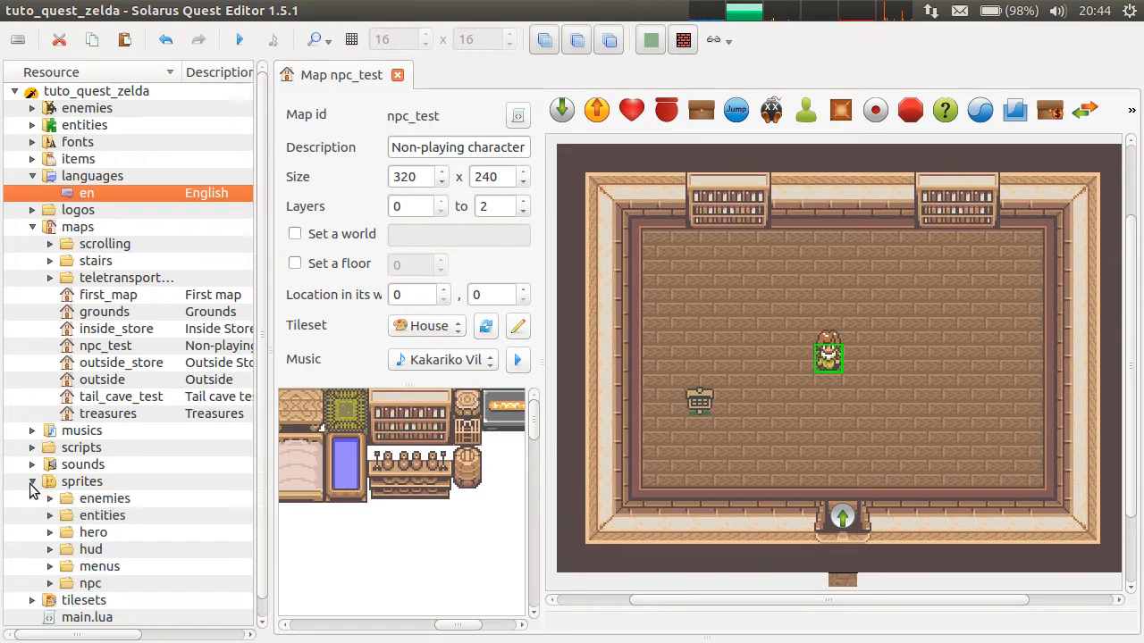
{"action": "left_click", "coordinate": [51, 583]}
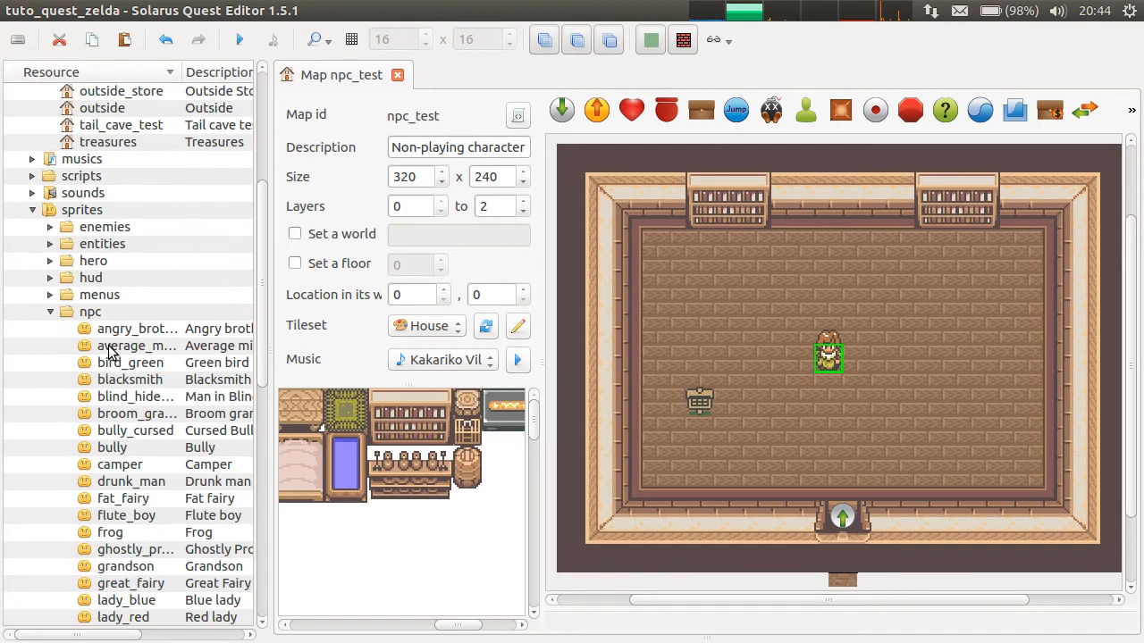
{"action": "scroll", "scroll_direction": "down", "scroll_amount": 3}
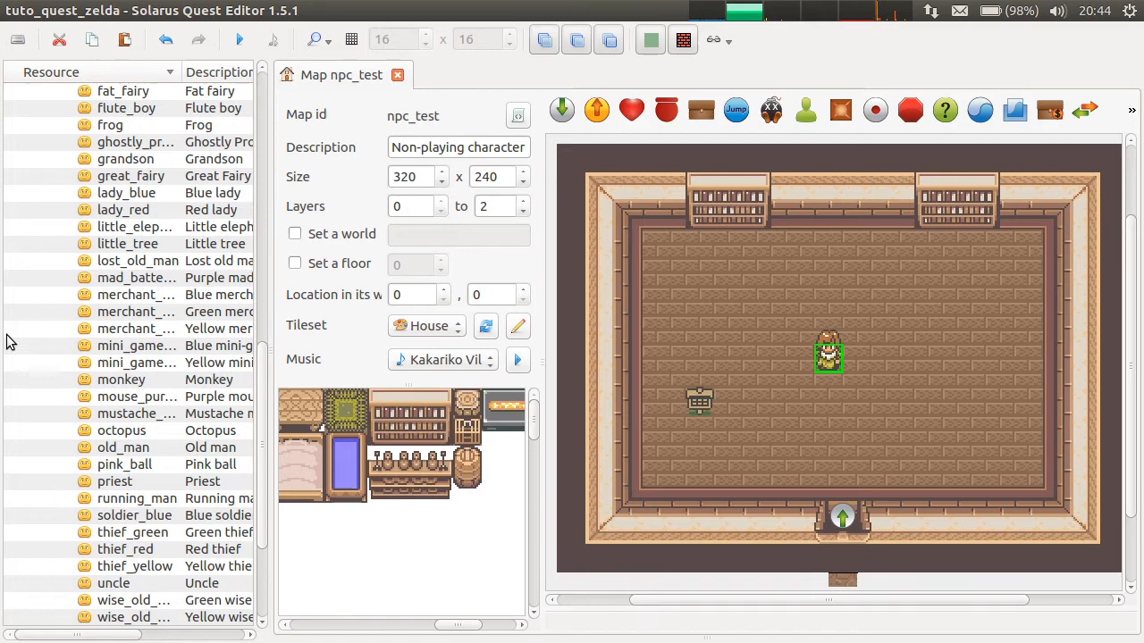
{"action": "scroll", "scroll_direction": "down", "scroll_amount": 3}
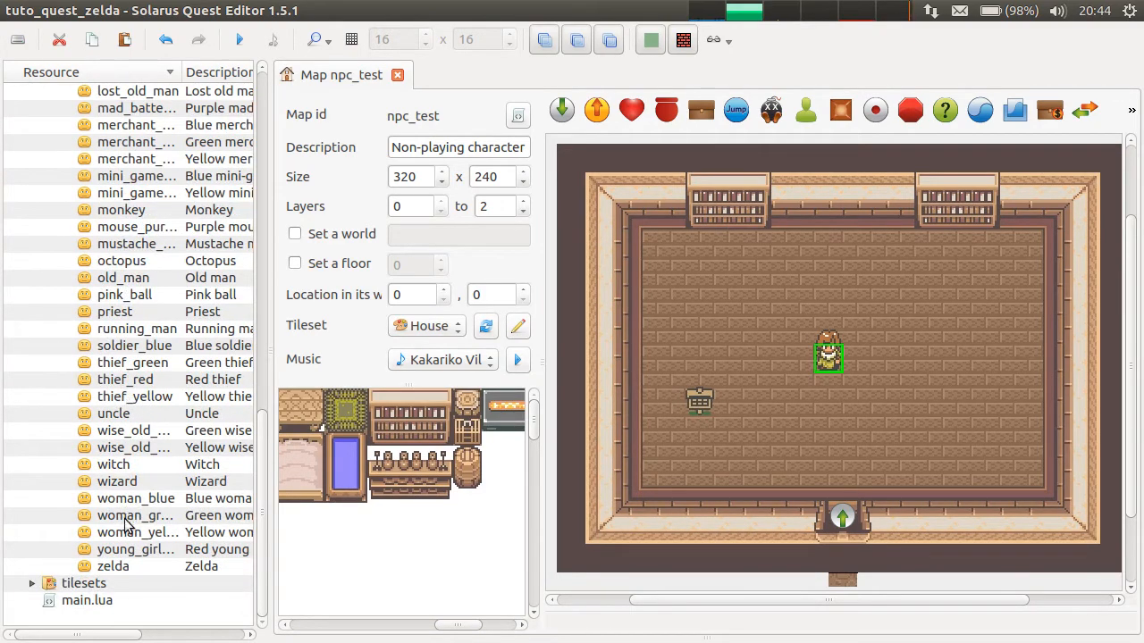
- Open the woman_yellow sprite and inspect its right, up, down and left stopped directions
{"action": "double_click", "coordinate": [136, 532]}
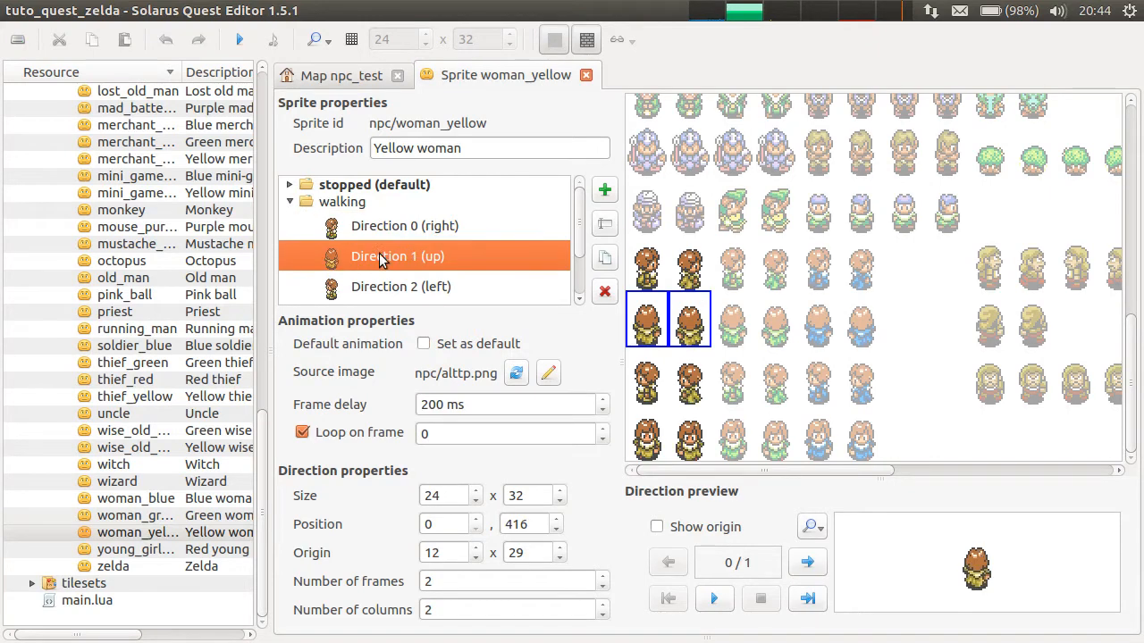
{"action": "left_click", "coordinate": [289, 201]}
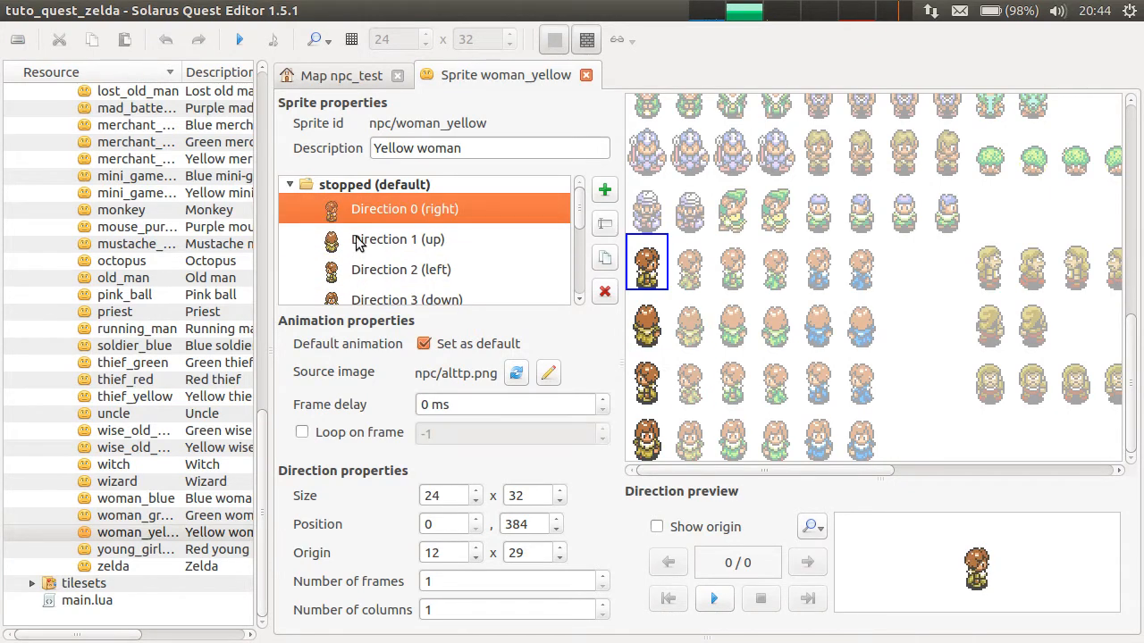
{"action": "left_click", "coordinate": [406, 299]}
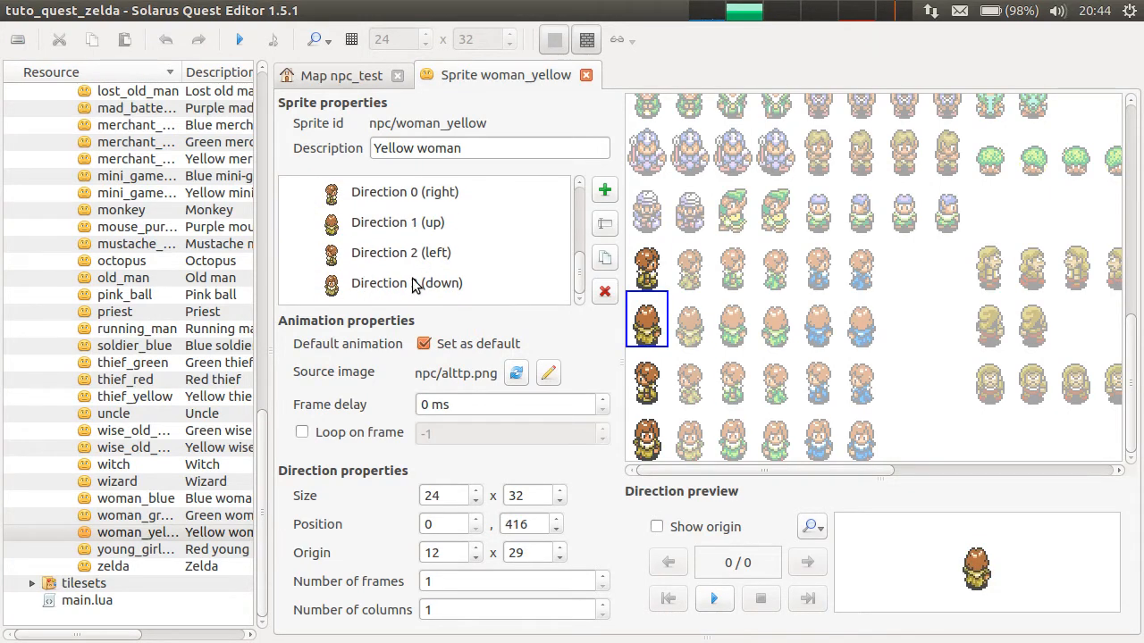
{"action": "left_click", "coordinate": [404, 208]}
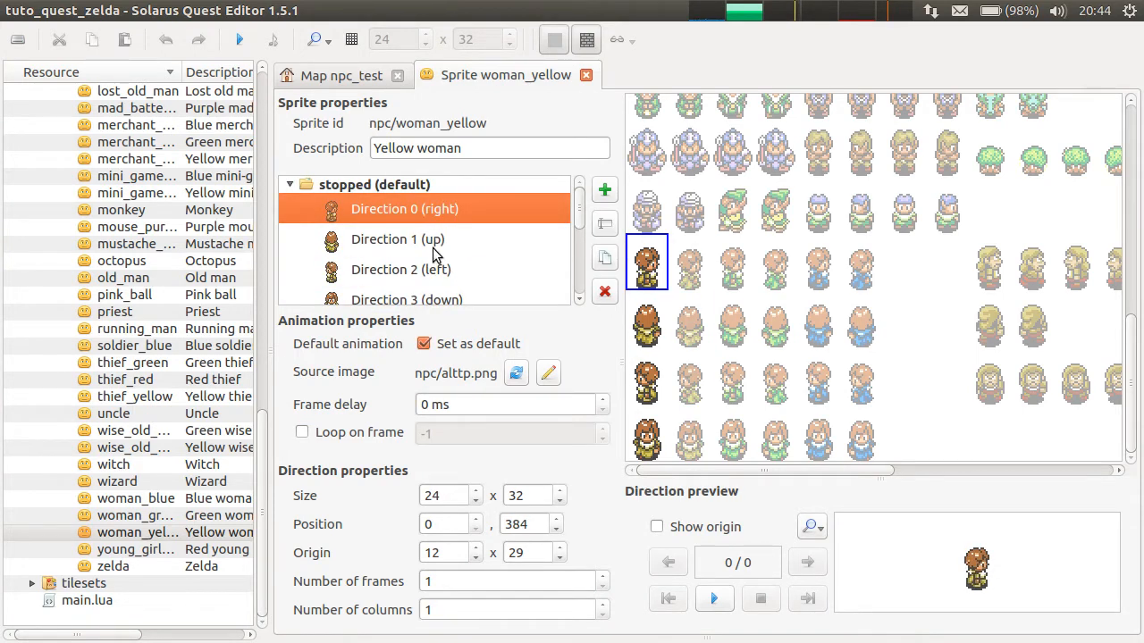
{"action": "left_click", "coordinate": [400, 269]}
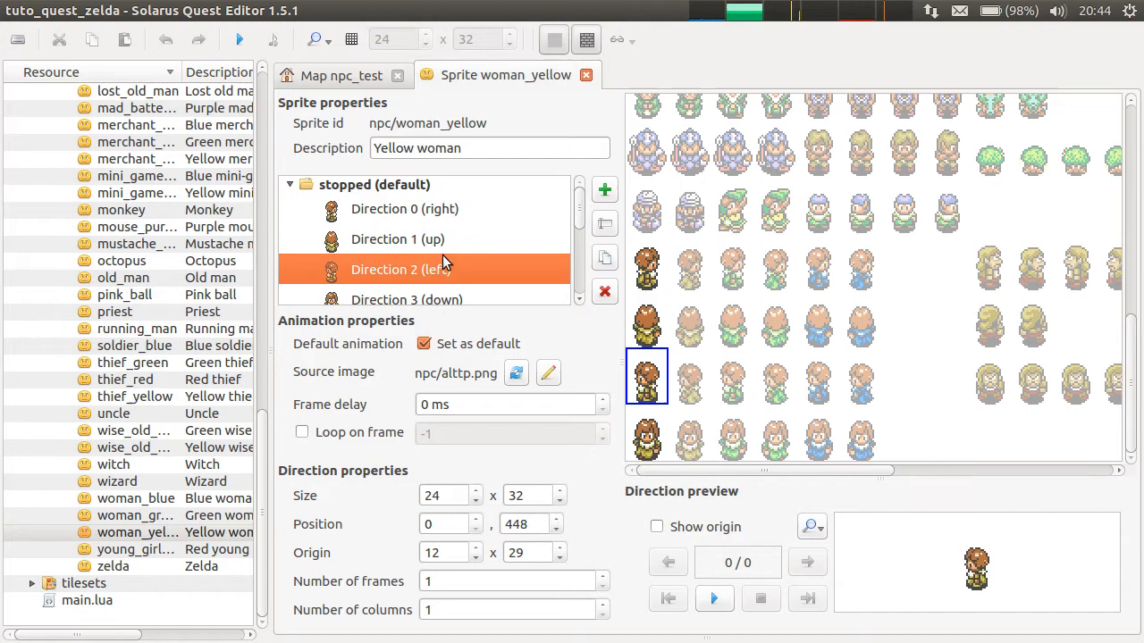
{"action": "scroll", "scroll_direction": "down", "scroll_amount": 3}
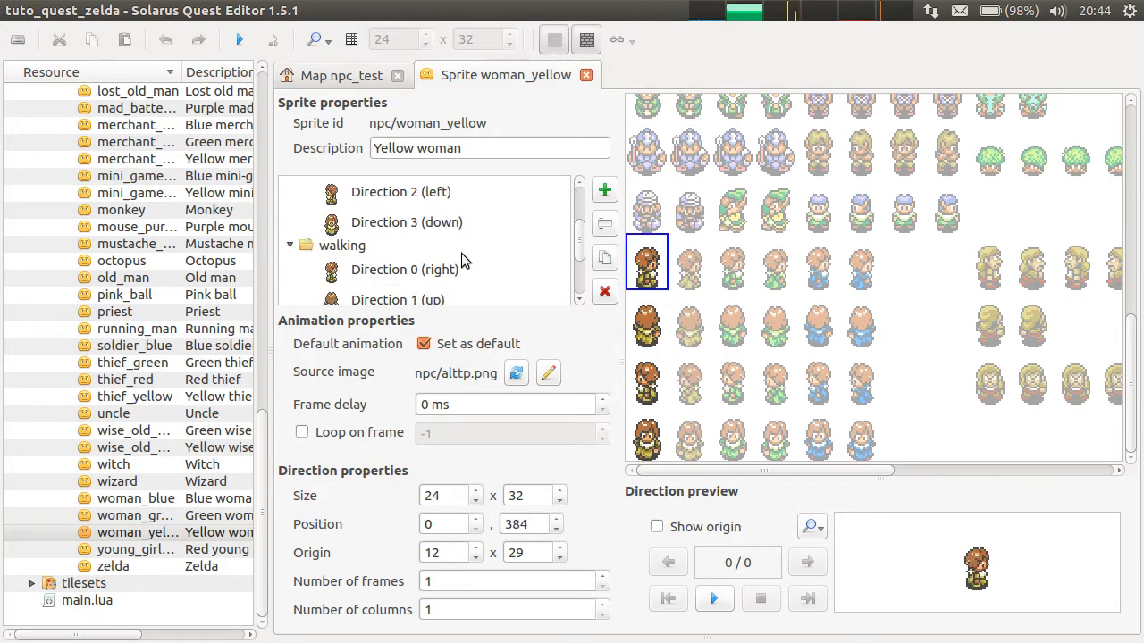
- Recheck the down stopped and left walking directions, then return to the npc_test map
{"action": "left_click", "coordinate": [342, 75]}
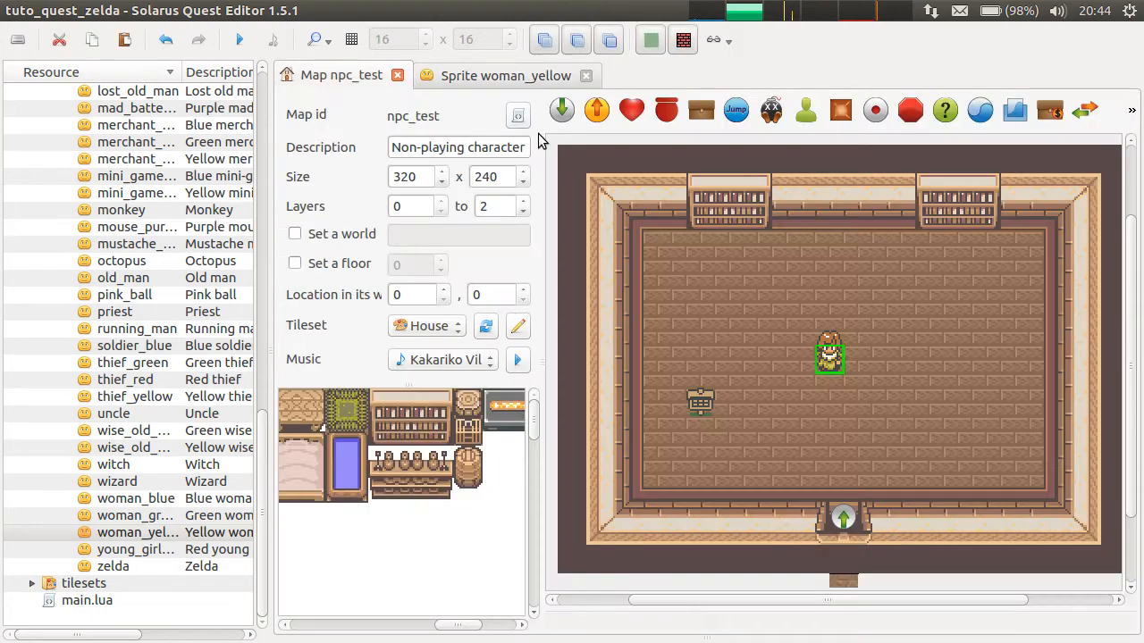
{"action": "left_click", "coordinate": [504, 76]}
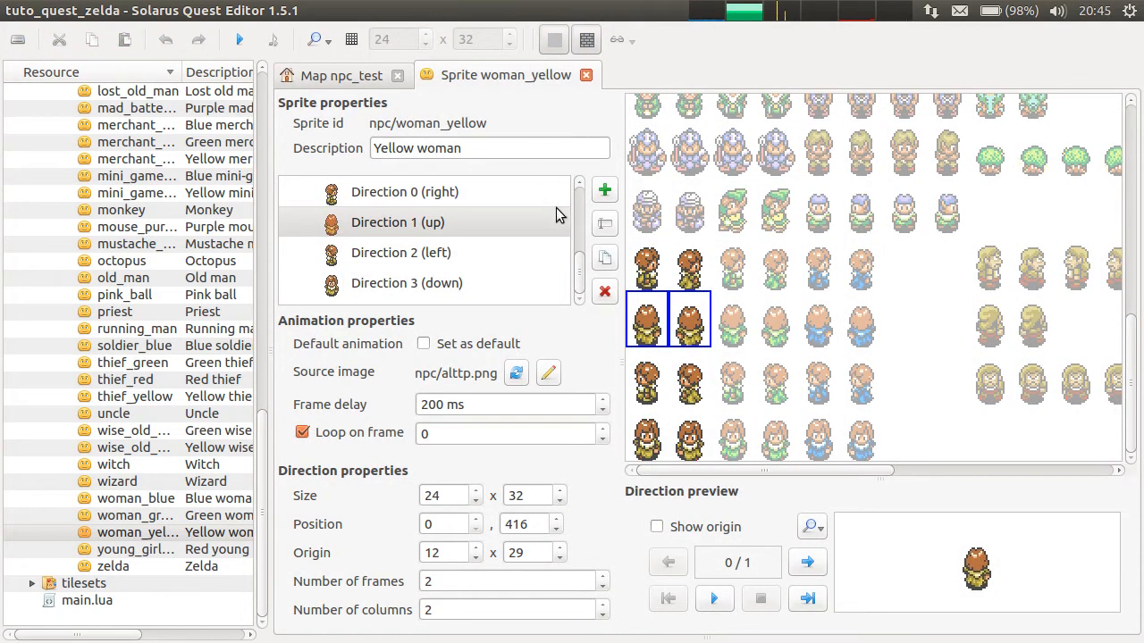
{"action": "mouse_move", "coordinate": [514, 110]}
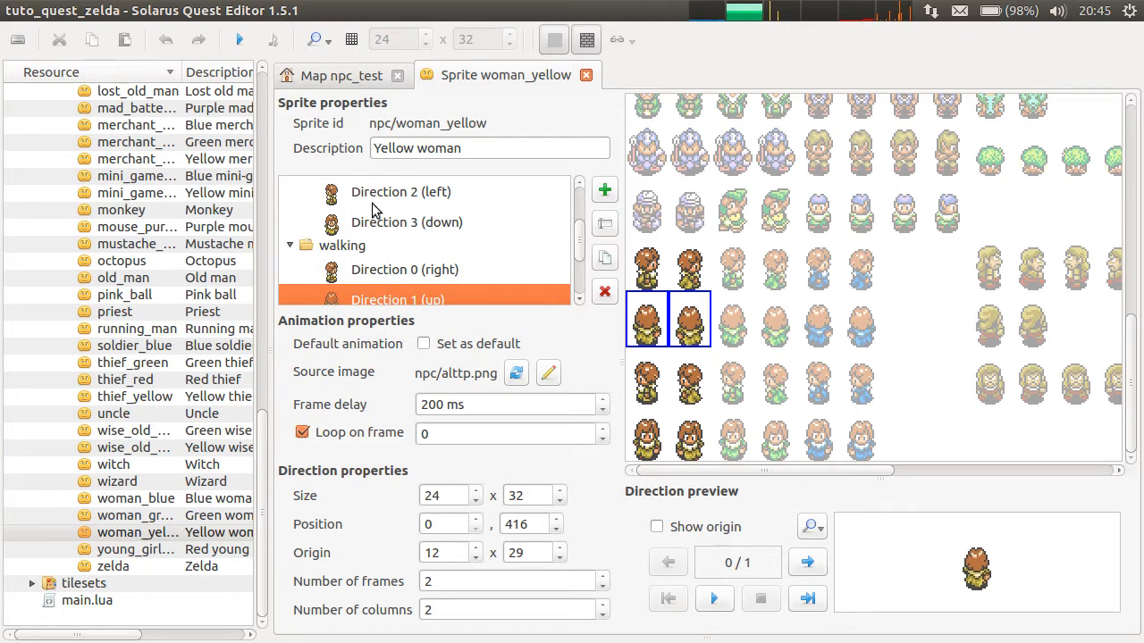
{"action": "left_click", "coordinate": [407, 221]}
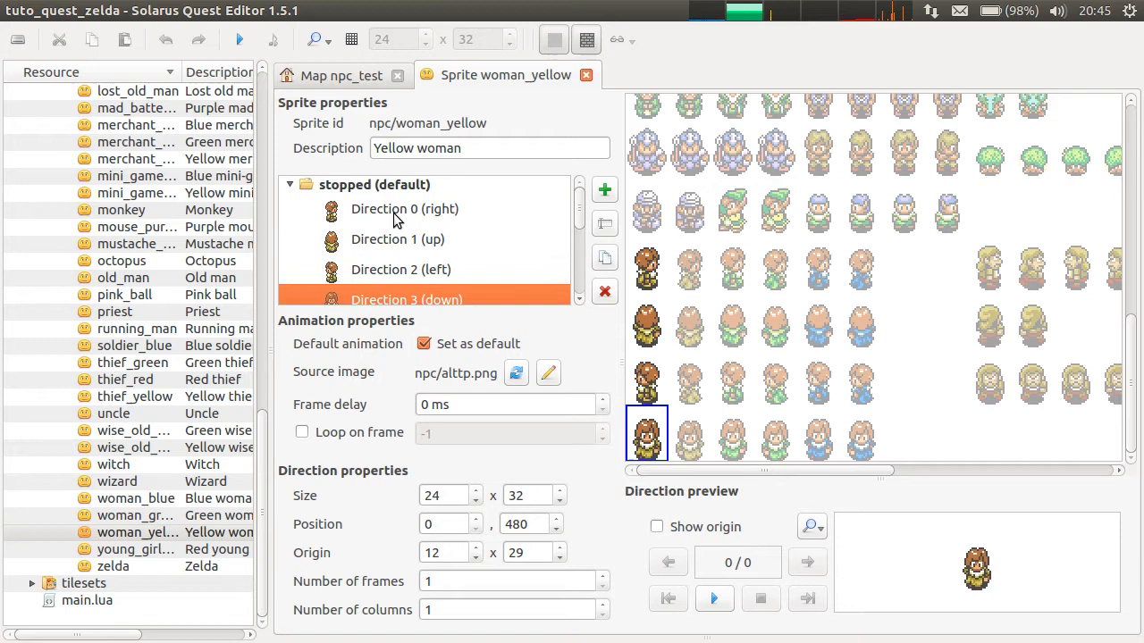
{"action": "mouse_move", "coordinate": [519, 261]}
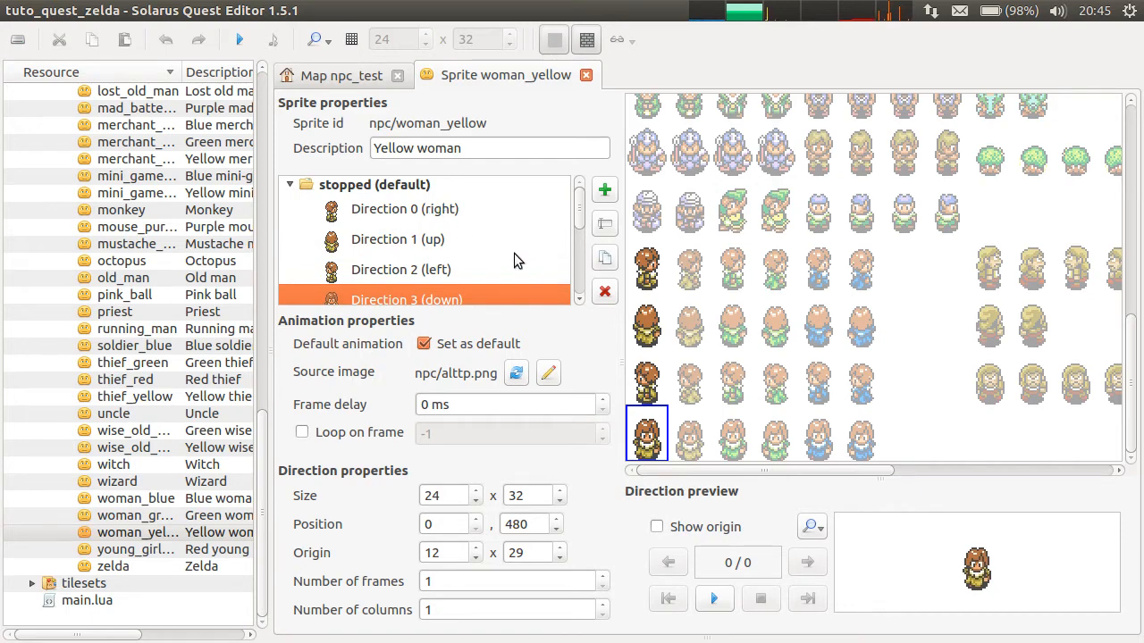
{"action": "mouse_move", "coordinate": [553, 225]}
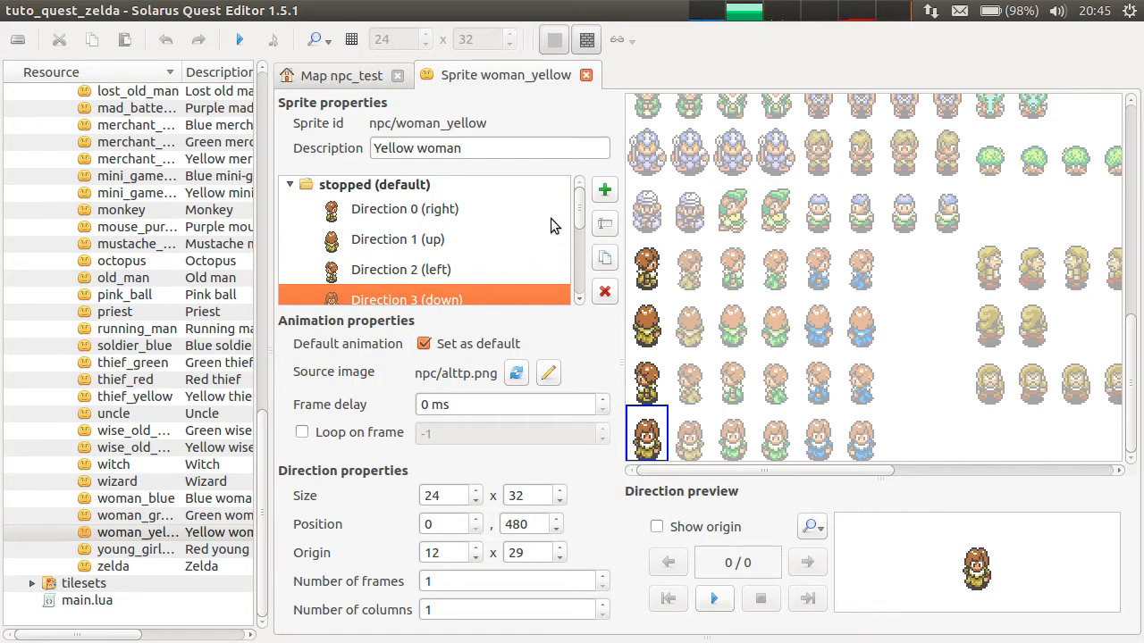
{"action": "left_click", "coordinate": [400, 269]}
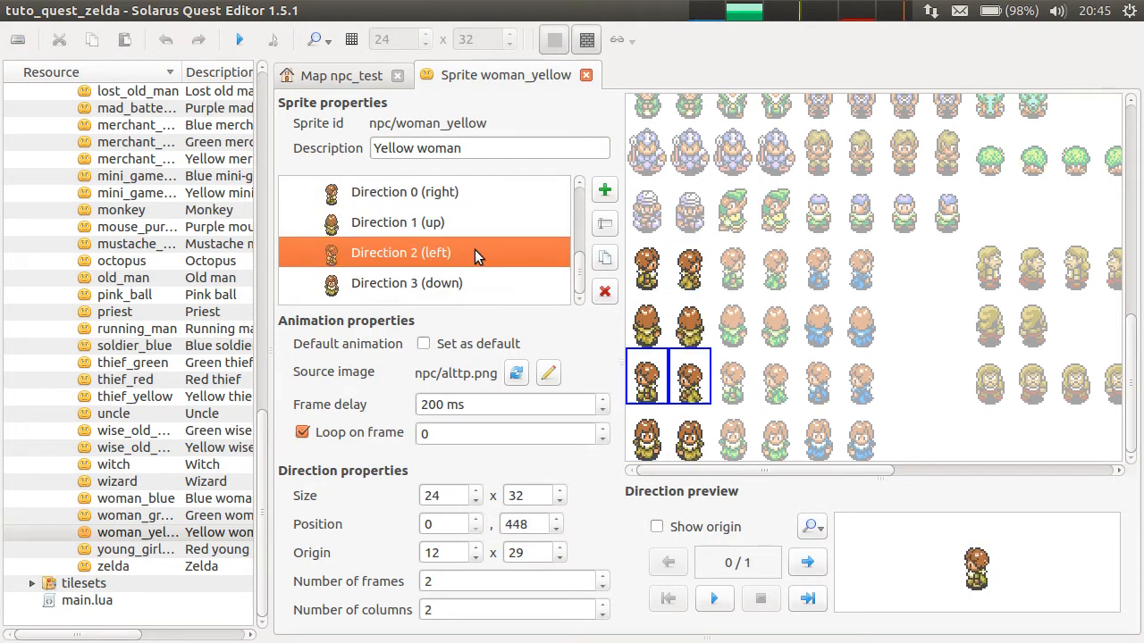
{"action": "left_click", "coordinate": [341, 75]}
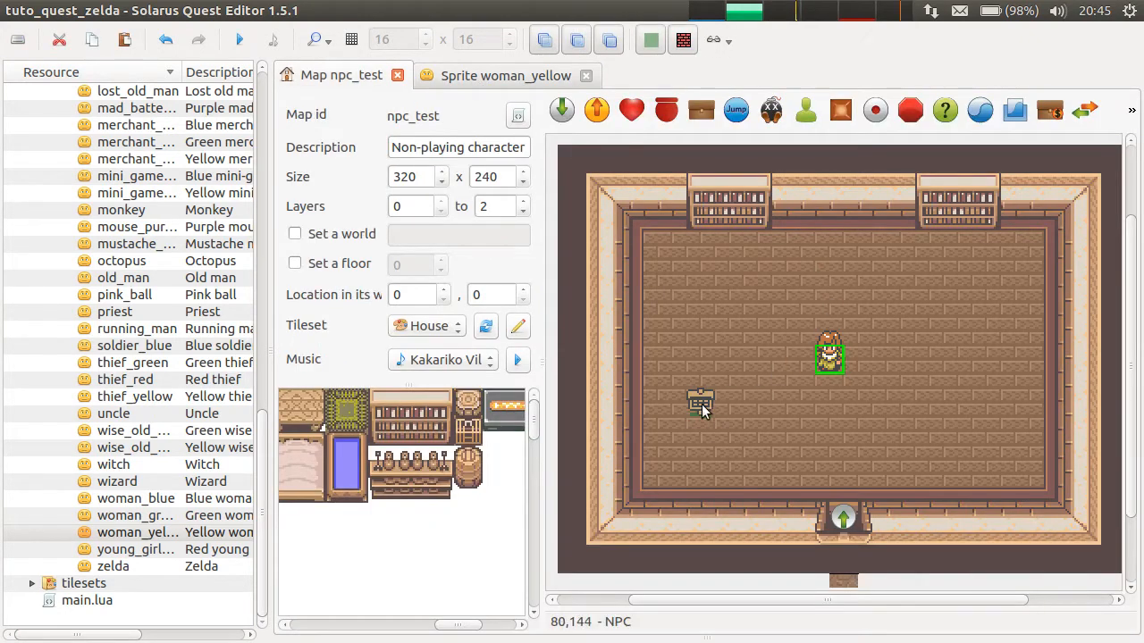
{"action": "double_click", "coordinate": [700, 403]}
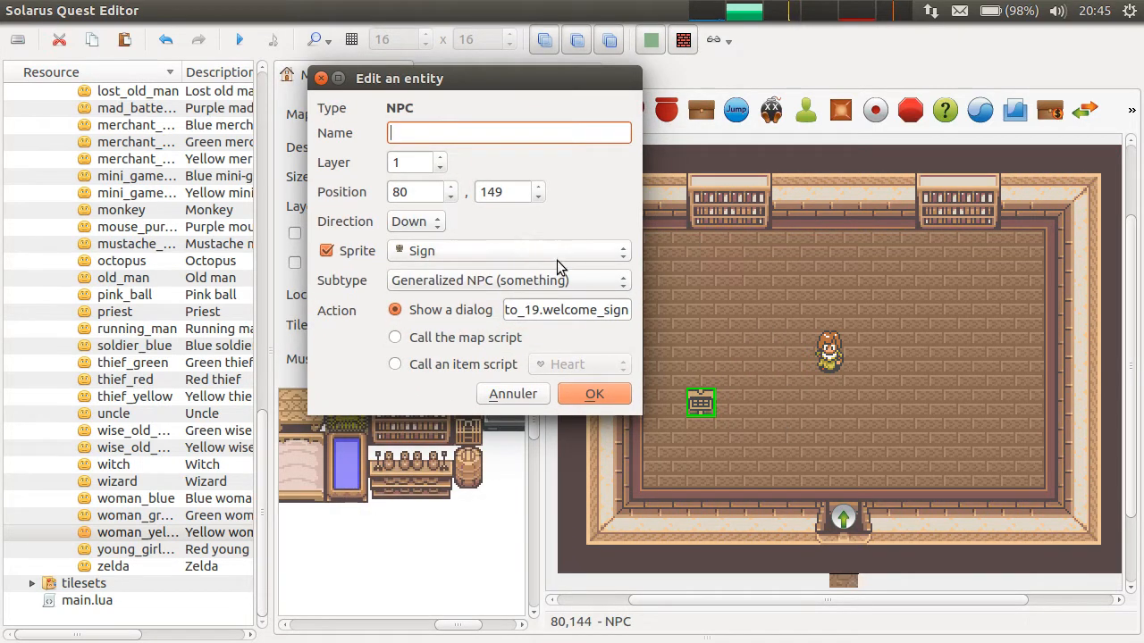
{"action": "mouse_move", "coordinate": [657, 279]}
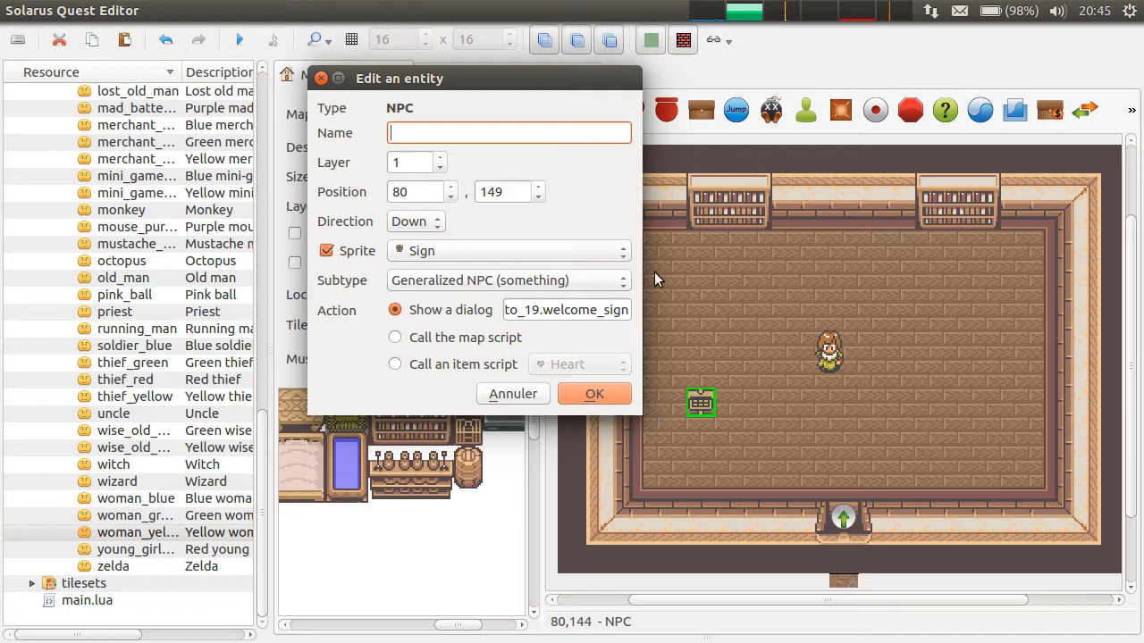
{"action": "mouse_move", "coordinate": [628, 277]}
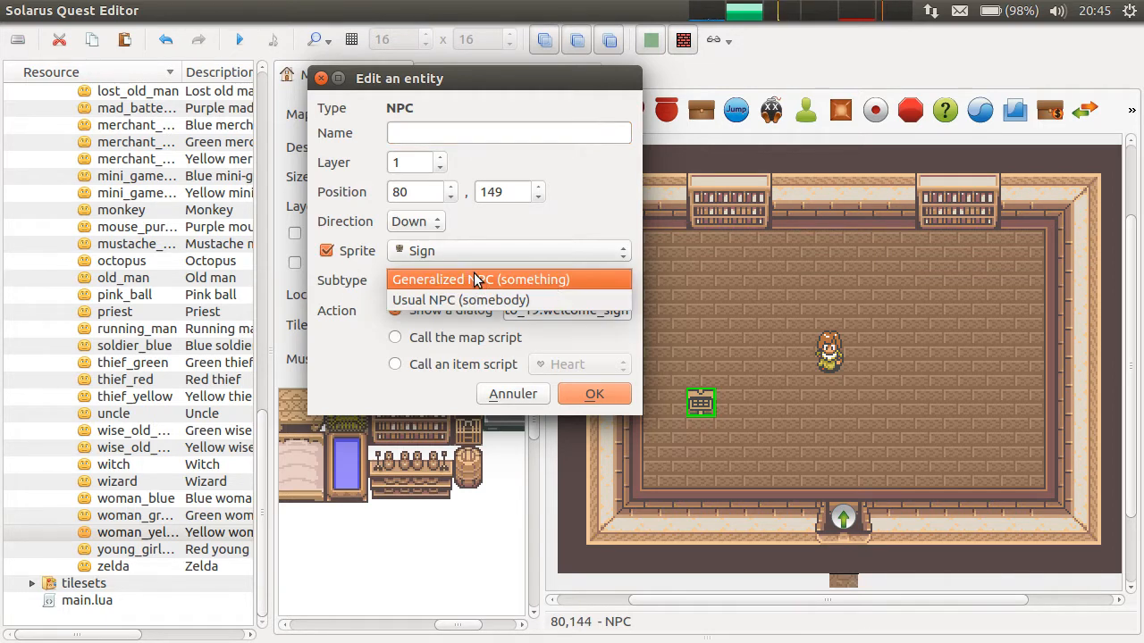
{"action": "left_click", "coordinate": [480, 279]}
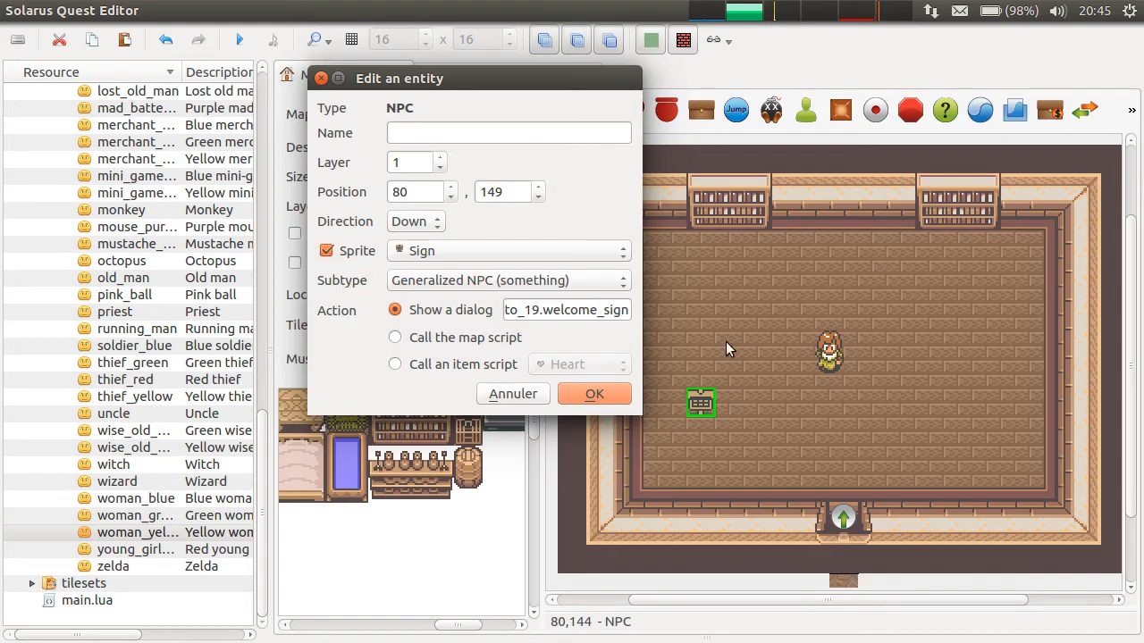
{"action": "mouse_move", "coordinate": [708, 412]}
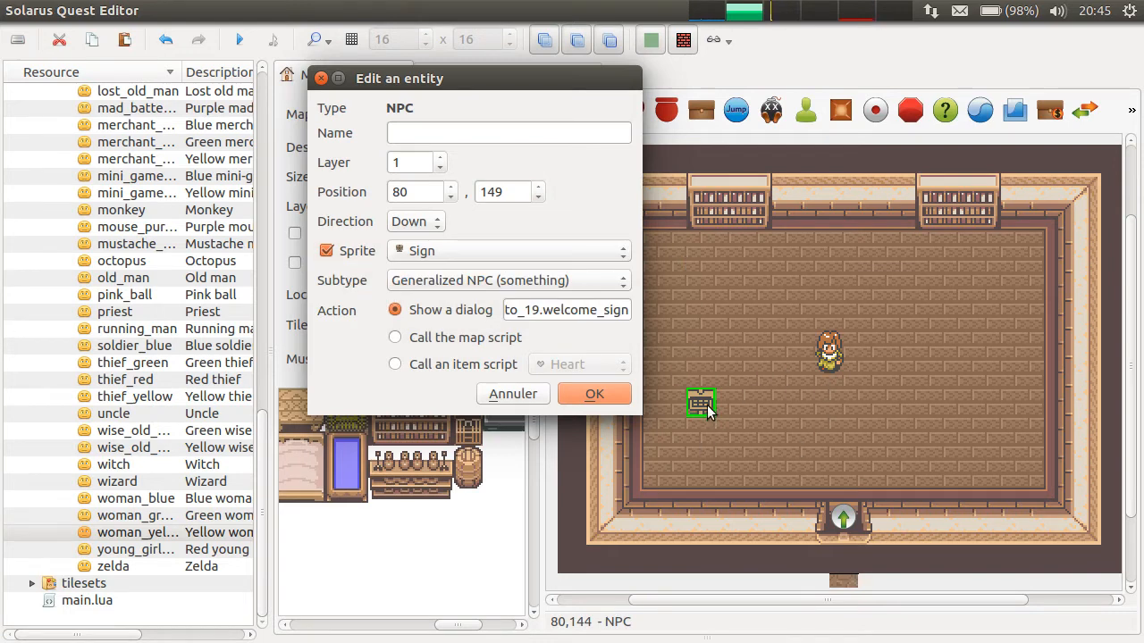
{"action": "left_click", "coordinate": [325, 250]}
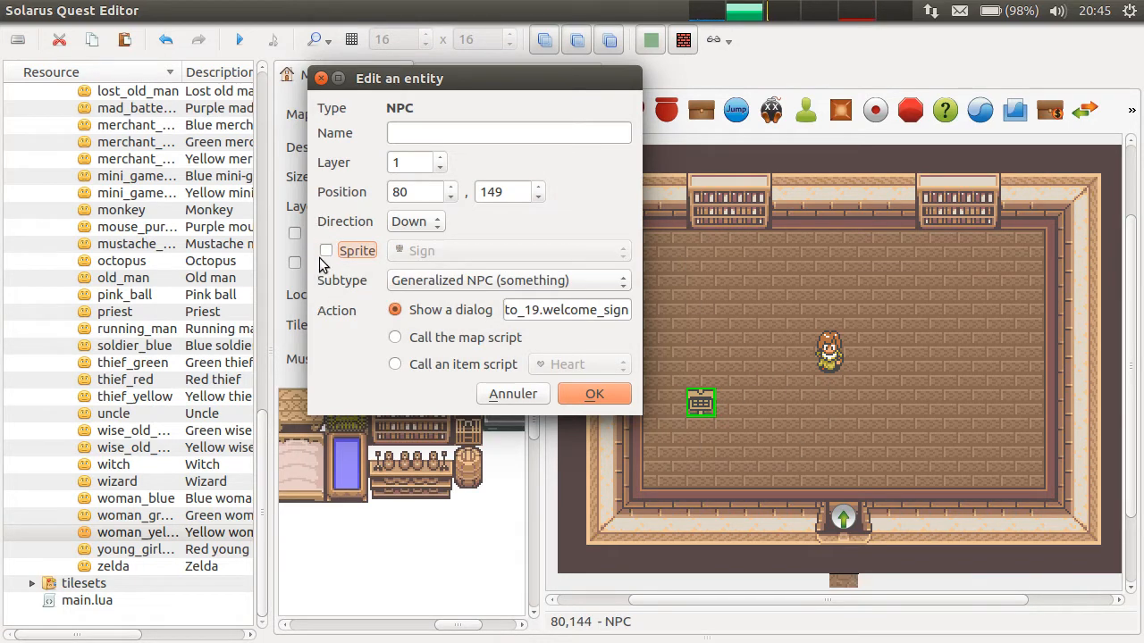
{"action": "left_click", "coordinate": [326, 250]}
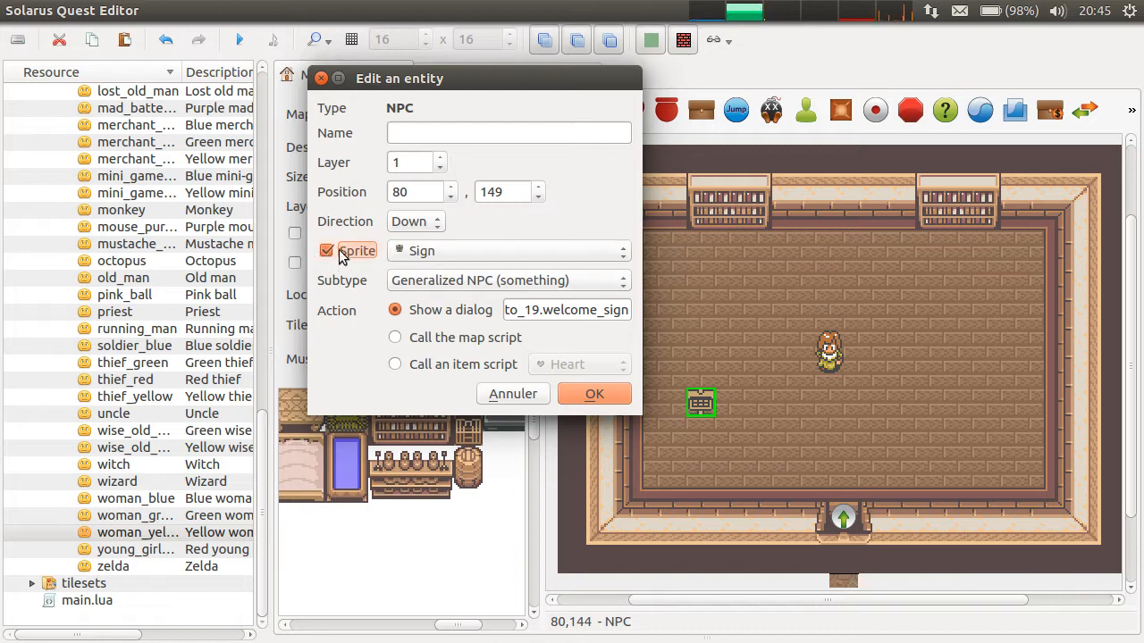
{"action": "mouse_move", "coordinate": [857, 179]}
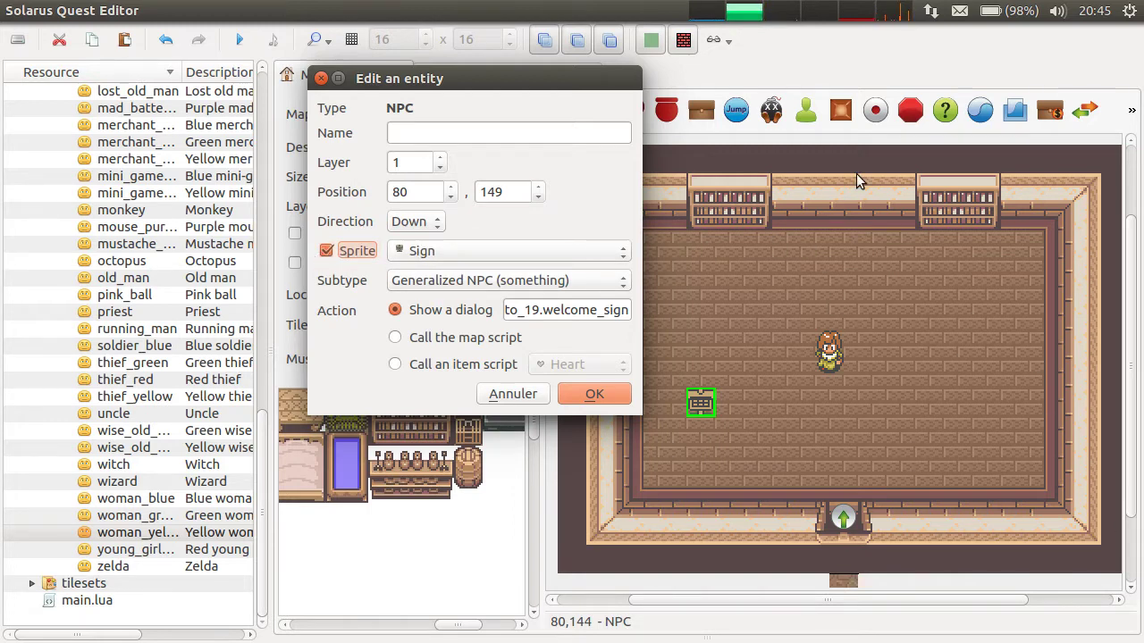
{"action": "mouse_move", "coordinate": [577, 290]}
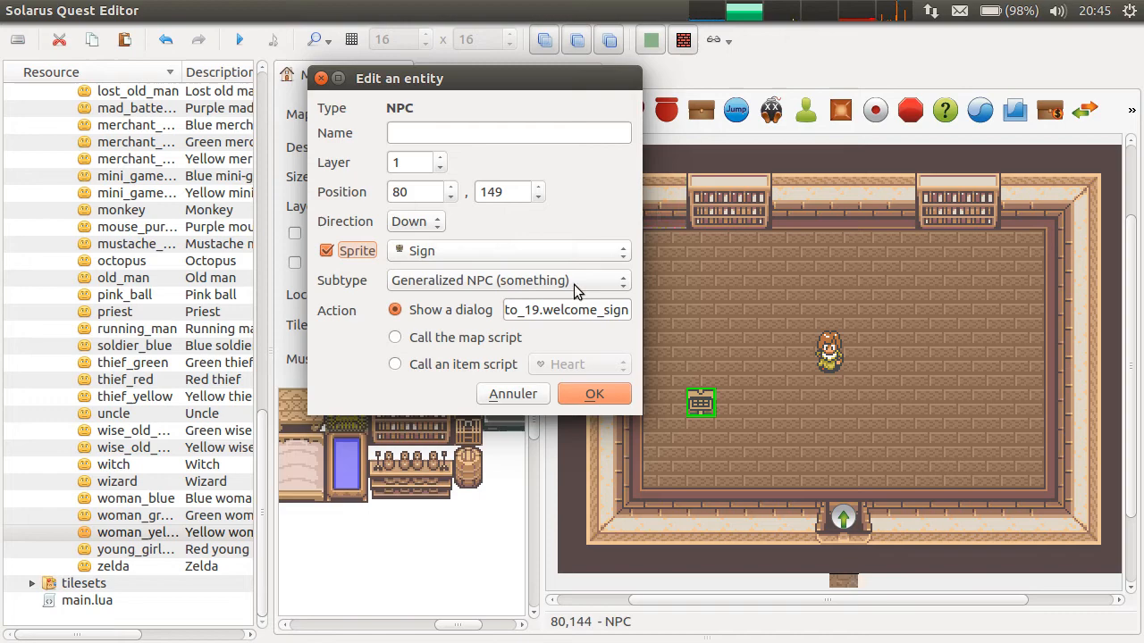
{"action": "left_click", "coordinate": [593, 394]}
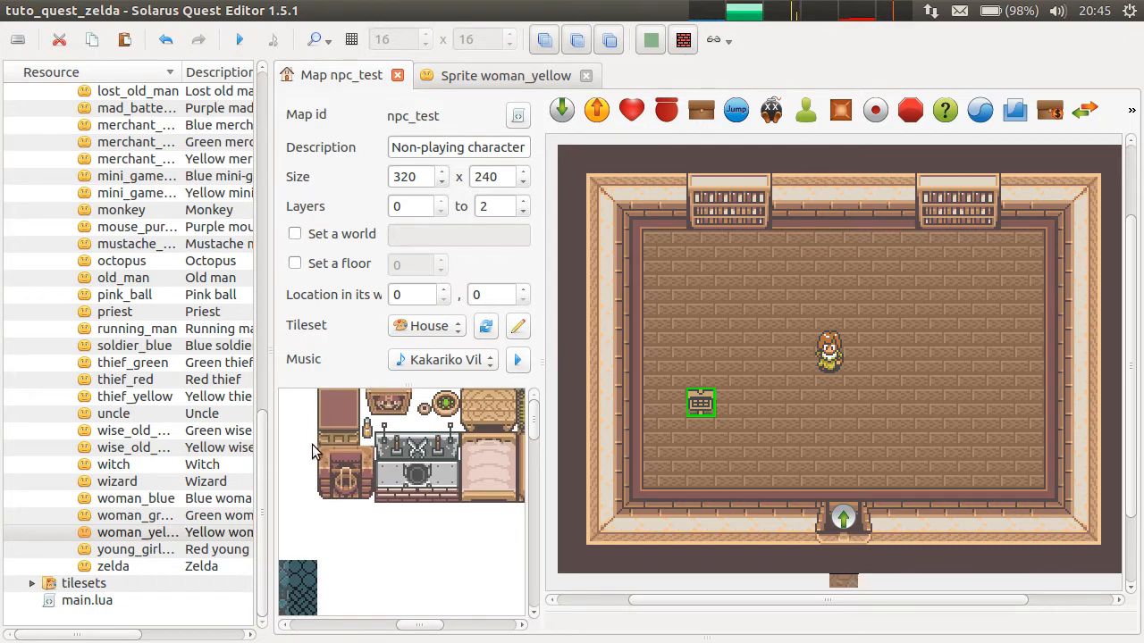
- Lay a long desk pattern below the woman and open the receptionist's properties
{"action": "left_click", "coordinate": [876, 415]}
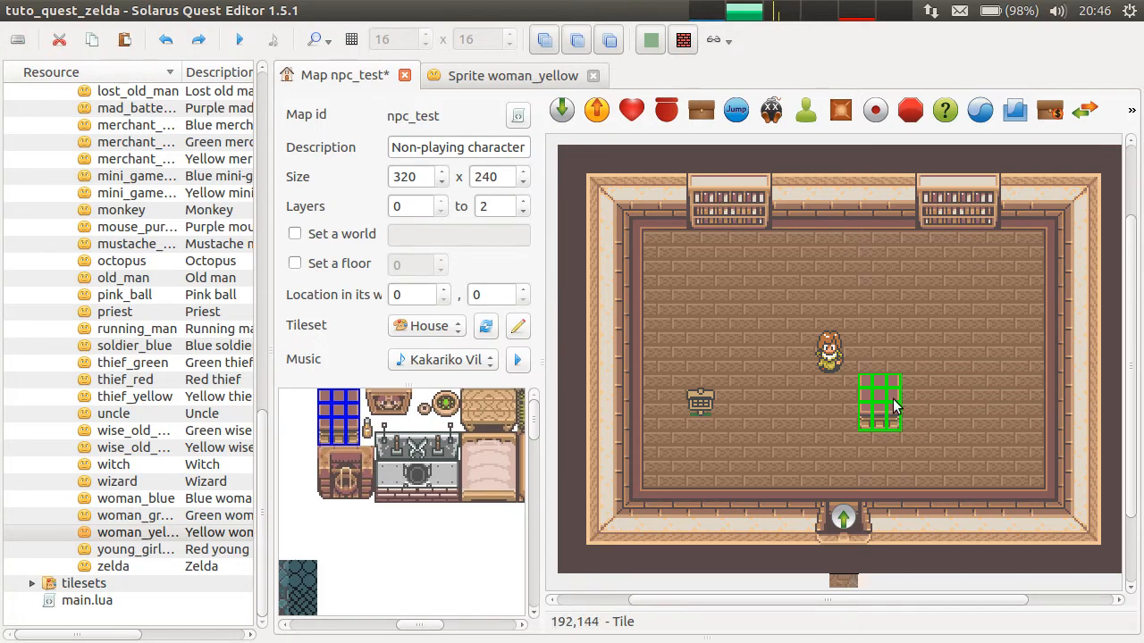
{"action": "left_click_drag", "start_coordinate": [880, 404], "coordinate": [956, 415]}
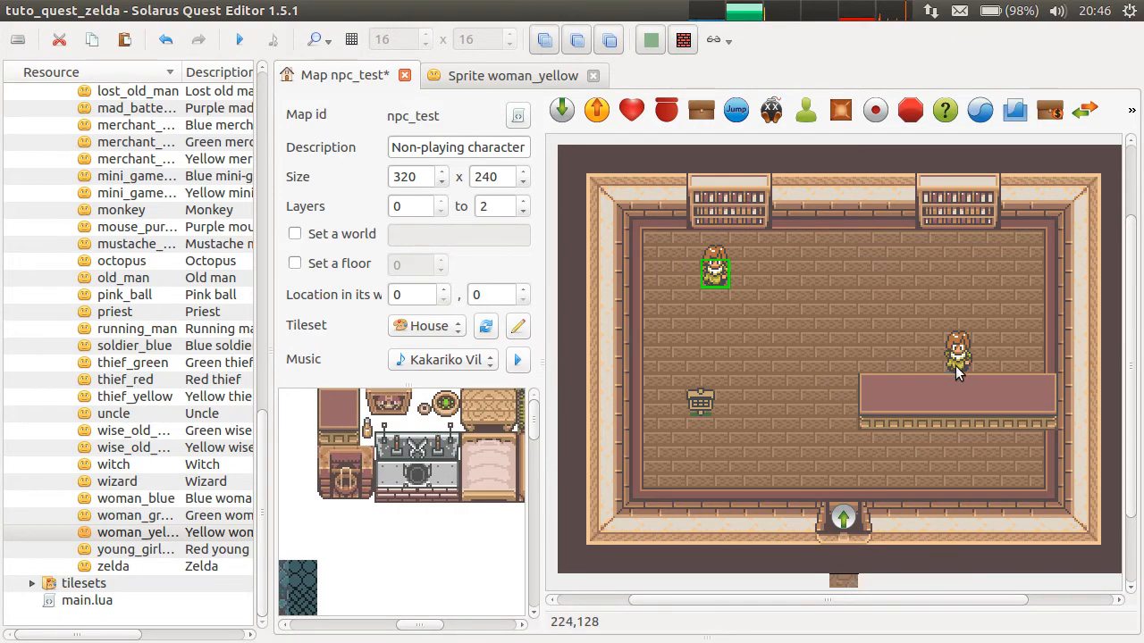
{"action": "double_click", "coordinate": [958, 357]}
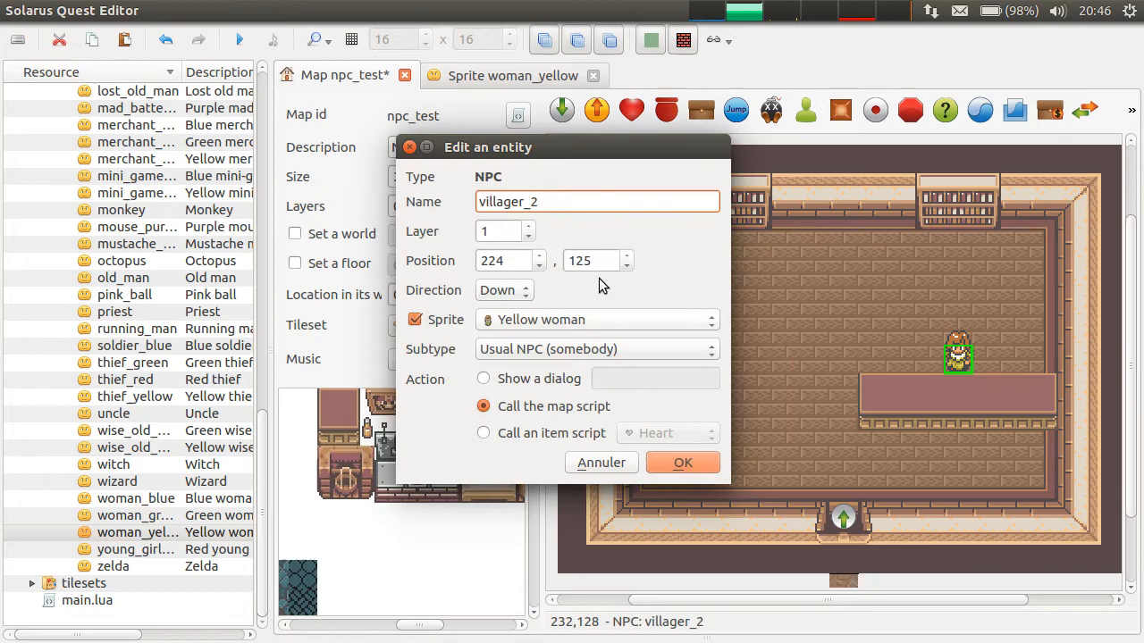
- Make the receptionist show the tuto_19 reception dialog and confirm her settings
{"action": "left_click", "coordinate": [596, 319]}
{"action": "type", "text": "tu"}
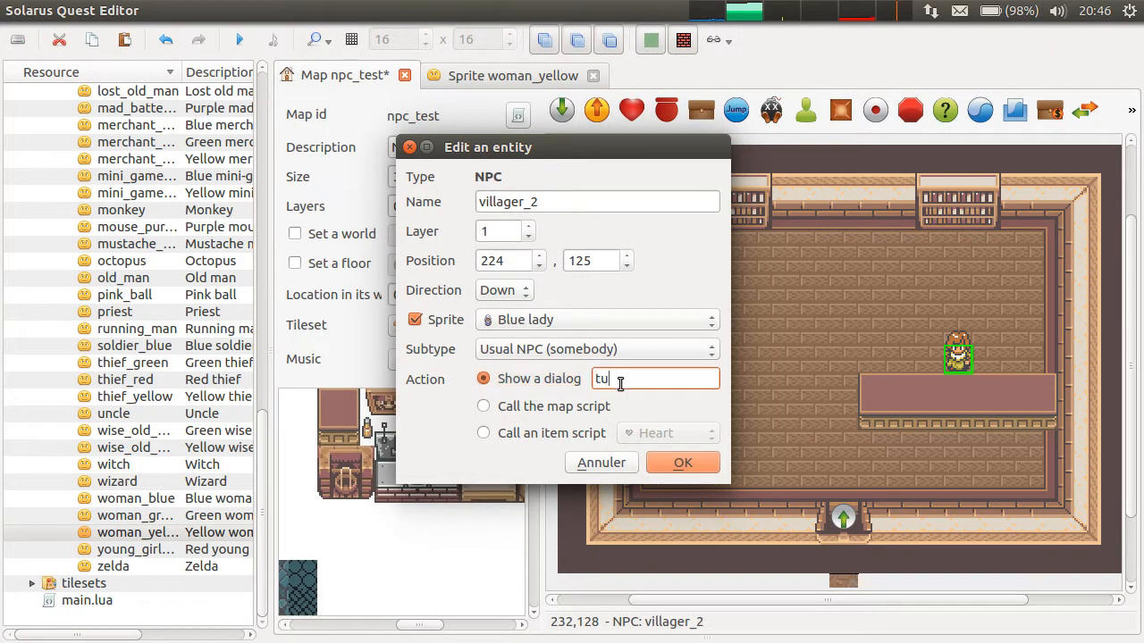
{"action": "type", "text": "to"}
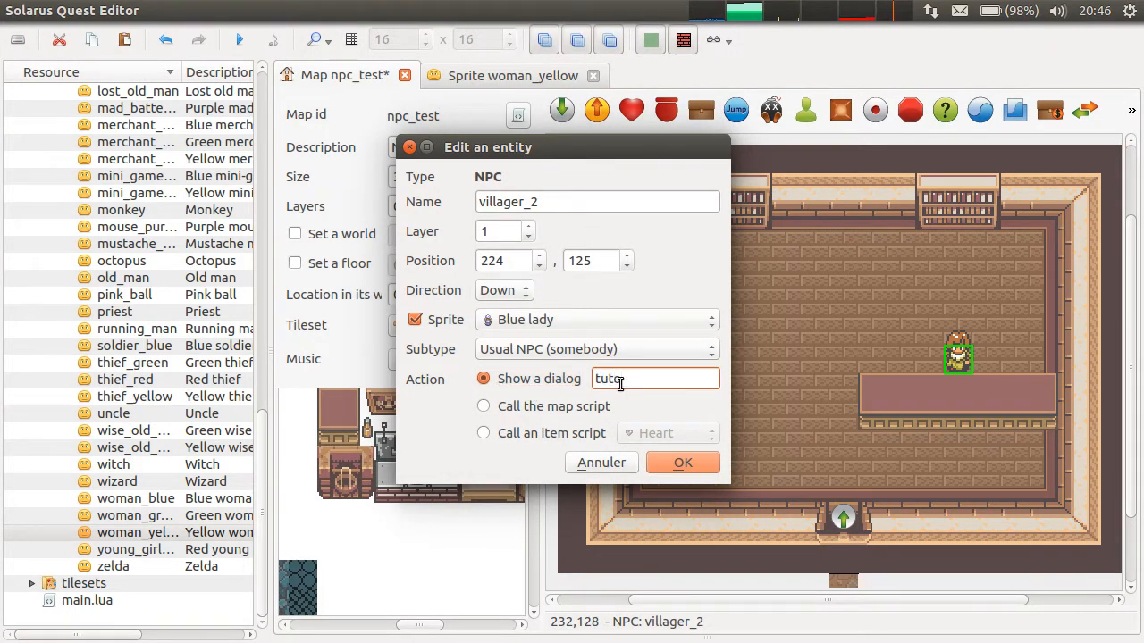
{"action": "type", "text": "_19."}
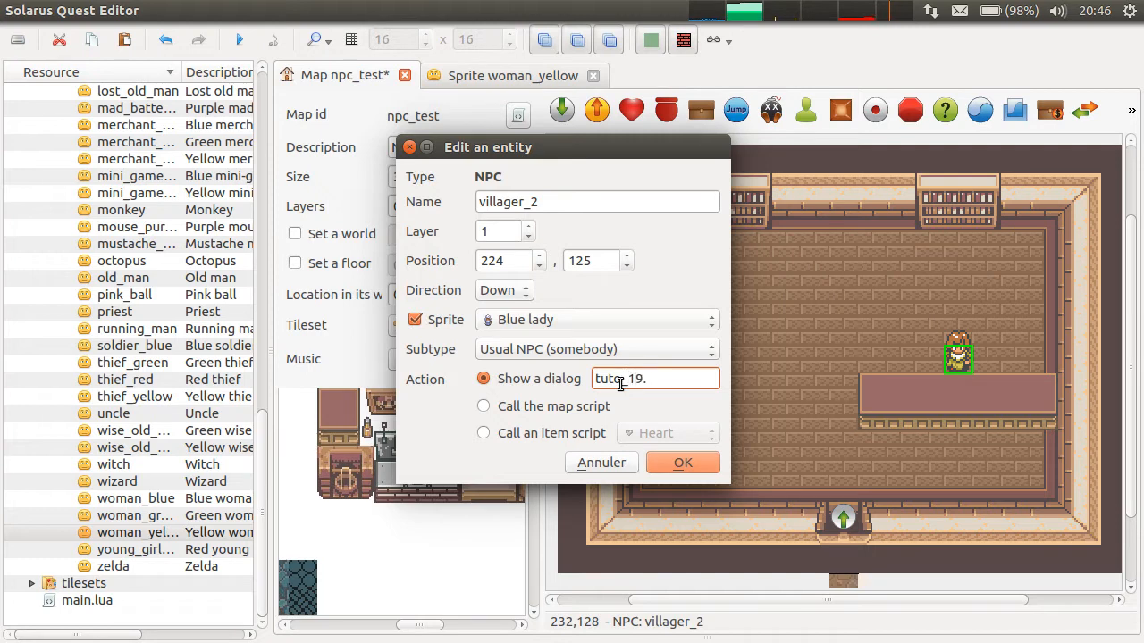
{"action": "type", "text": "recep"}
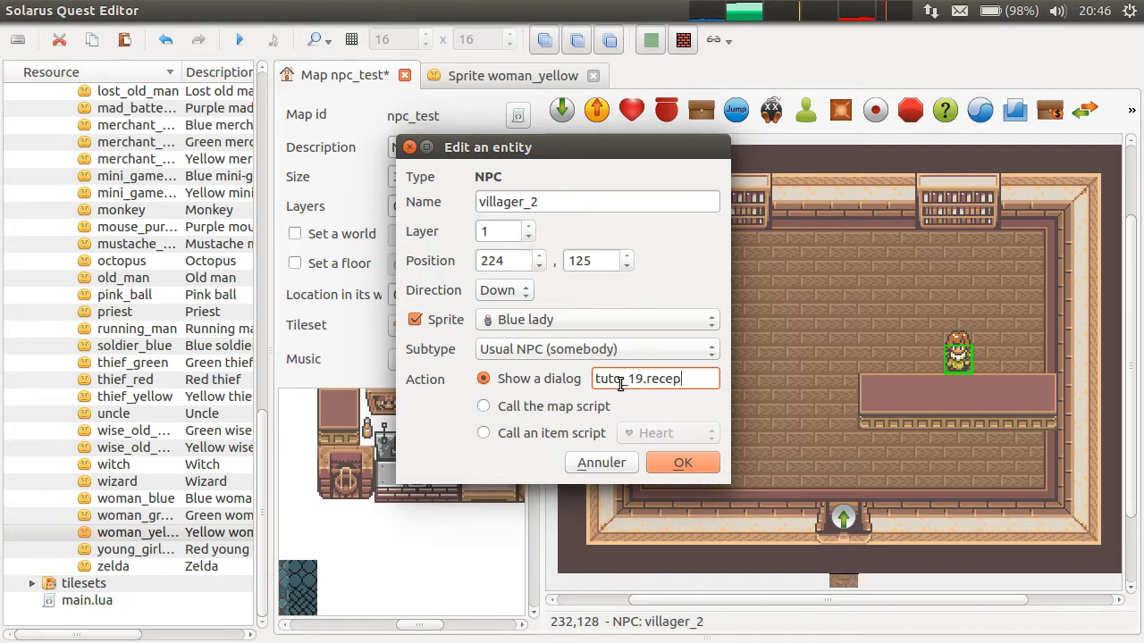
{"action": "left_click", "coordinate": [681, 462]}
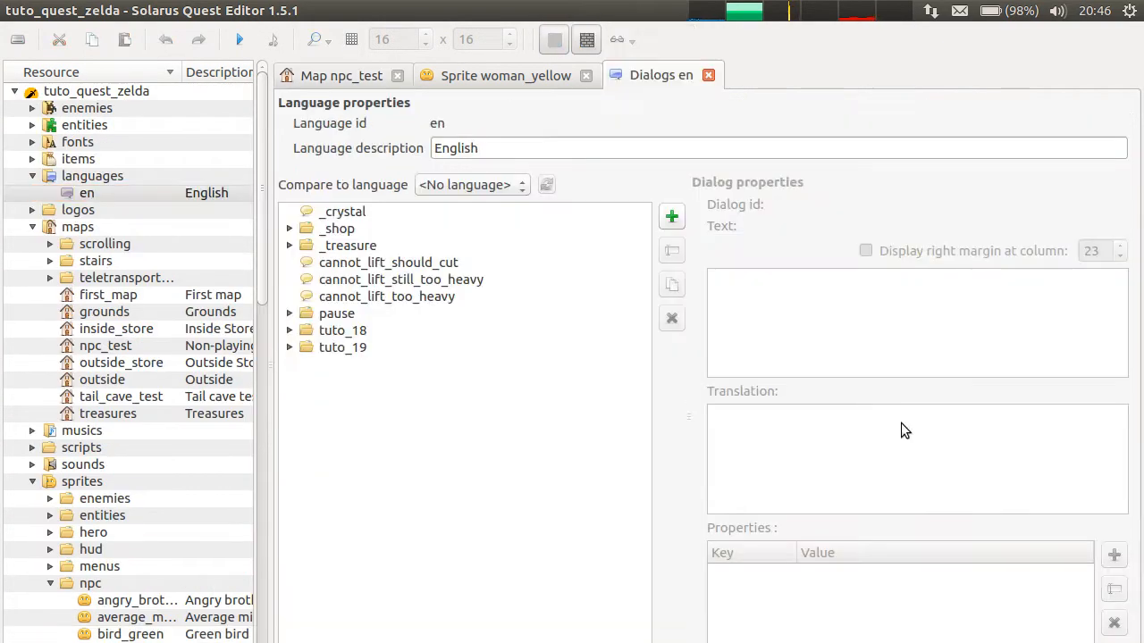
- Create a new dialog with the id tuto_19.receptionnist
{"action": "left_click", "coordinate": [670, 216]}
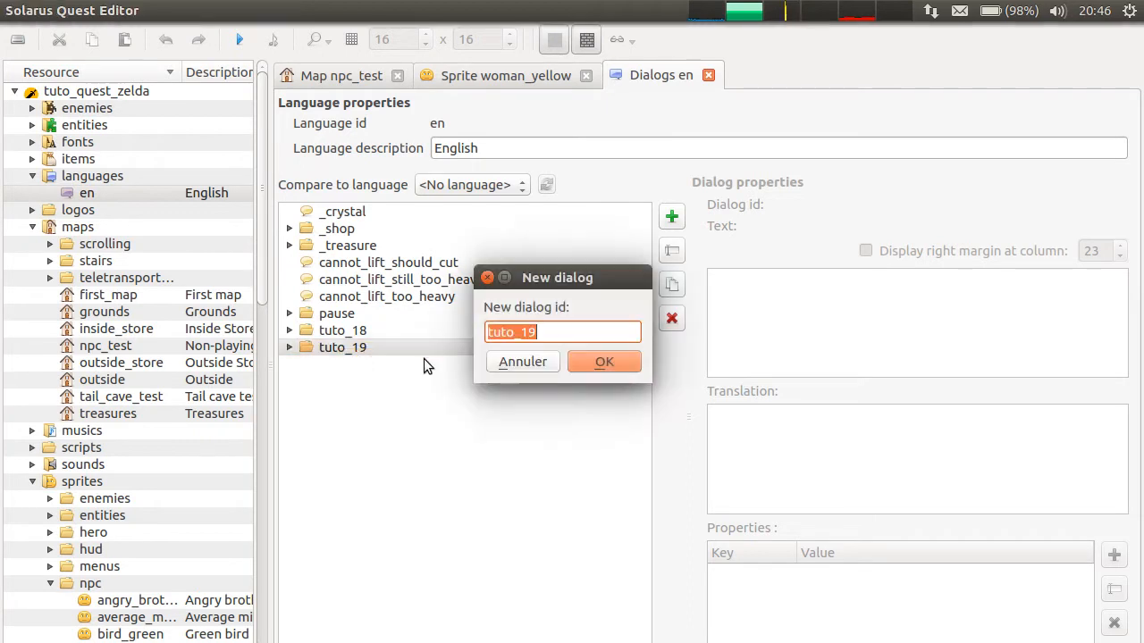
{"action": "type", "text": ".receptionnis"}
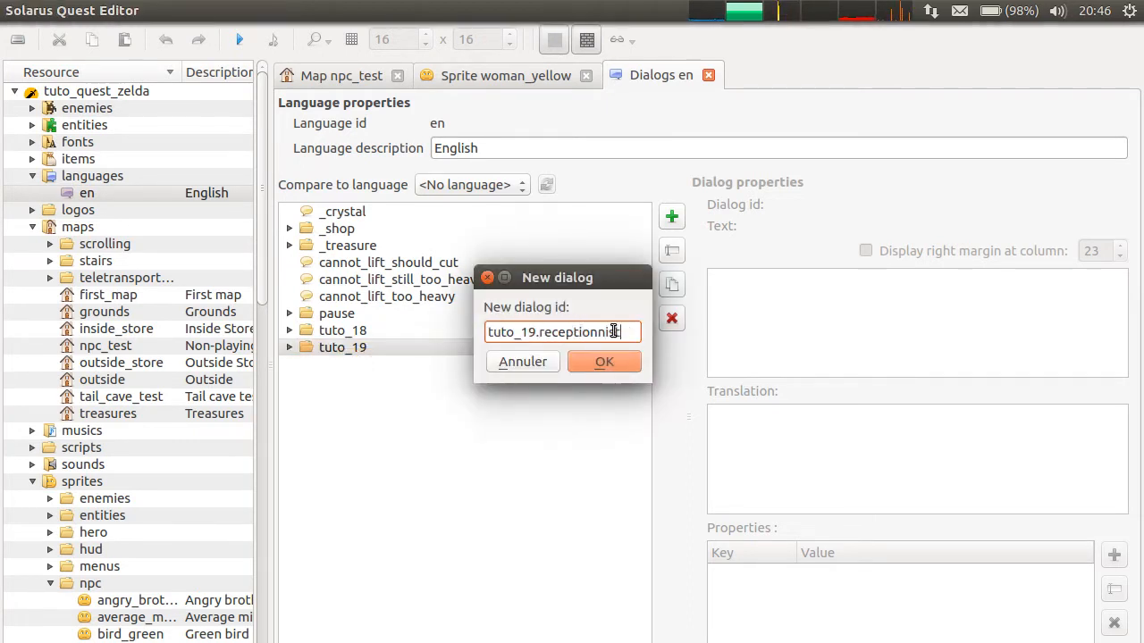
{"action": "left_click", "coordinate": [603, 362]}
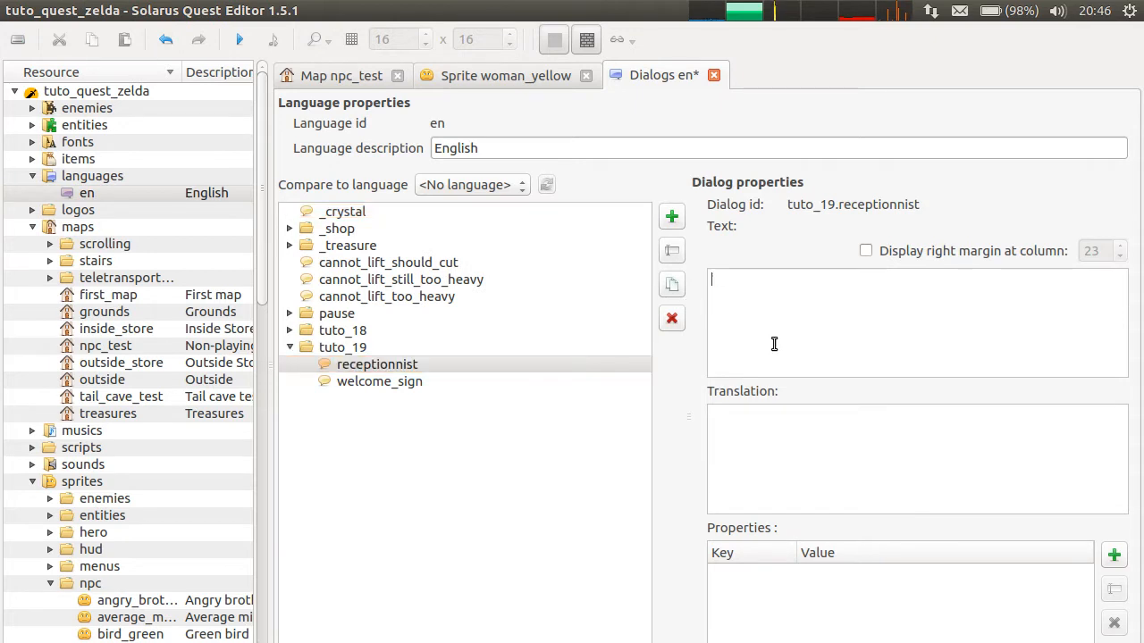
- Give the dialog the text 'Hello Sir, what can I do for you' and close the dialogs editor
{"action": "type", "text": "Hello Sir,"}
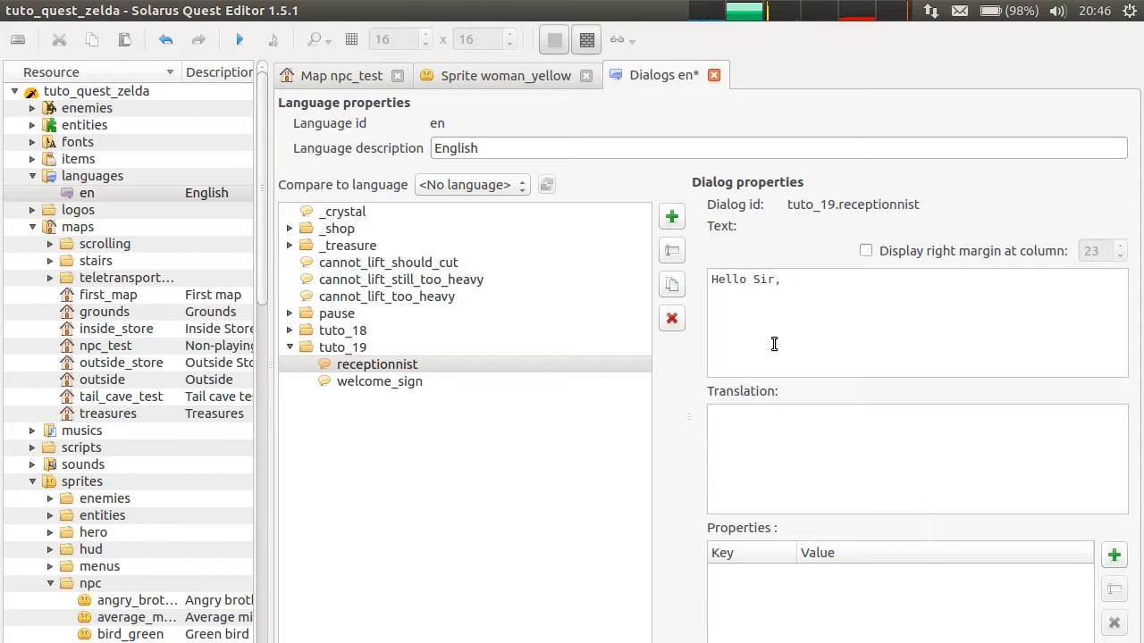
{"action": "type", "text": "what"}
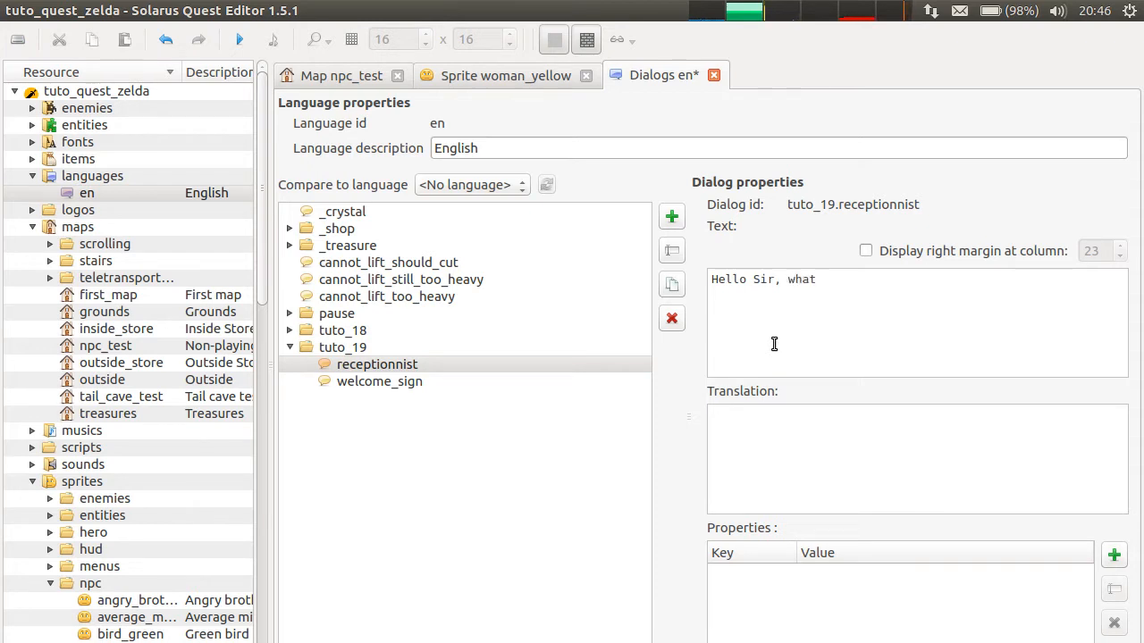
{"action": "type", "text": "can I do for you"}
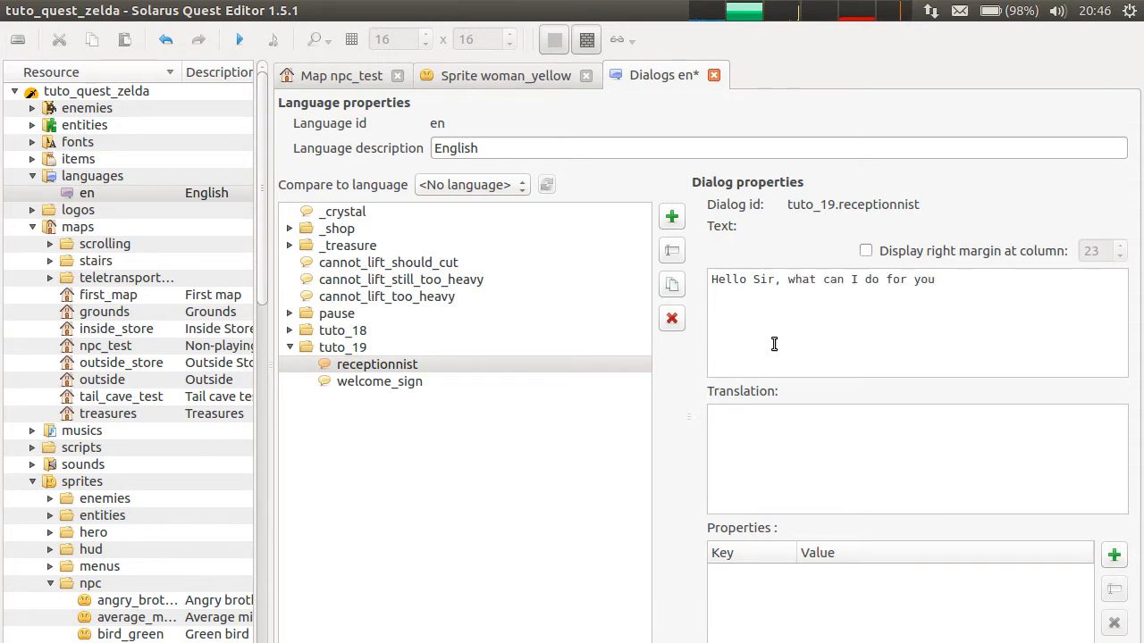
{"action": "left_click", "coordinate": [505, 75]}
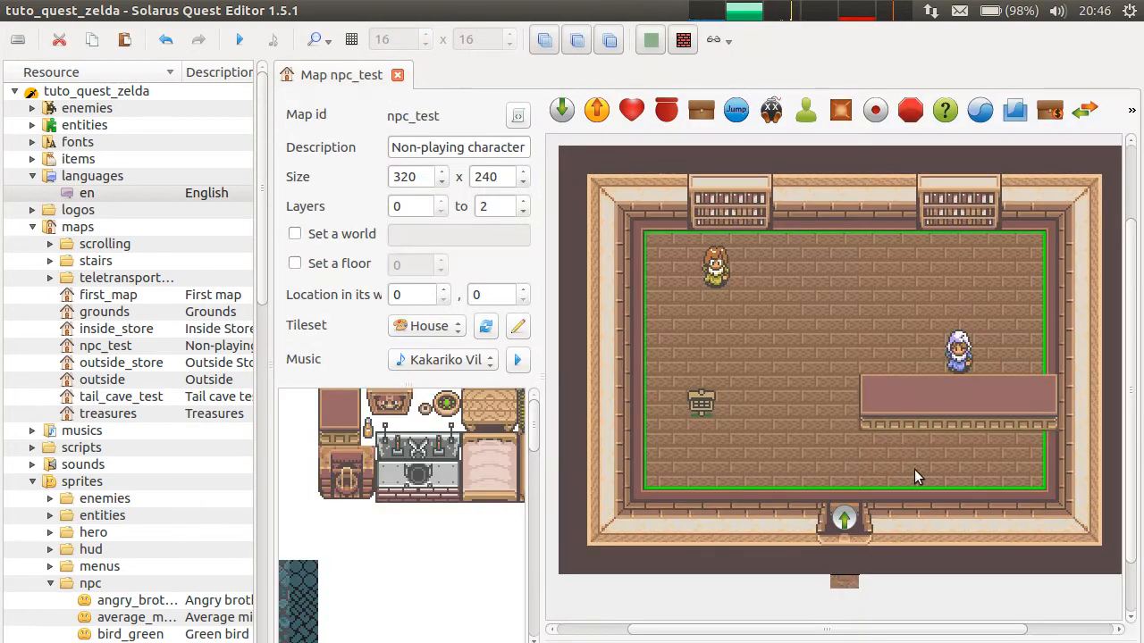
{"action": "left_click", "coordinate": [238, 39]}
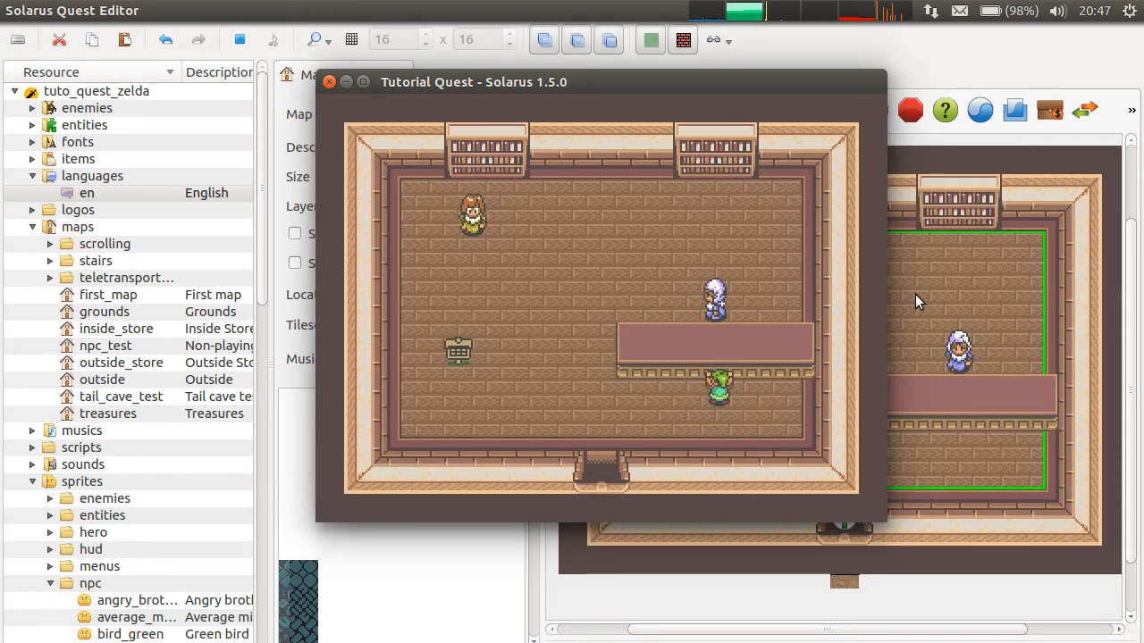
{"action": "mouse_move", "coordinate": [710, 355]}
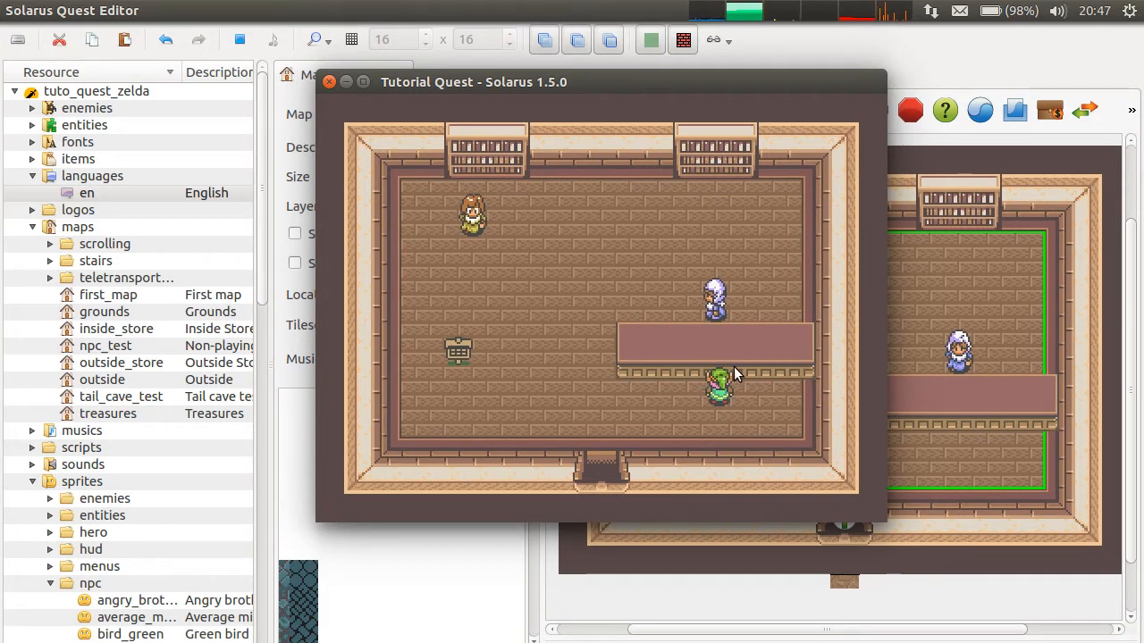
{"action": "left_click", "coordinate": [328, 82]}
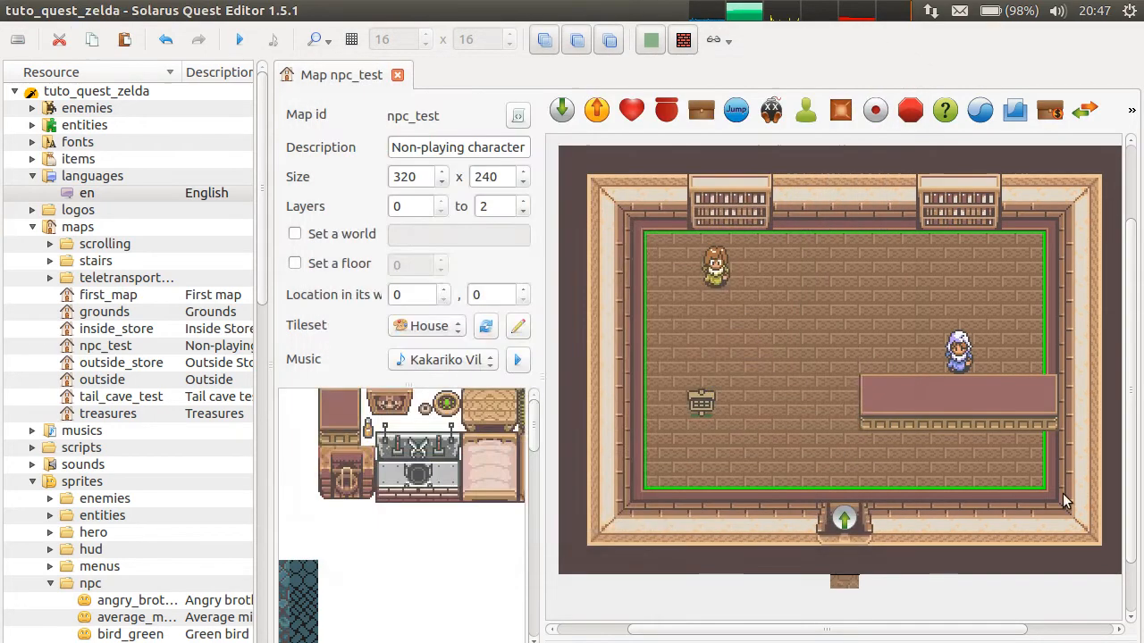
- Copy the lady onto the desk as a spriteless Generalized NPC, villager_3
{"action": "left_click", "coordinate": [959, 356]}
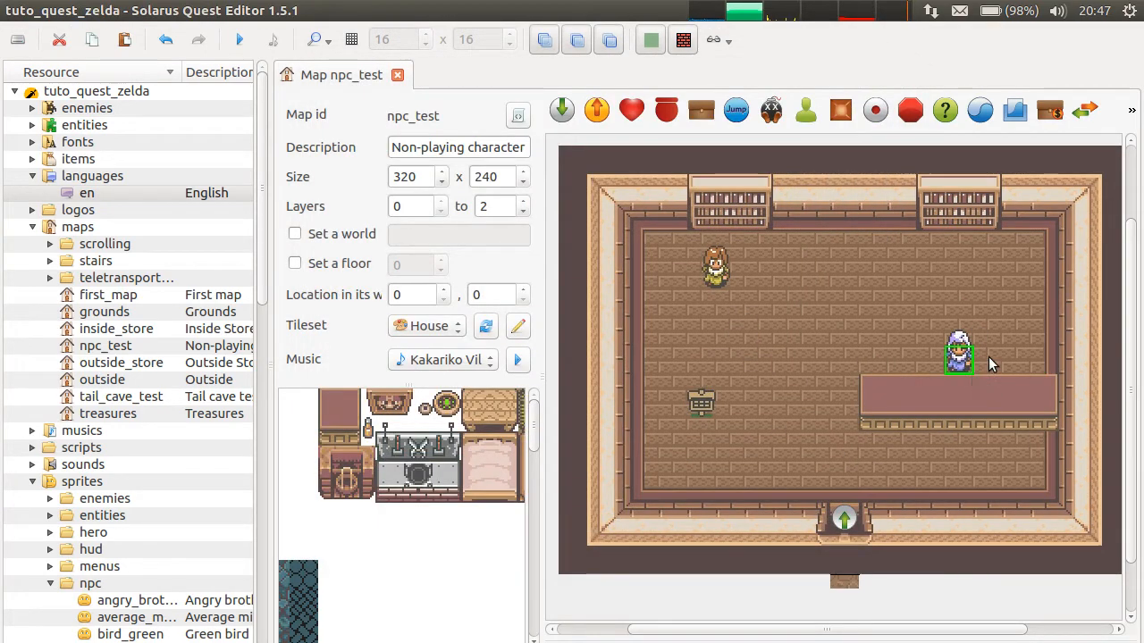
{"action": "left_click_drag", "start_coordinate": [958, 357], "coordinate": [957, 411]}
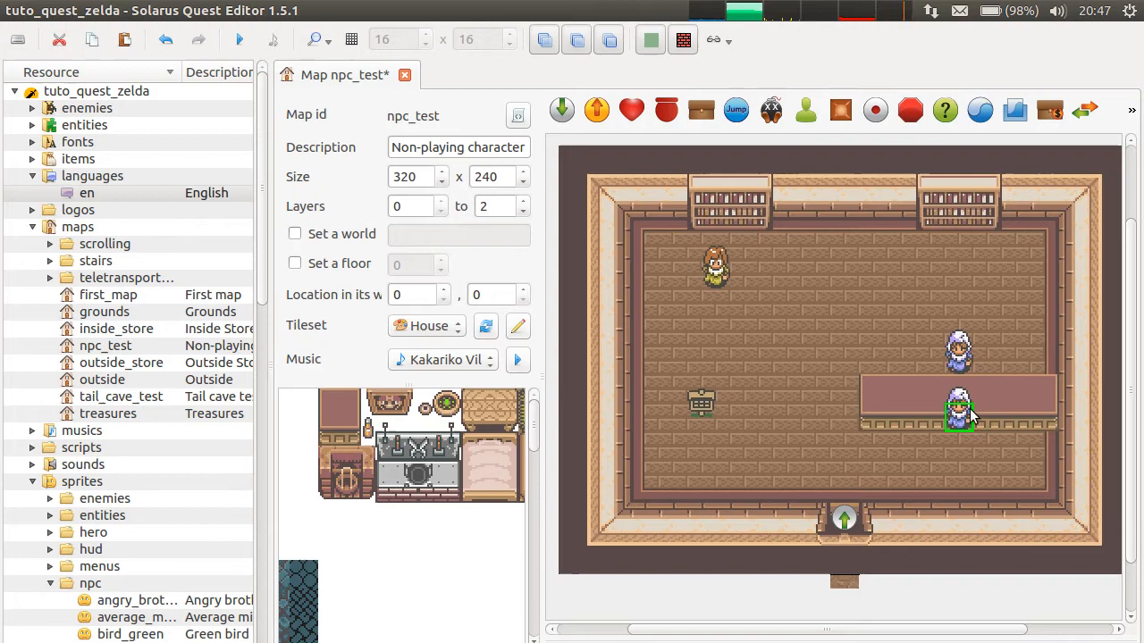
{"action": "double_click", "coordinate": [959, 413]}
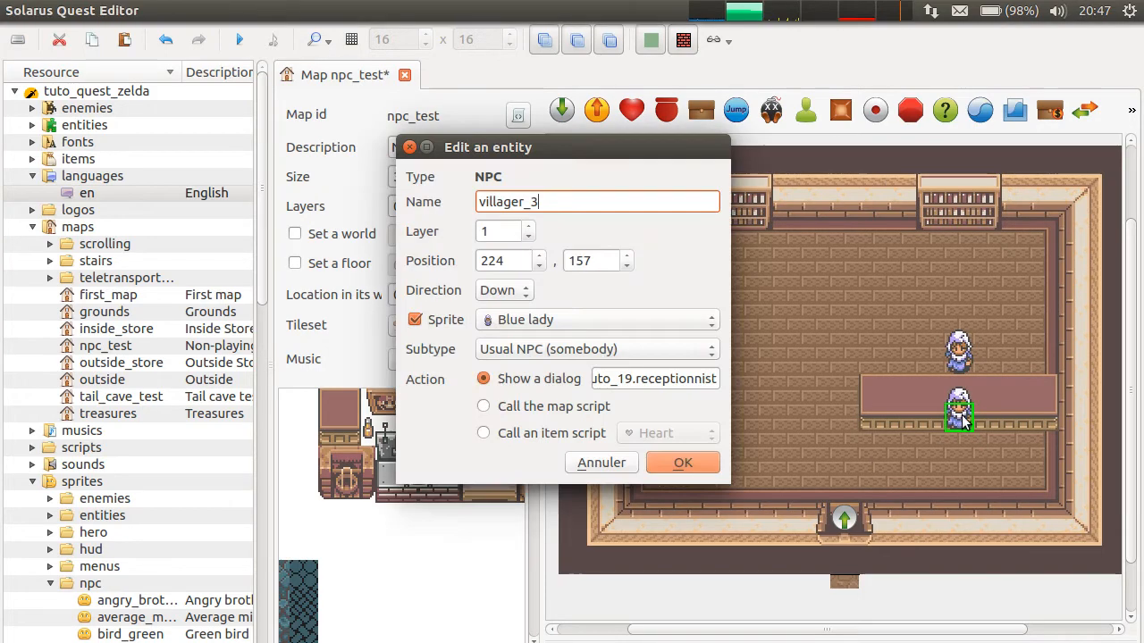
{"action": "mouse_move", "coordinate": [684, 231]}
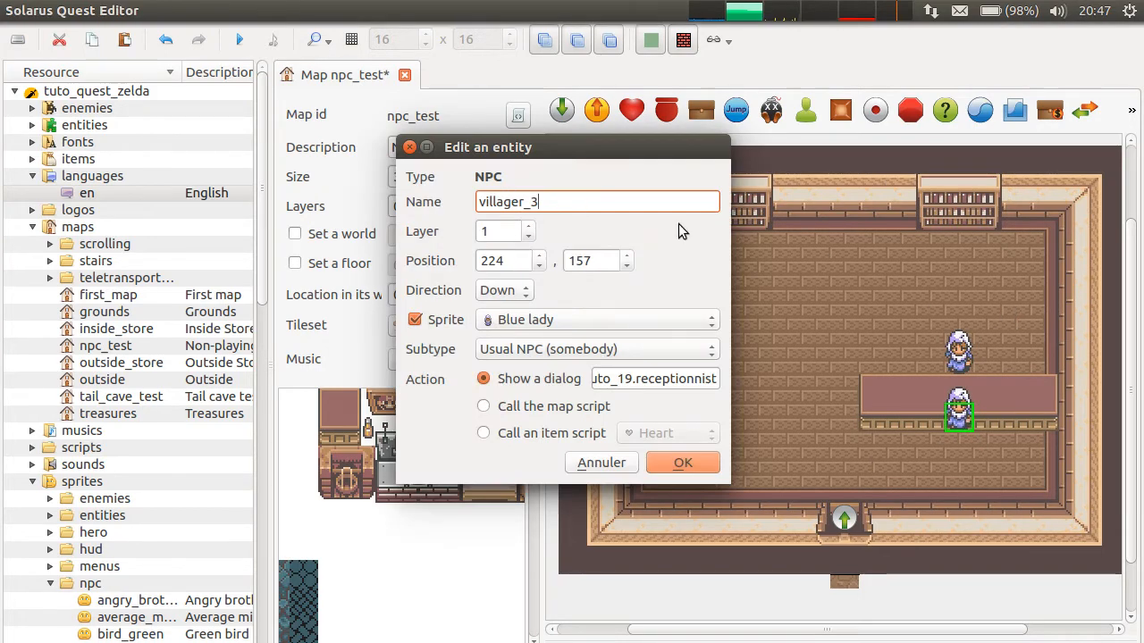
{"action": "left_click", "coordinate": [415, 319]}
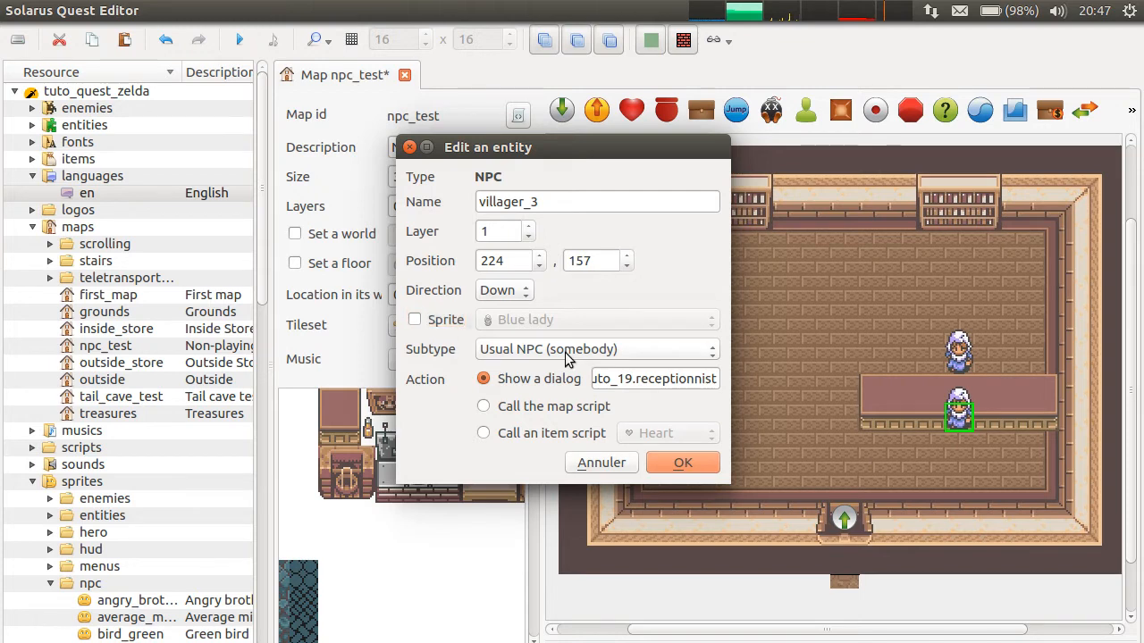
{"action": "left_click", "coordinate": [596, 348]}
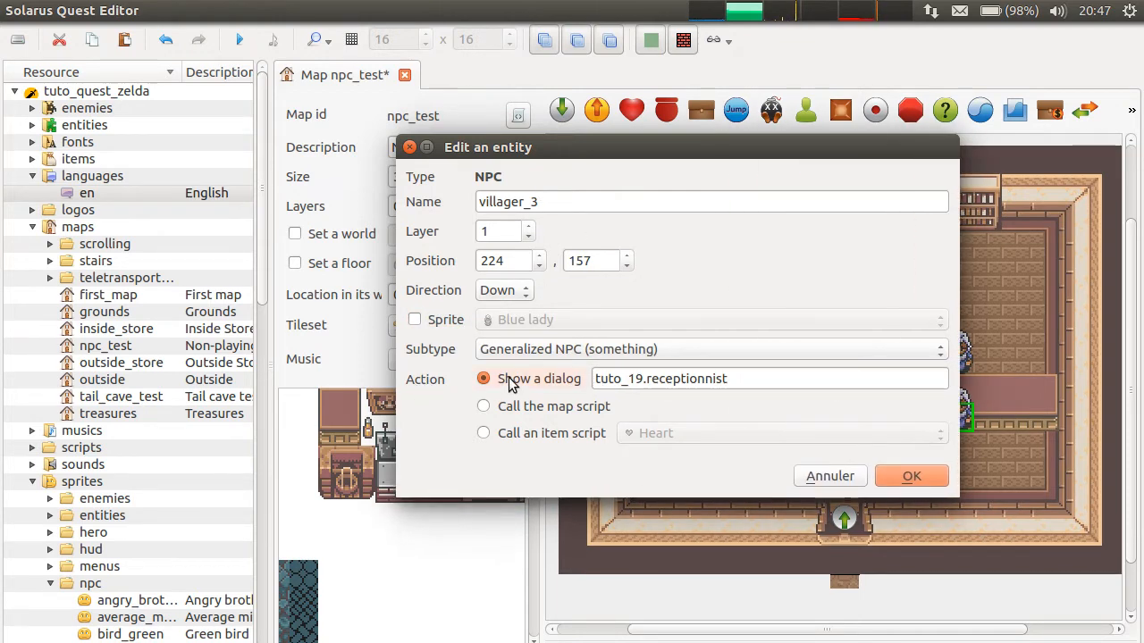
{"action": "left_click", "coordinate": [910, 476]}
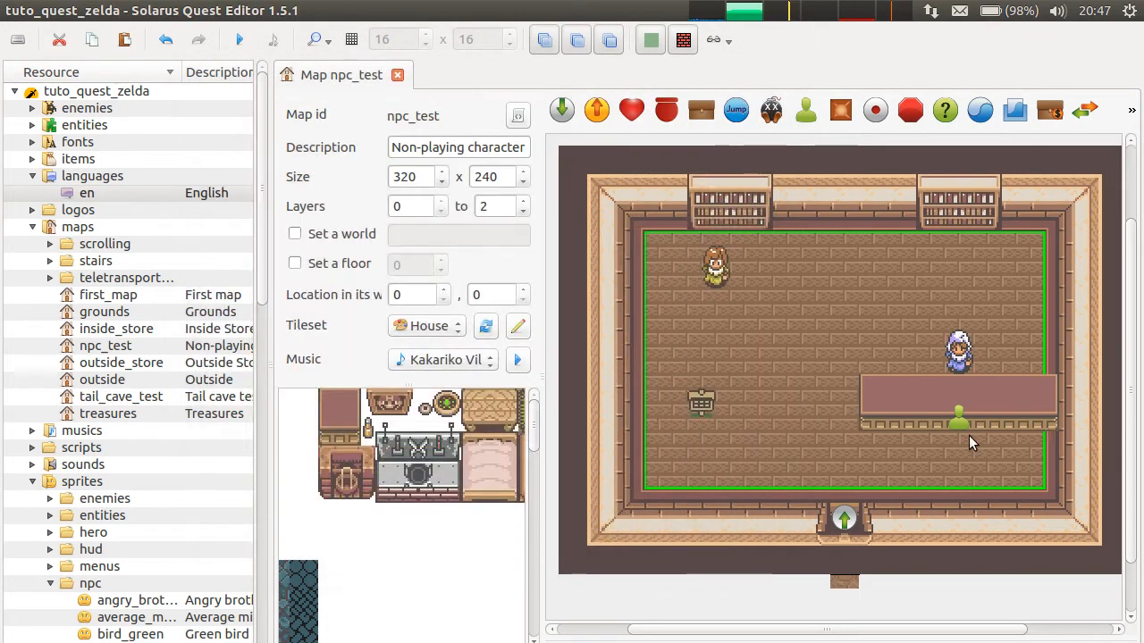
- Set the desk NPC's action to Call the map script
{"action": "left_click", "coordinate": [958, 418]}
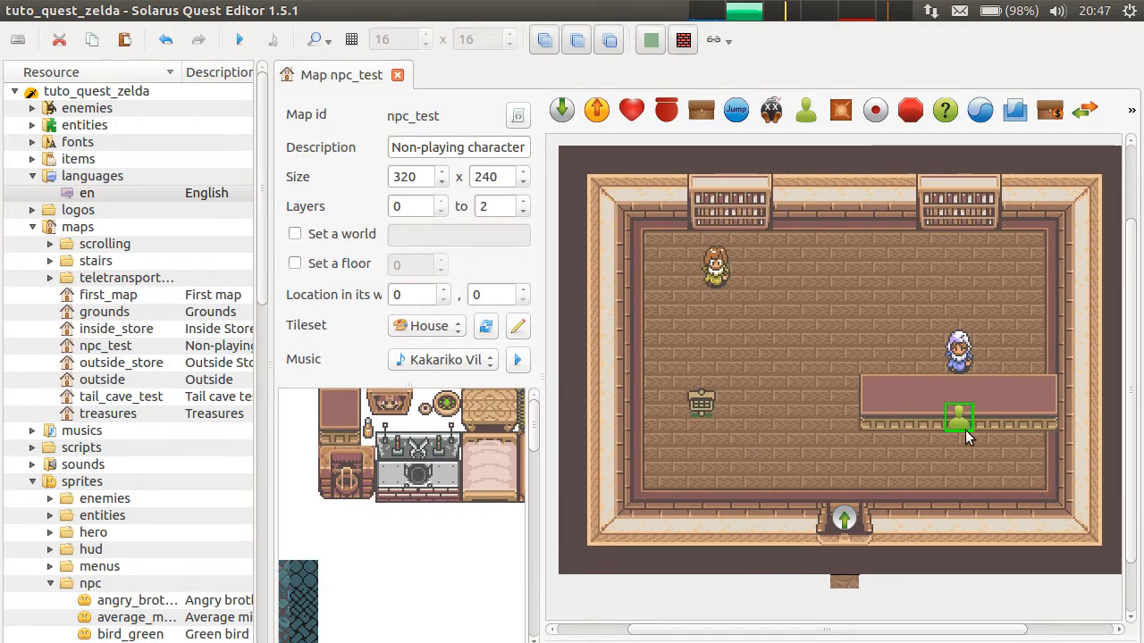
{"action": "double_click", "coordinate": [958, 418]}
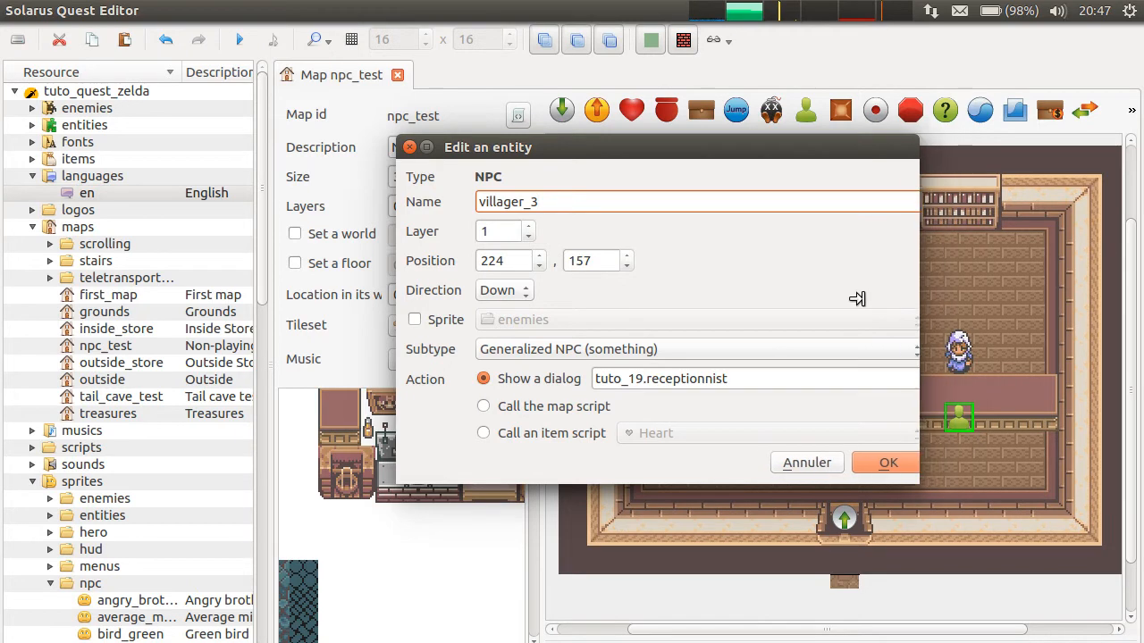
{"action": "left_click", "coordinate": [483, 406]}
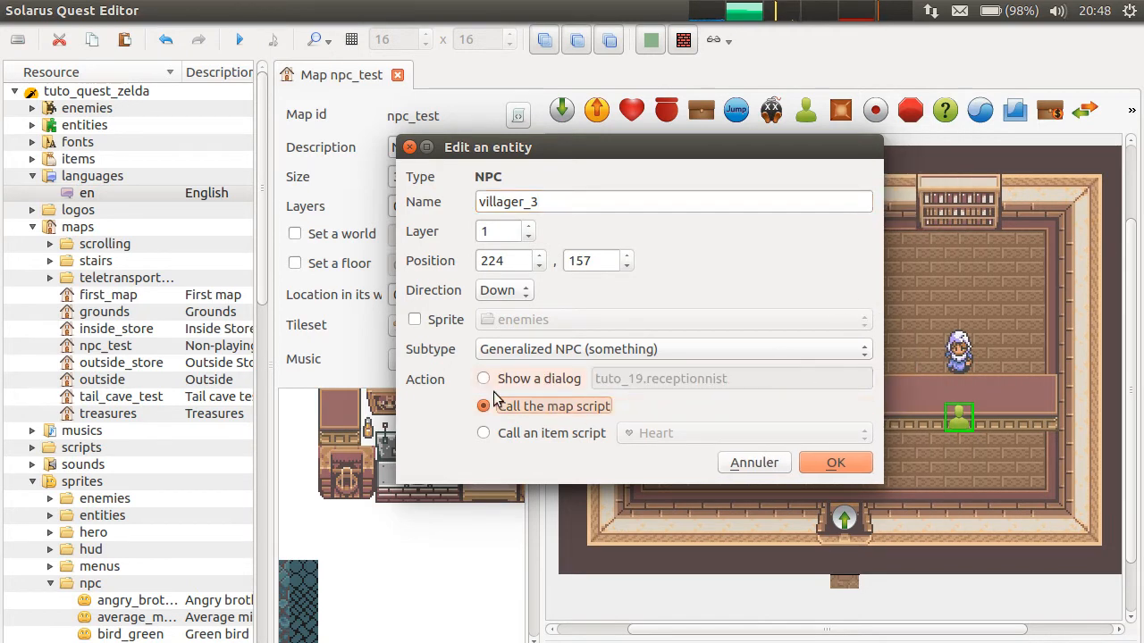
{"action": "left_click", "coordinate": [835, 461]}
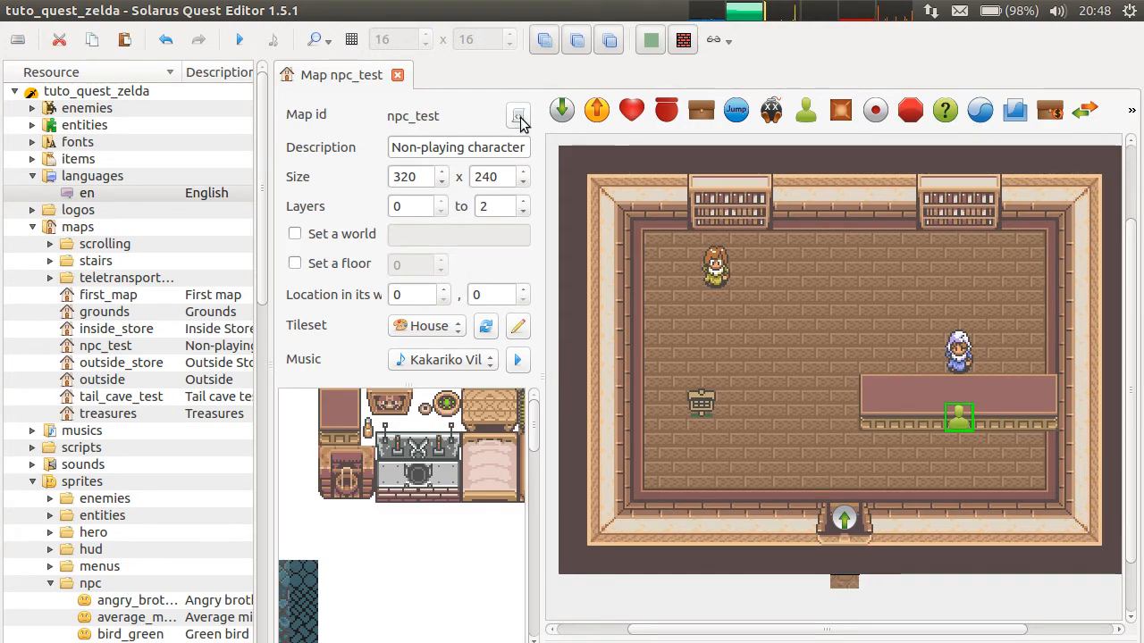
- Delete the old tuto_18 interaction code from the npc_test map script
{"action": "left_click", "coordinate": [518, 117]}
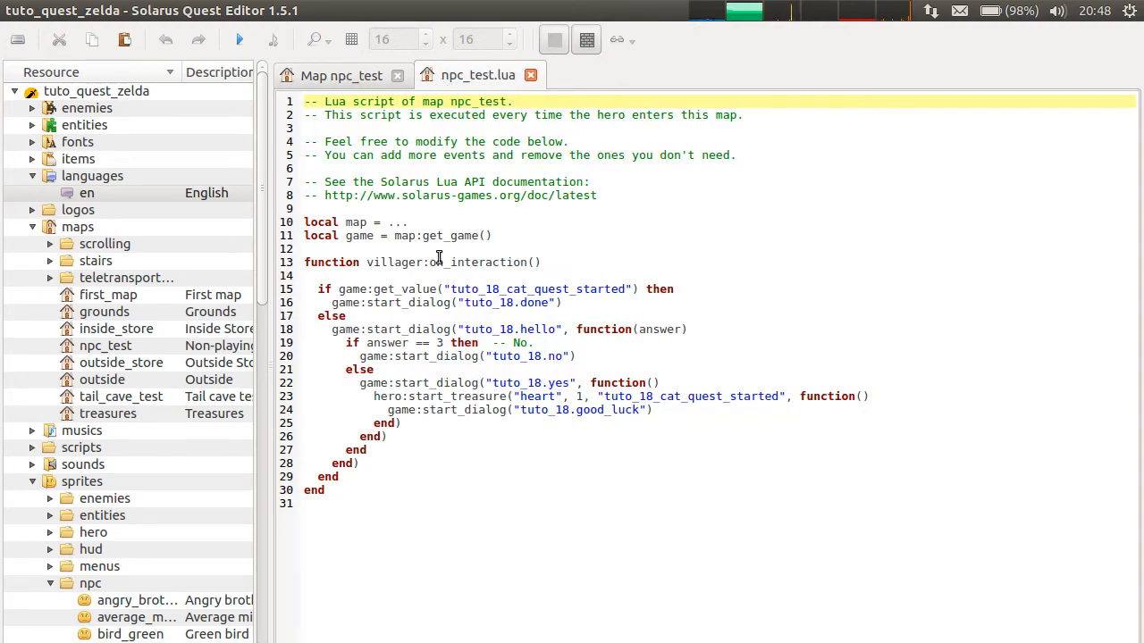
{"action": "left_click", "coordinate": [409, 248]}
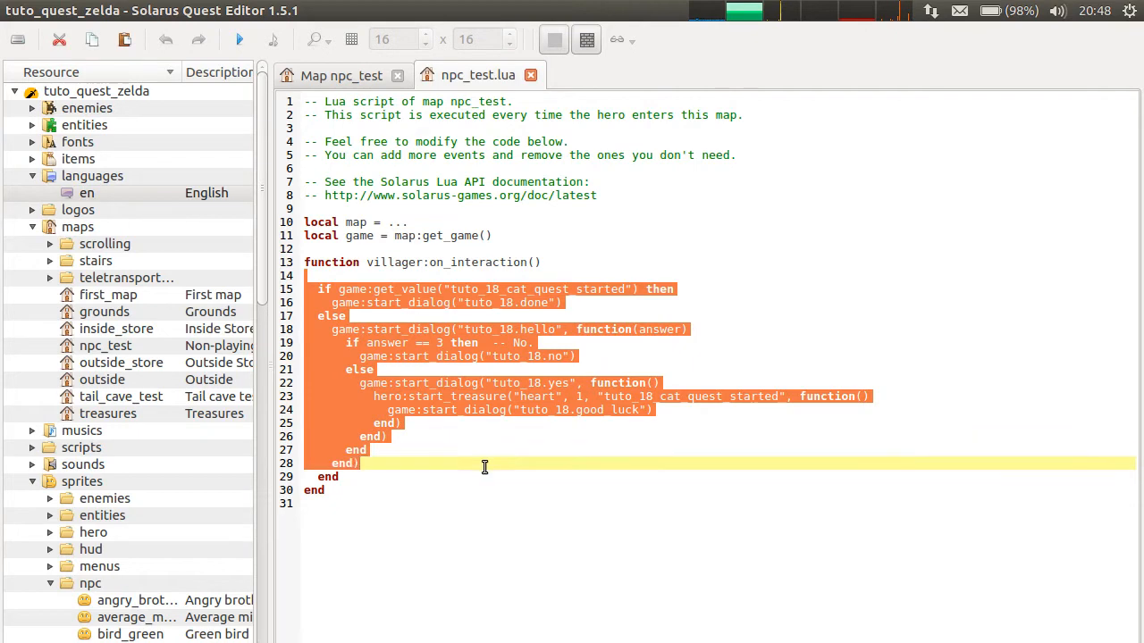
{"action": "key", "text": "Delete"}
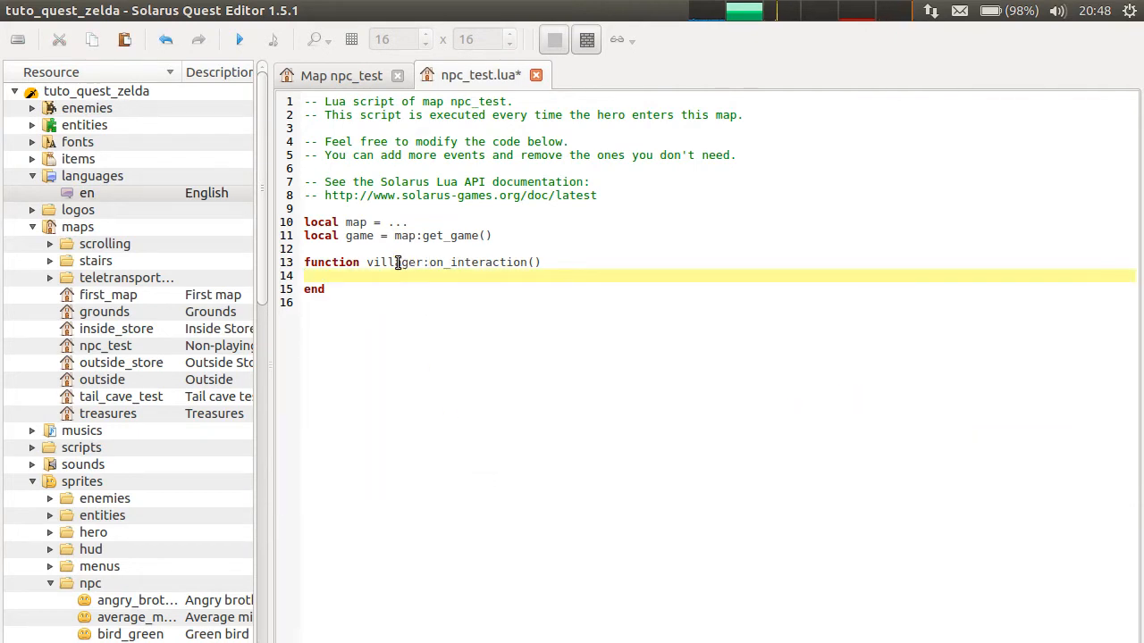
- Rename the desk NPC to 'desk' in its properties
{"action": "double_click", "coordinate": [394, 262]}
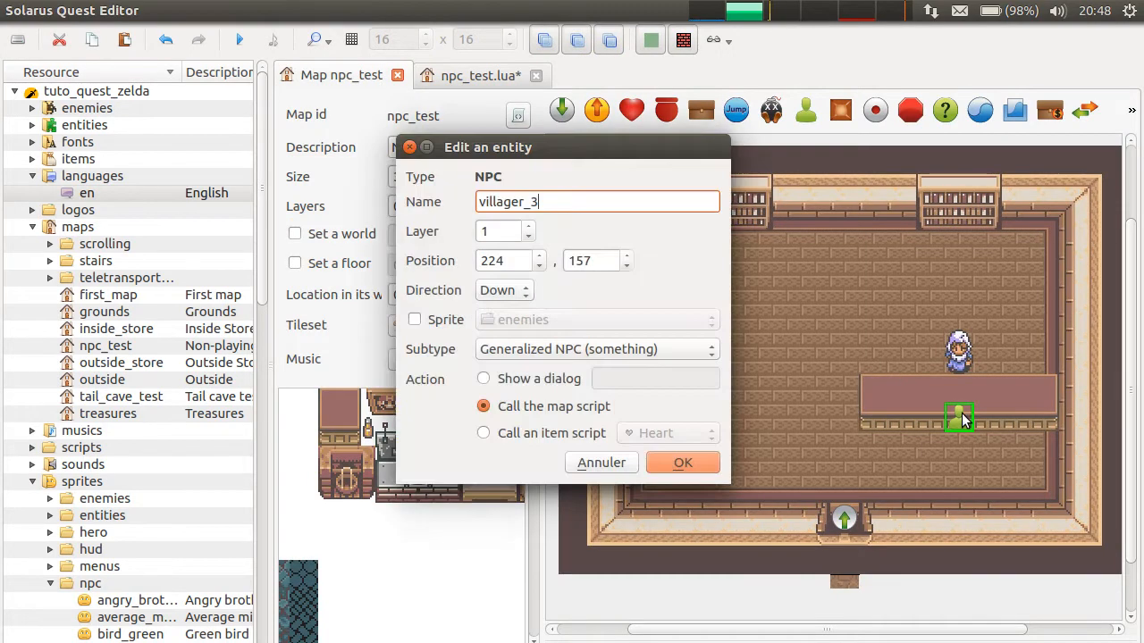
{"action": "type", "text": "des"}
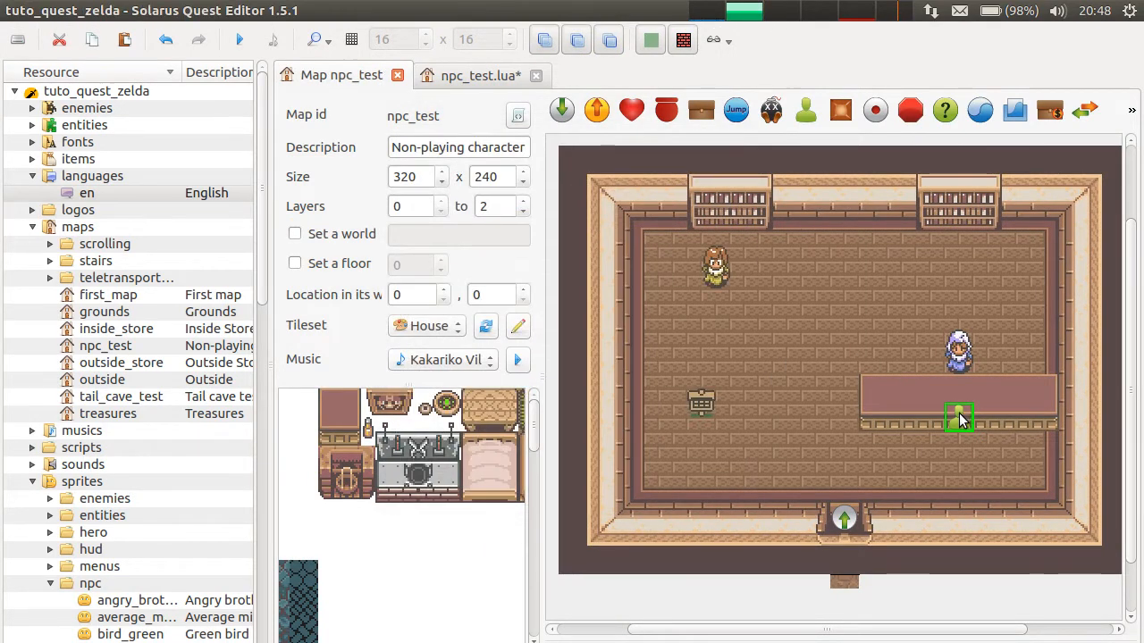
{"action": "left_click", "coordinate": [480, 75]}
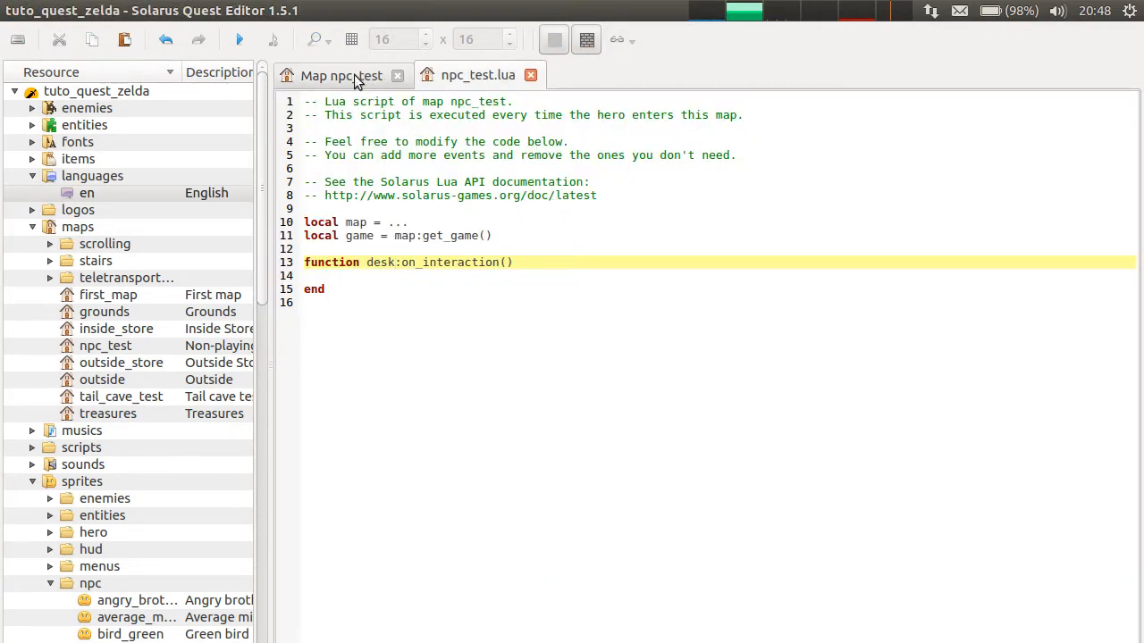
{"action": "left_click", "coordinate": [341, 75]}
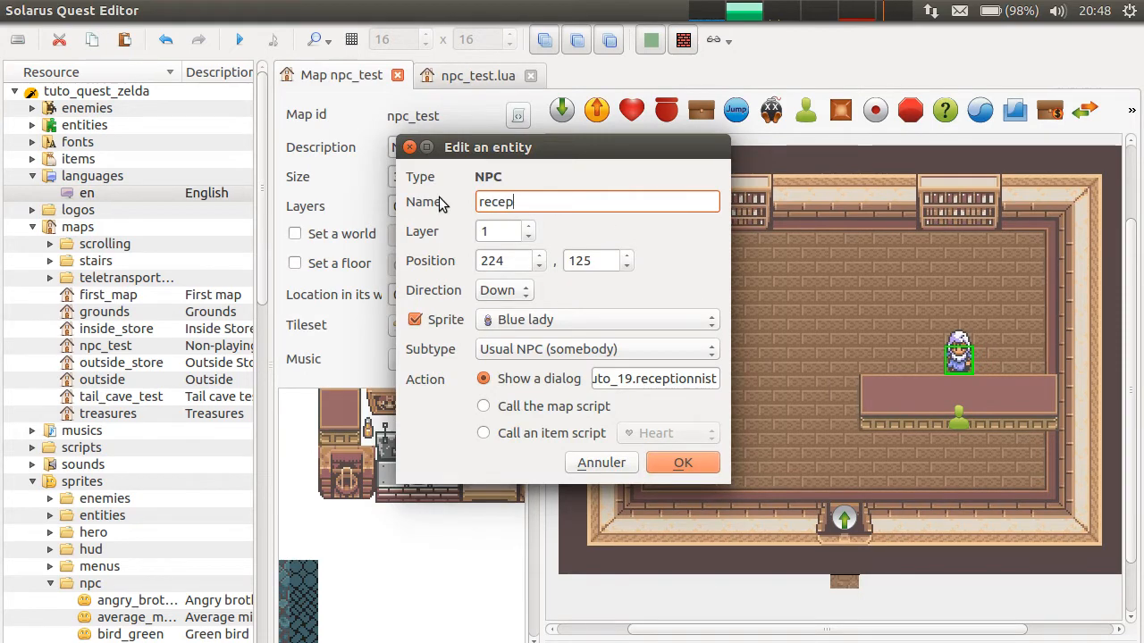
{"action": "left_click", "coordinate": [682, 462]}
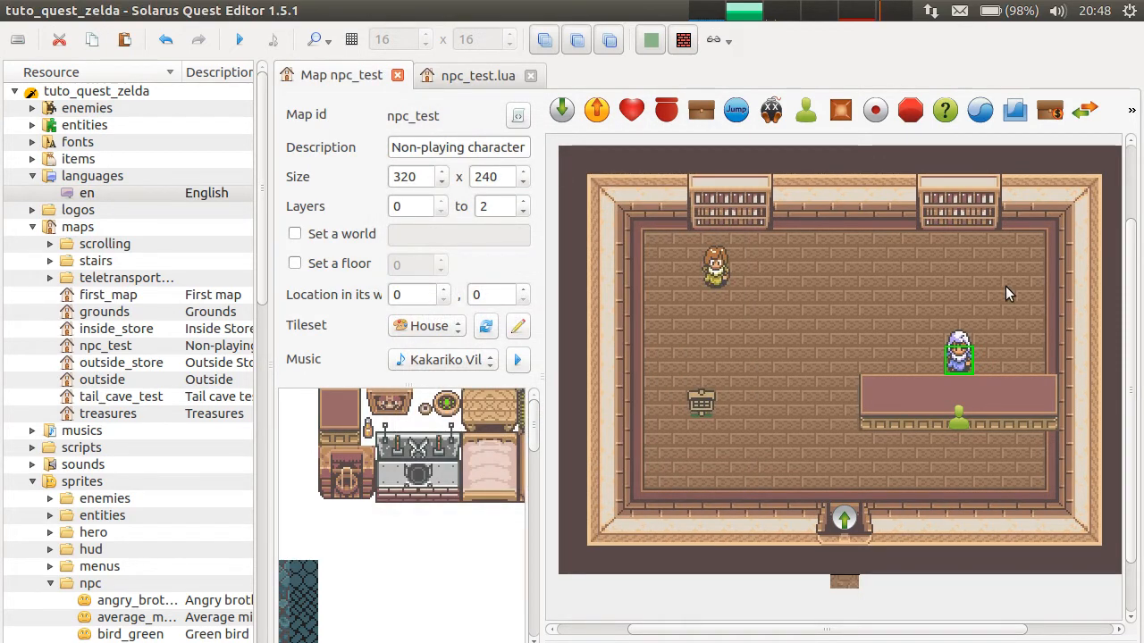
- Inspect the villager and desk NPC properties, closing both without changes
{"action": "left_click", "coordinate": [714, 268]}
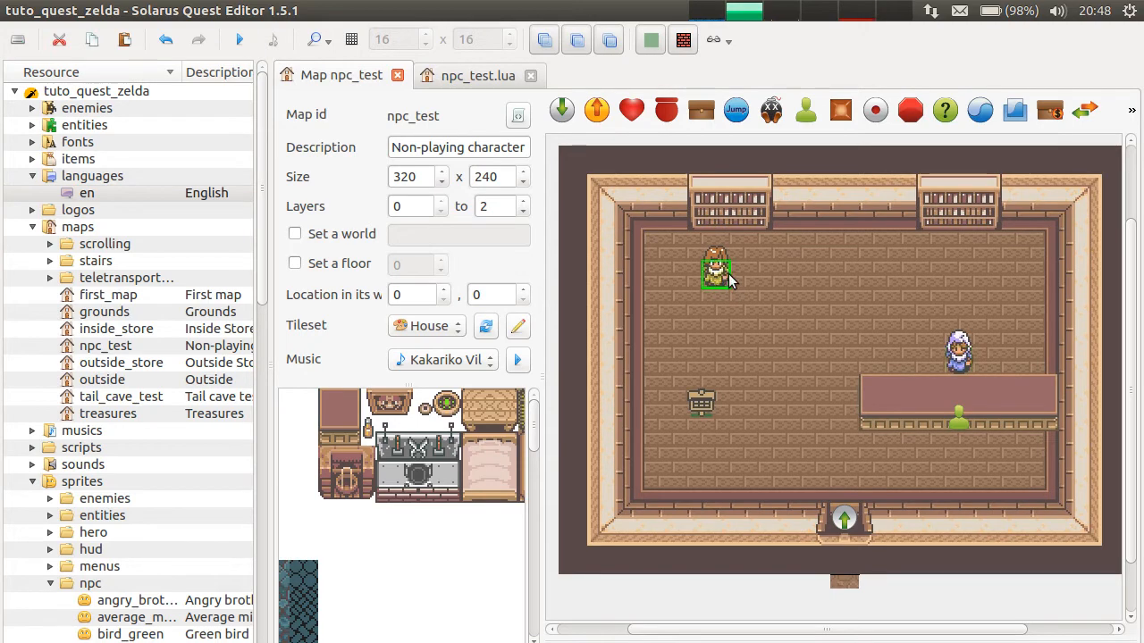
{"action": "double_click", "coordinate": [714, 270]}
{"action": "type", "text": "villager"}
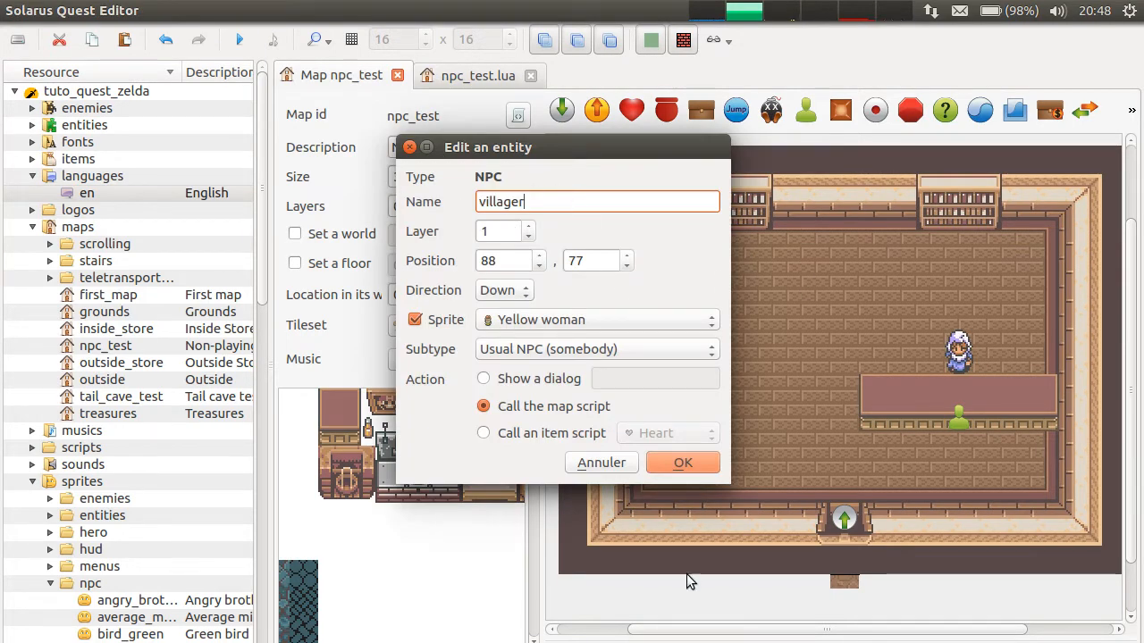
{"action": "left_click", "coordinate": [682, 462]}
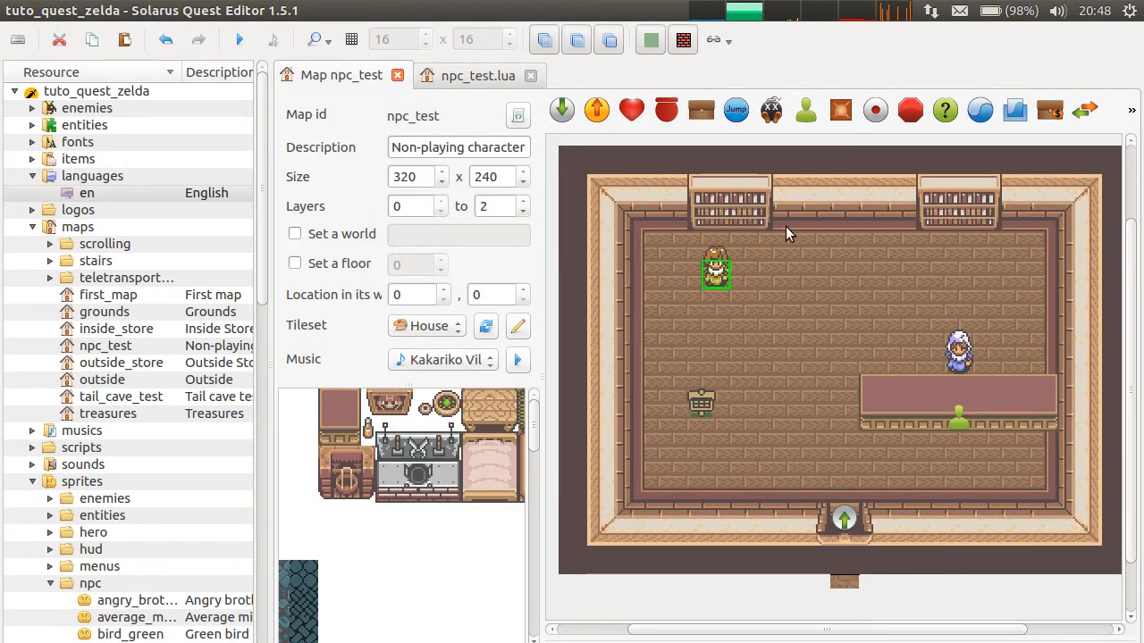
{"action": "left_click", "coordinate": [958, 417]}
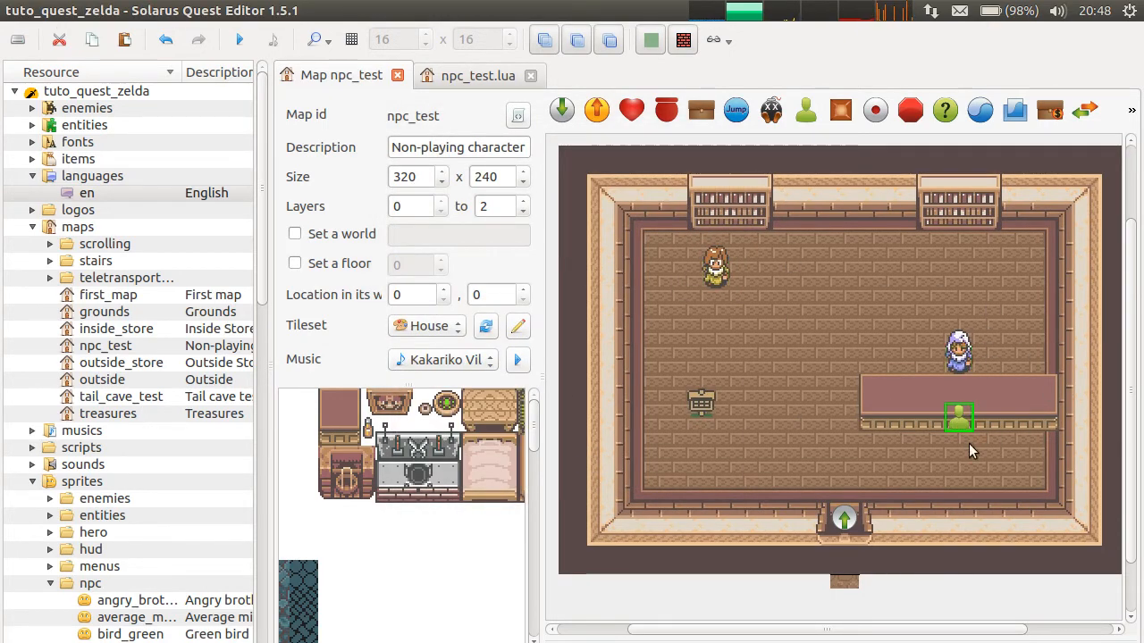
{"action": "left_click", "coordinate": [477, 75]}
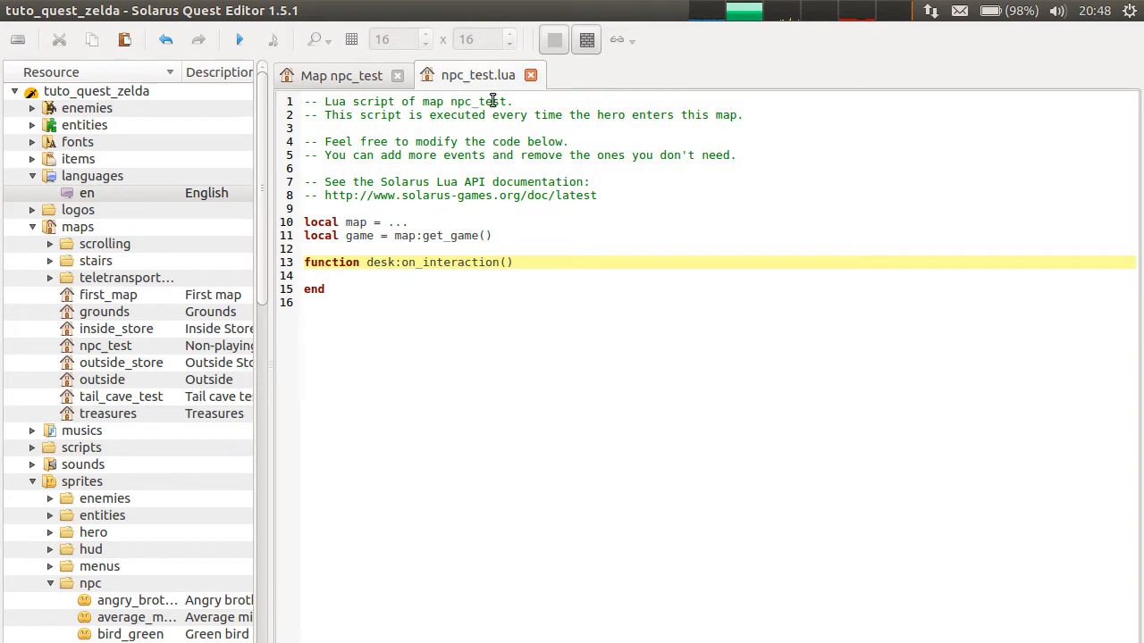
{"action": "left_click", "coordinate": [445, 248]}
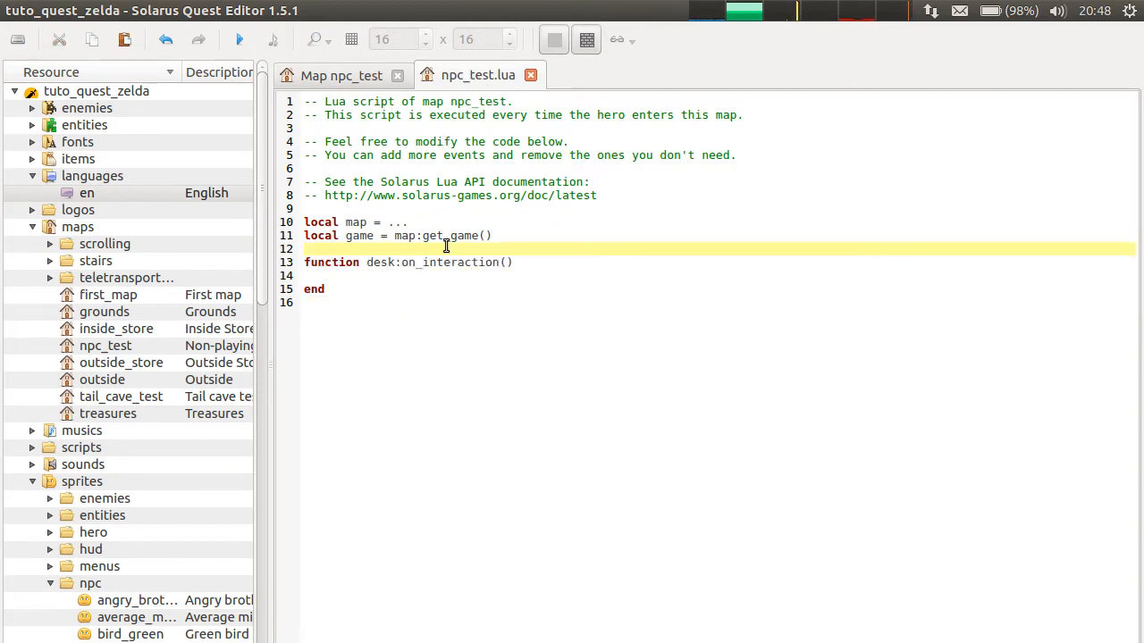
{"action": "left_click", "coordinate": [341, 75]}
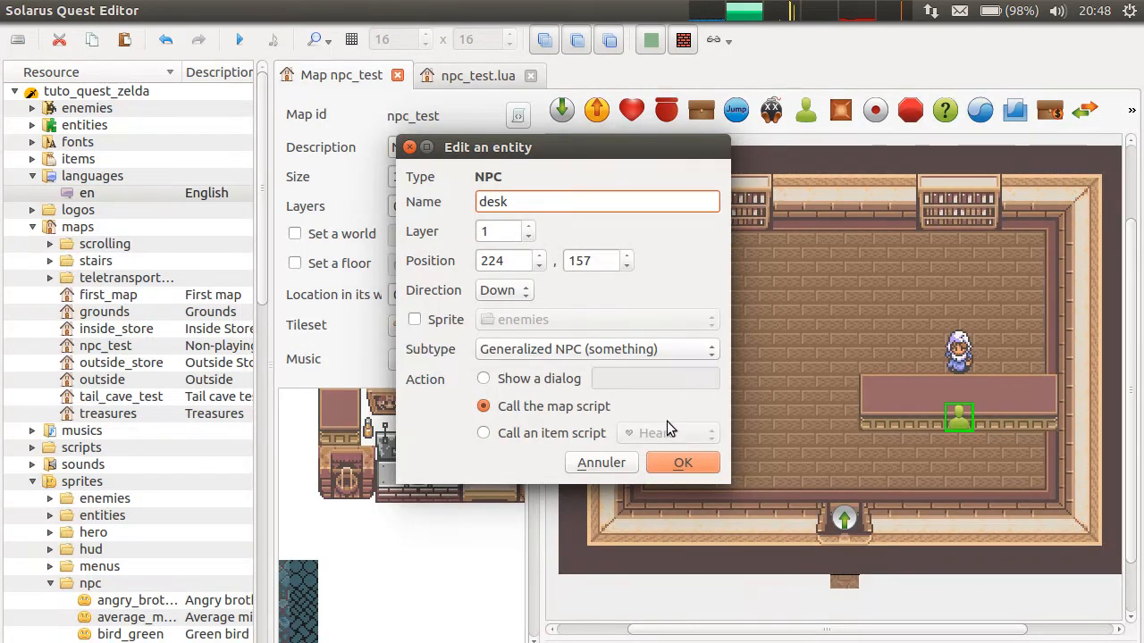
{"action": "left_click", "coordinate": [682, 462]}
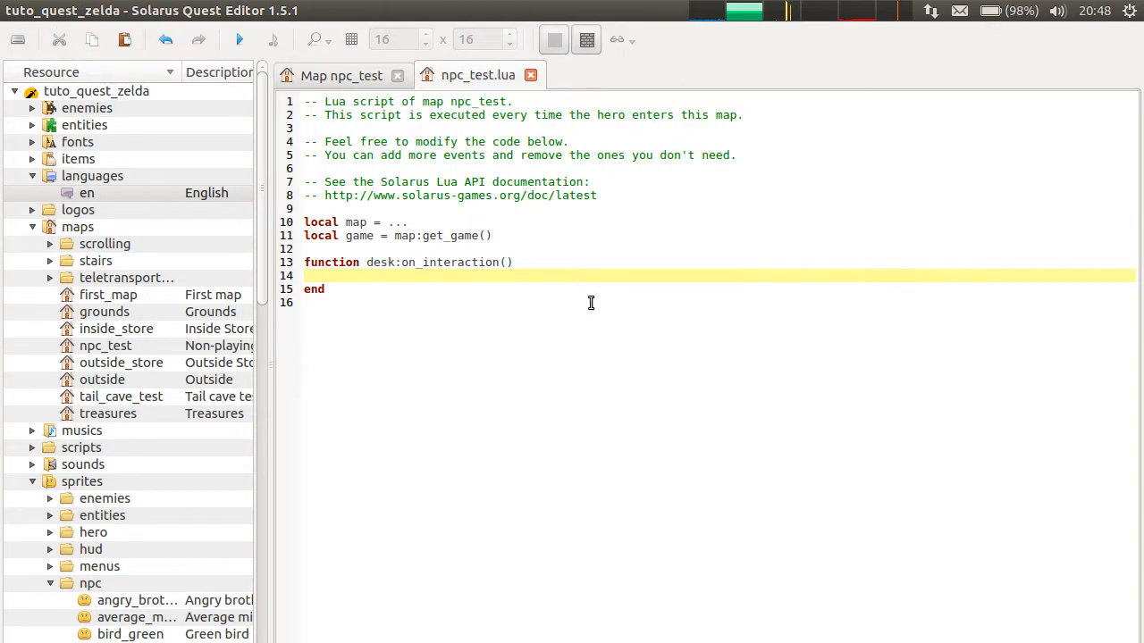
{"action": "mouse_move", "coordinate": [477, 321]}
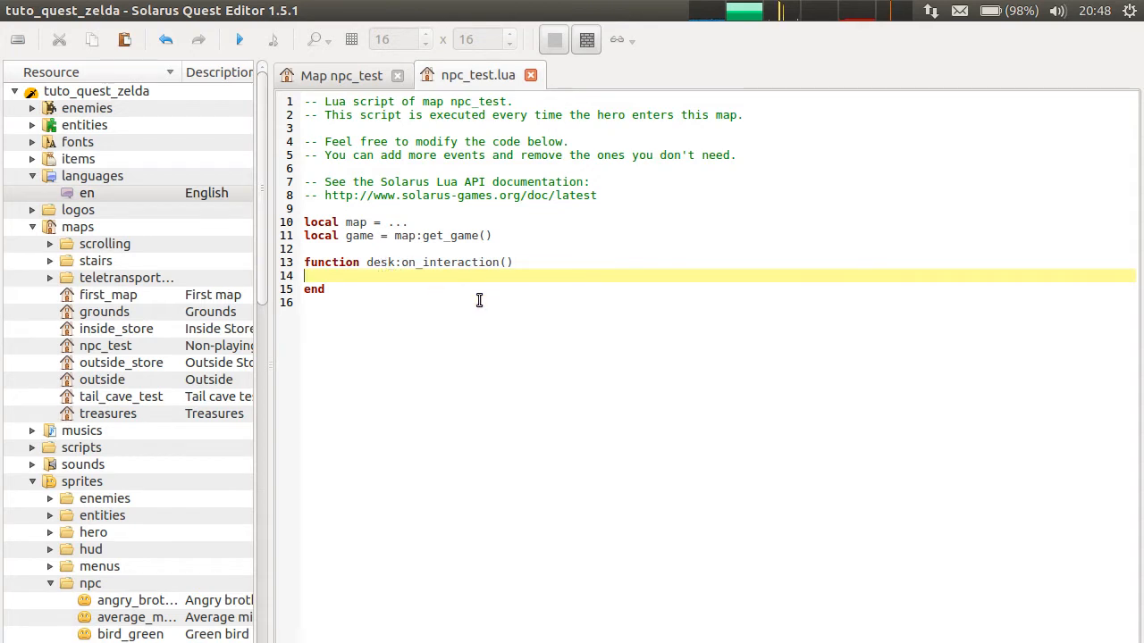
- Add game:start_dialog("tuto_19.receptionnist") inside desk:on_interaction, checking the id in Dialogs en
{"action": "key", "text": "Return"}
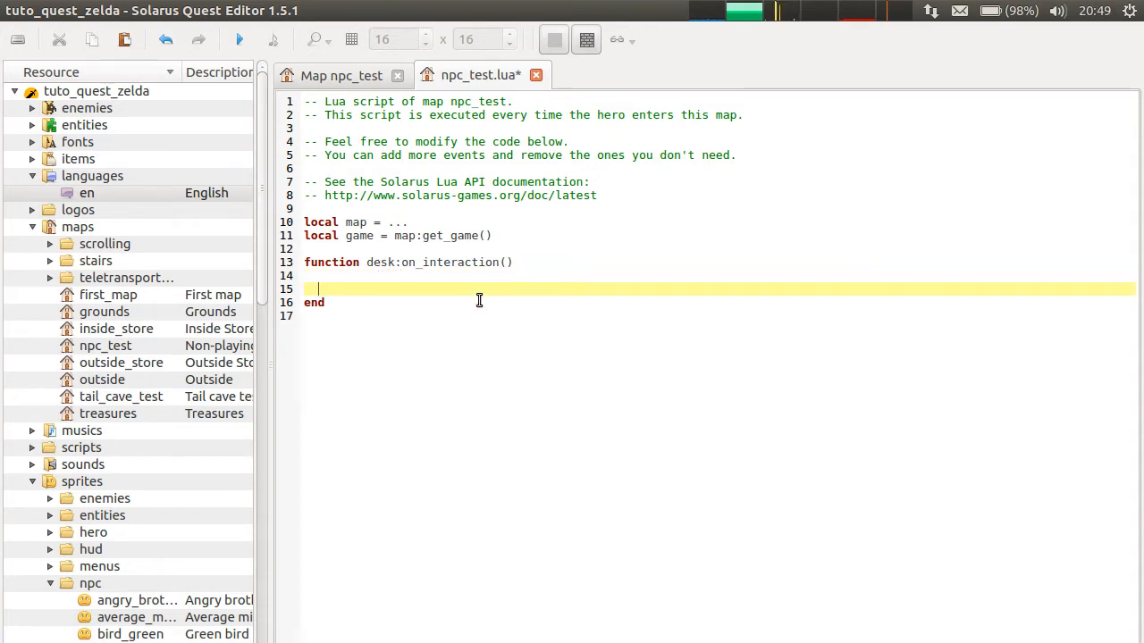
{"action": "type", "text": "game:star"}
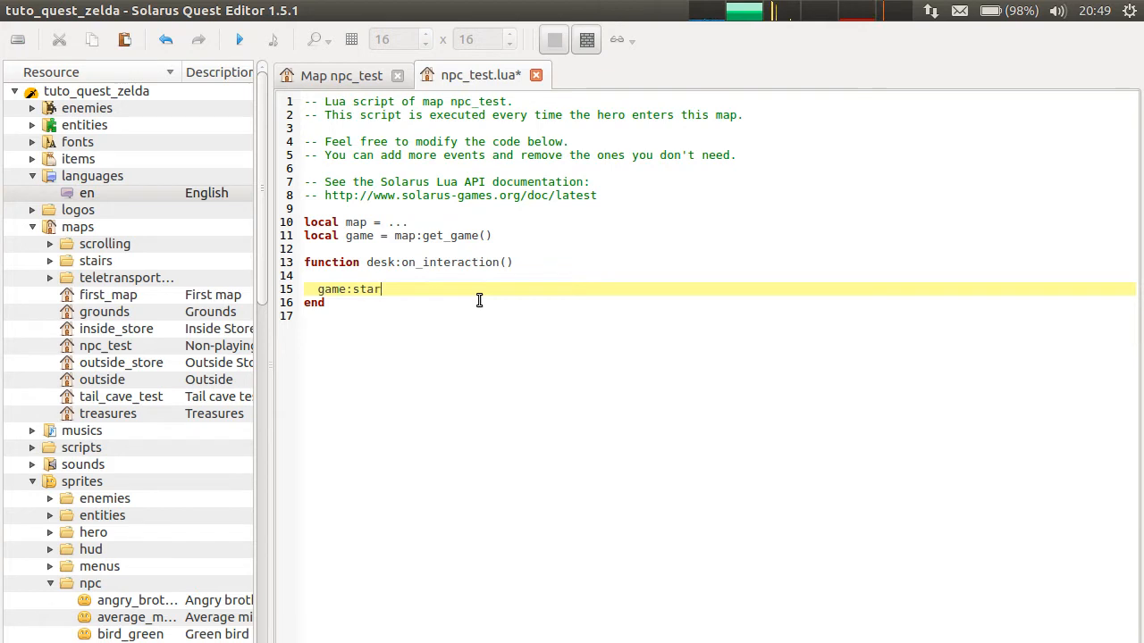
{"action": "type", "text": "t_dialog"}
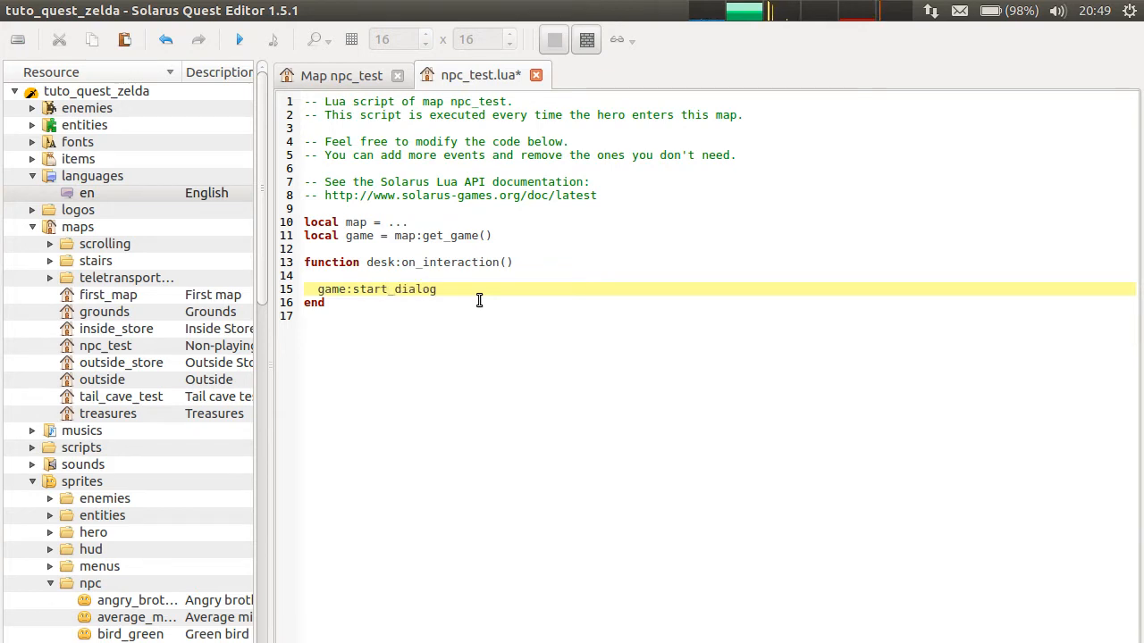
{"action": "type", "text": "(\""}
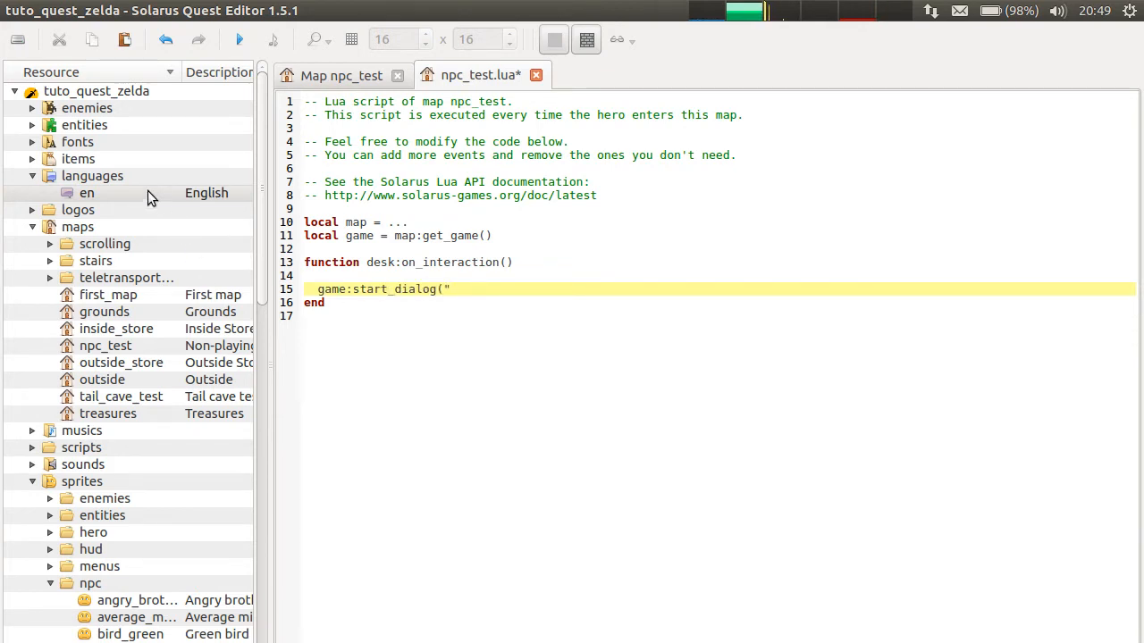
{"action": "double_click", "coordinate": [86, 193]}
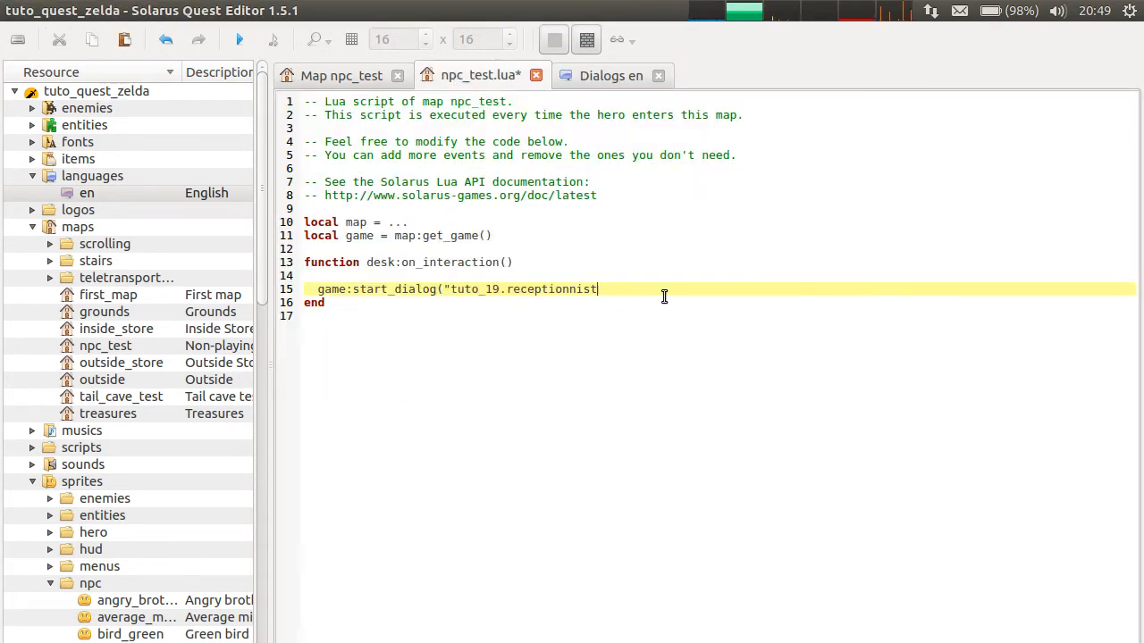
{"action": "type", "text": "\")"}
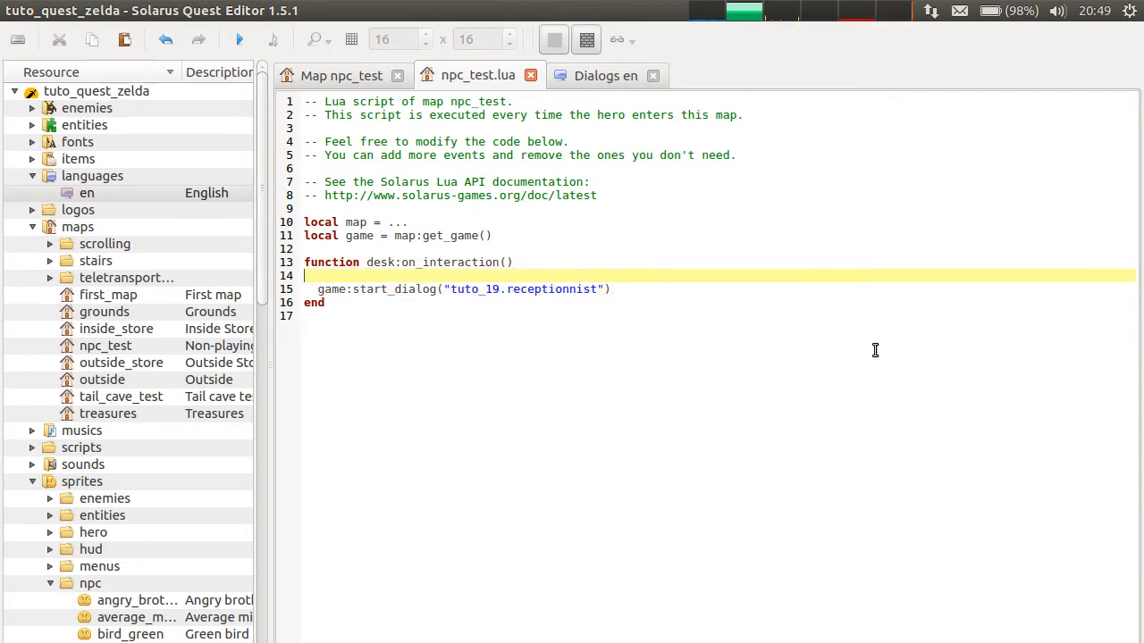
{"action": "left_click", "coordinate": [341, 75]}
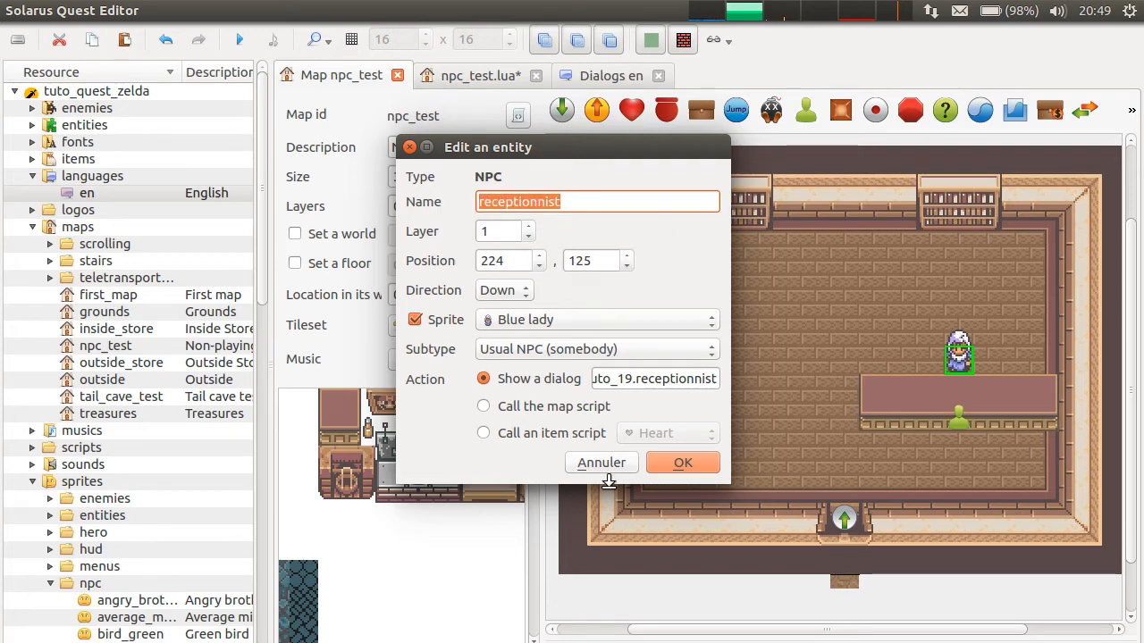
- Begin the new line with receptionnist: and check the receptionist NPC's properties
{"action": "left_click", "coordinate": [681, 462]}
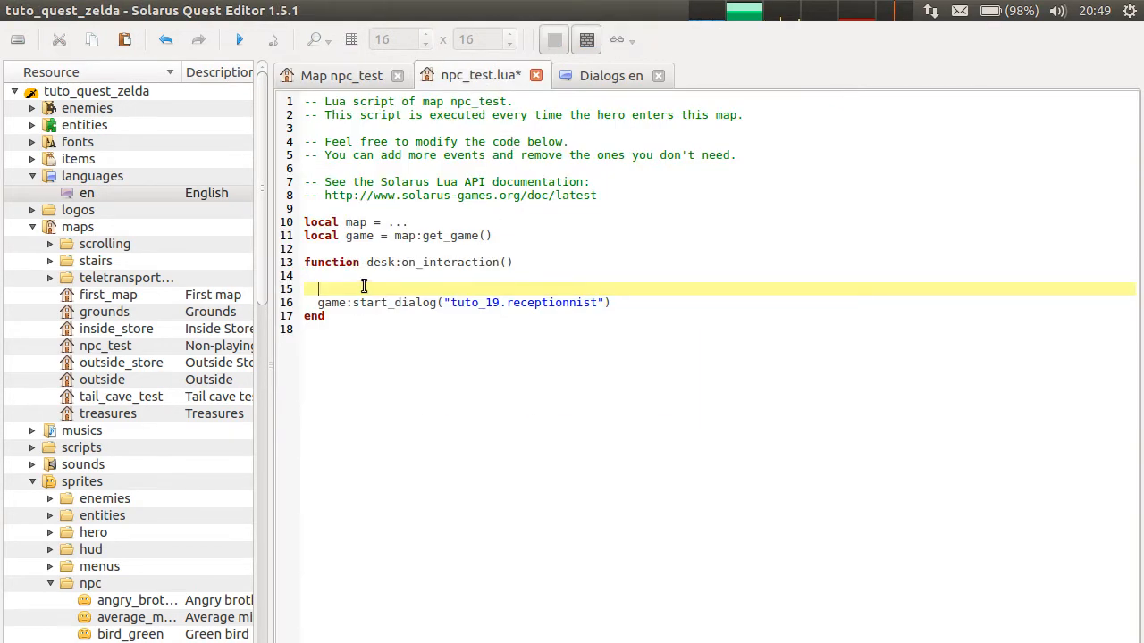
{"action": "type", "text": "receptionnist"}
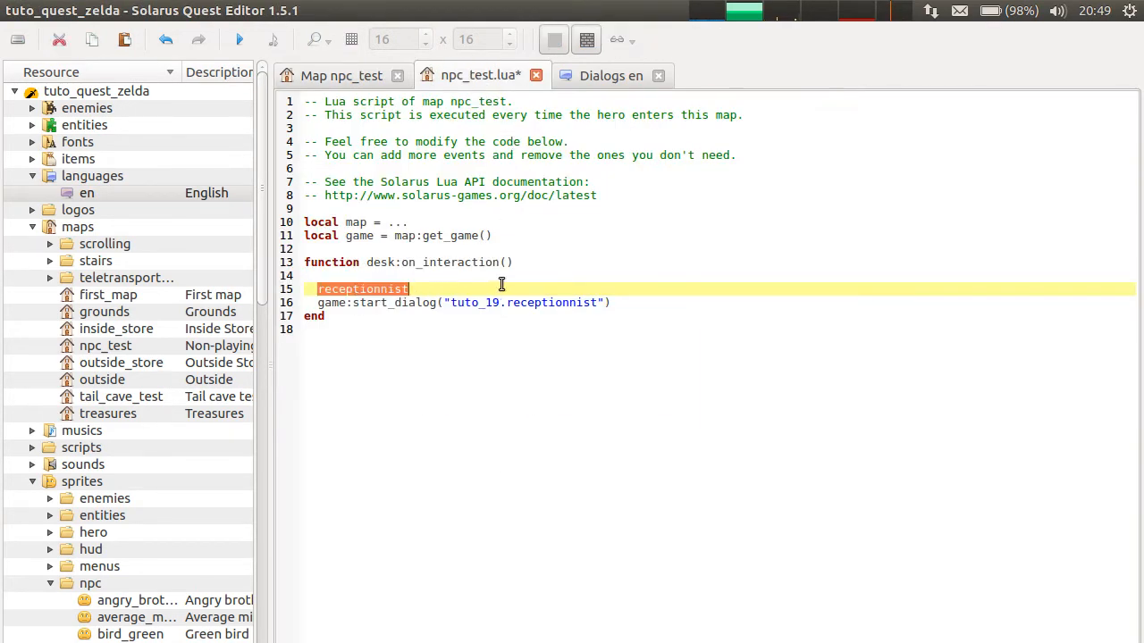
{"action": "type", "text": ":"}
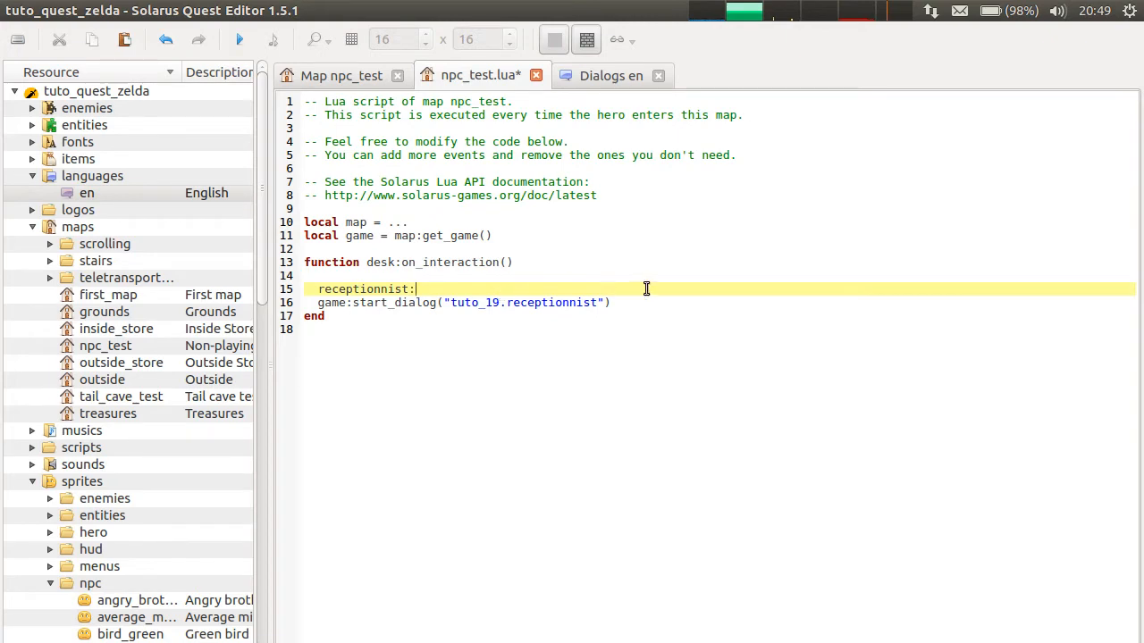
{"action": "mouse_move", "coordinate": [356, 70]}
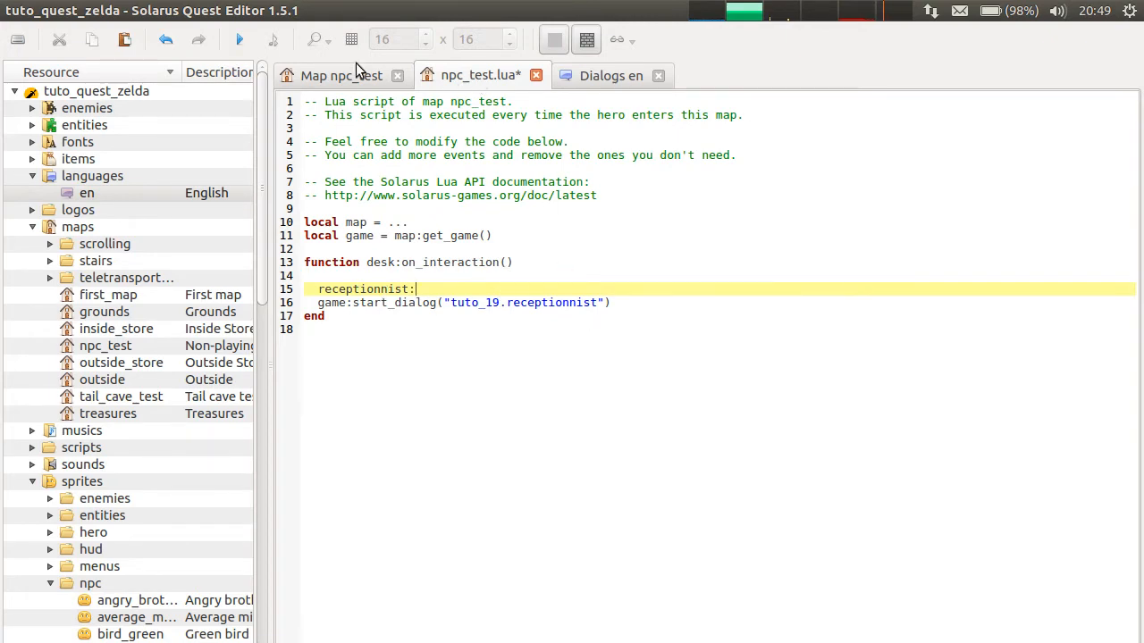
{"action": "left_click", "coordinate": [341, 75]}
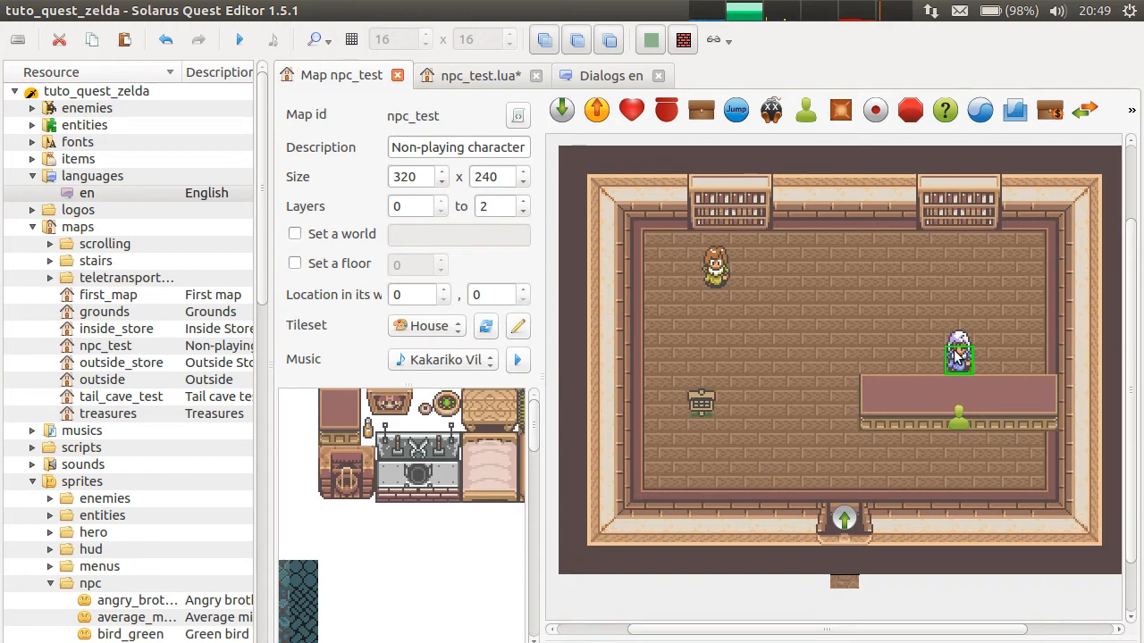
{"action": "double_click", "coordinate": [957, 356]}
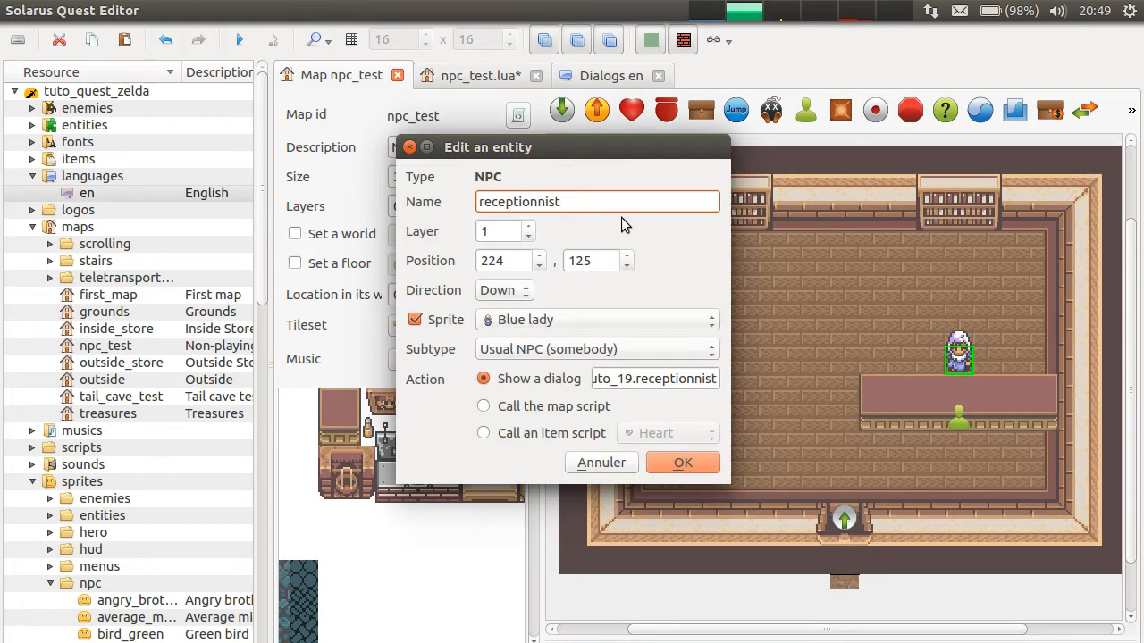
{"action": "mouse_move", "coordinate": [502, 193]}
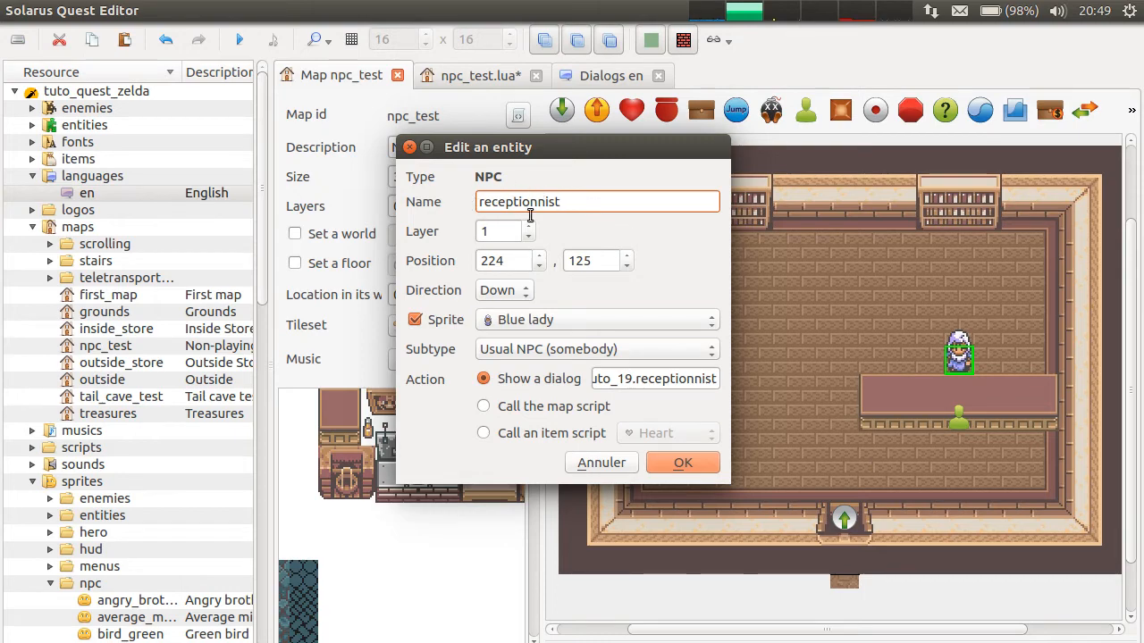
{"action": "left_click", "coordinate": [682, 461]}
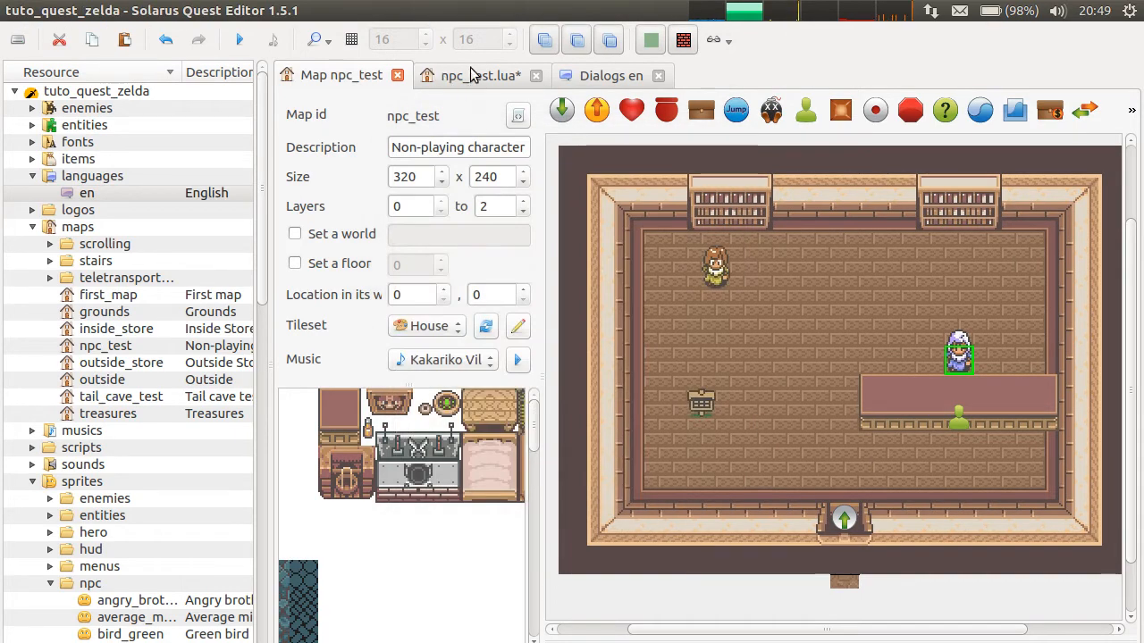
- Extend the line to receptionnist:get_sprite(): in npc_test.lua
{"action": "left_click", "coordinate": [480, 75]}
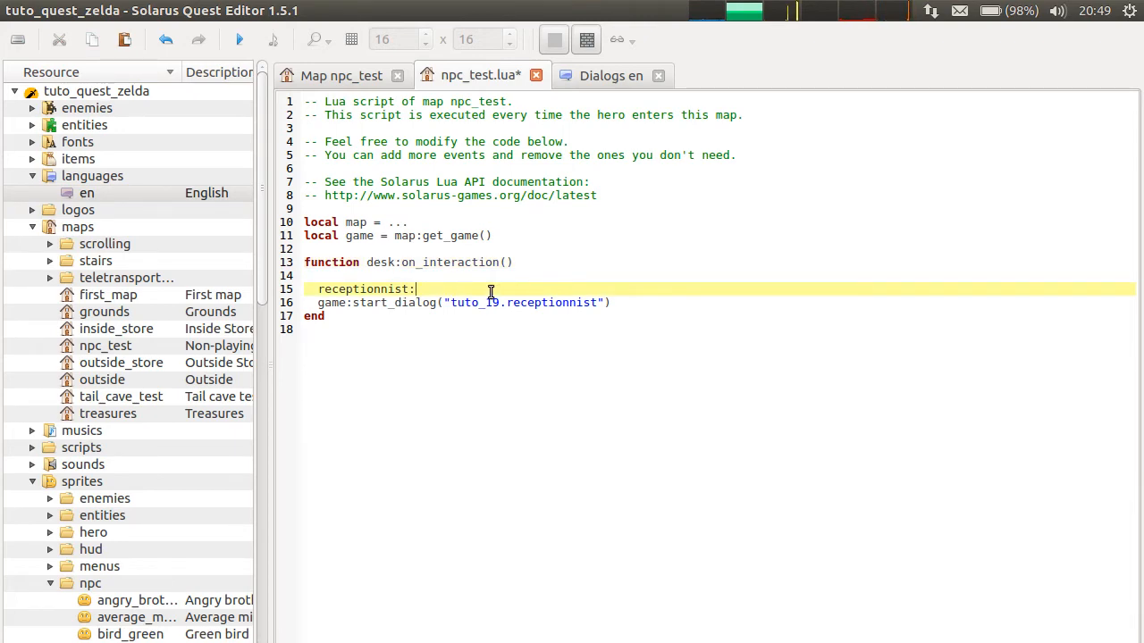
{"action": "left_click", "coordinate": [340, 75]}
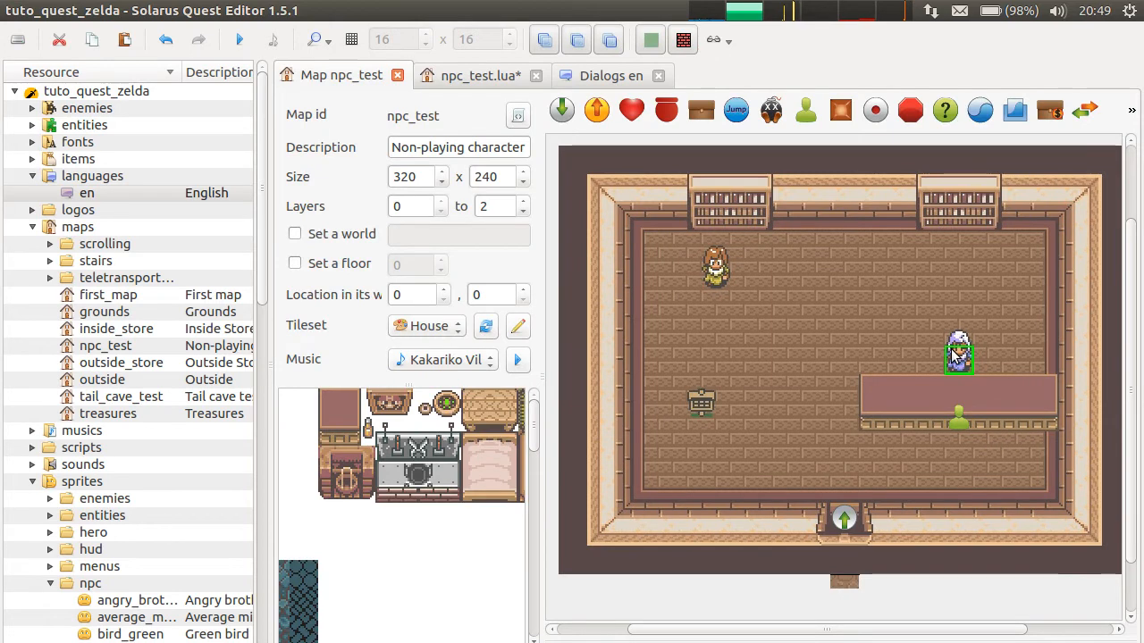
{"action": "mouse_move", "coordinate": [976, 587]}
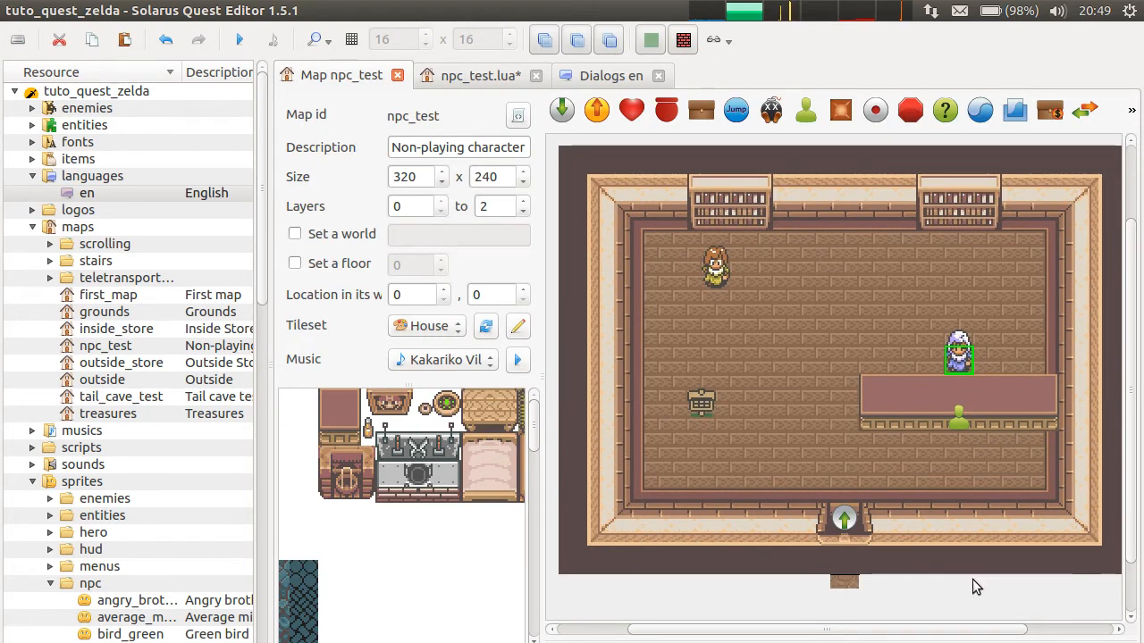
{"action": "left_click", "coordinate": [480, 75]}
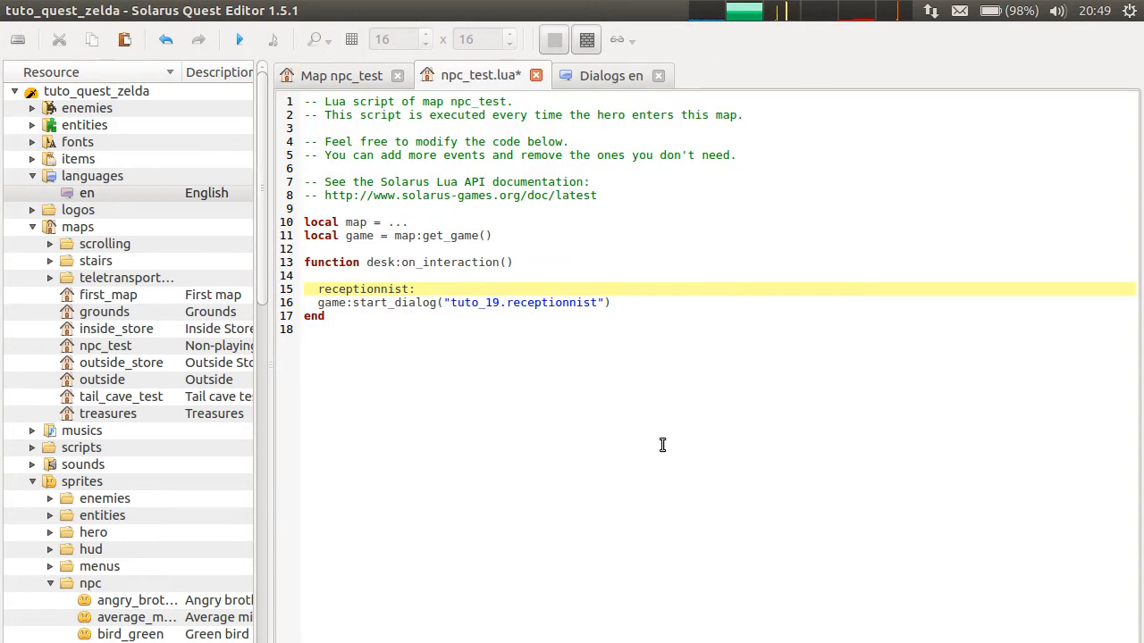
{"action": "type", "text": "get"}
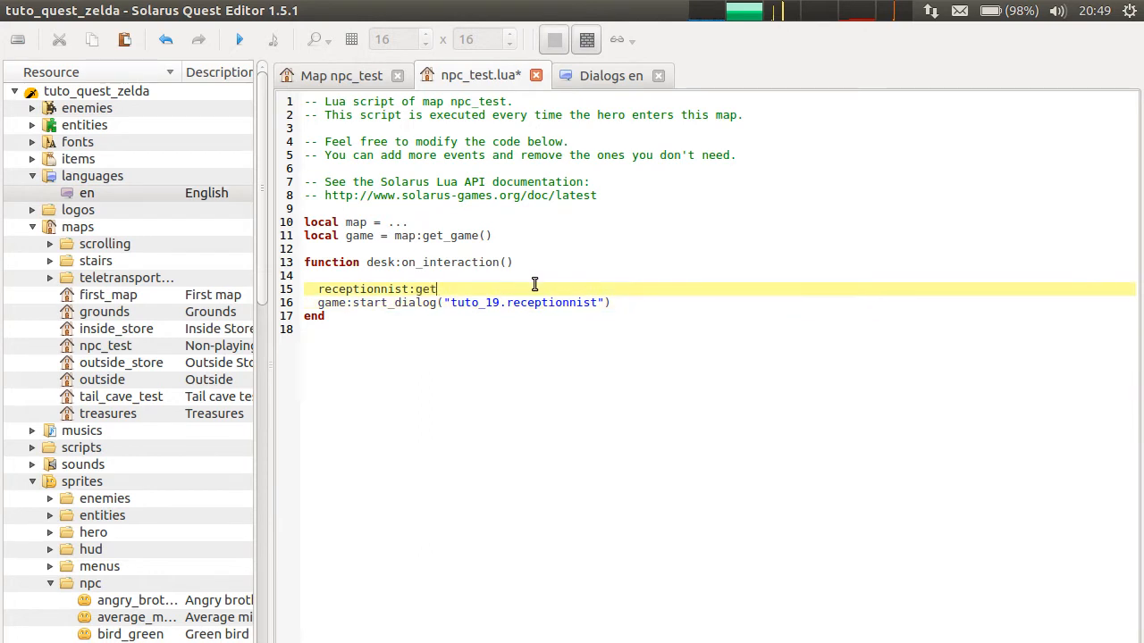
{"action": "type", "text": "_sprite():"}
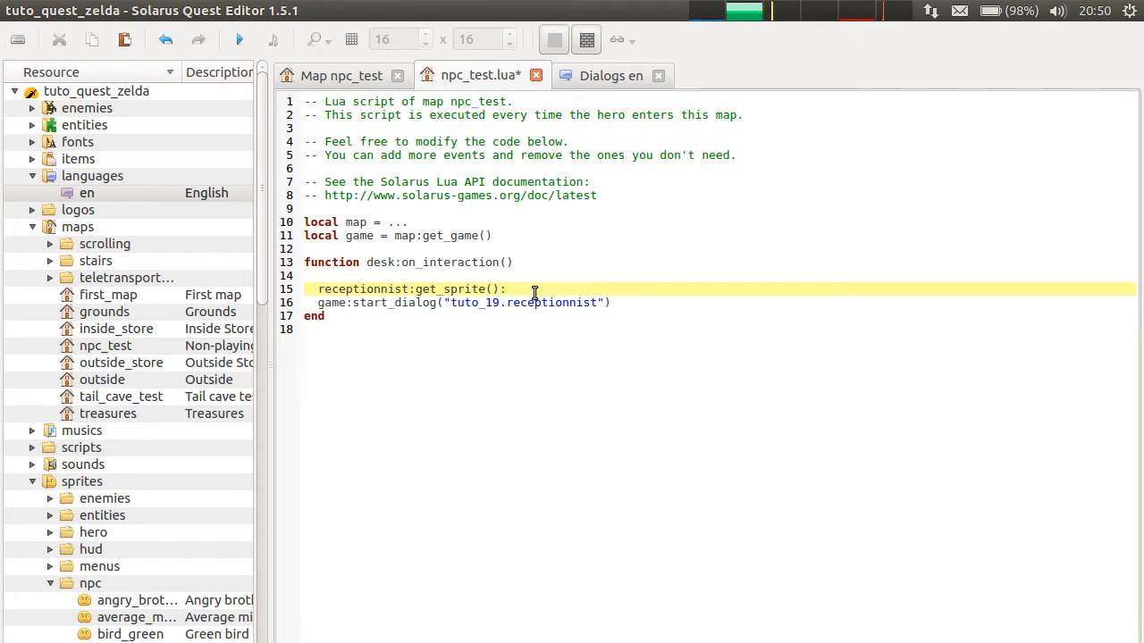
{"action": "double_click", "coordinate": [447, 289]}
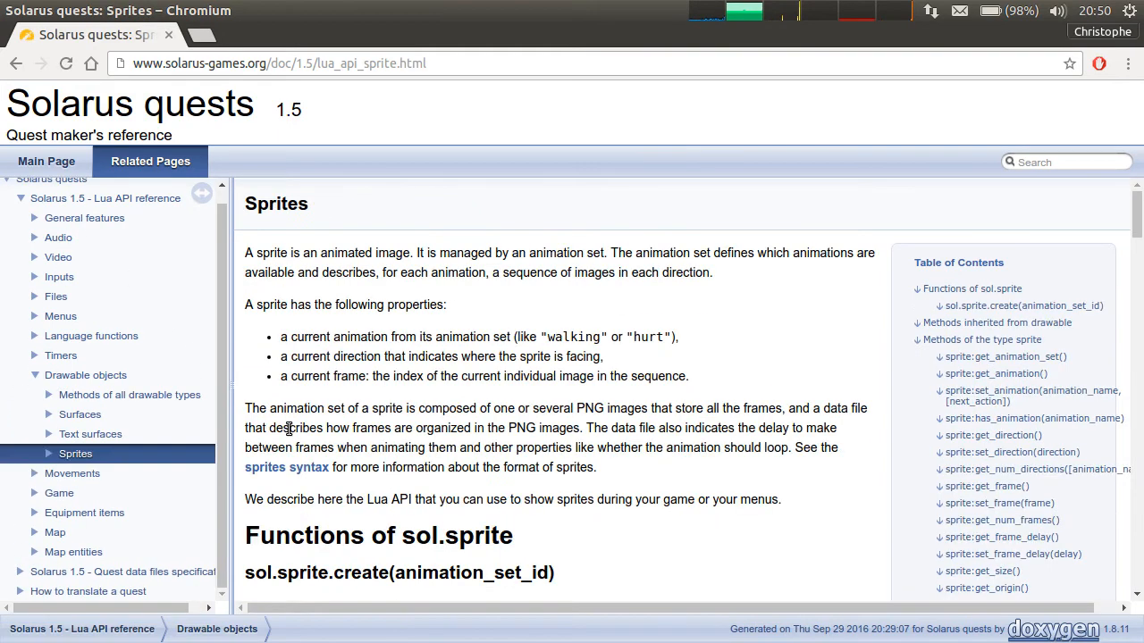
- Browse the Solarus 1.5 Sprites API page for set_direction and get_direction
{"action": "scroll", "scroll_direction": "down", "scroll_amount": 3}
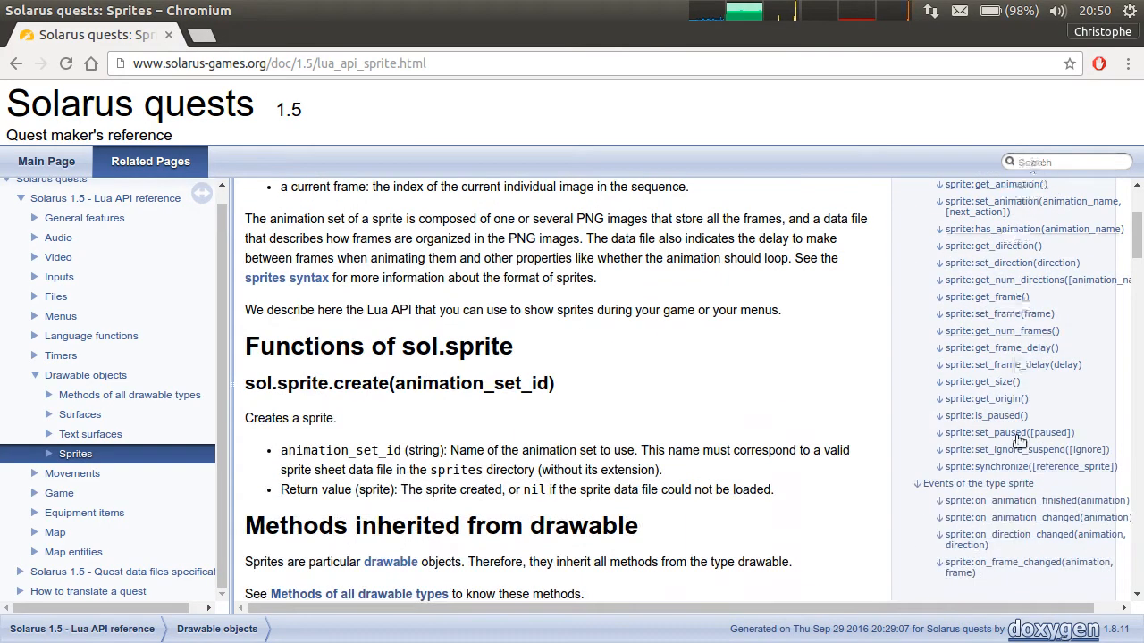
{"action": "scroll", "scroll_direction": "up", "scroll_amount": 3}
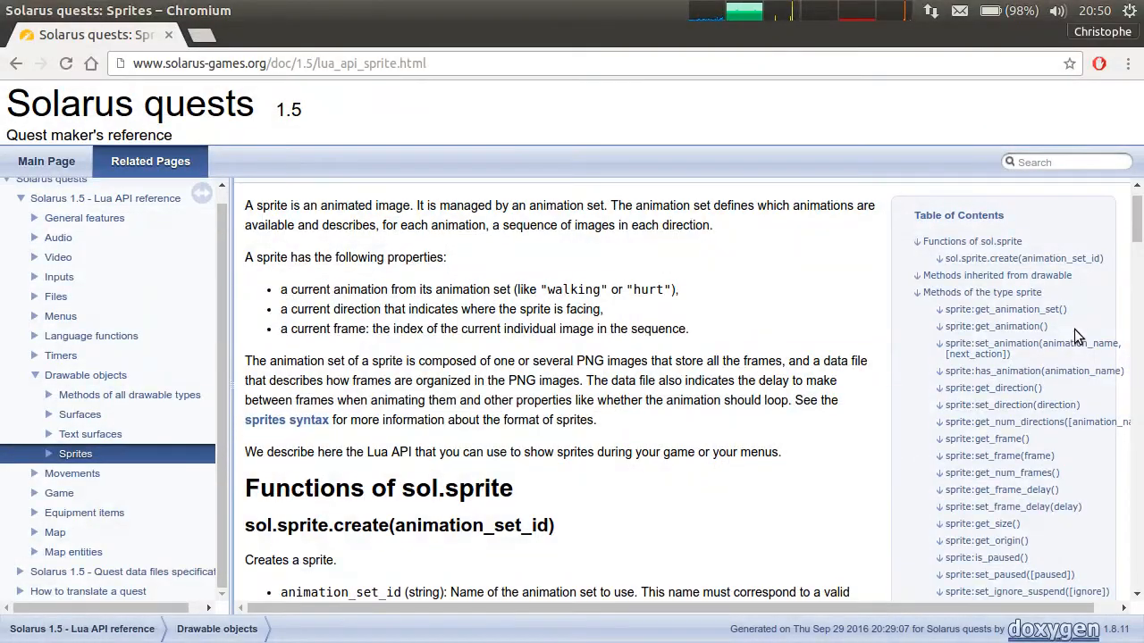
{"action": "scroll", "scroll_direction": "down", "scroll_amount": 3}
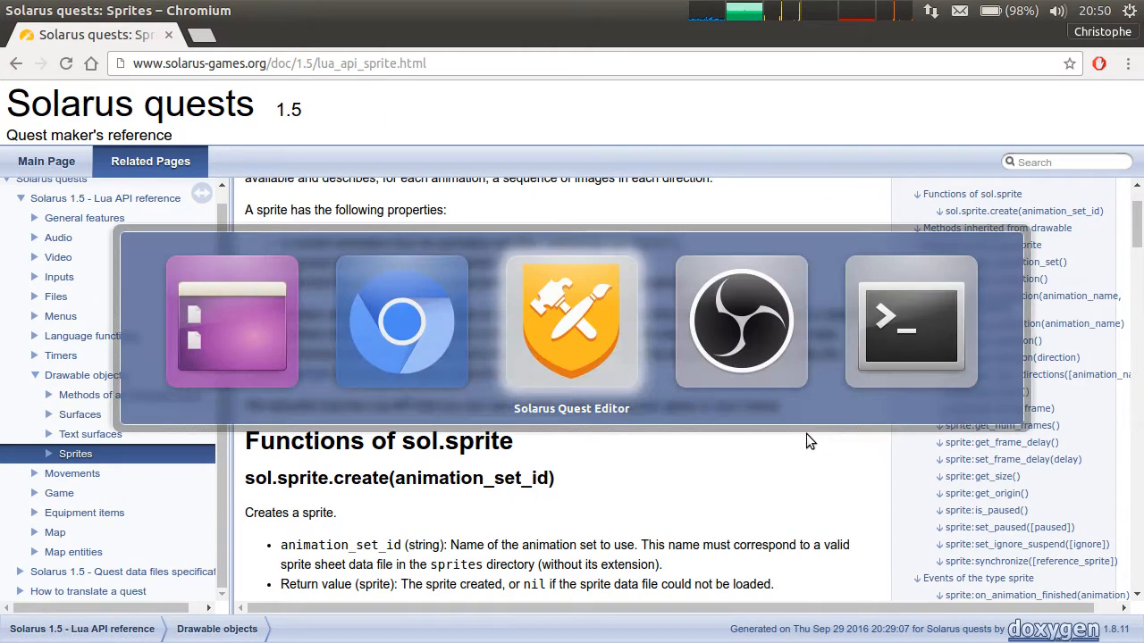
{"action": "left_click", "coordinate": [571, 321]}
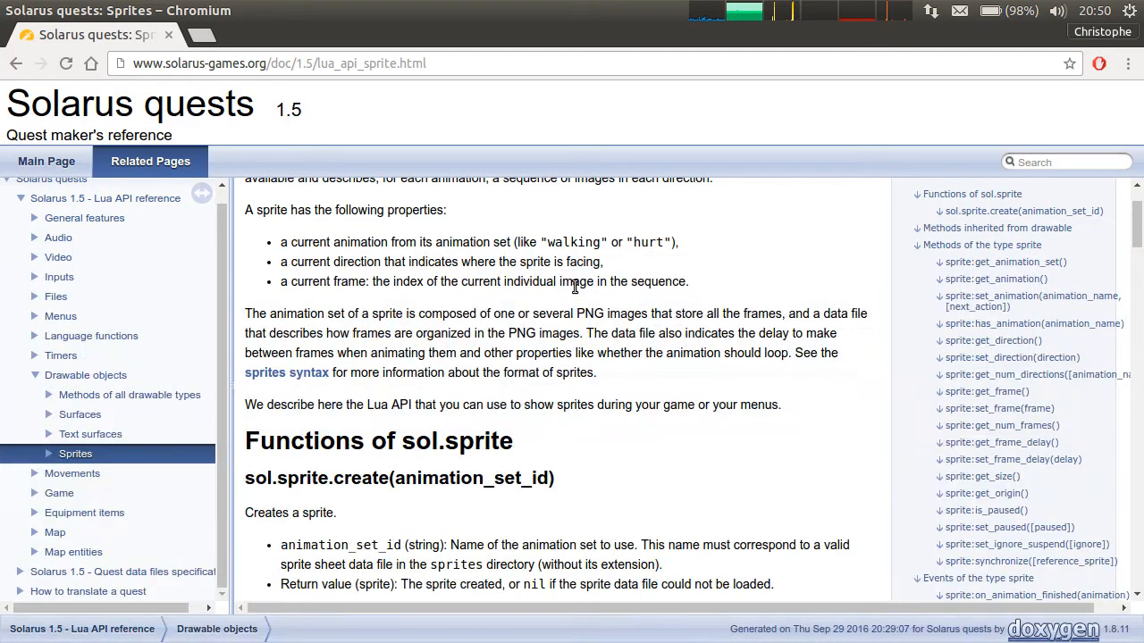
{"action": "left_click", "coordinate": [1011, 357]}
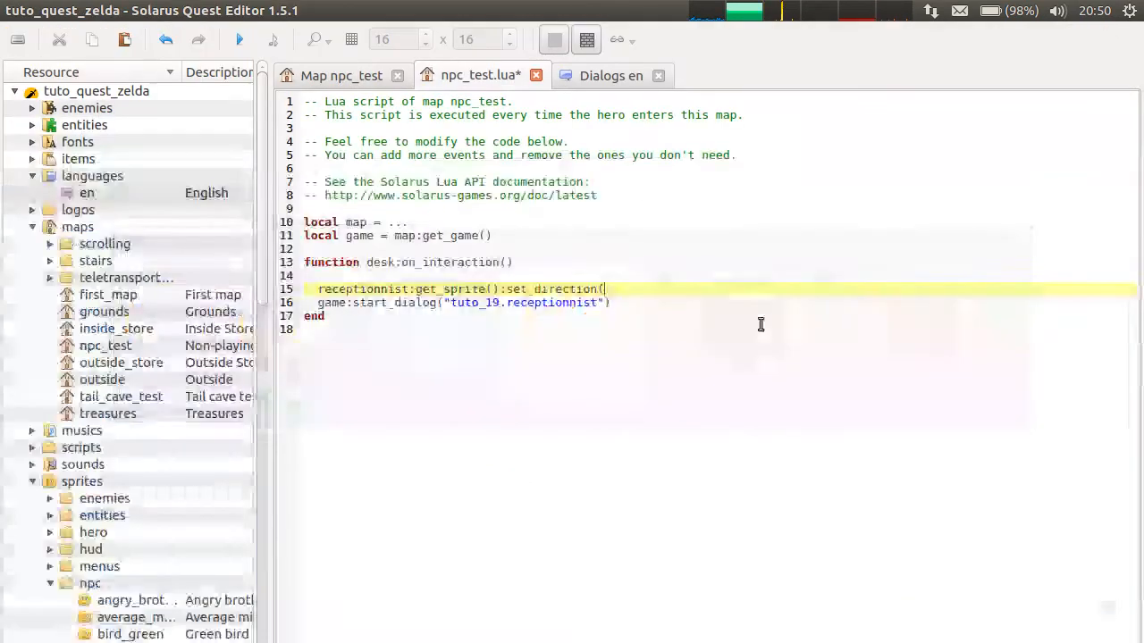
- Save npc_test.lua and scroll the Resource tree through the npc sprites
{"action": "key", "text": "ctrl+s"}
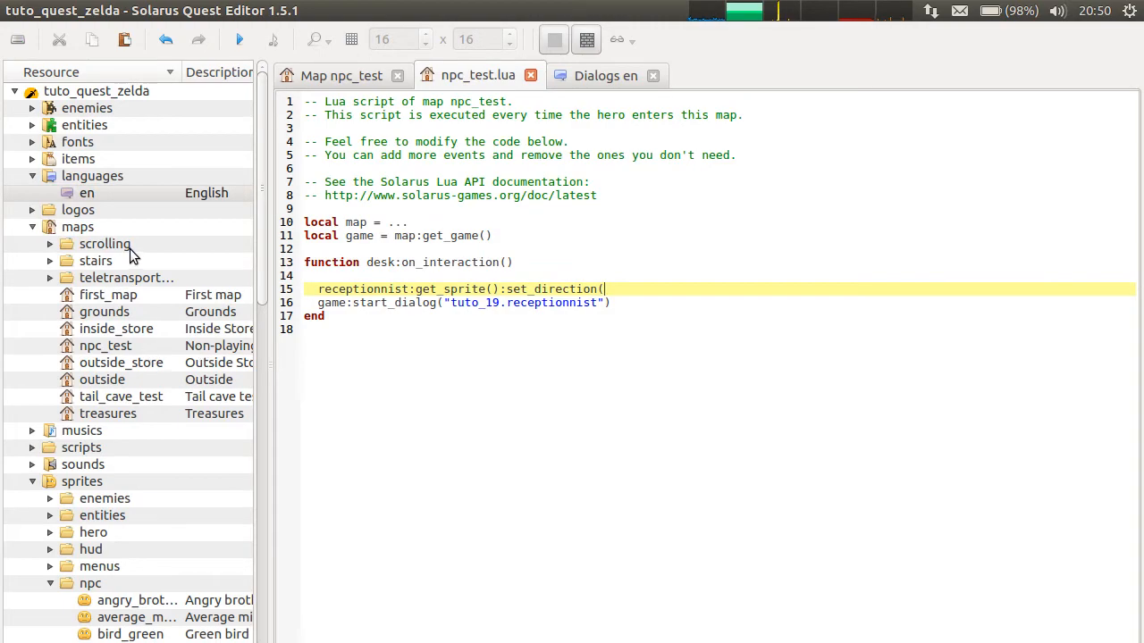
{"action": "scroll", "scroll_direction": "down", "scroll_amount": 3}
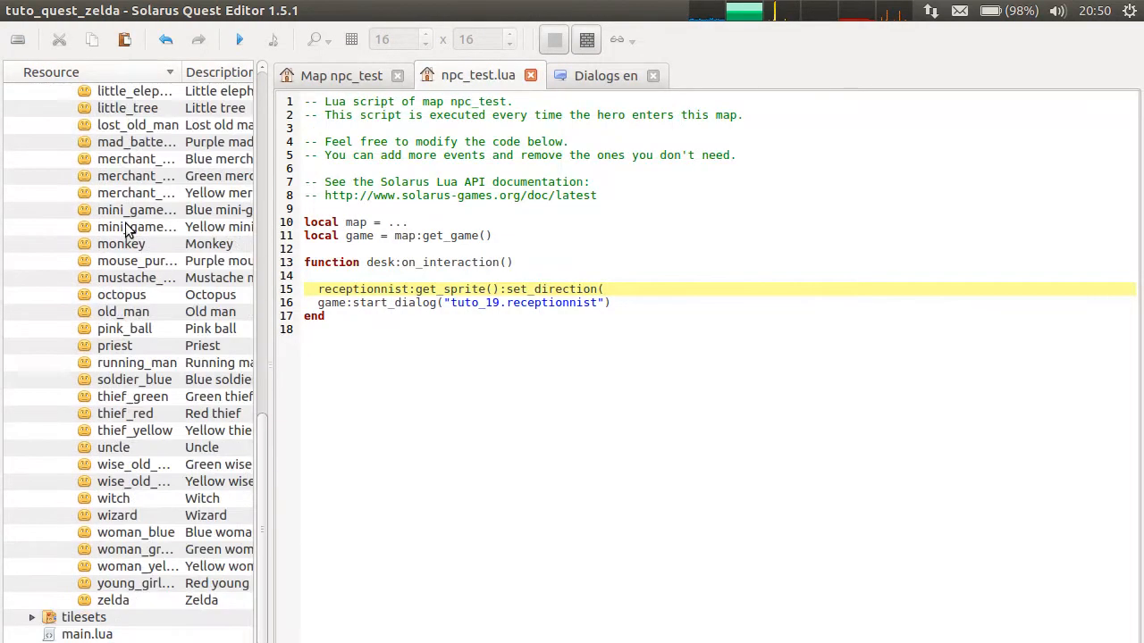
{"action": "scroll", "scroll_direction": "up", "scroll_amount": 3}
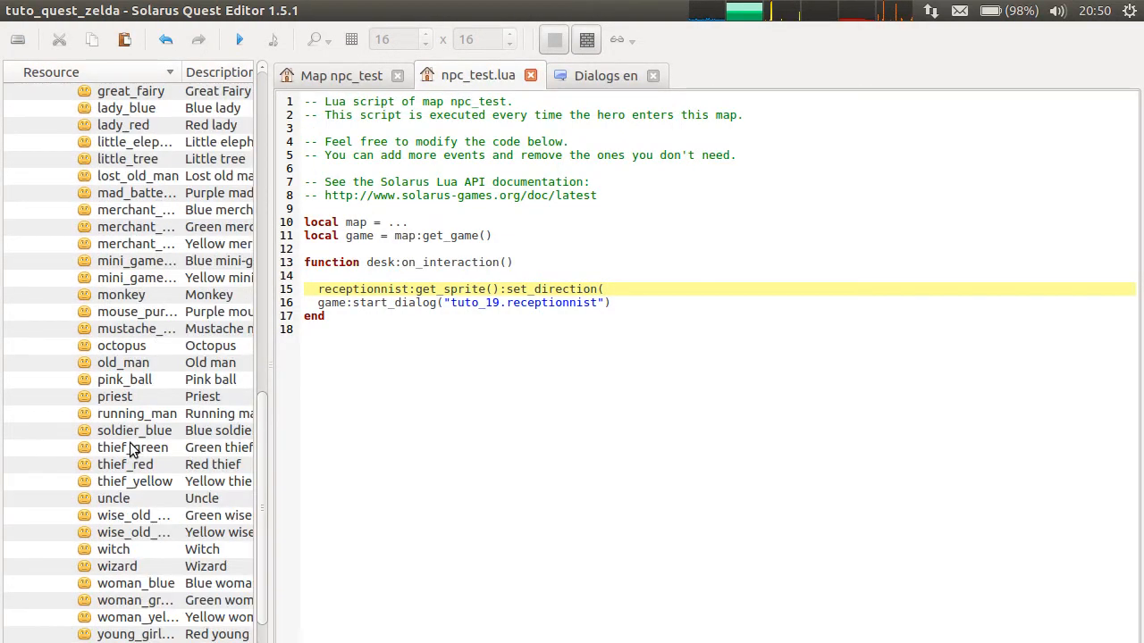
{"action": "scroll", "scroll_direction": "up", "scroll_amount": 3}
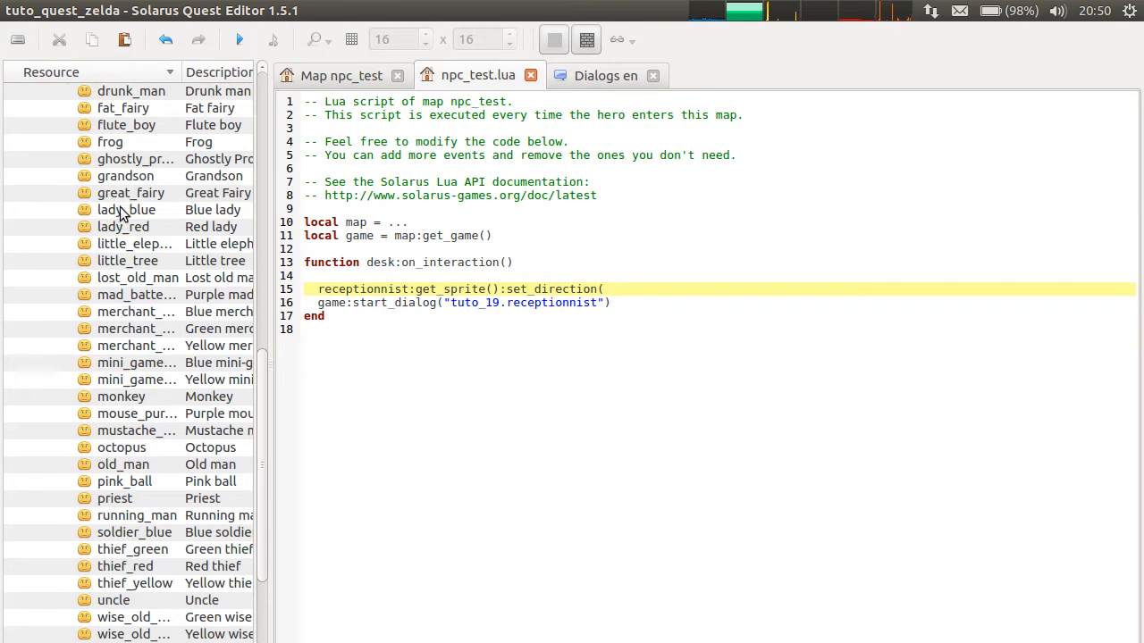
{"action": "scroll", "scroll_direction": "down", "scroll_amount": 3}
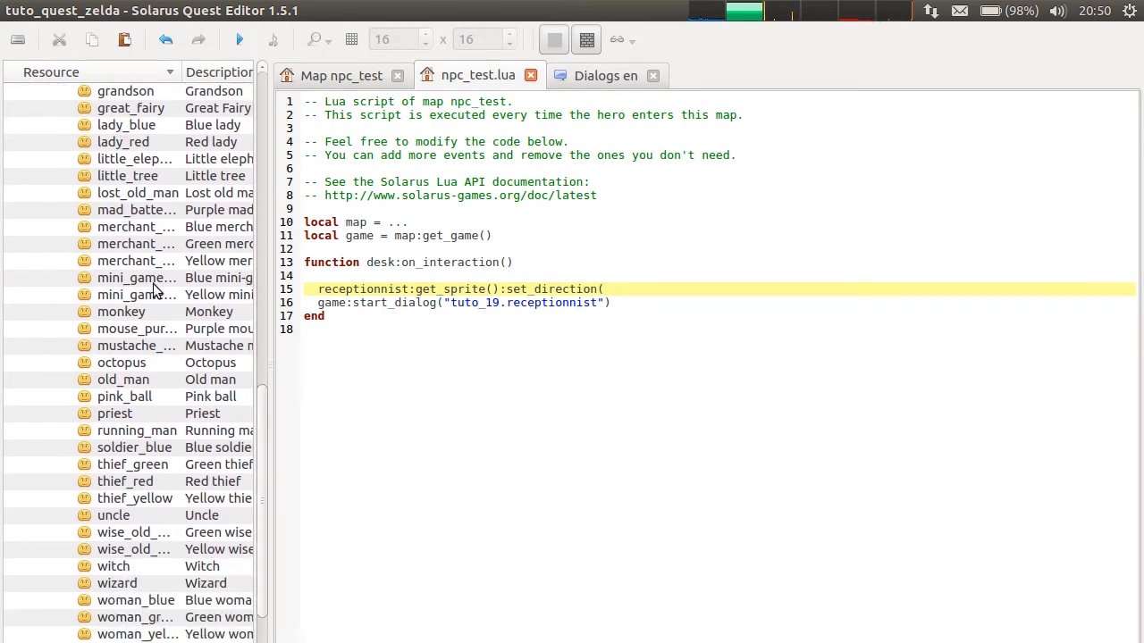
{"action": "scroll", "scroll_direction": "up", "scroll_amount": 3}
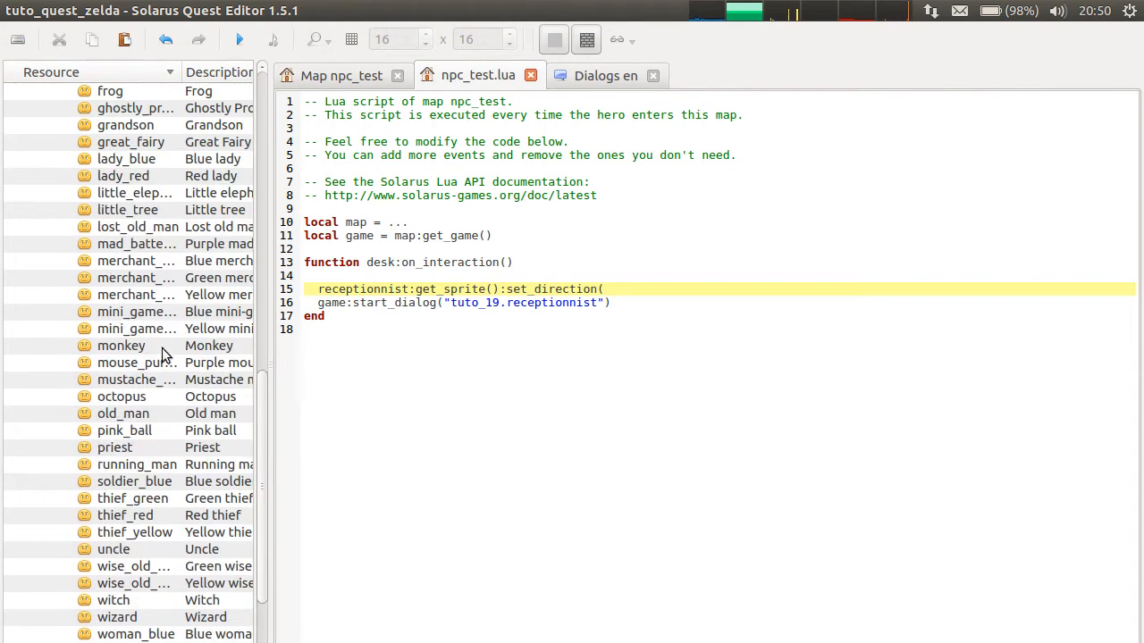
{"action": "mouse_move", "coordinate": [483, 25]}
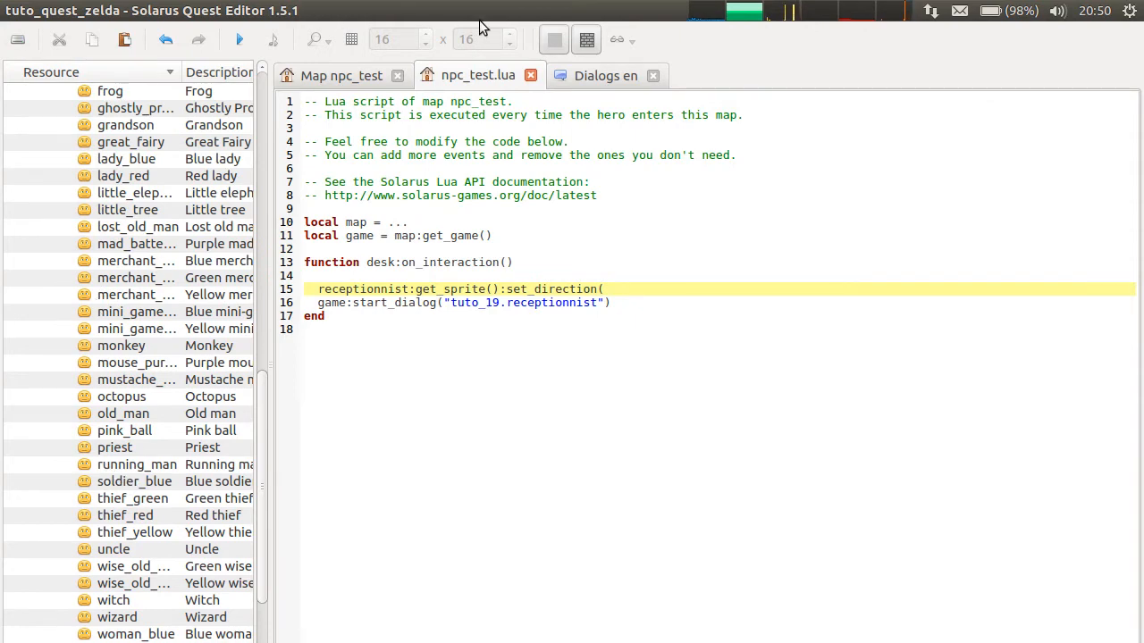
- Check lady_blue's stopped directions 0–3 to confirm direction 3 faces down
{"action": "double_click", "coordinate": [126, 158]}
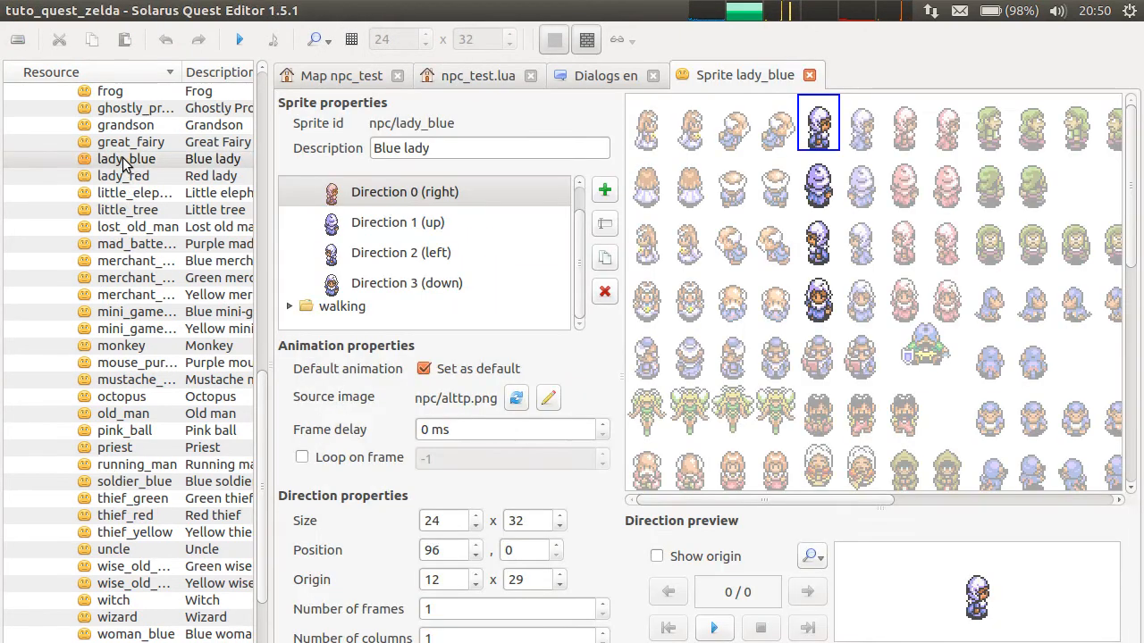
{"action": "left_click", "coordinate": [404, 208]}
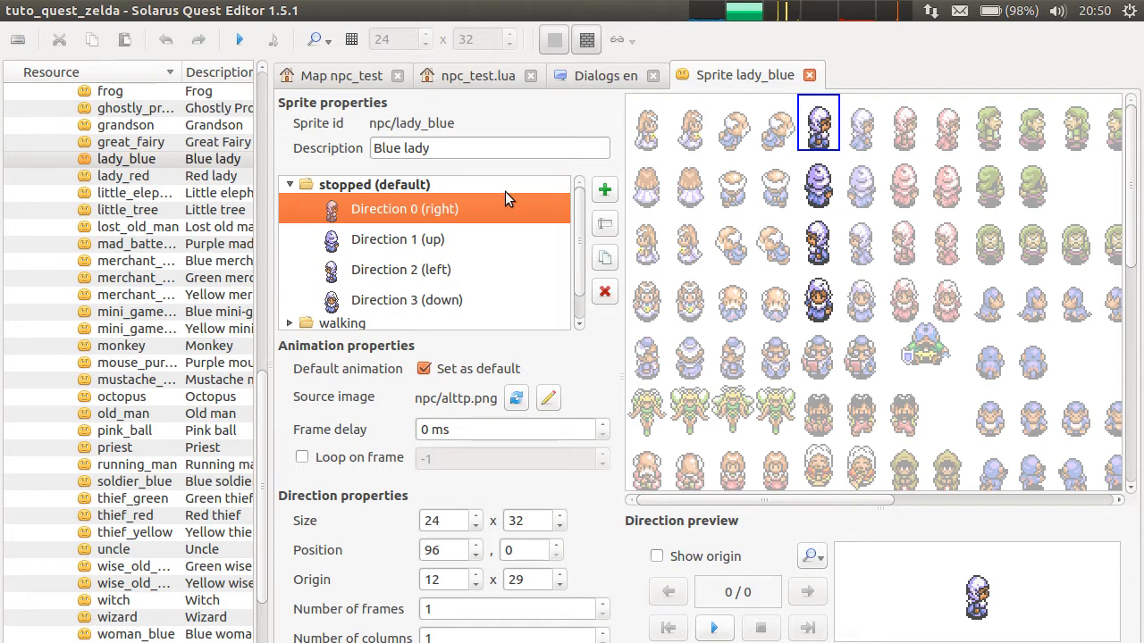
{"action": "mouse_move", "coordinate": [472, 239]}
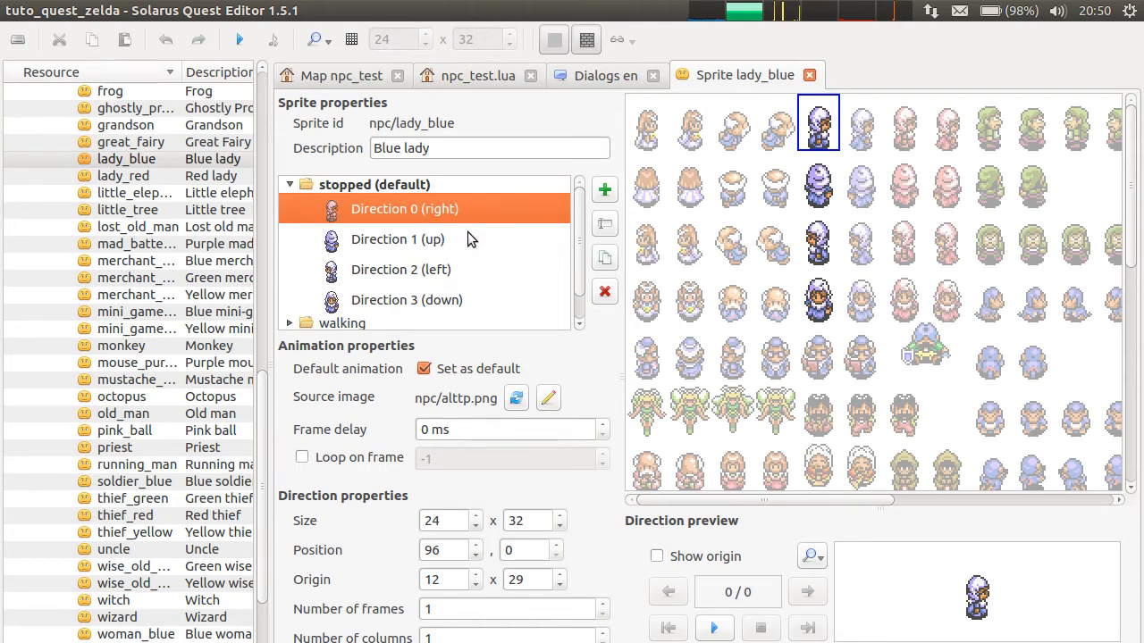
{"action": "left_click", "coordinate": [397, 238]}
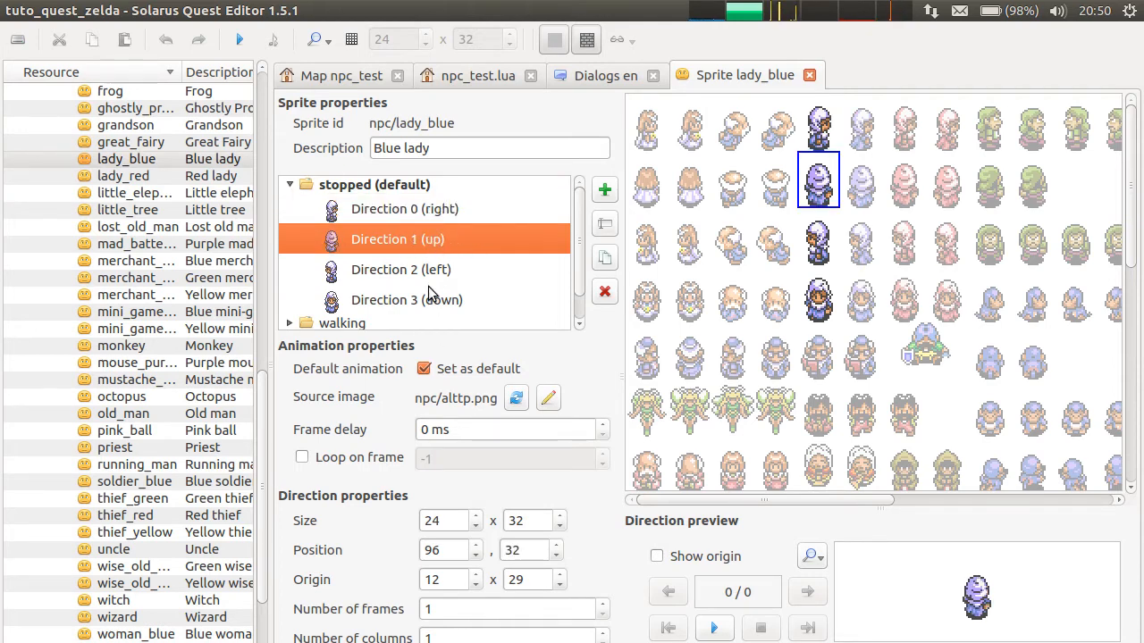
{"action": "left_click", "coordinate": [404, 208]}
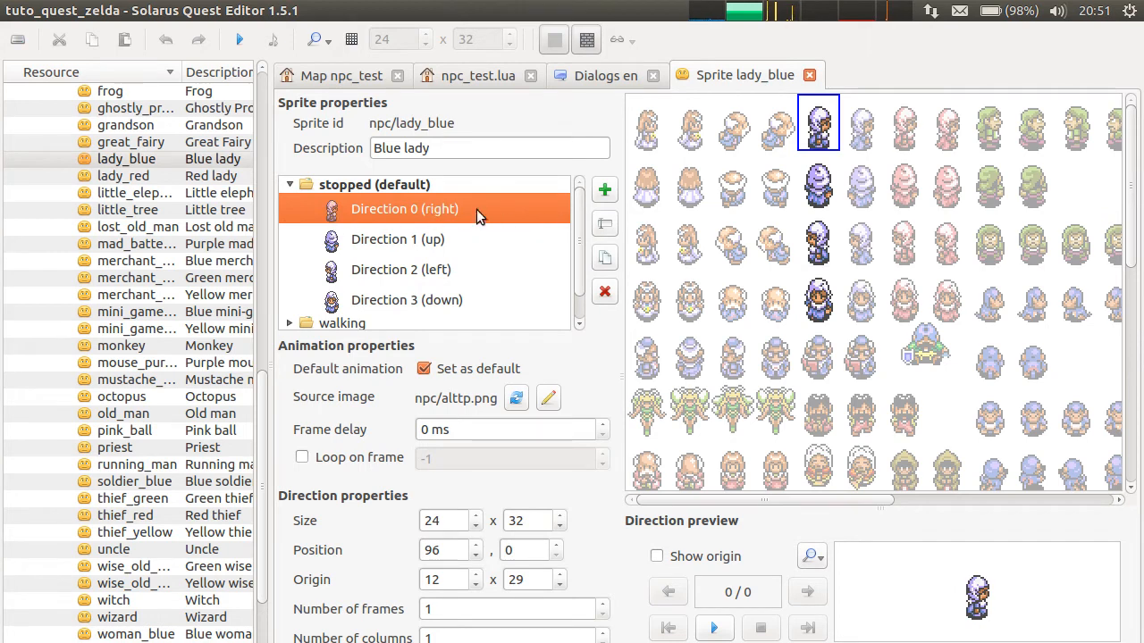
{"action": "left_click", "coordinate": [398, 239]}
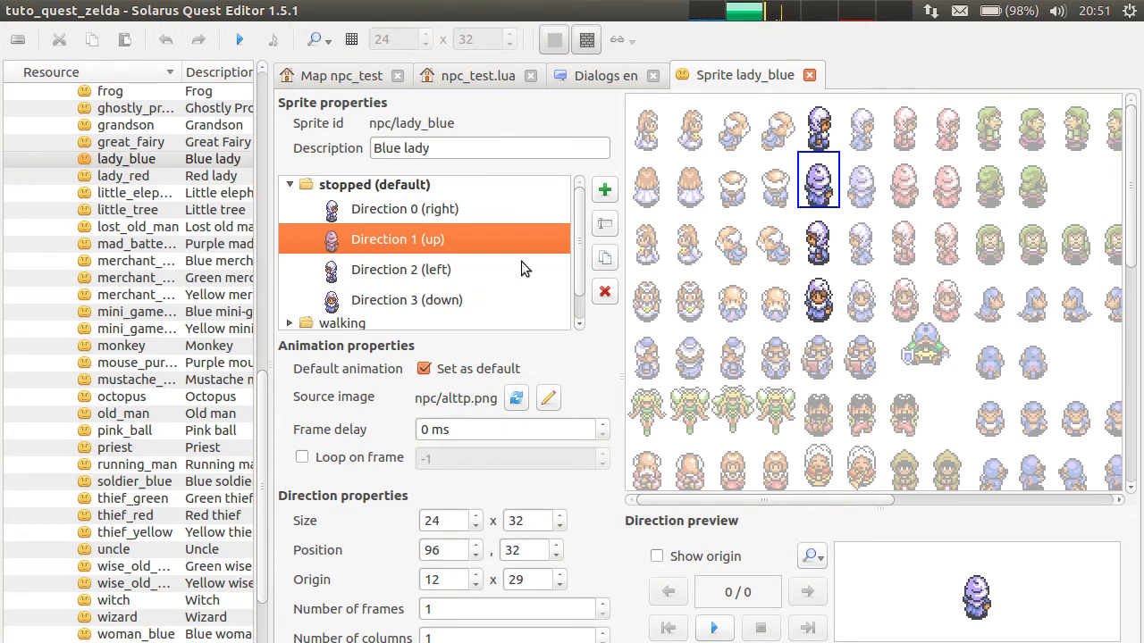
{"action": "mouse_move", "coordinate": [583, 277]}
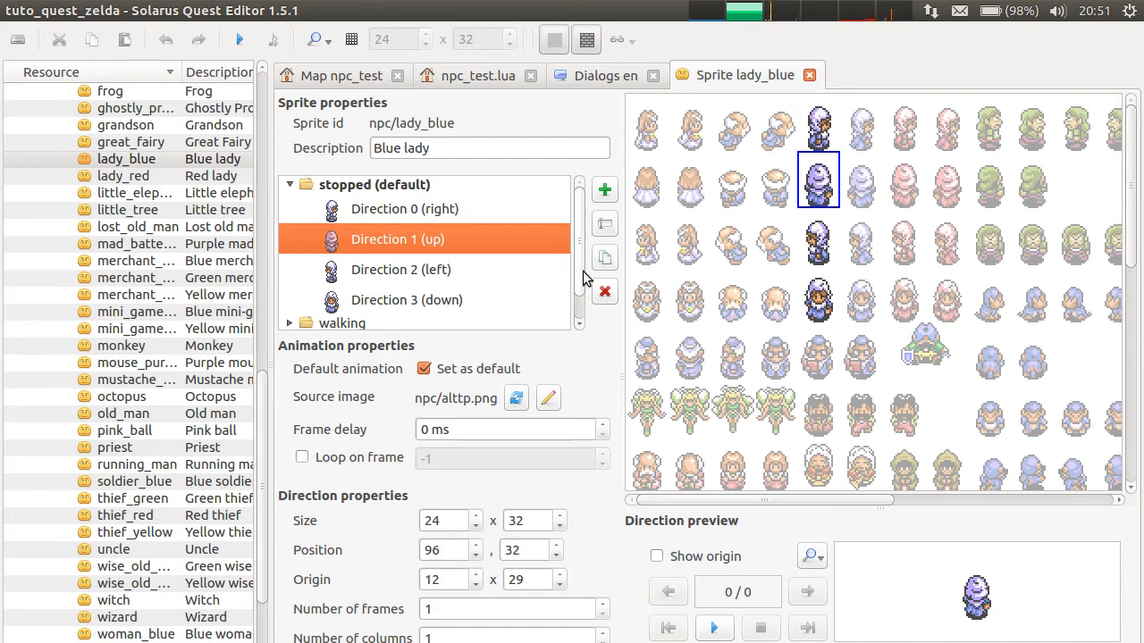
{"action": "left_click", "coordinate": [401, 269]}
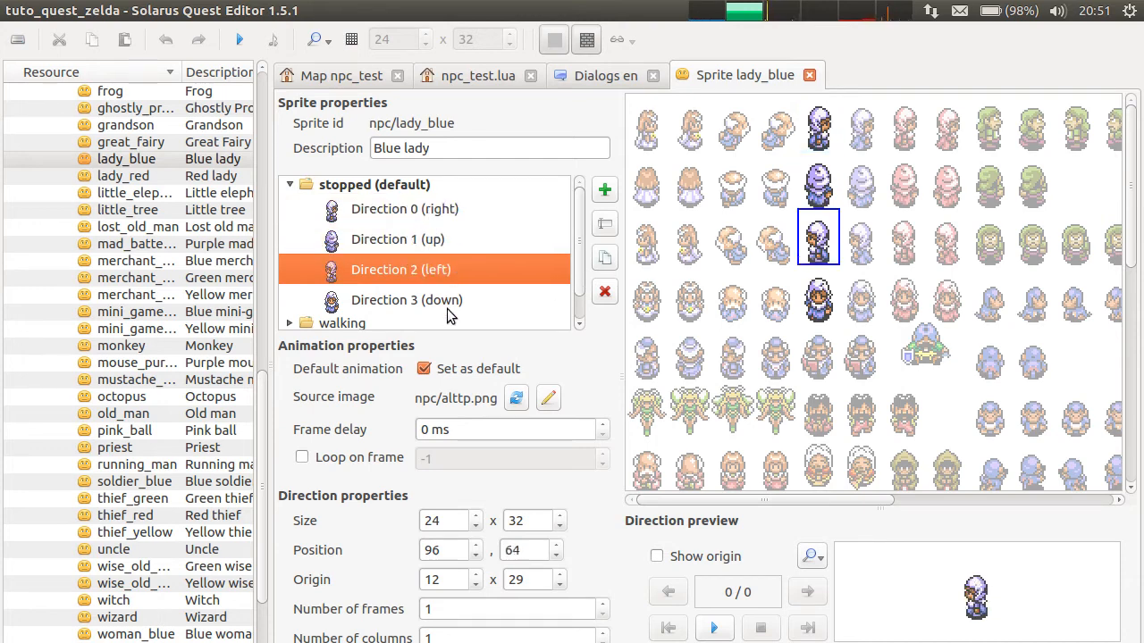
{"action": "left_click", "coordinate": [406, 299]}
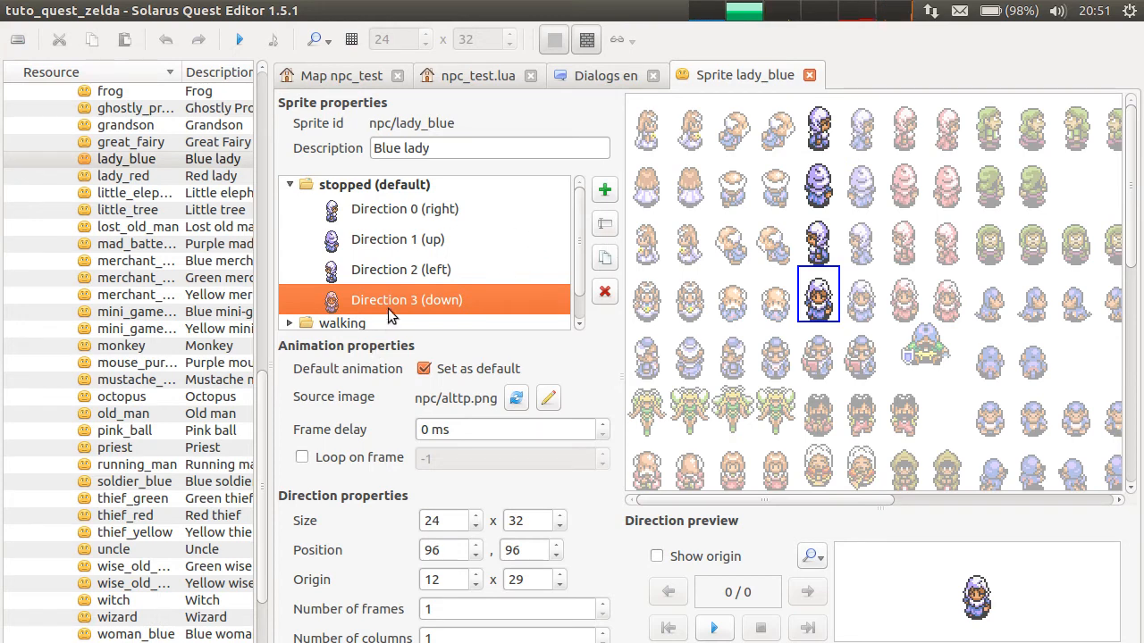
{"action": "mouse_move", "coordinate": [464, 67]}
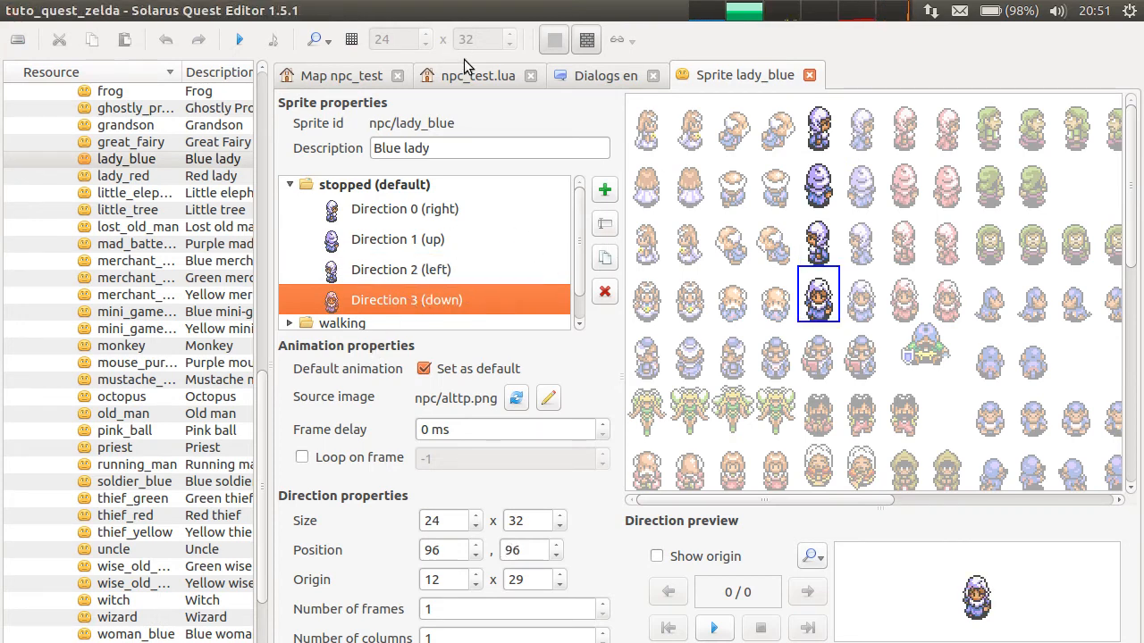
{"action": "left_click", "coordinate": [477, 75]}
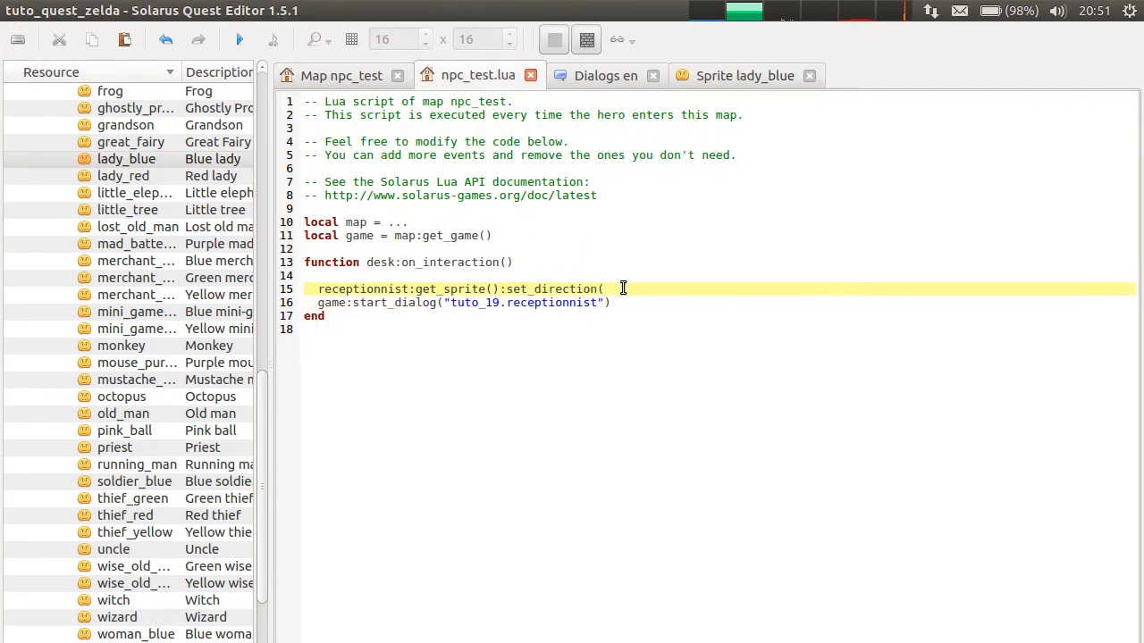
- Pass 3 so the line reads receptionnist:get_sprite():set_direction(3)
{"action": "type", "text": "3)"}
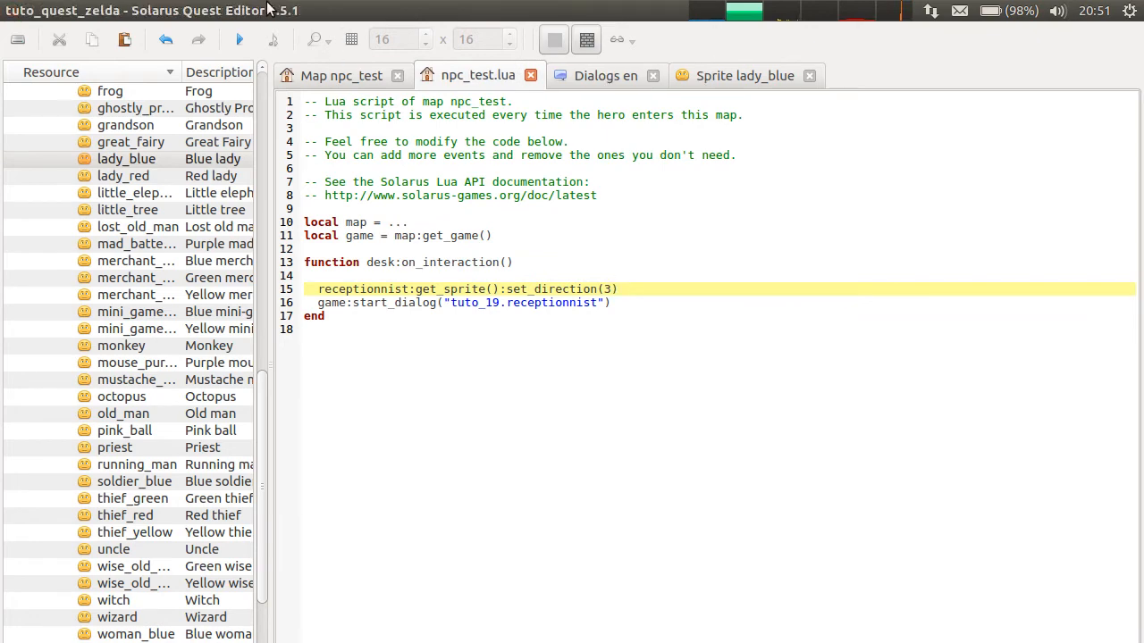
{"action": "left_click", "coordinate": [238, 40]}
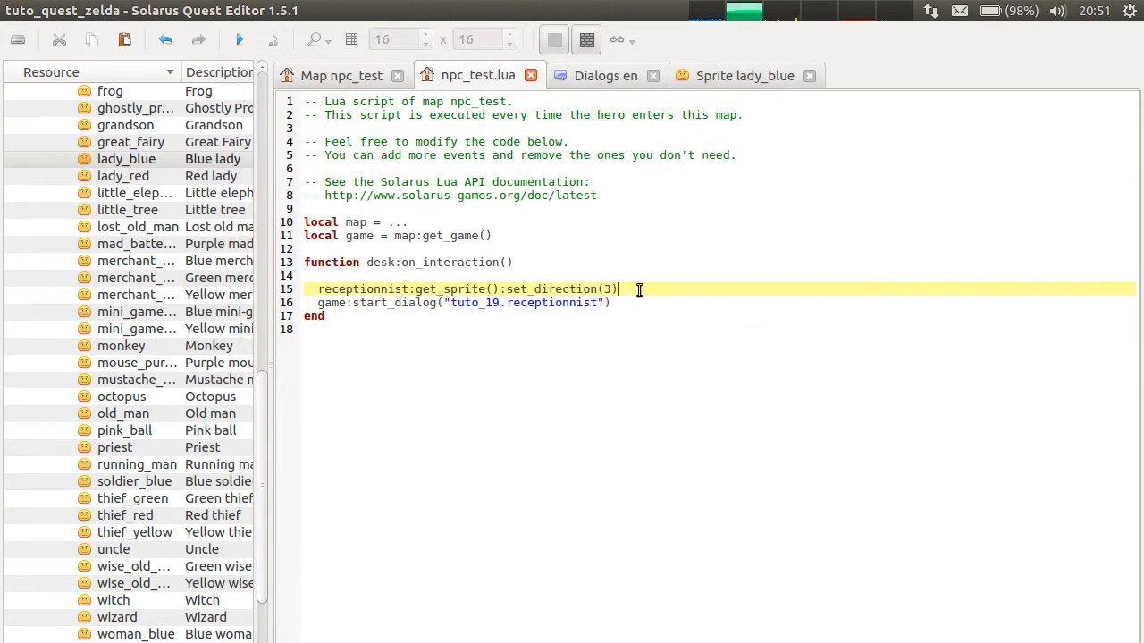
- Place receptionnist:get_sprite():set_direction(3) above the dialog call and close the game test
{"action": "key", "text": "Delete"}
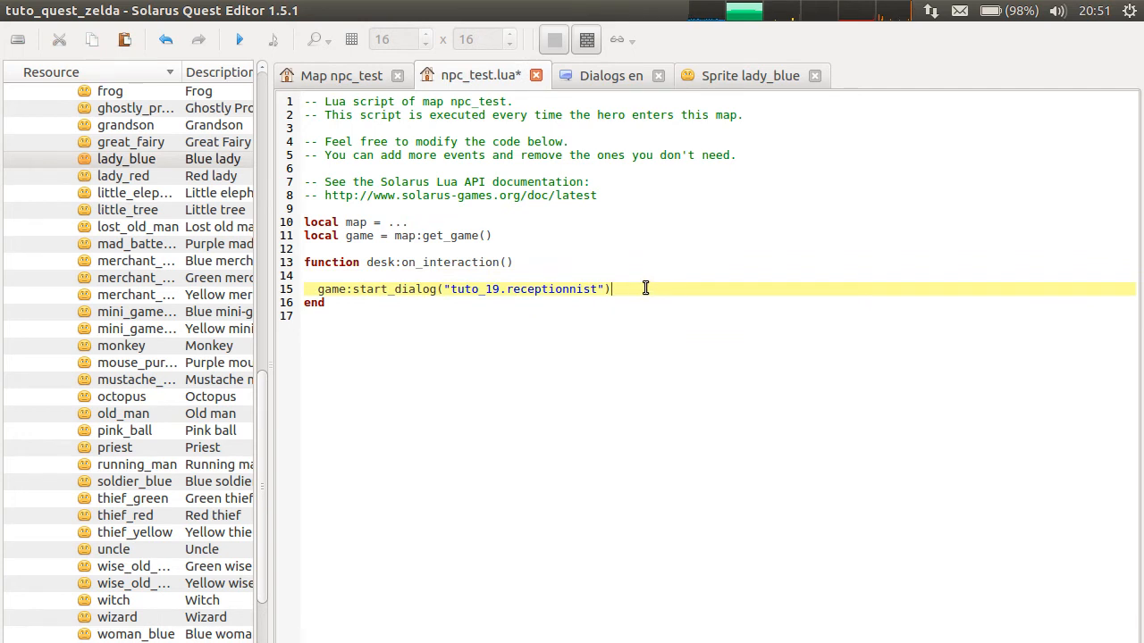
{"action": "type", "text": "receptionnist:get_sprite():set_direction(3)"}
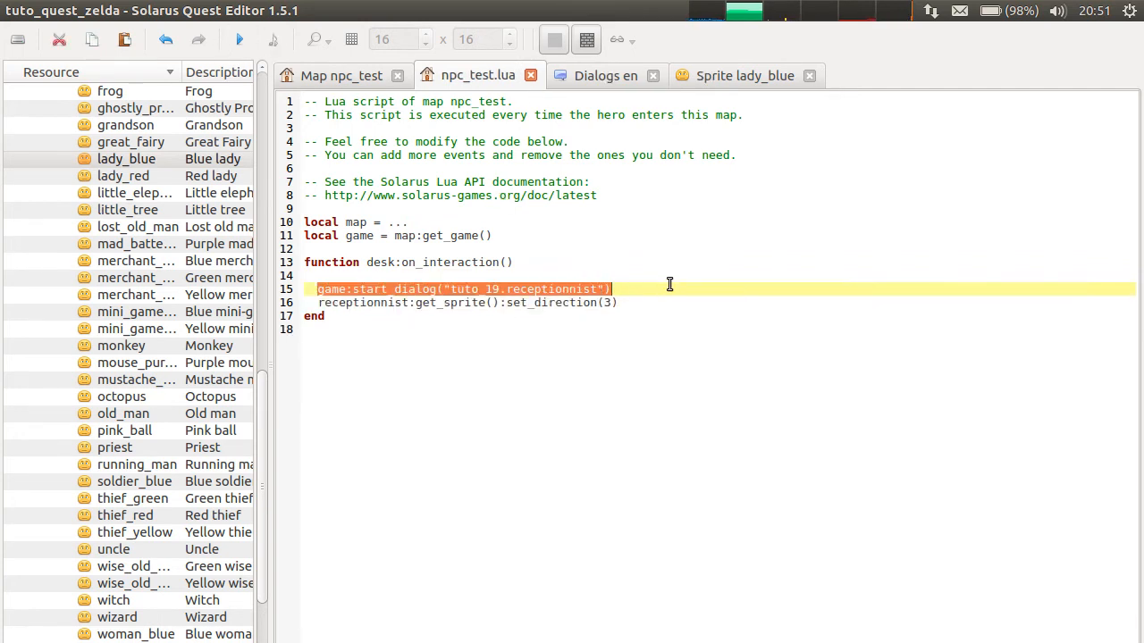
{"action": "mouse_move", "coordinate": [690, 282]}
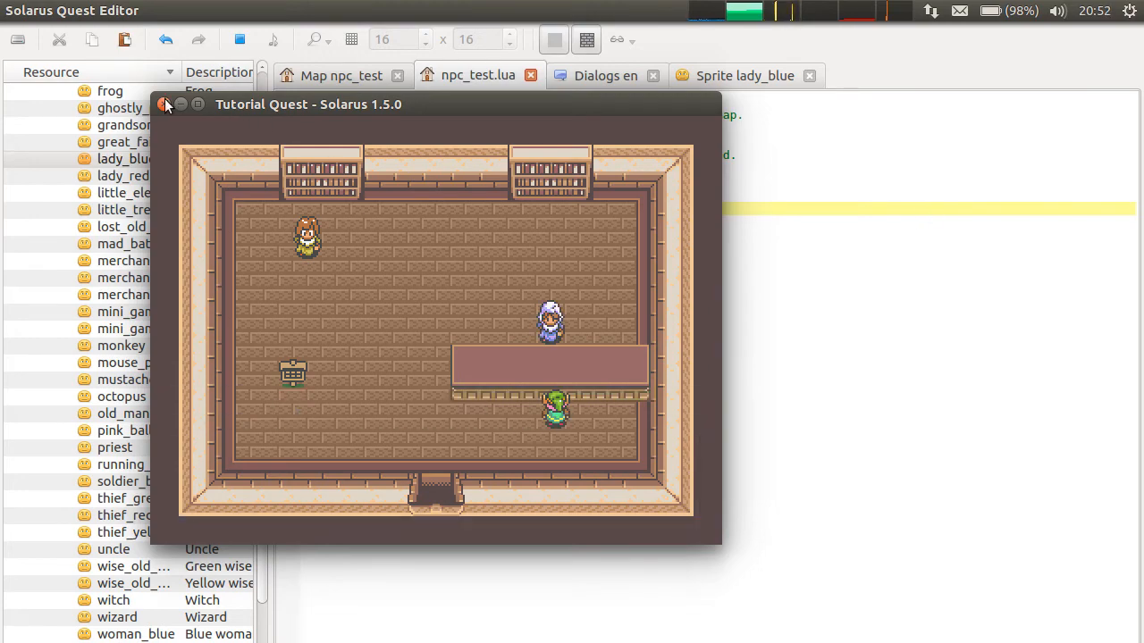
{"action": "left_click", "coordinate": [166, 104]}
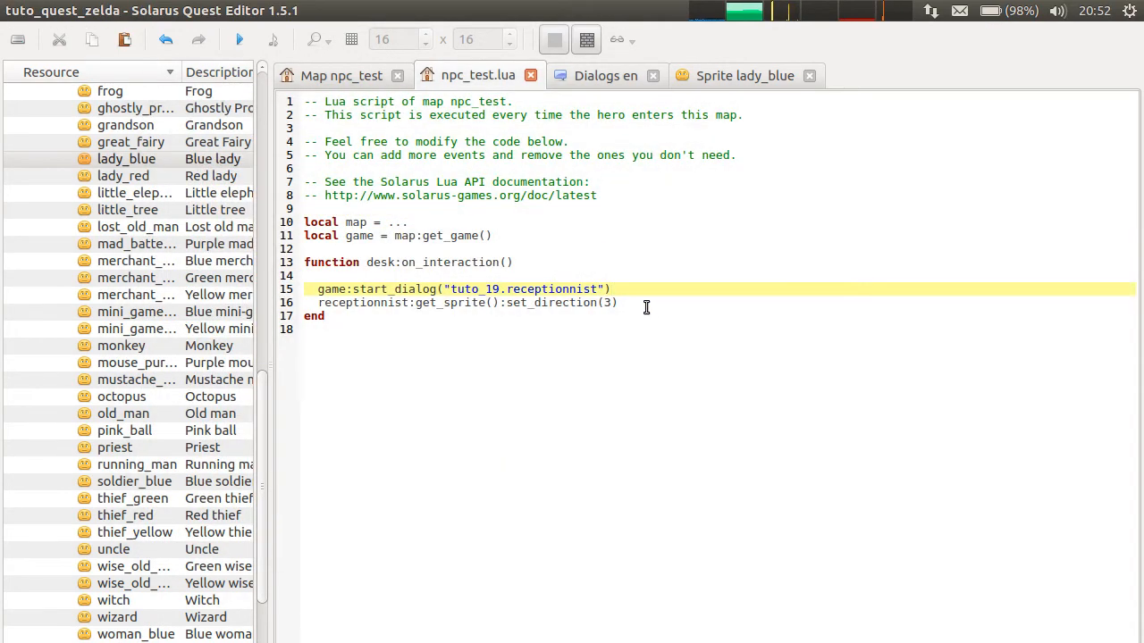
{"action": "mouse_move", "coordinate": [574, 302]}
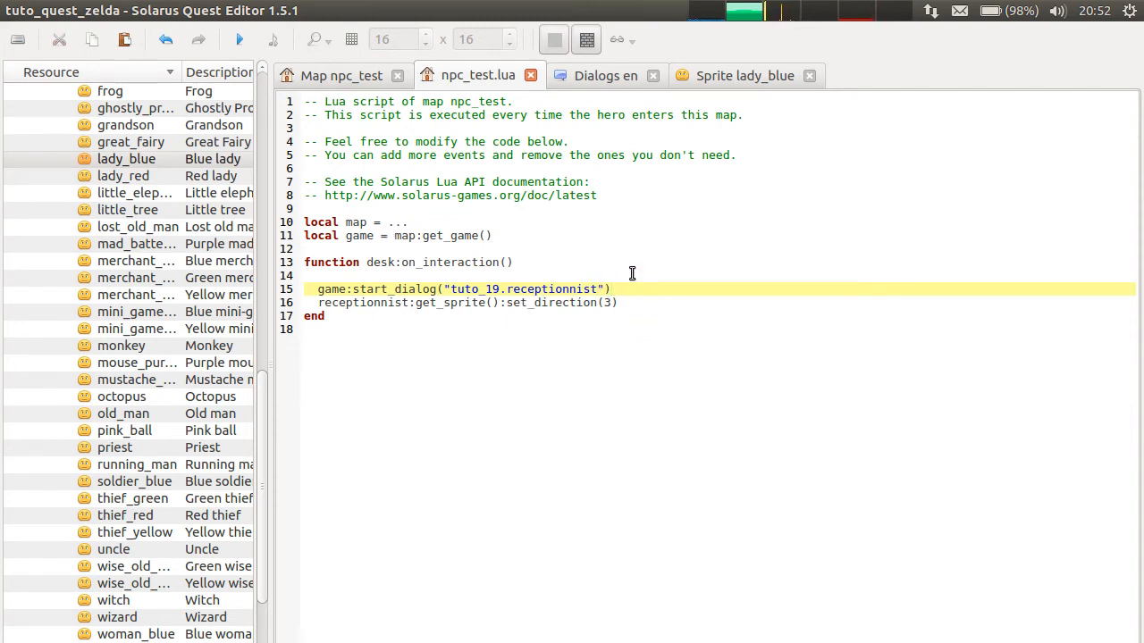
{"action": "left_click", "coordinate": [659, 302]}
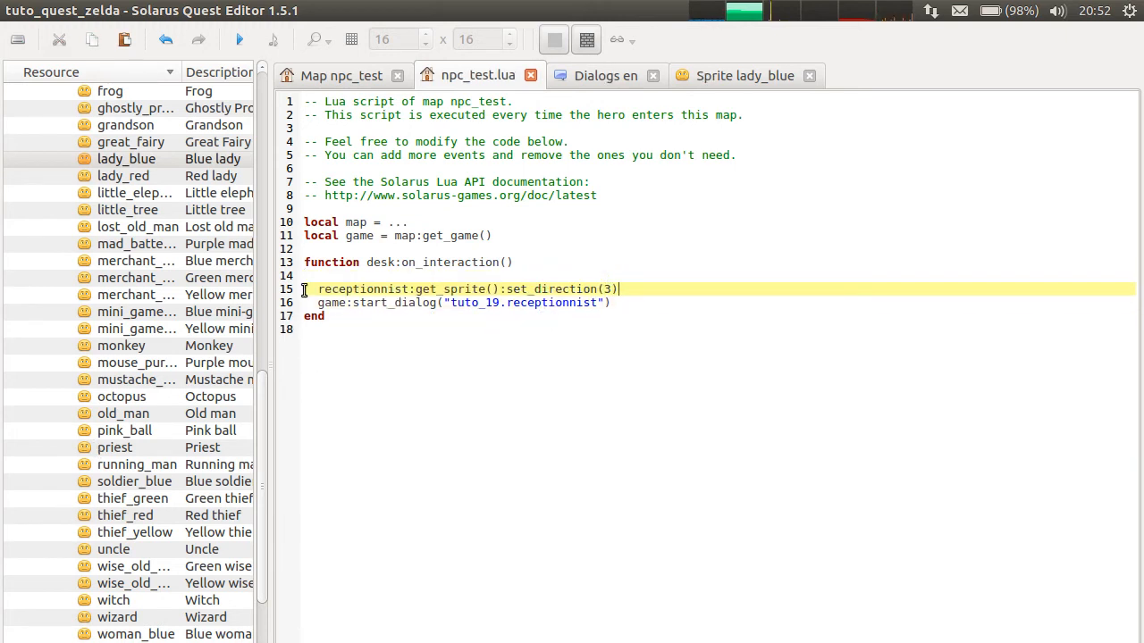
- Close the 'Sprite lady_blue' and 'Dialogs en' tabs, returning to the npc_test map
{"action": "left_click", "coordinate": [305, 275]}
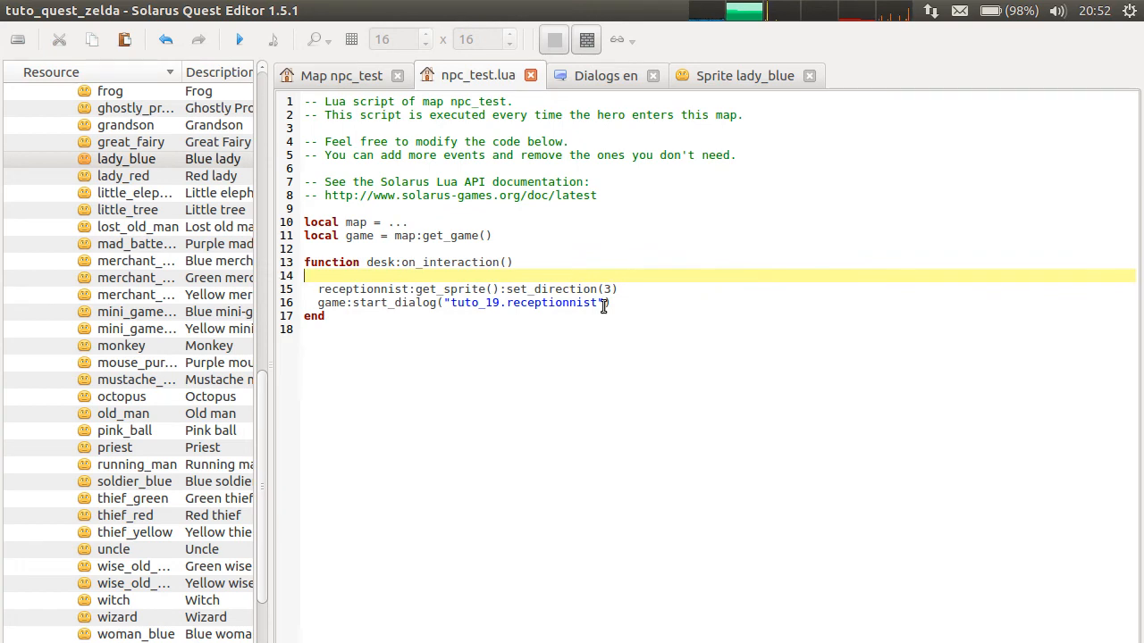
{"action": "mouse_move", "coordinate": [728, 92]}
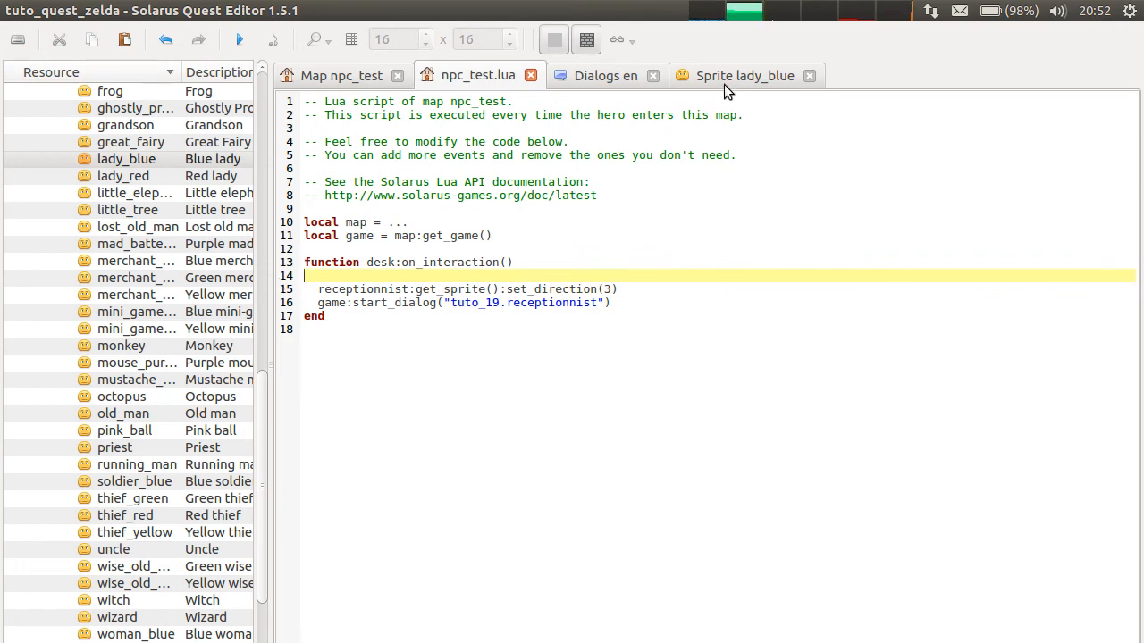
{"action": "left_click", "coordinate": [606, 75]}
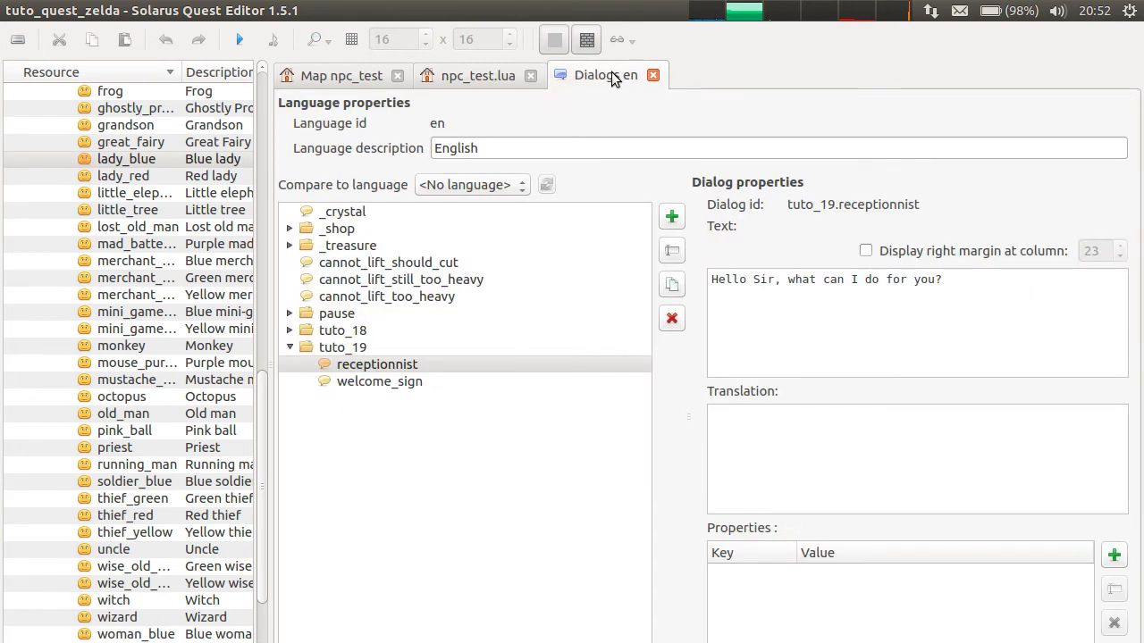
{"action": "left_click", "coordinate": [342, 75]}
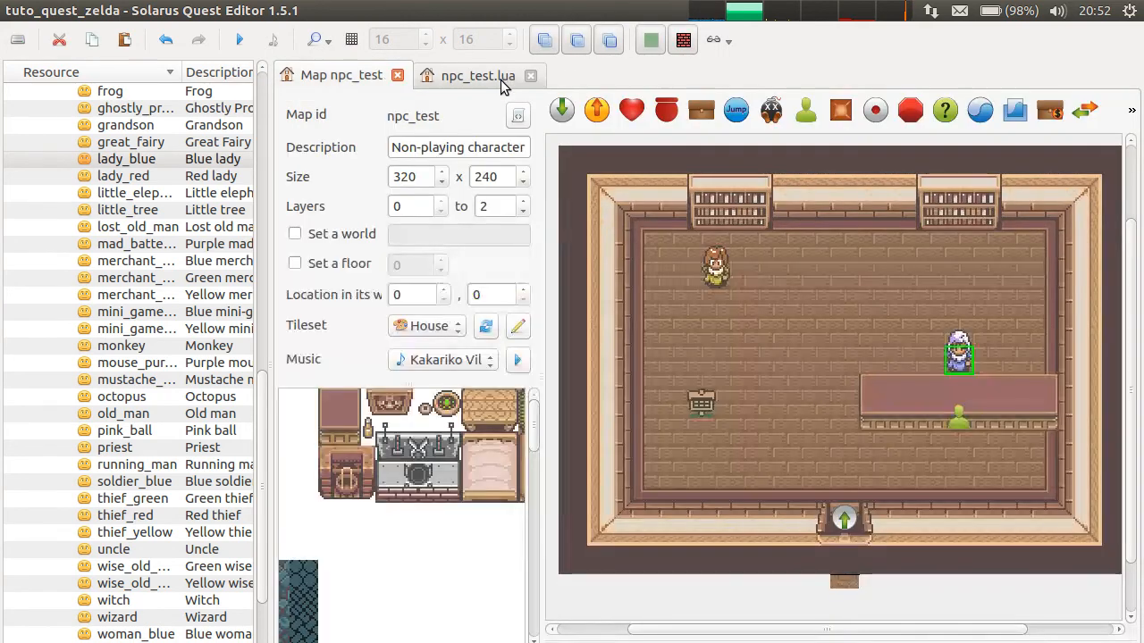
{"action": "double_click", "coordinate": [958, 417]}
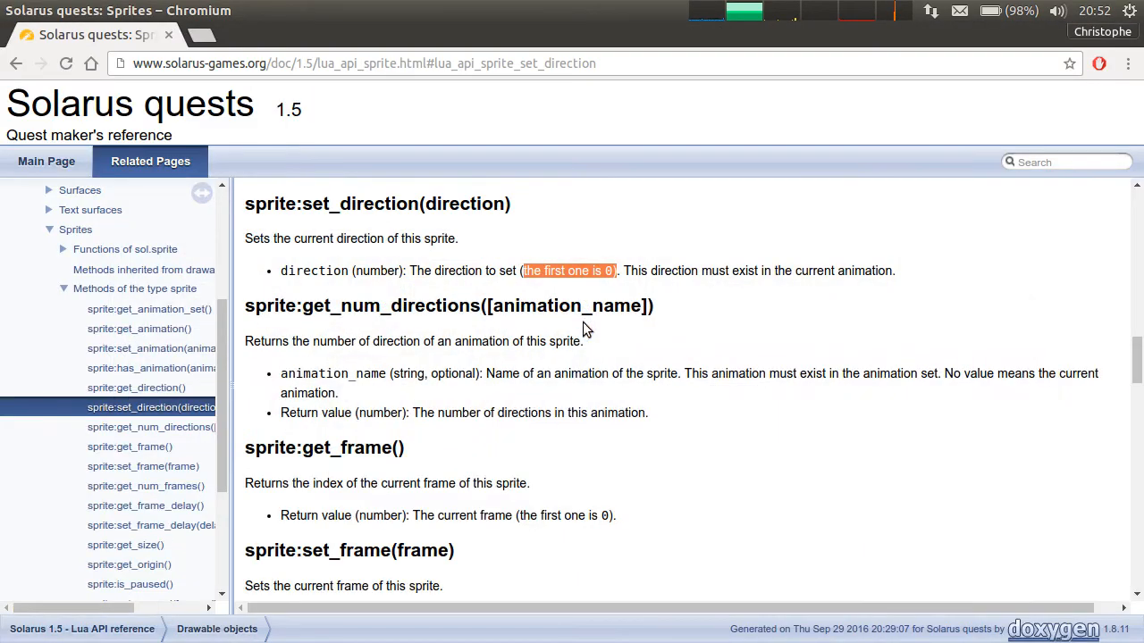
- Scroll the NPC reference page and highlight the sentence about usual NPCs
{"action": "scroll", "scroll_direction": "up", "scroll_amount": 3}
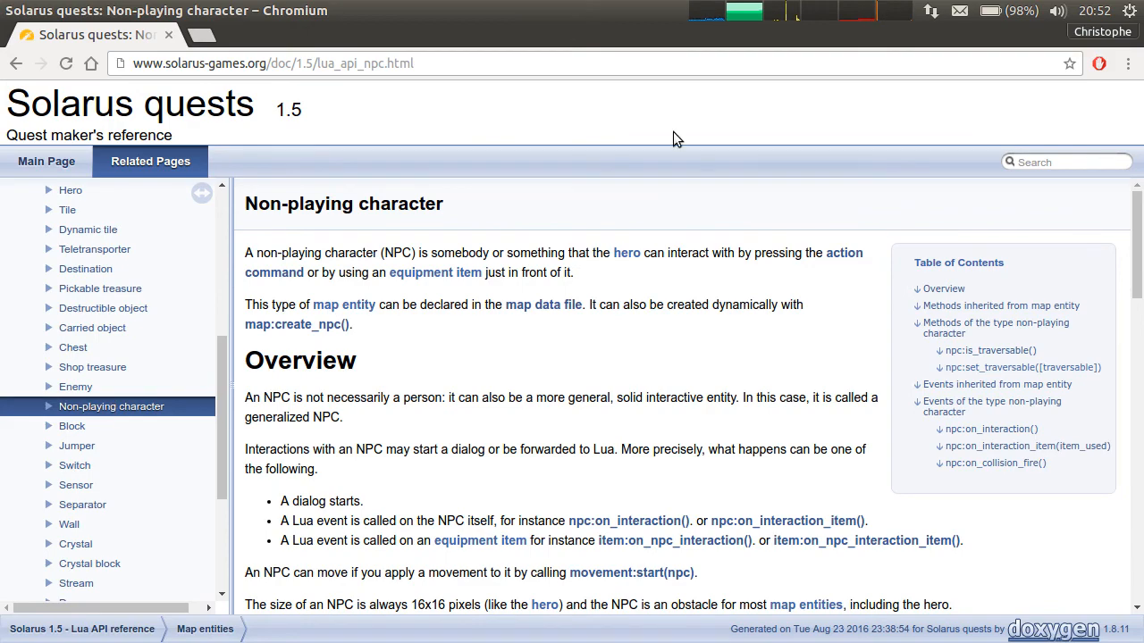
{"action": "scroll", "scroll_direction": "down", "scroll_amount": 3}
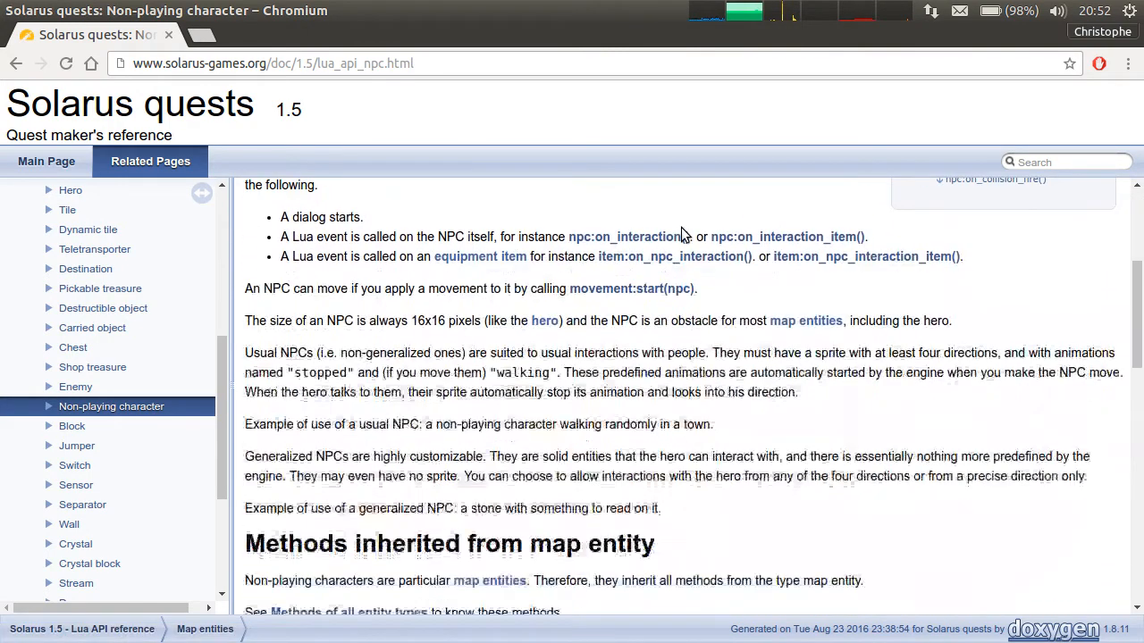
{"action": "mouse_move", "coordinate": [1025, 337]}
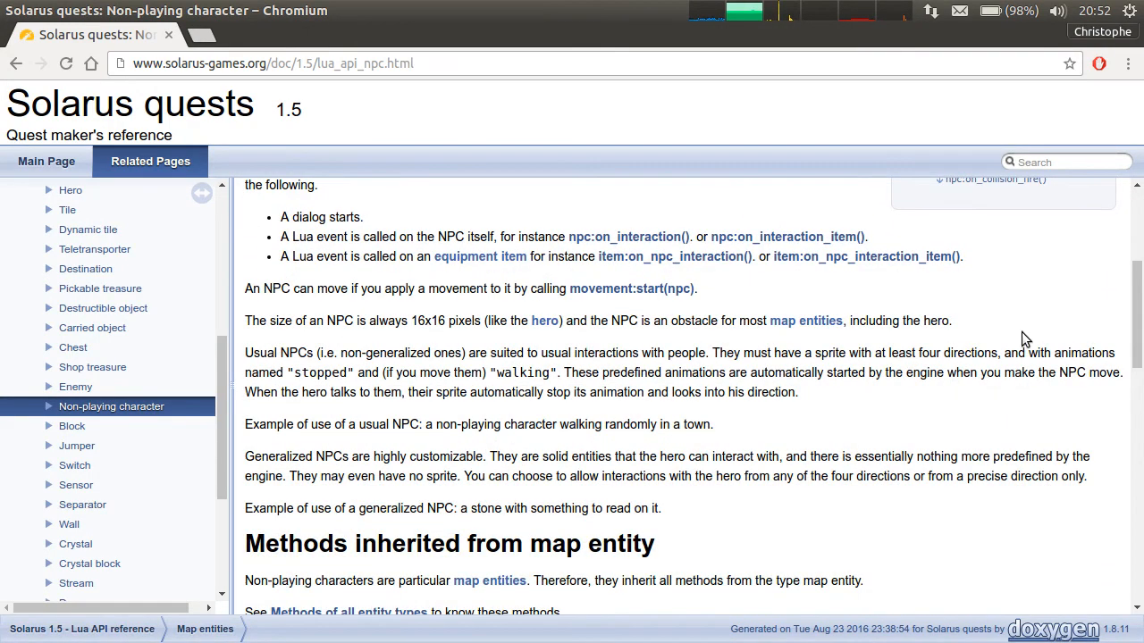
{"action": "mouse_move", "coordinate": [1047, 344]}
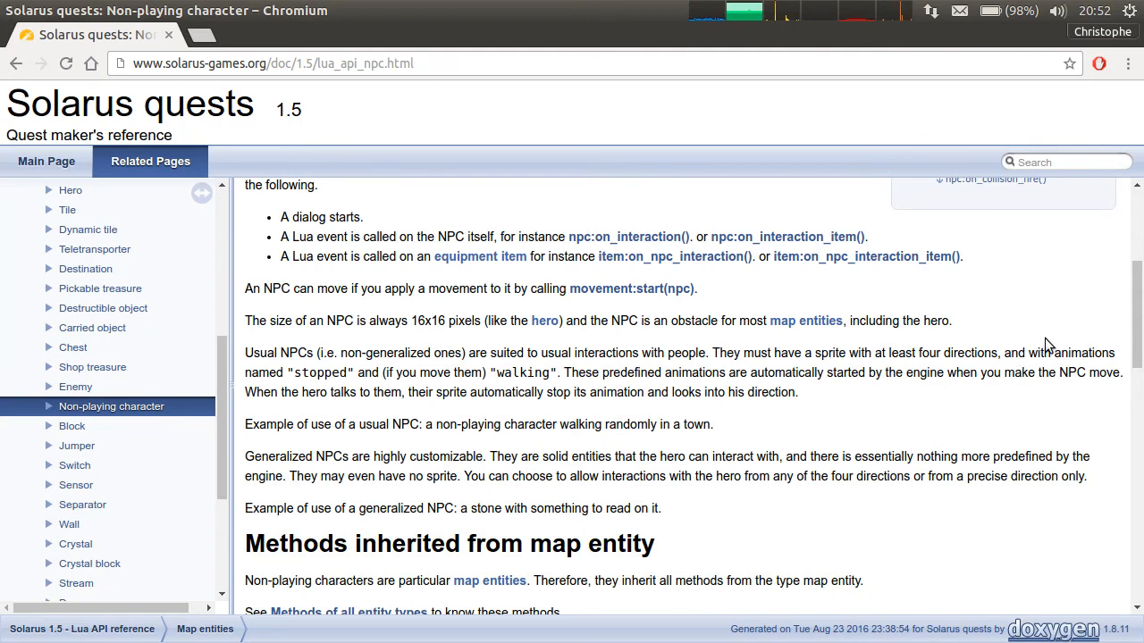
{"action": "mouse_move", "coordinate": [554, 343]}
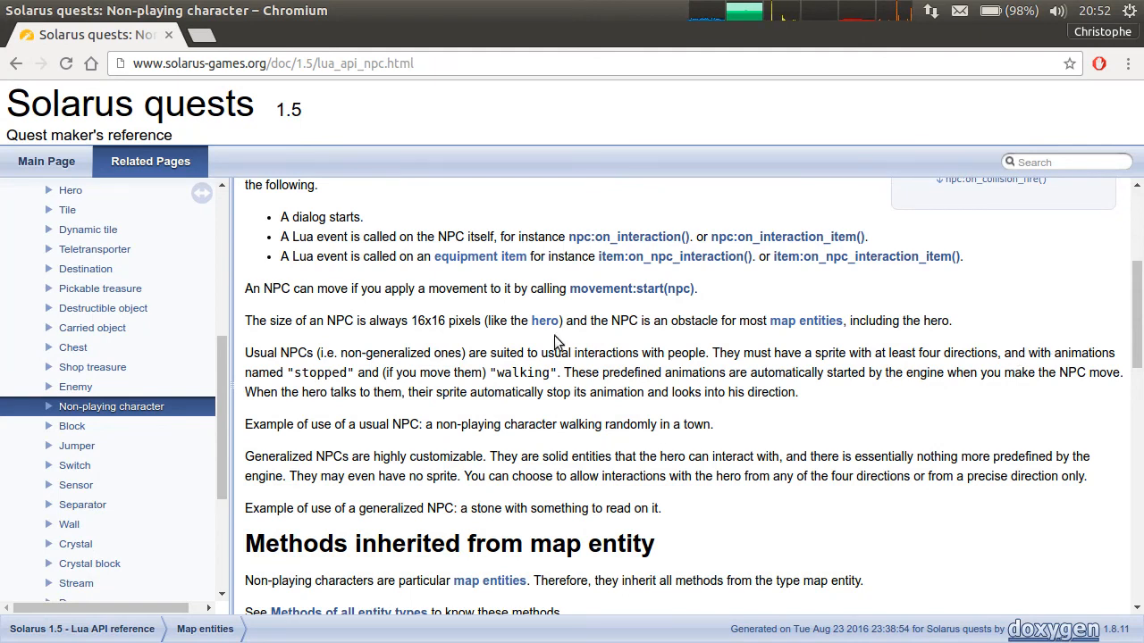
{"action": "double_click", "coordinate": [272, 352]}
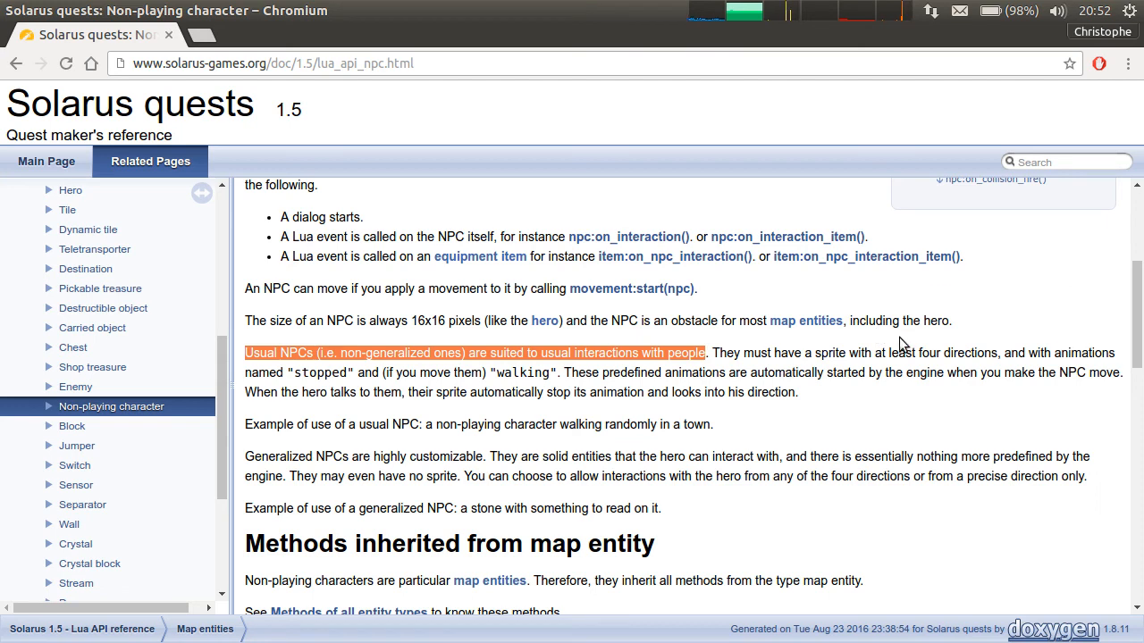
{"action": "left_click", "coordinate": [1052, 352]}
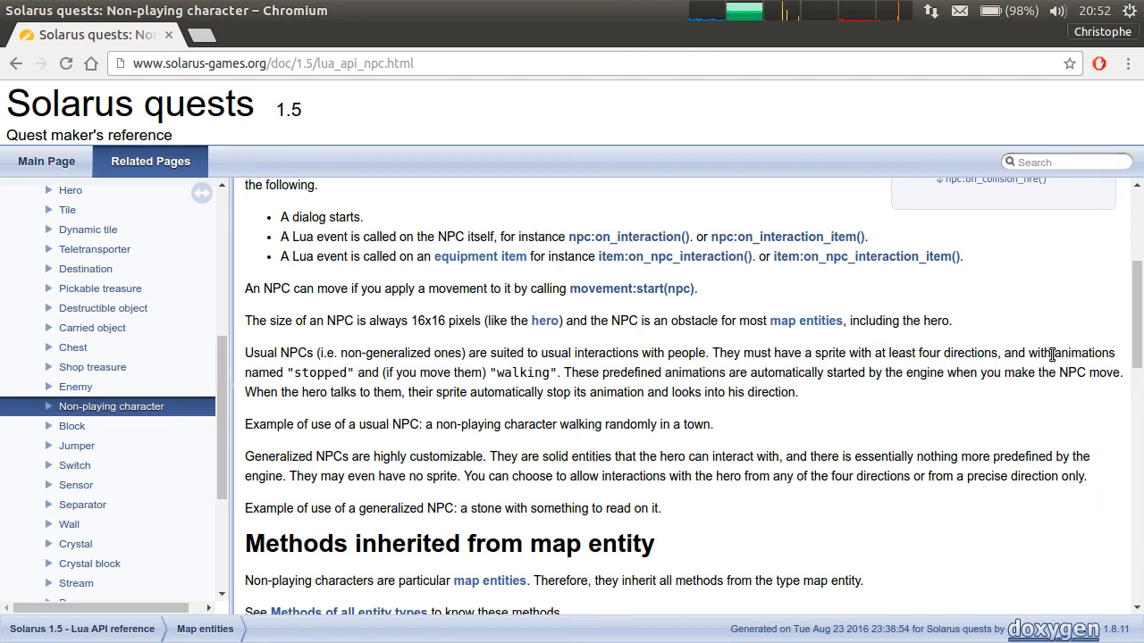
{"action": "mouse_move", "coordinate": [495, 387]}
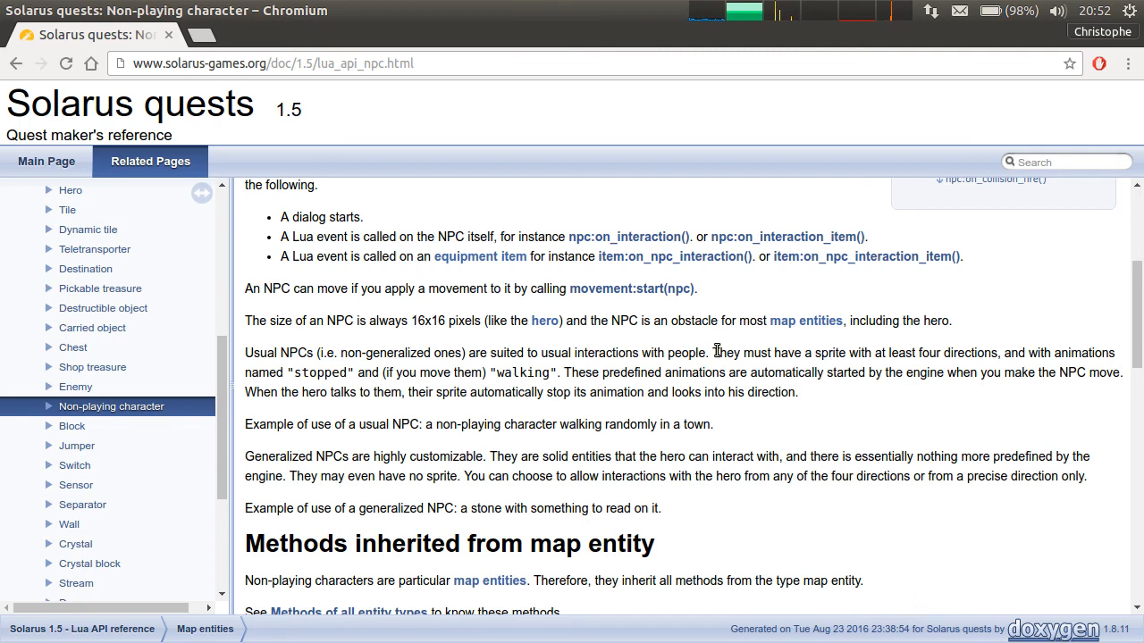
{"action": "mouse_move", "coordinate": [1076, 371]}
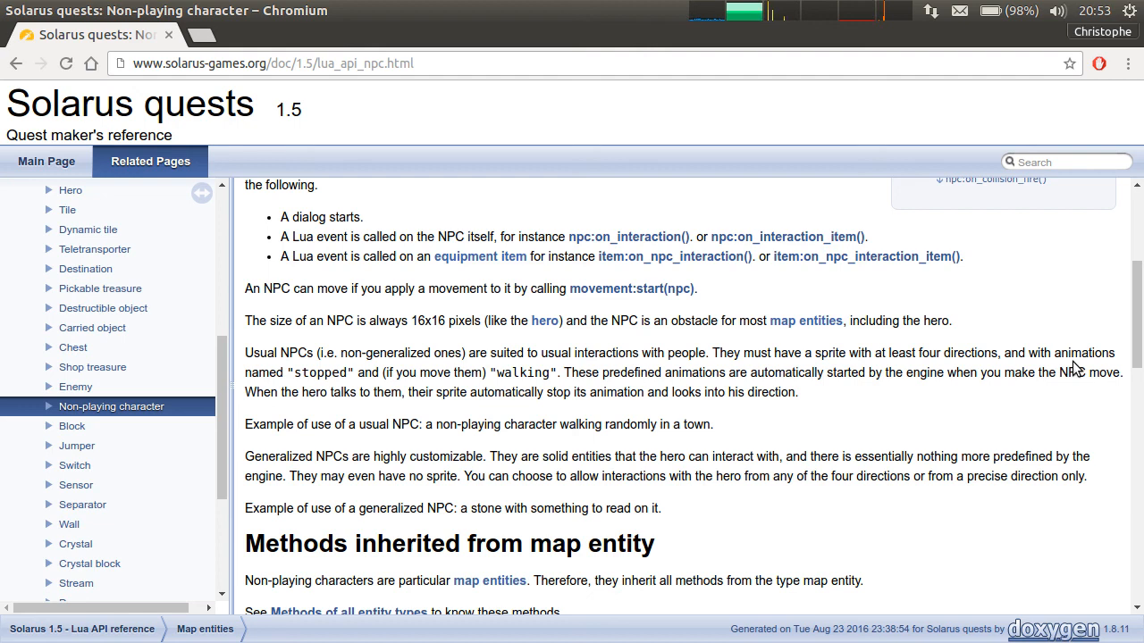
{"action": "mouse_move", "coordinate": [840, 343]}
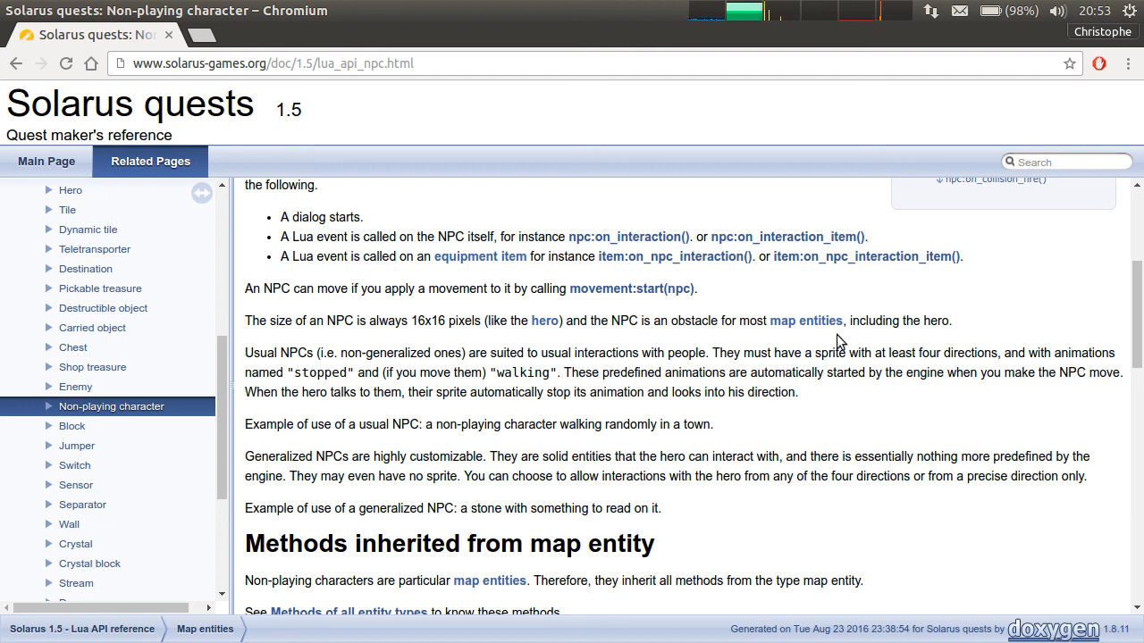
{"action": "mouse_move", "coordinate": [791, 347]}
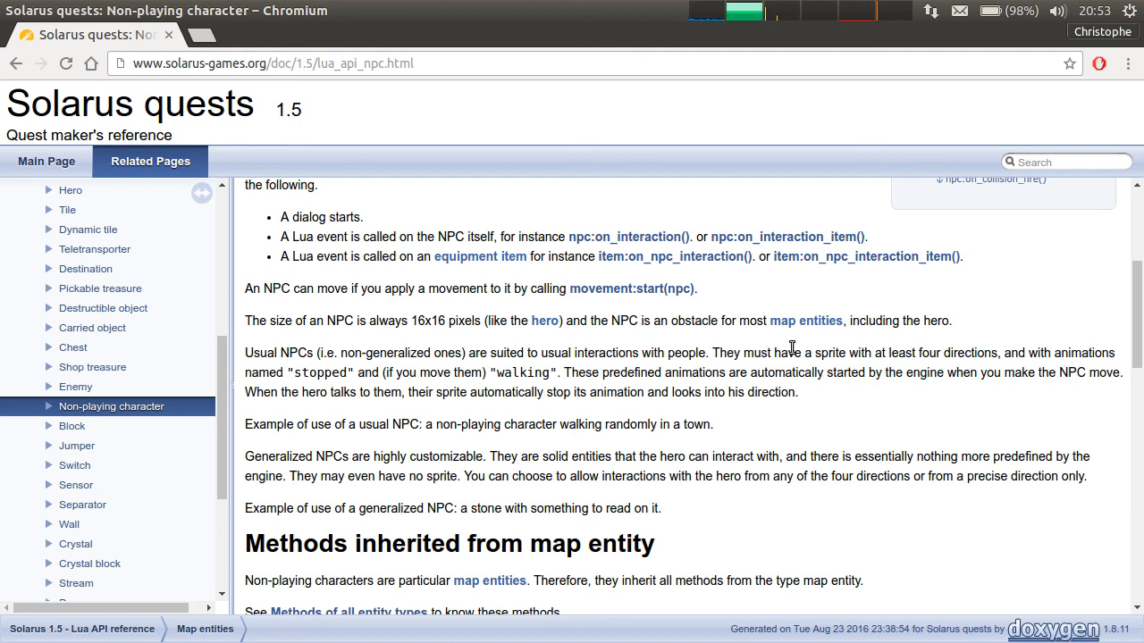
{"action": "mouse_move", "coordinate": [777, 407]}
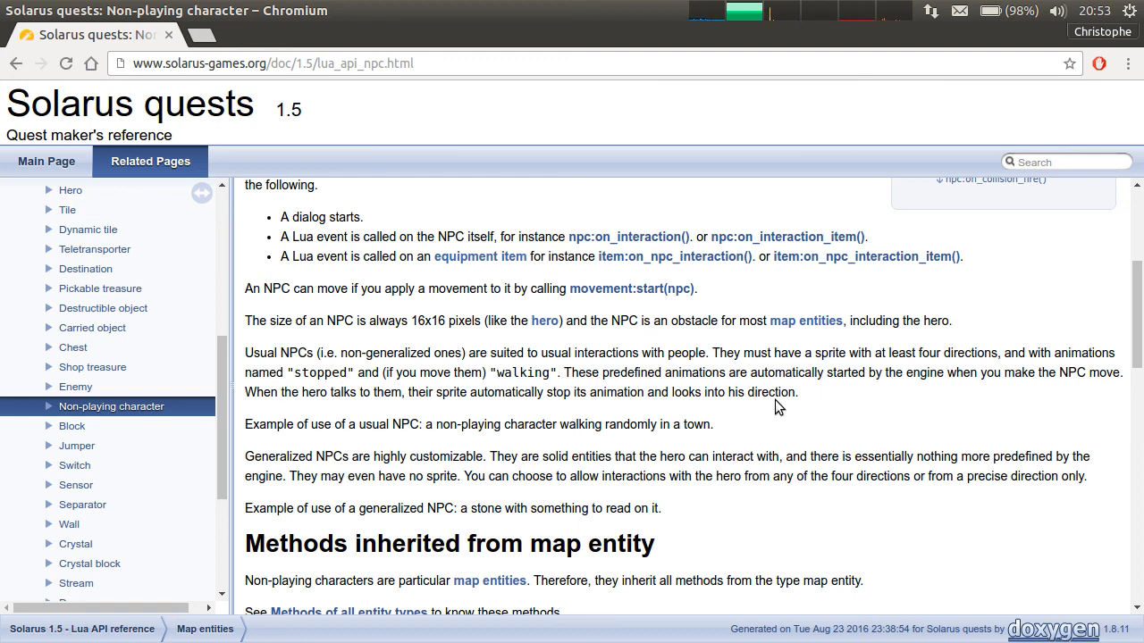
{"action": "mouse_move", "coordinate": [200, 493]}
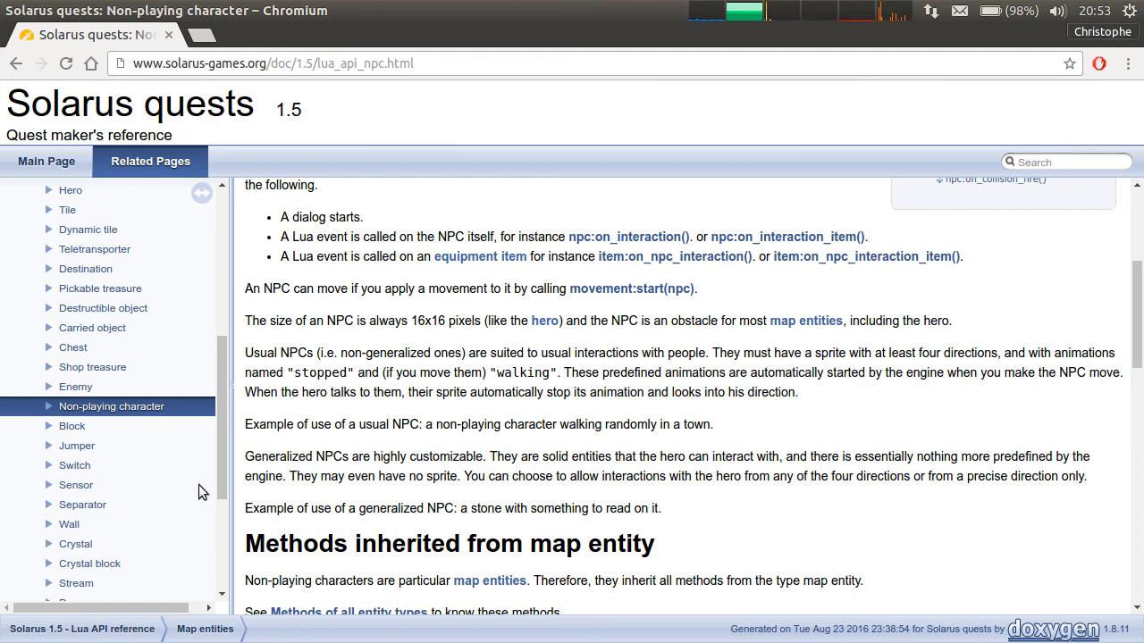